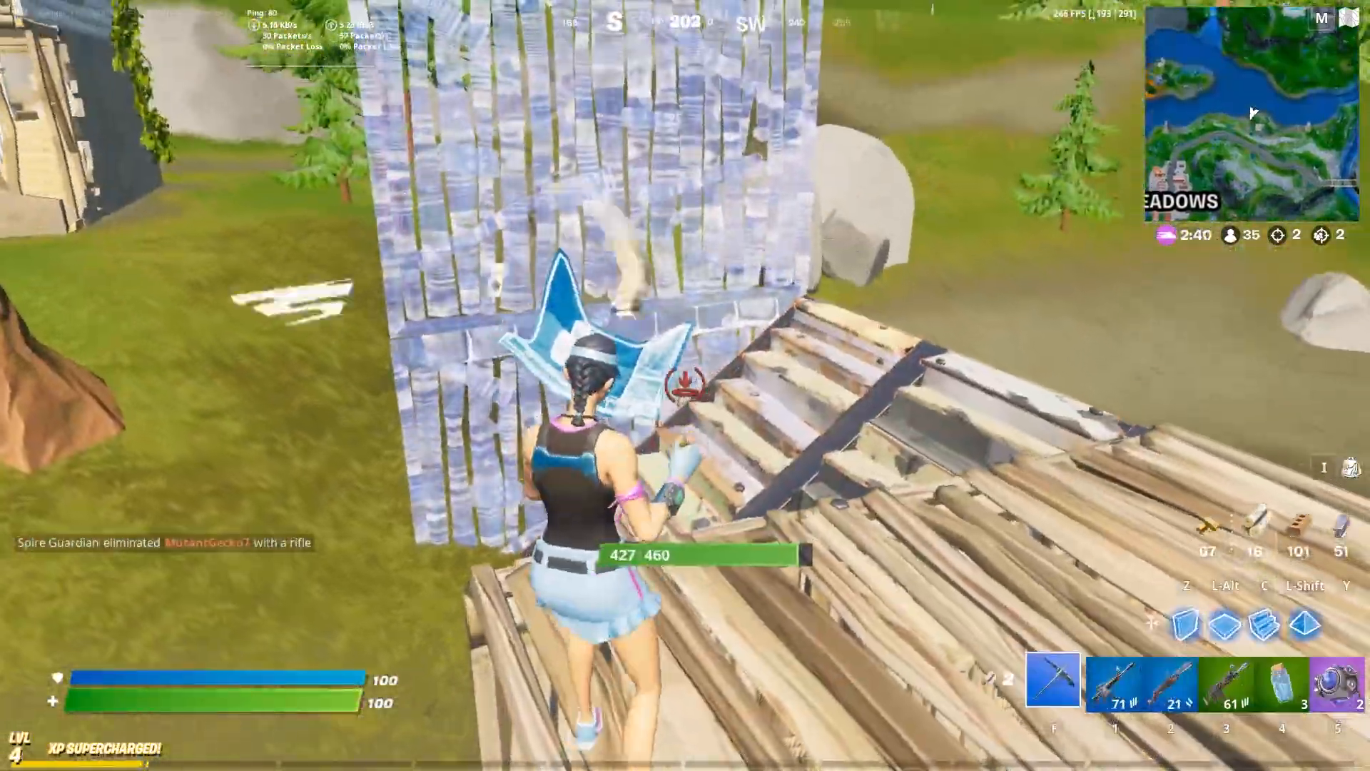
# Leave the Fortnite building gameplay and return to the Windows desktop.
pyautogui.press('2')
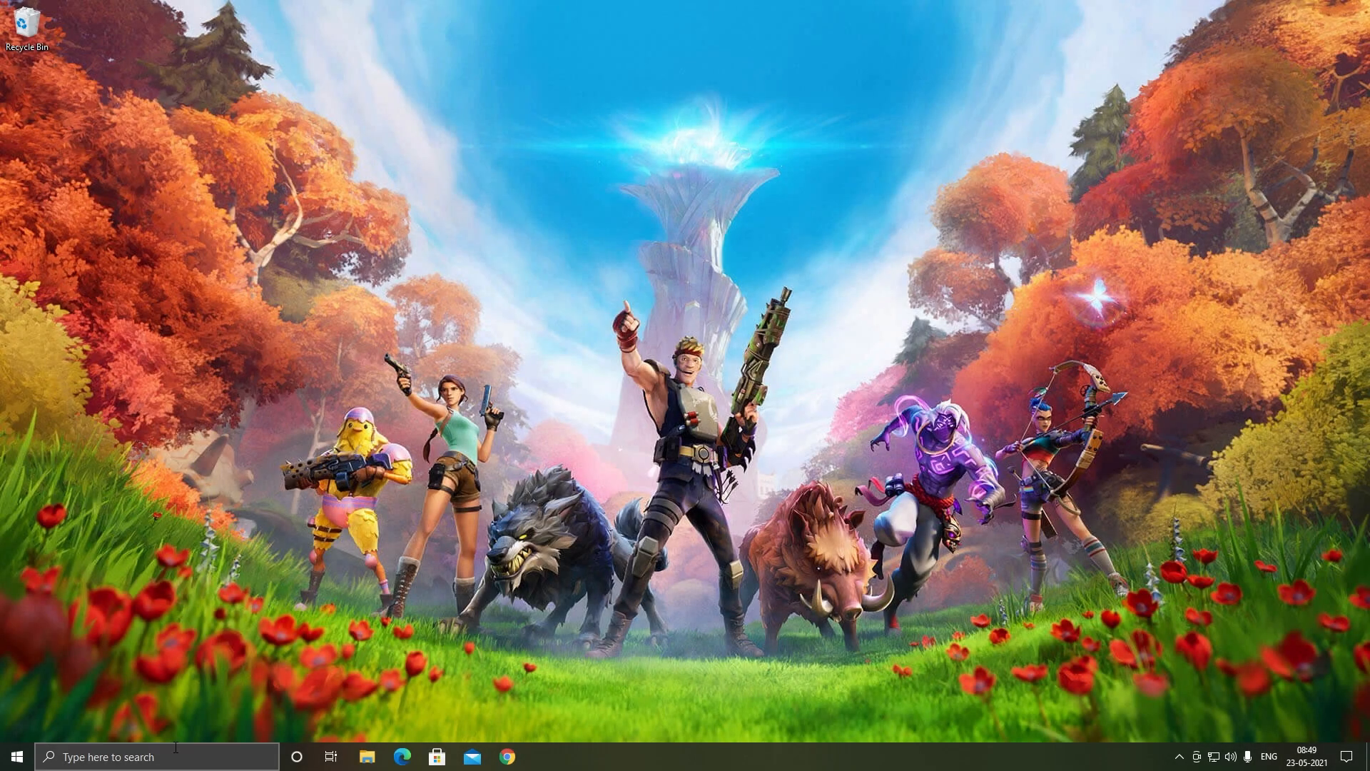
# Create a restore point named 'Backup' in System Properties, then close the window.
pyautogui.write('create a restore point')
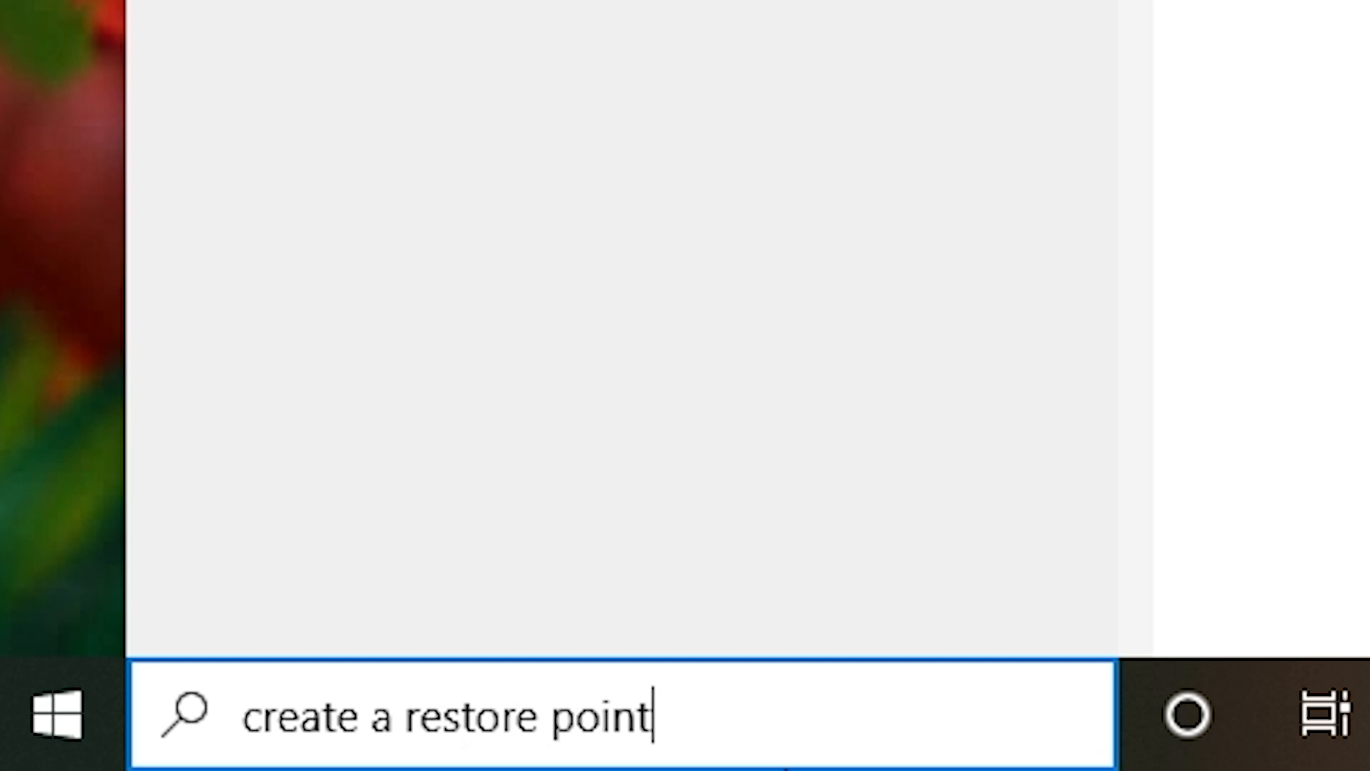
pyautogui.press('Enter')
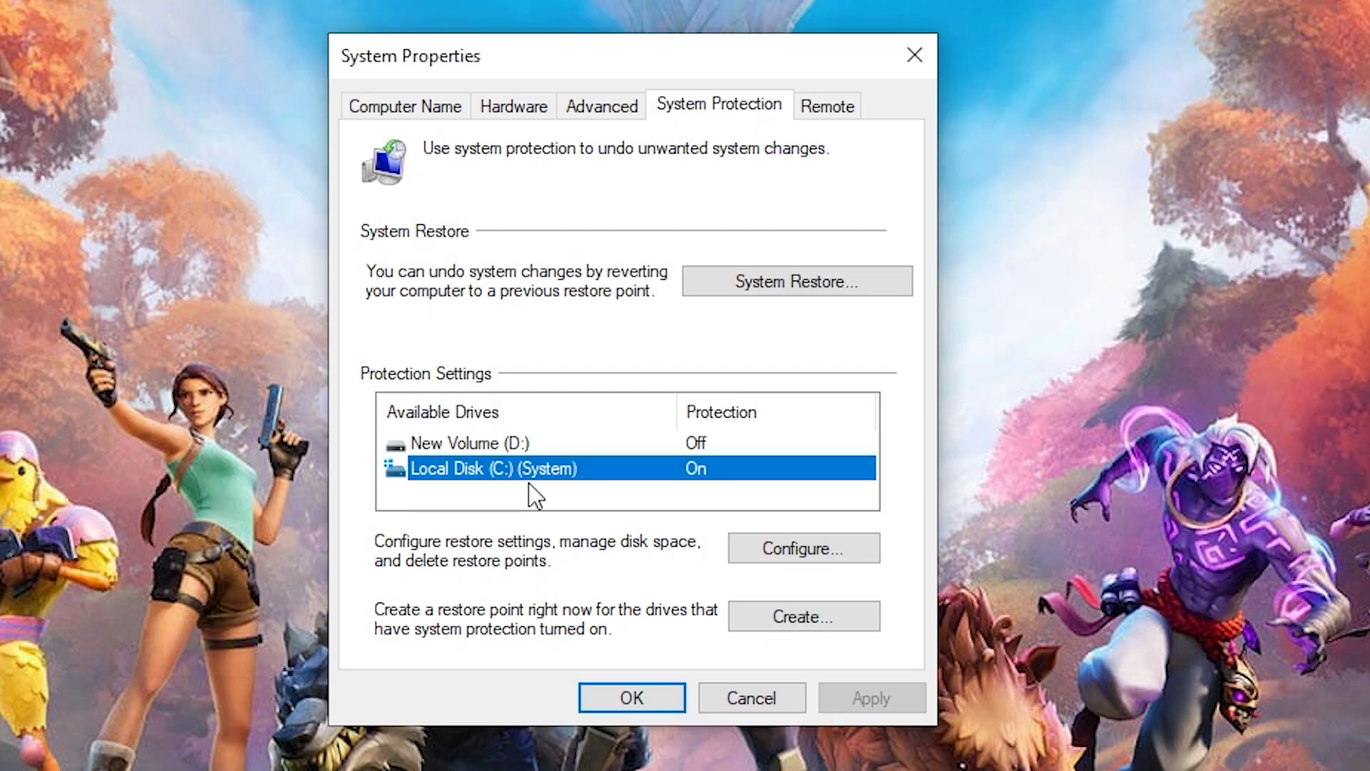
pyautogui.click(802, 615)
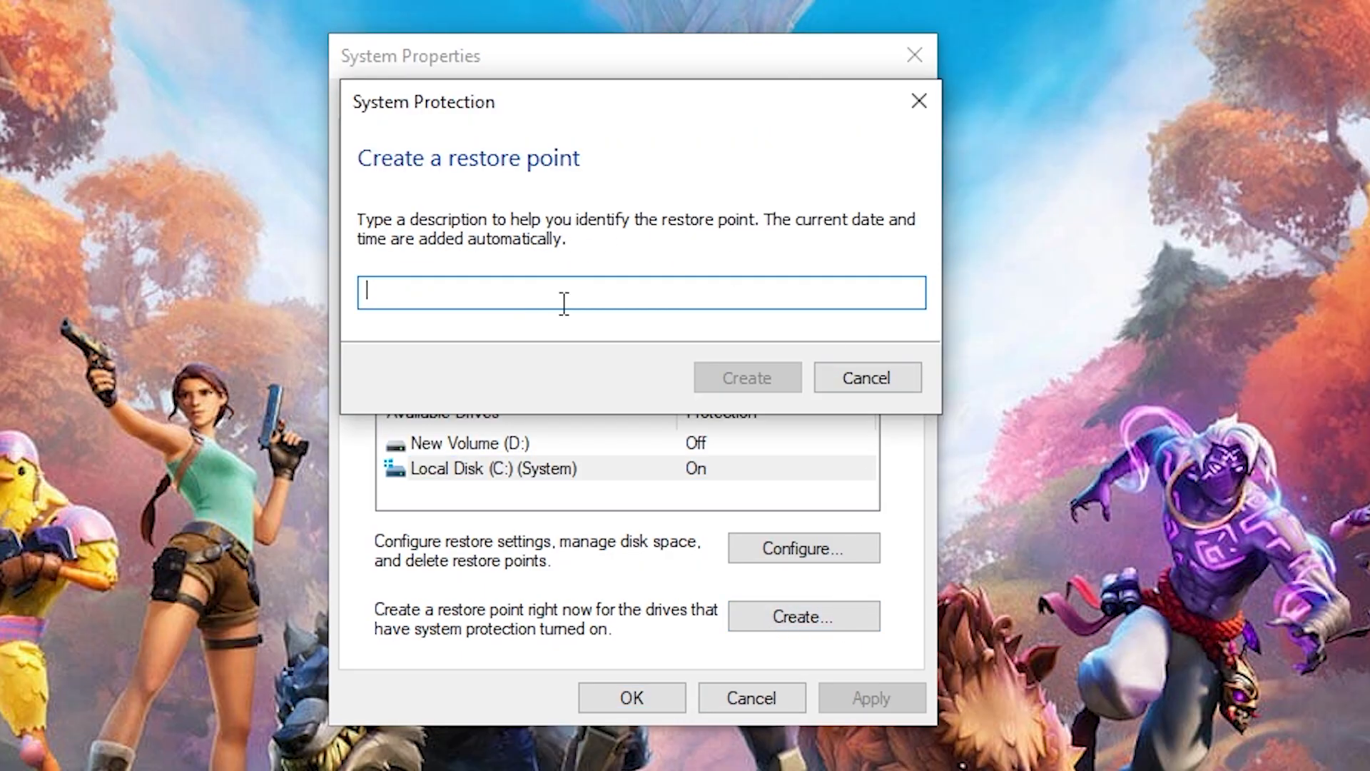
pyautogui.write('Backup')
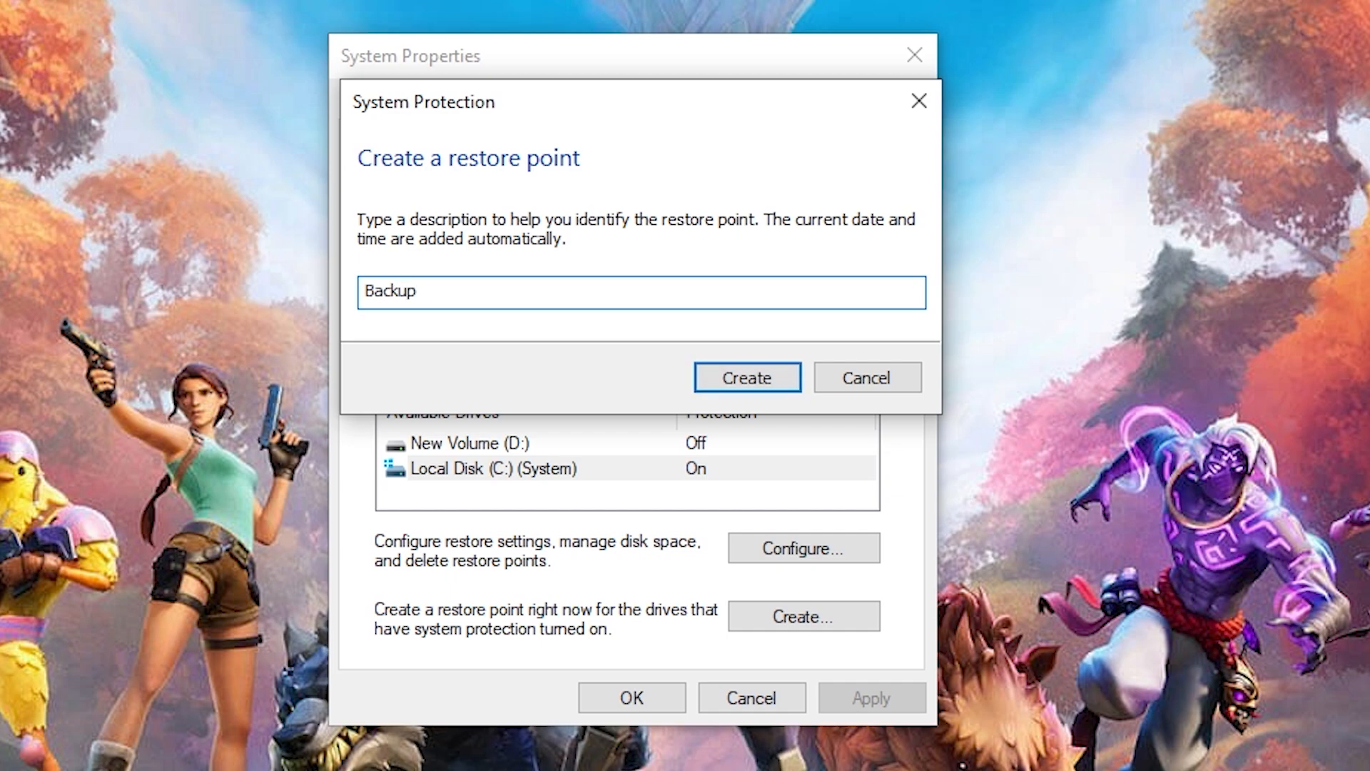
pyautogui.click(746, 378)
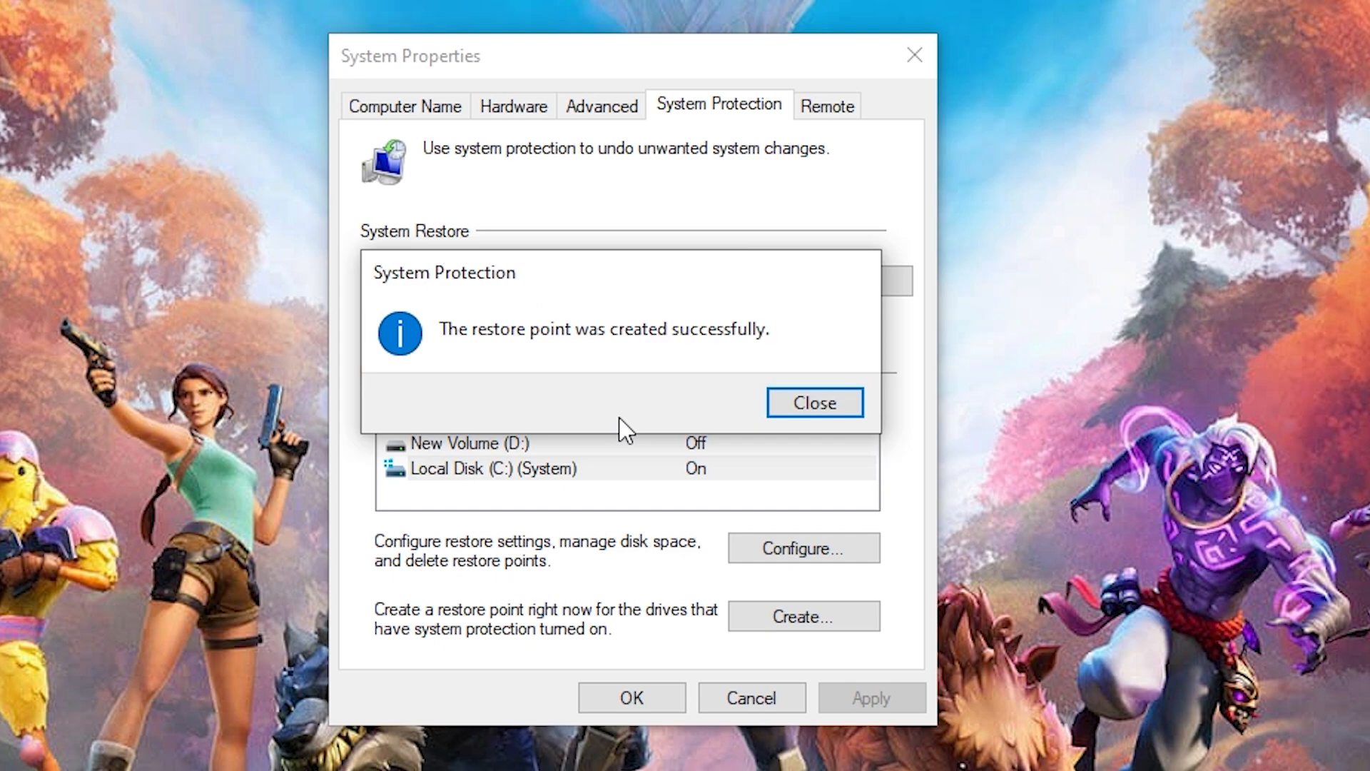
pyautogui.click(812, 401)
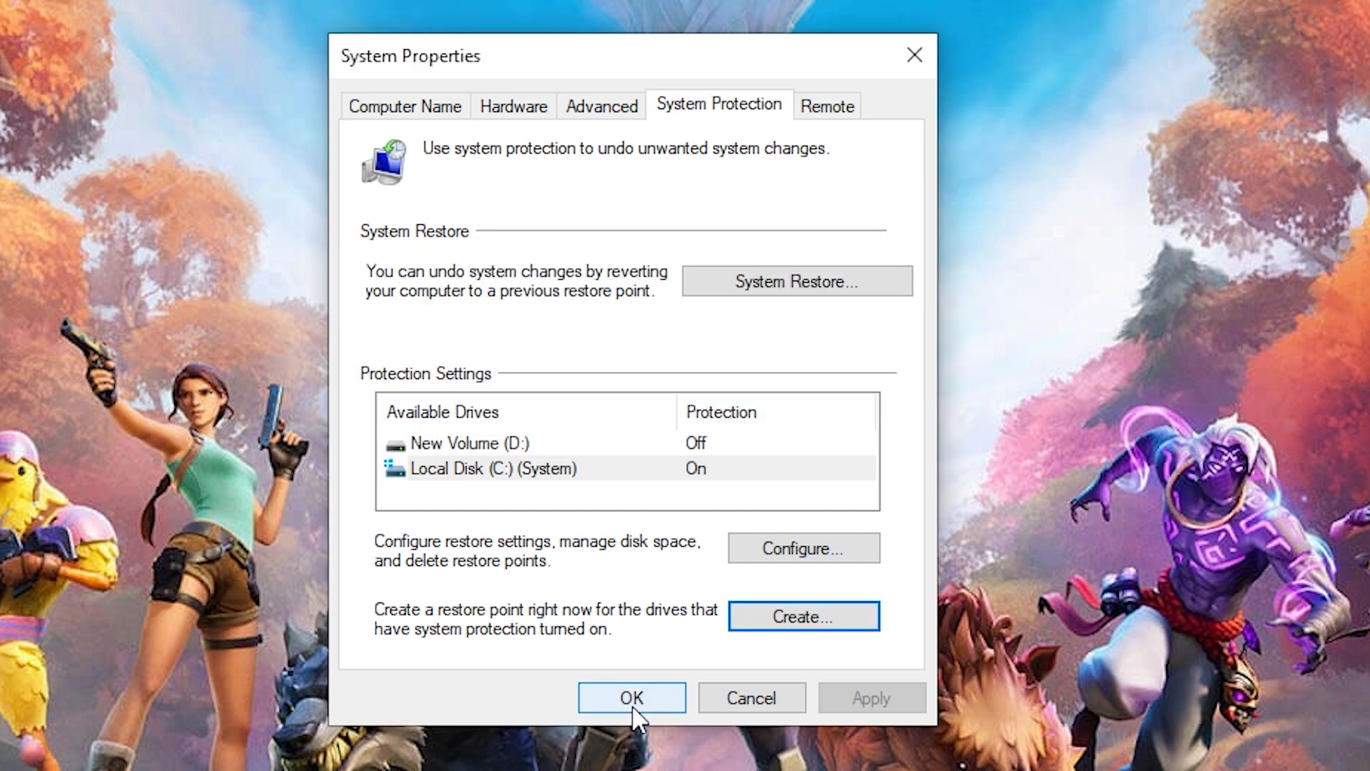
pyautogui.click(630, 697)
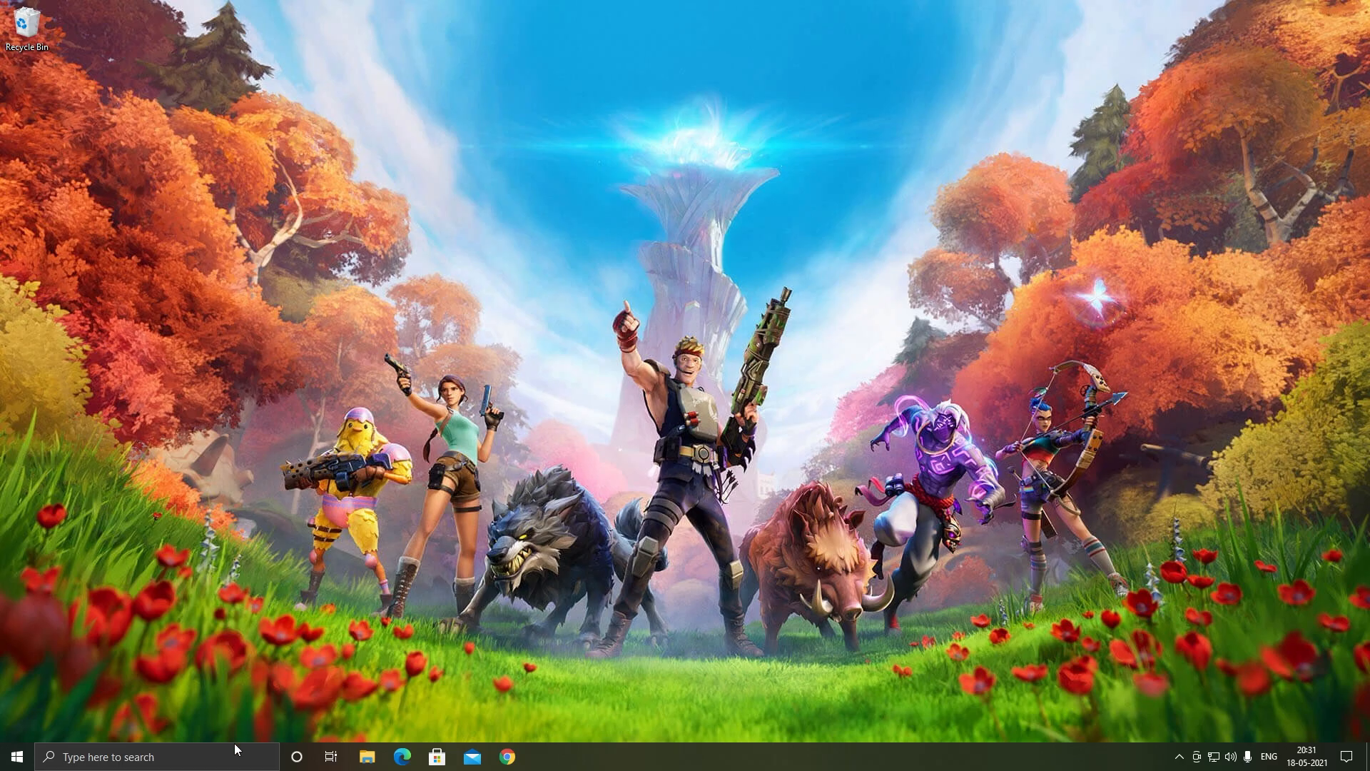
# Open Registry Editor and expand HKEY_CURRENT_USER > SOFTWARE > Microsoft.
pyautogui.write('reged')
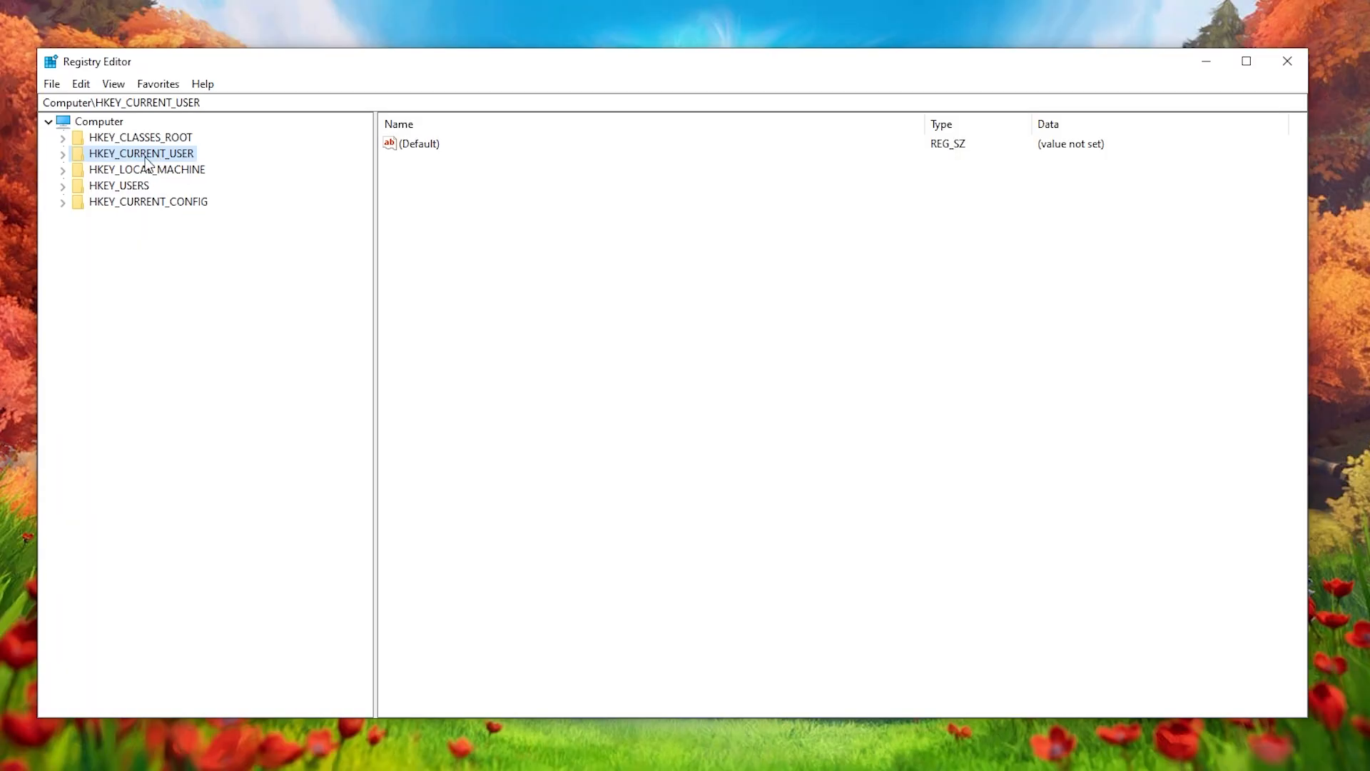
pyautogui.click(62, 153)
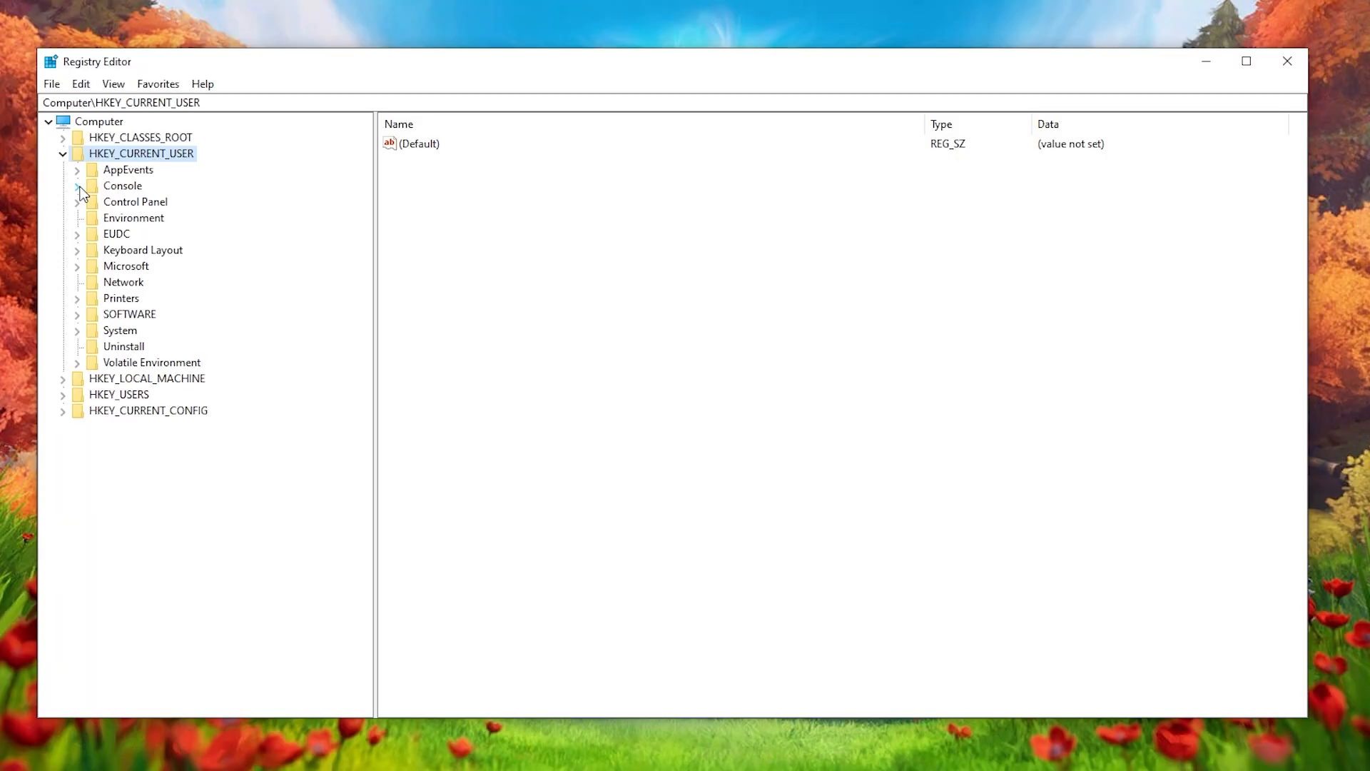
pyautogui.click(129, 314)
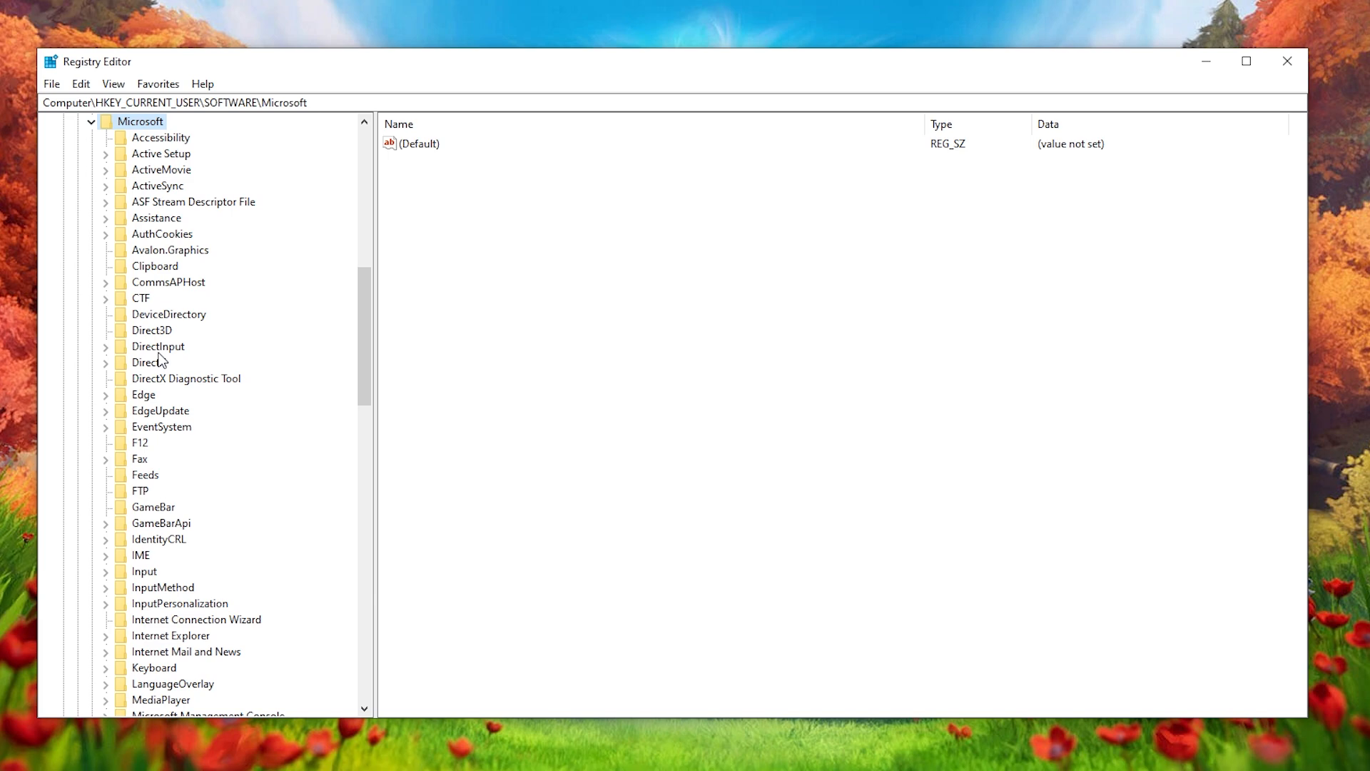
pyautogui.click(148, 362)
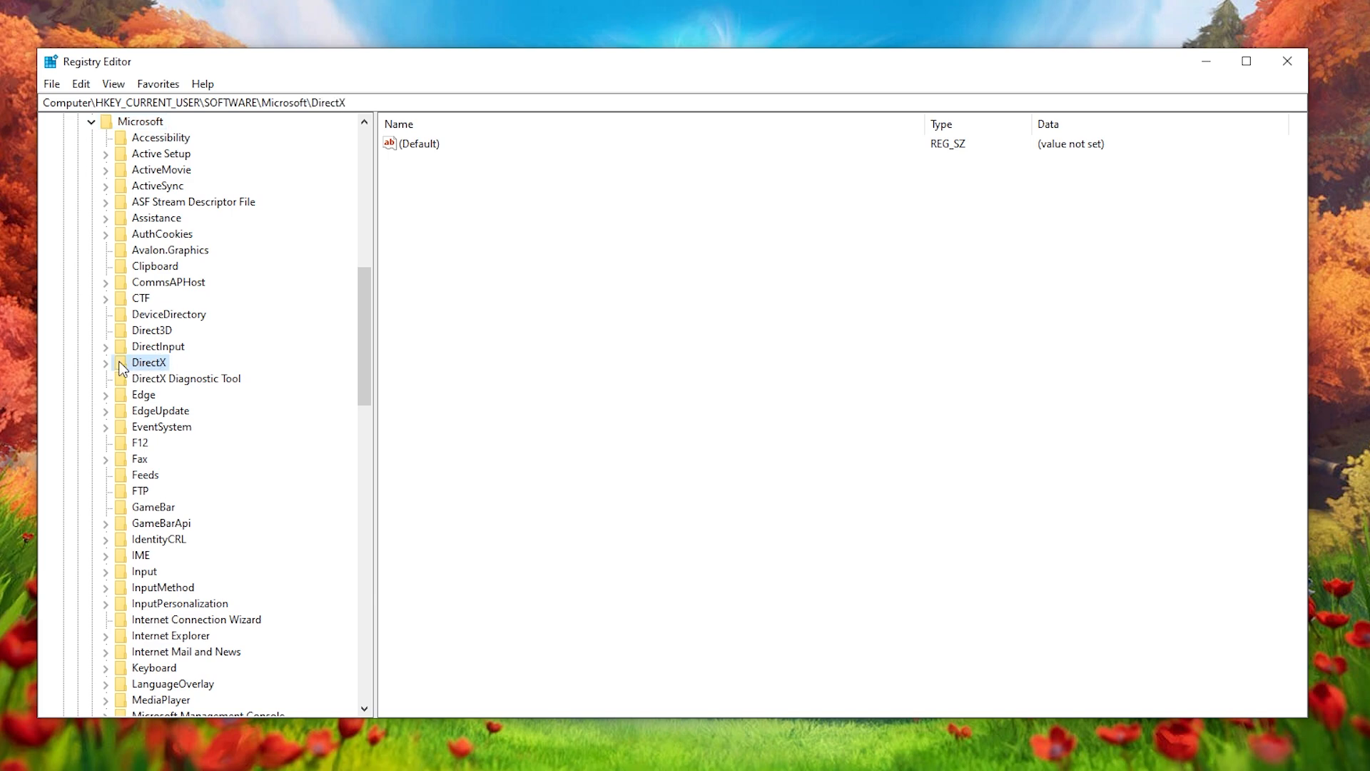
pyautogui.click(141, 121)
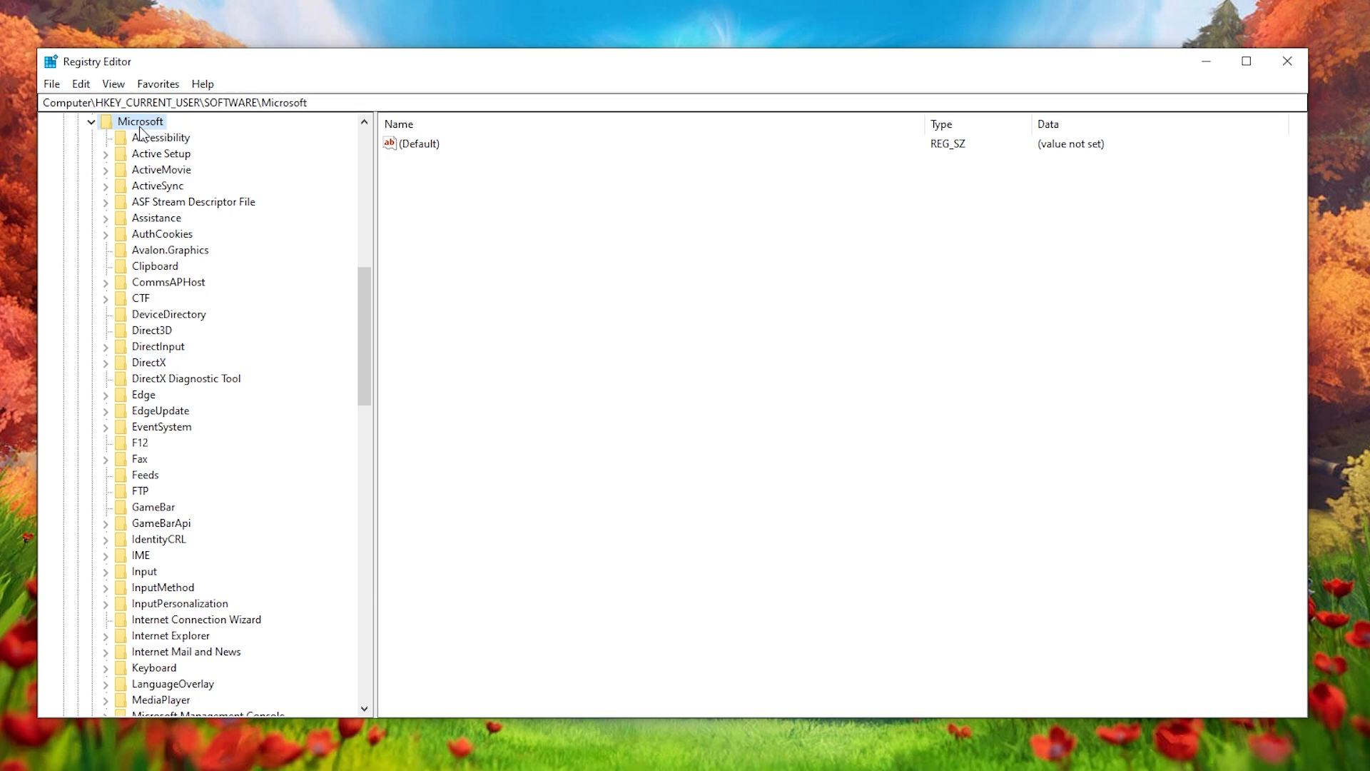
pyautogui.rightClick(140, 121)
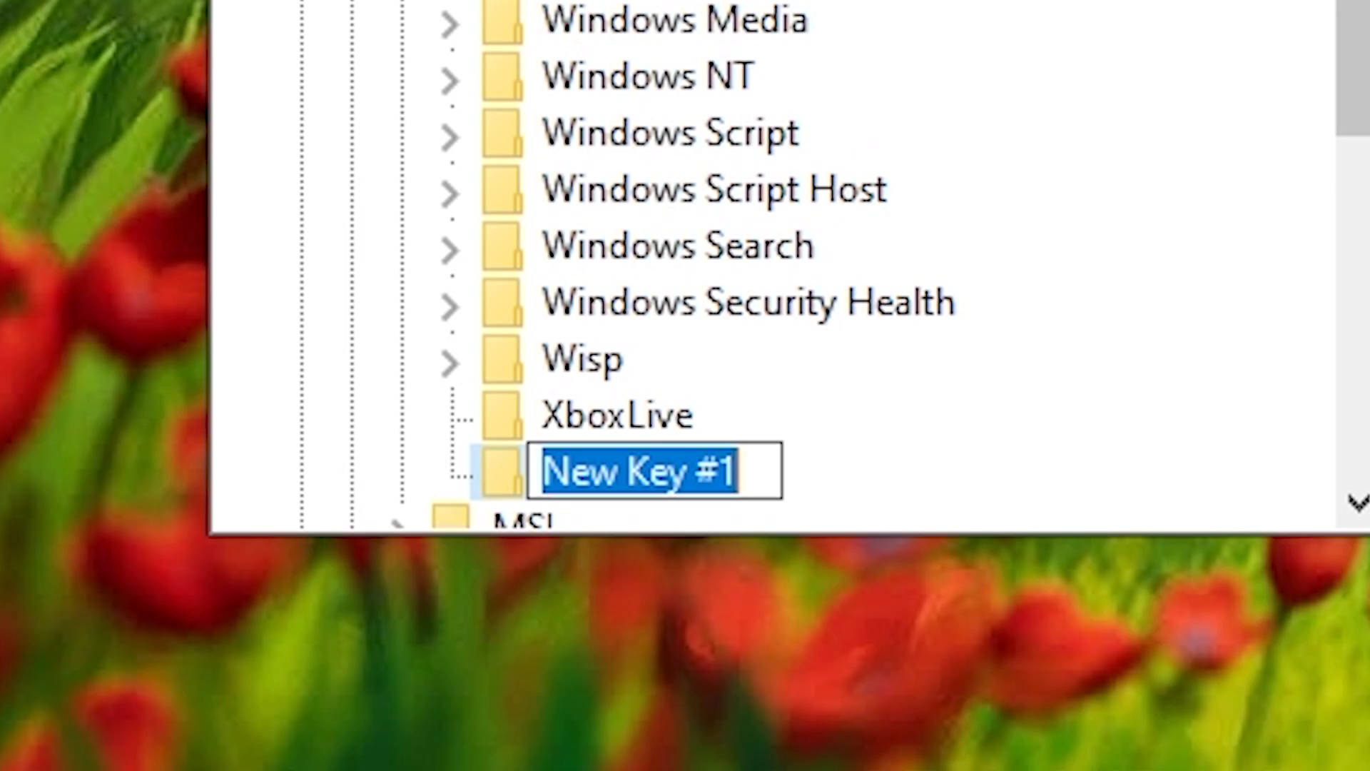
# Delete the mistaken new key and select DirectX > UserGpuPreferences.
pyautogui.write('Dire\\c')
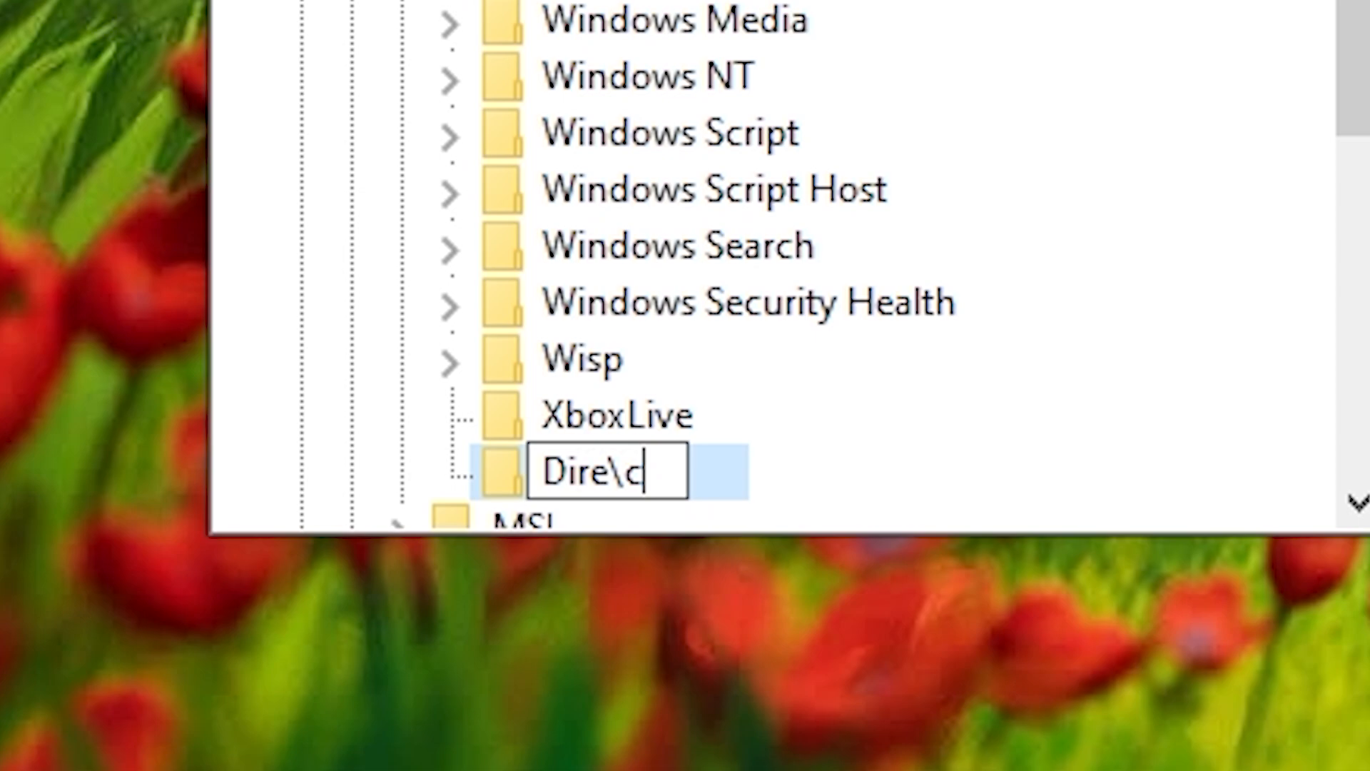
pyautogui.press('Enter')
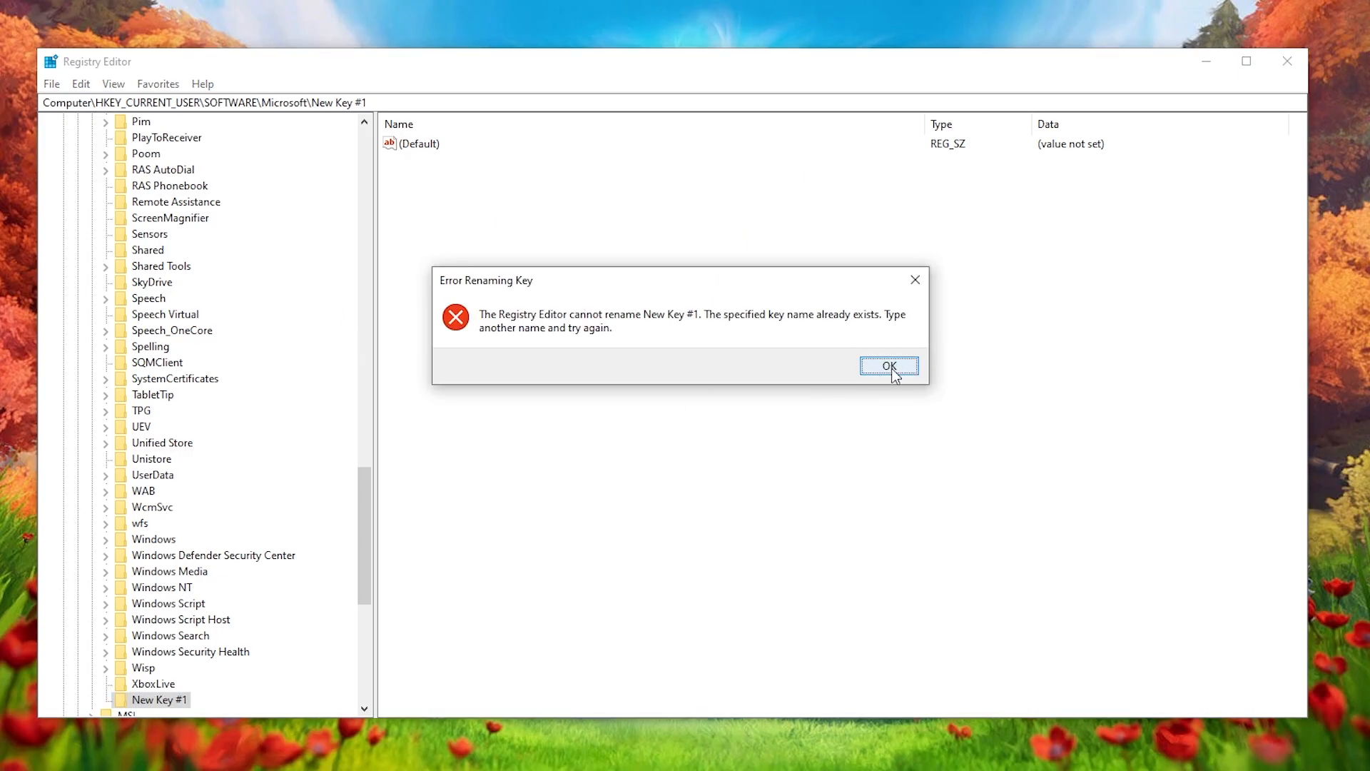
pyautogui.click(888, 366)
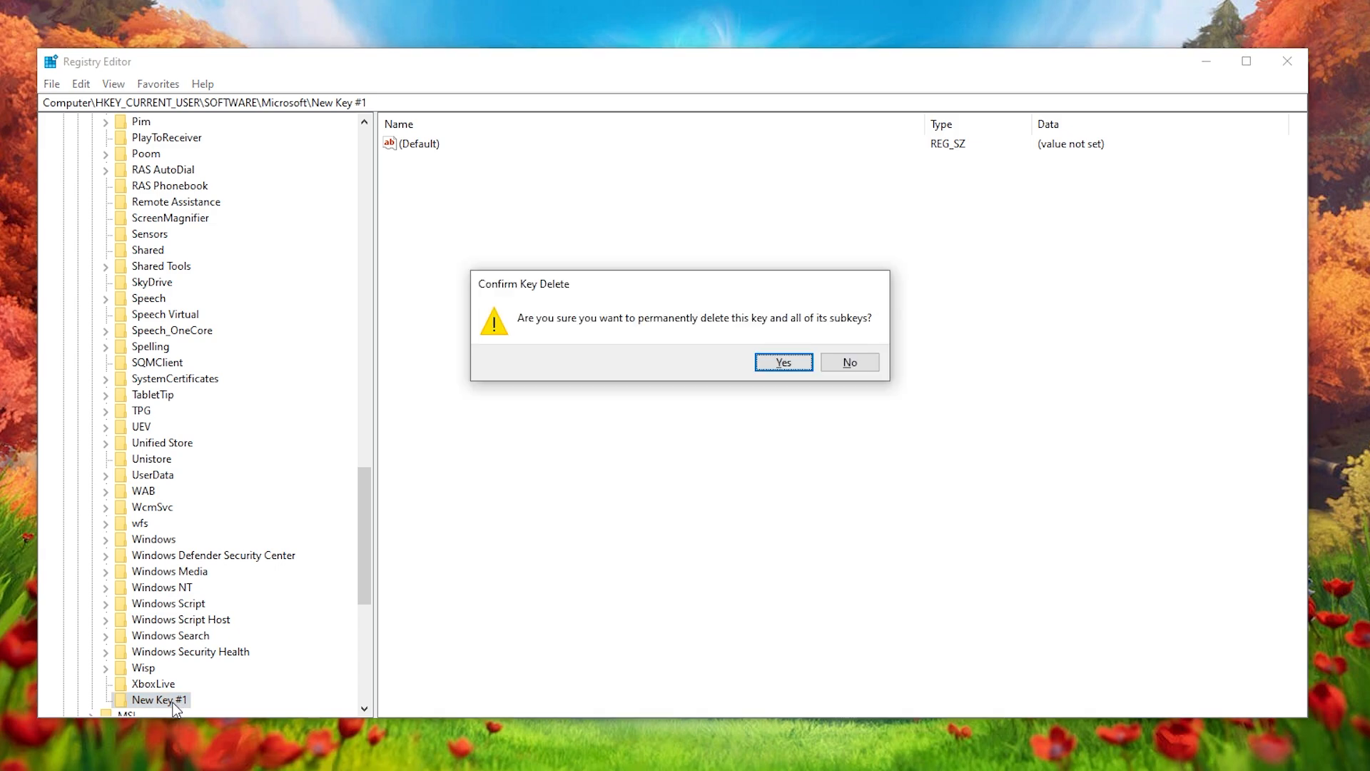
pyautogui.click(782, 362)
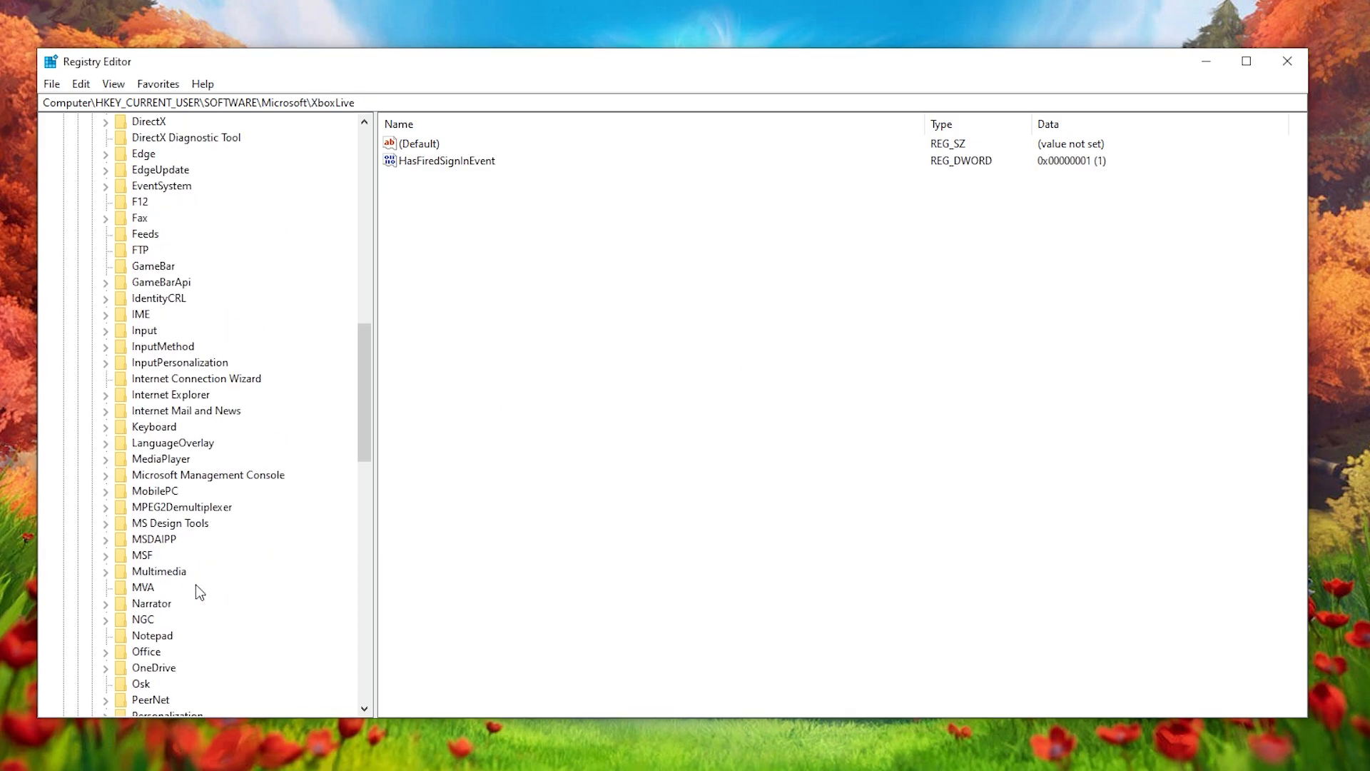
pyautogui.click(140, 265)
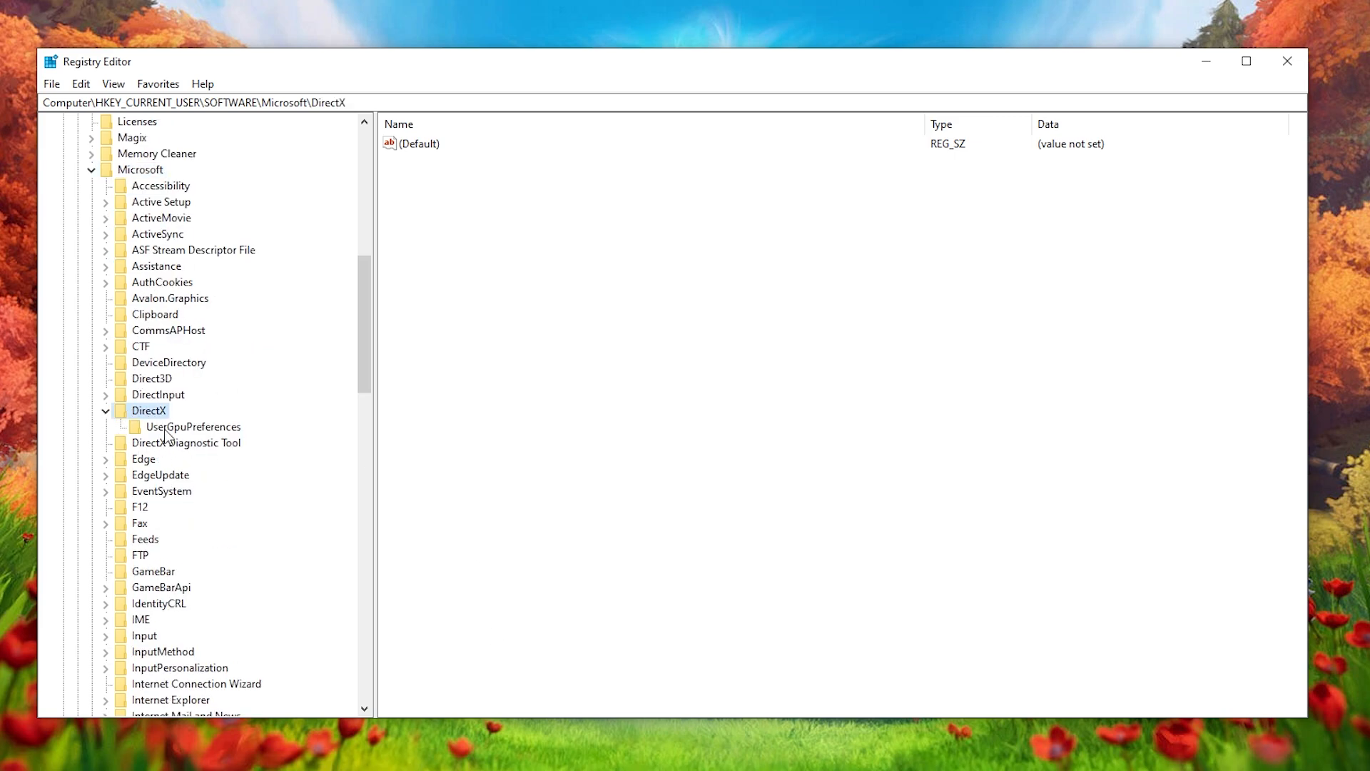
pyautogui.click(193, 427)
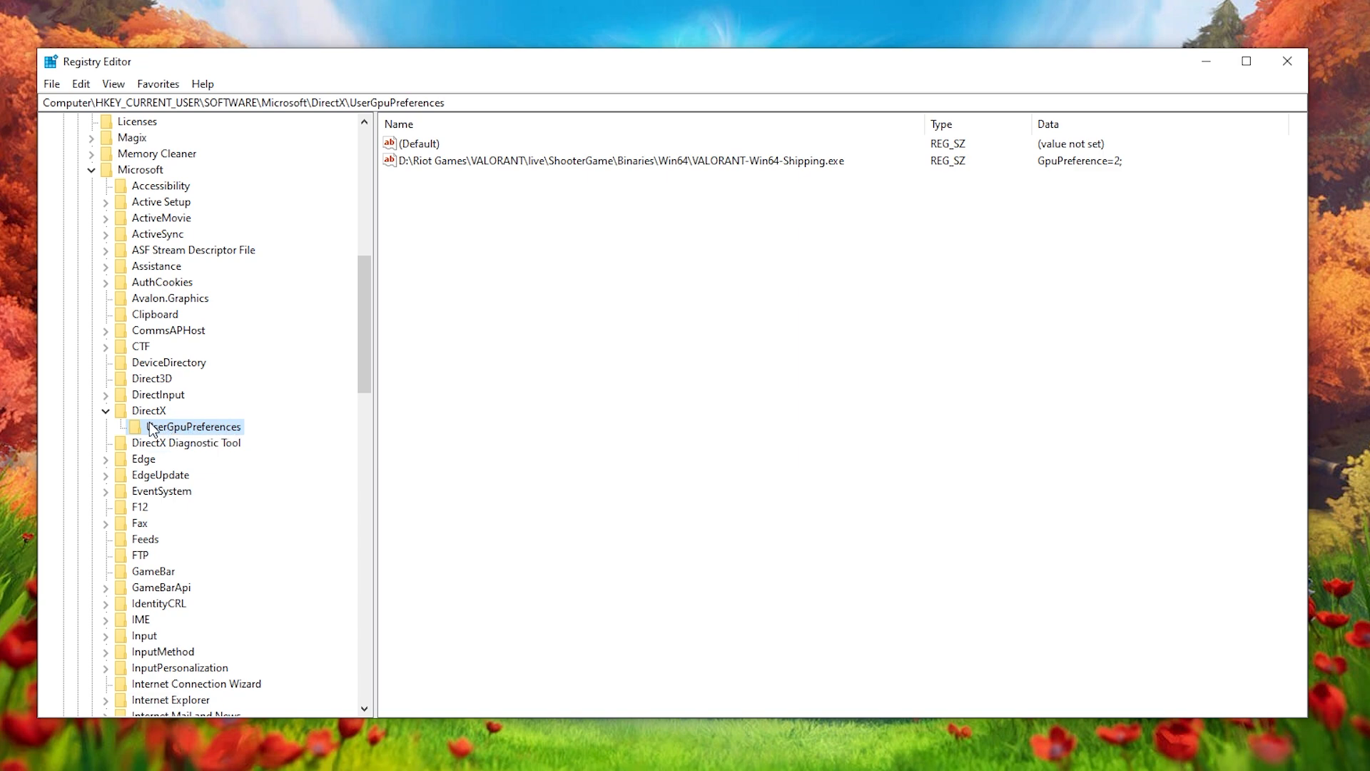
# Create a new subkey under DirectX, then delete the unwanted key.
pyautogui.rightClick(245, 414)
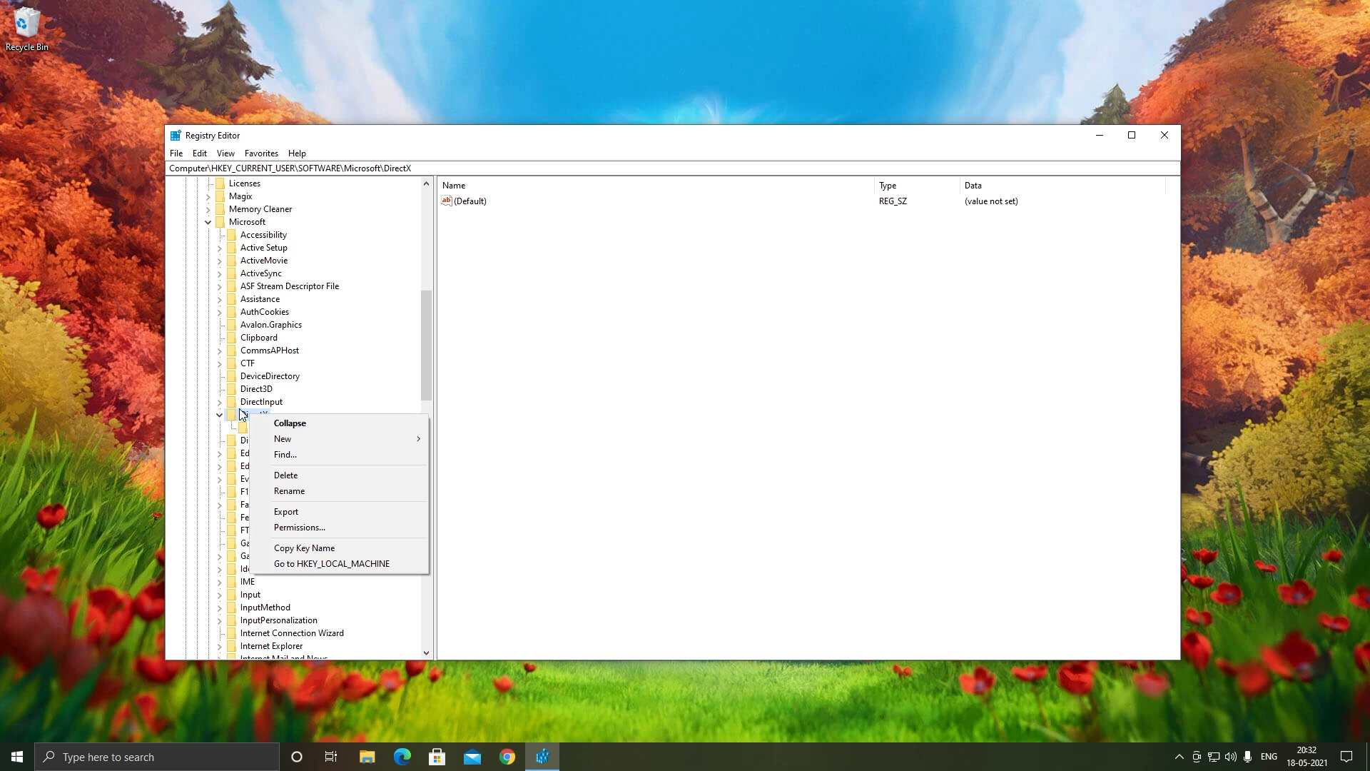
pyautogui.moveTo(282, 437)
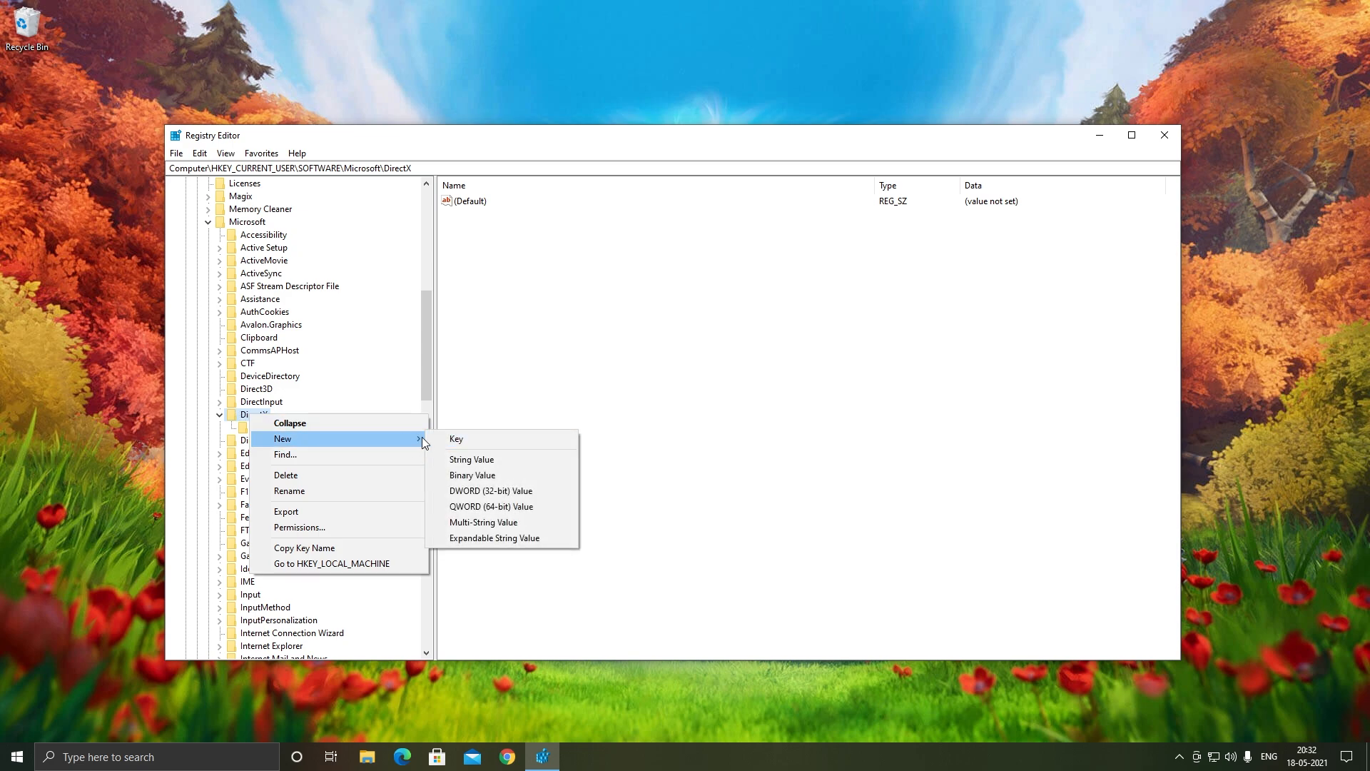
pyautogui.moveTo(456, 439)
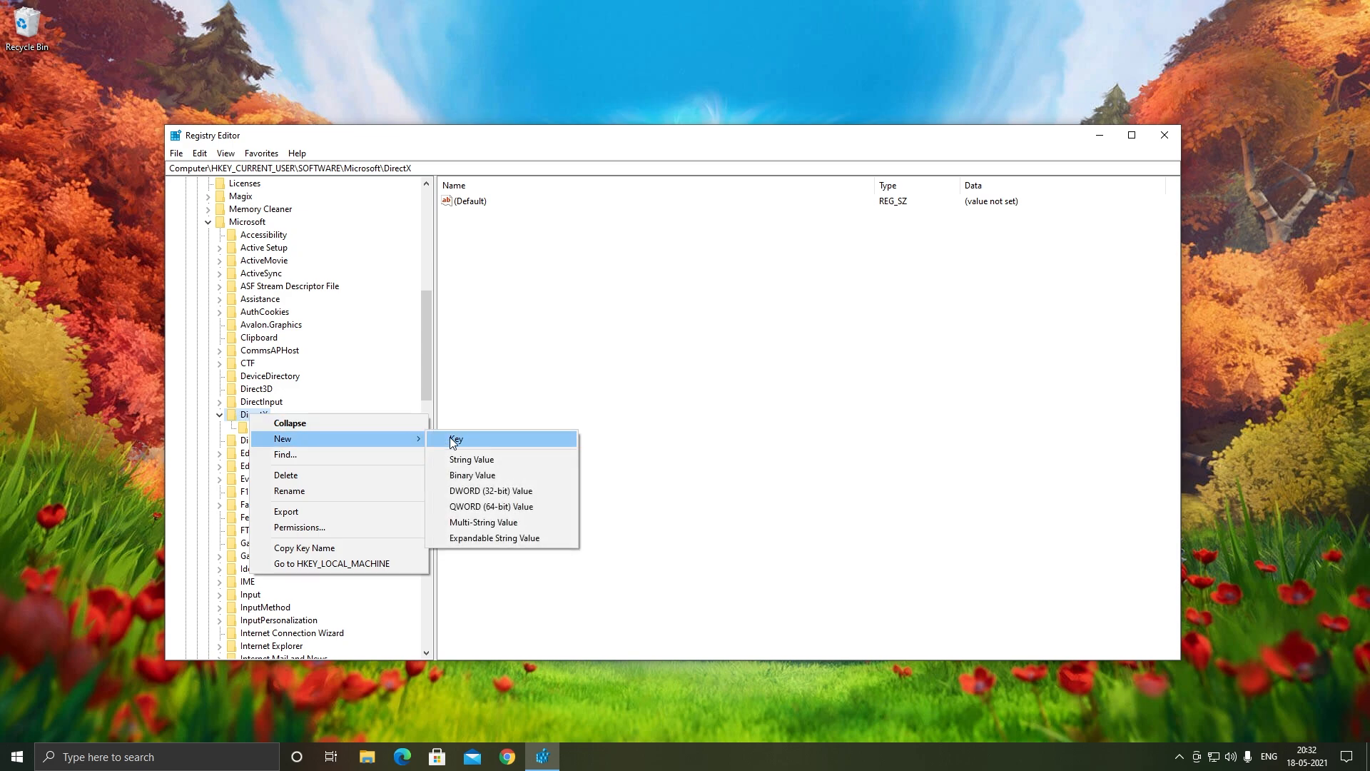
pyautogui.click(455, 439)
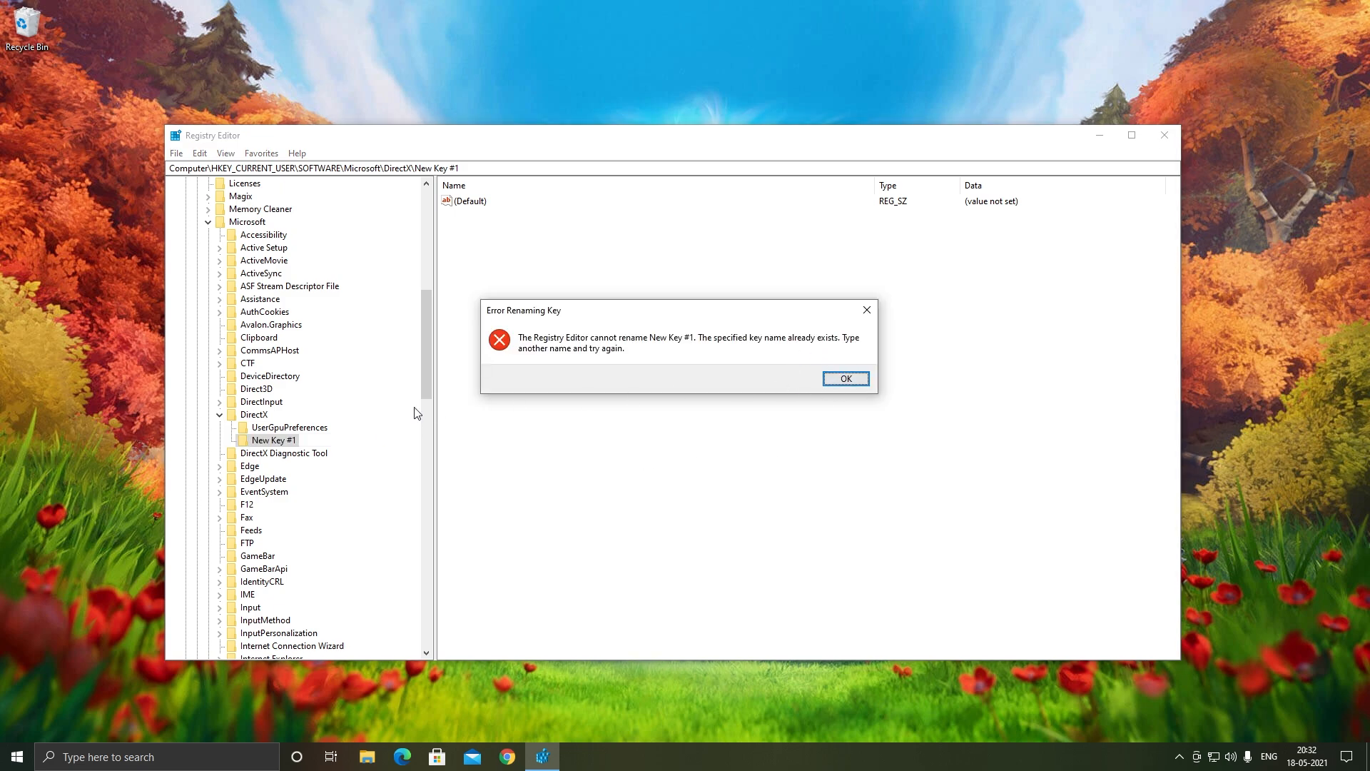
pyautogui.click(844, 377)
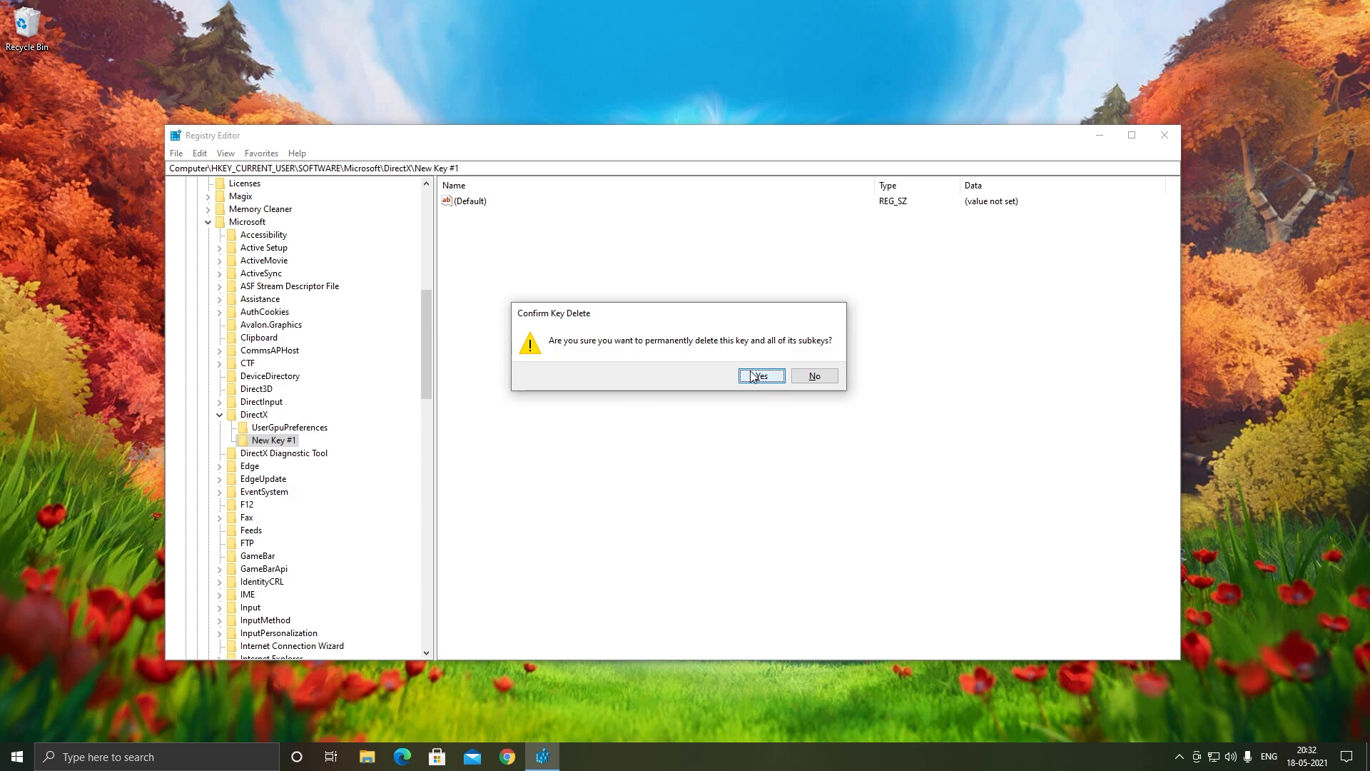
pyautogui.click(760, 376)
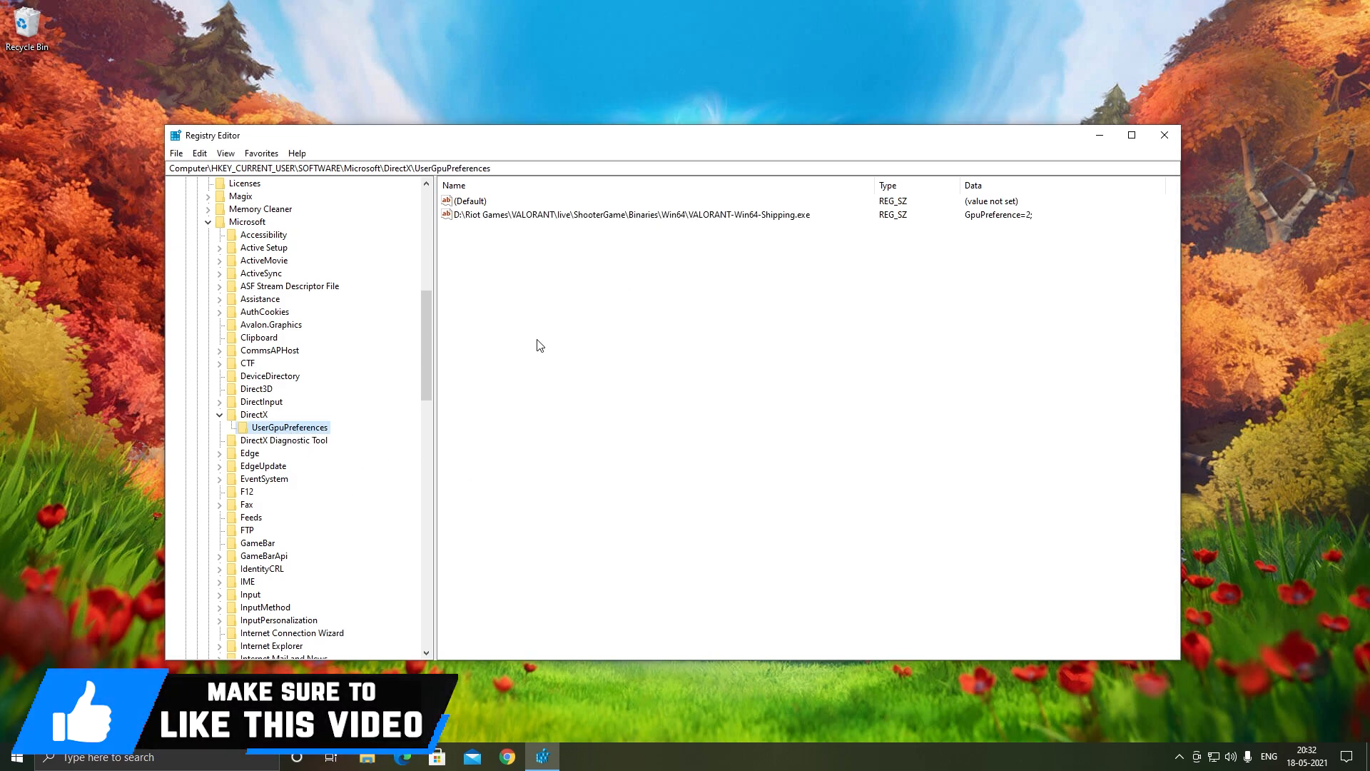
# Add a new string value (New Value #1) to UserGpuPreferences.
pyautogui.rightClick(529, 269)
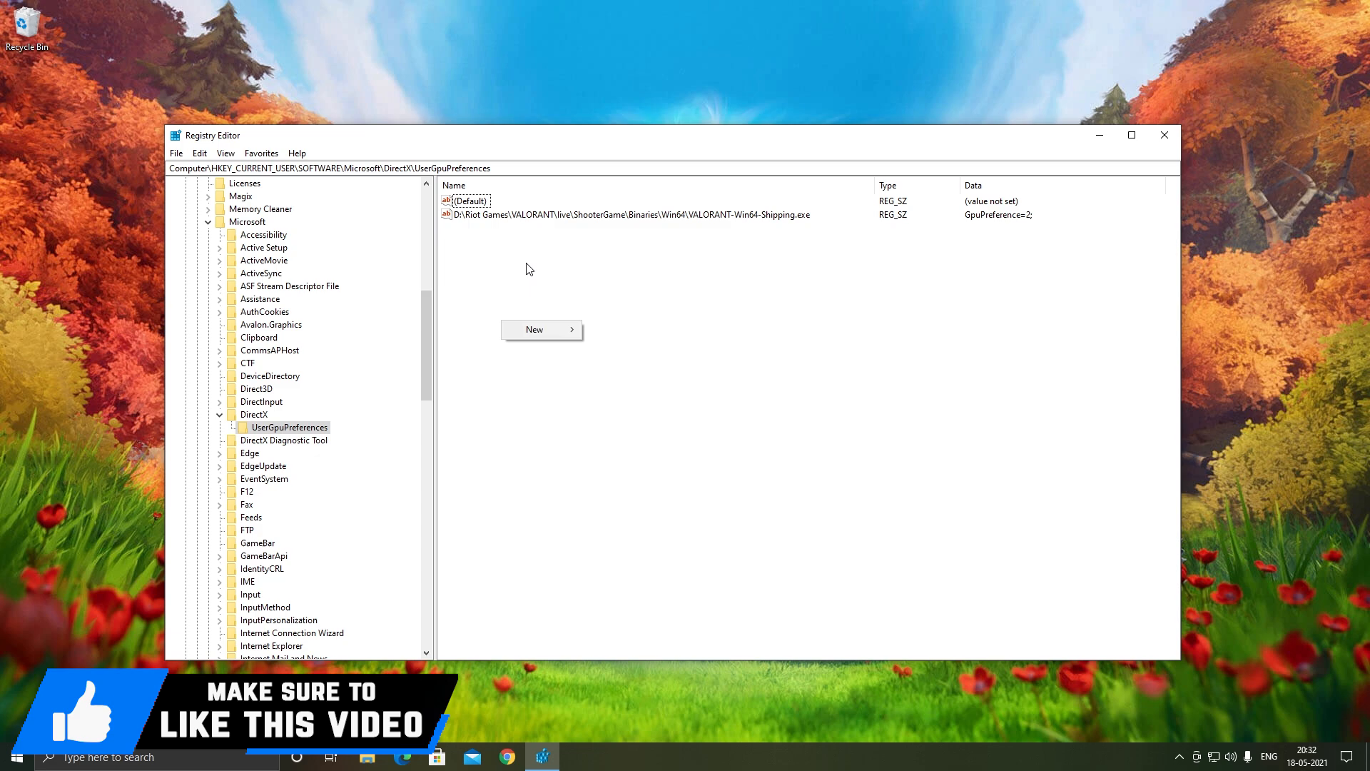
pyautogui.moveTo(534, 329)
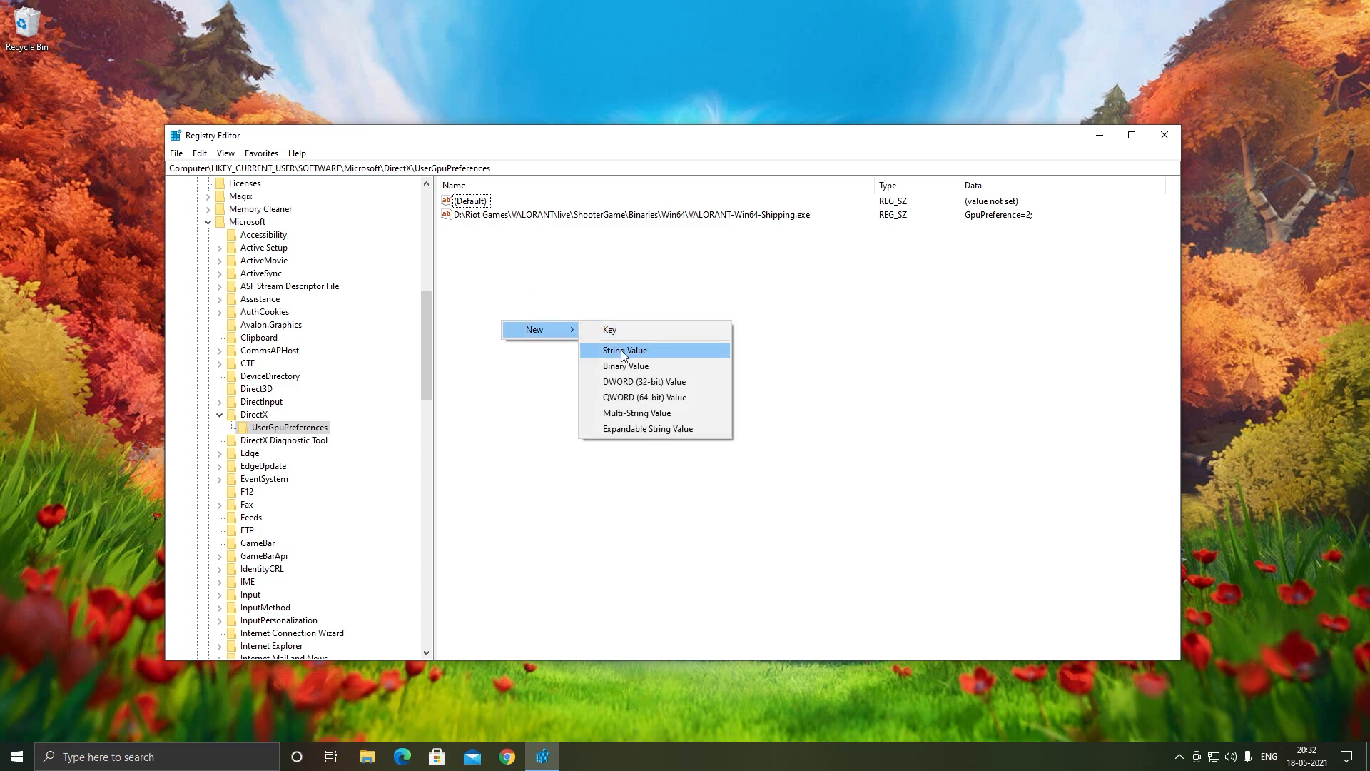
pyautogui.click(624, 350)
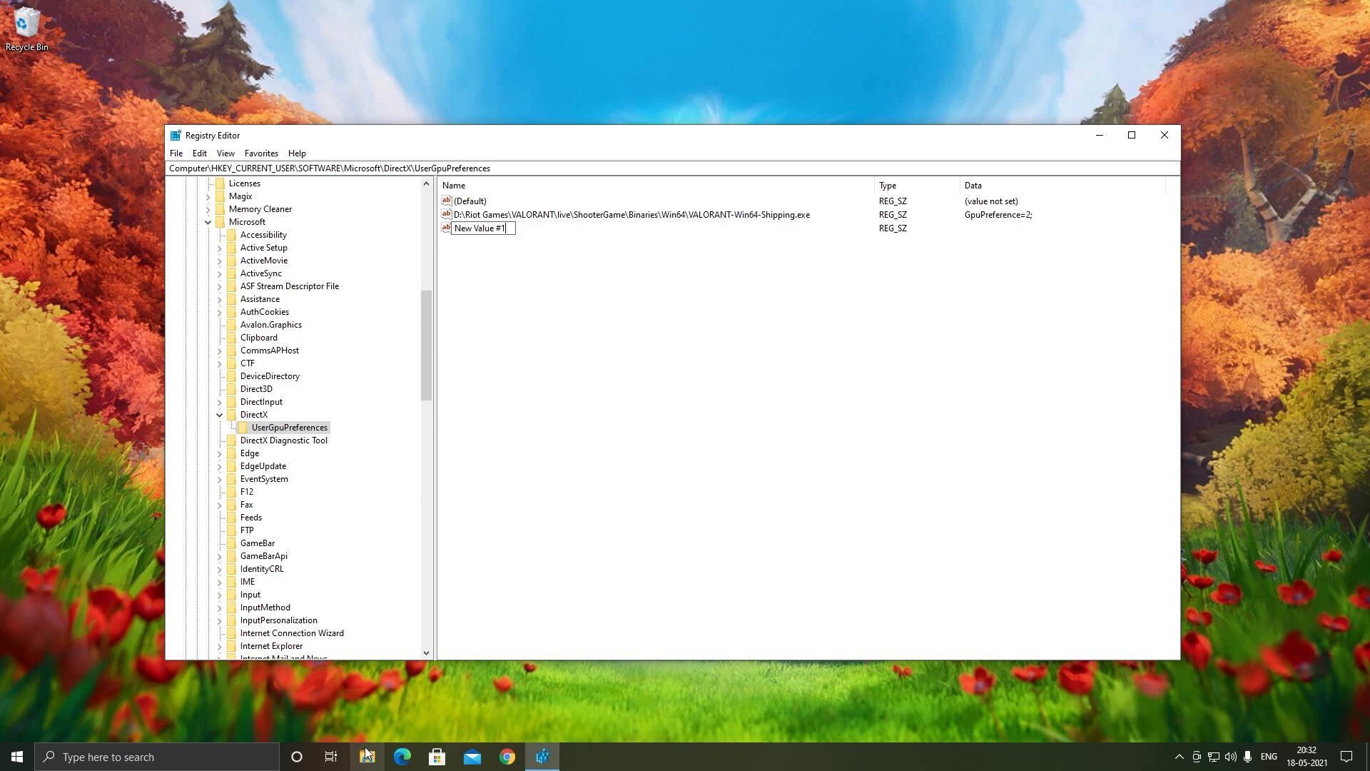
pyautogui.click(366, 757)
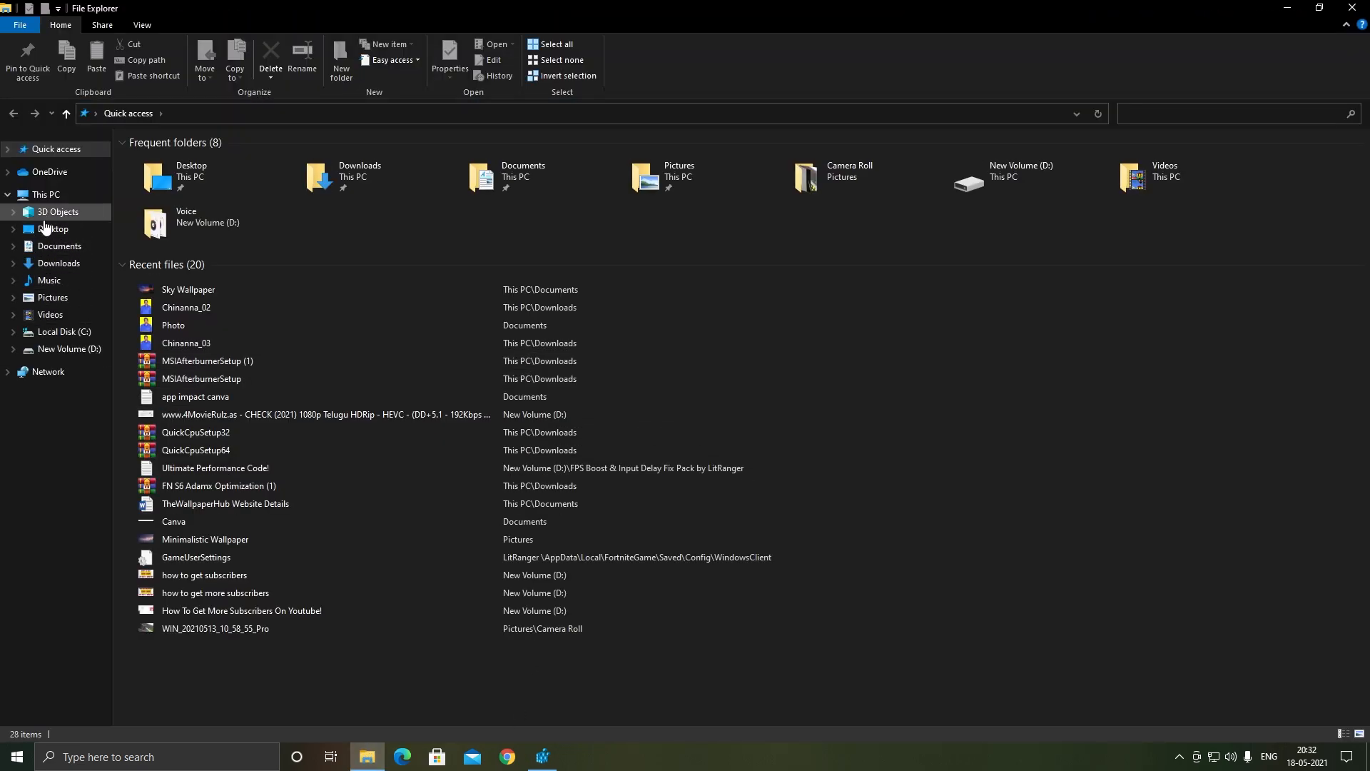
# Browse to Fortnite's Win64 binaries folder and copy its path into the value name.
pyautogui.click(46, 194)
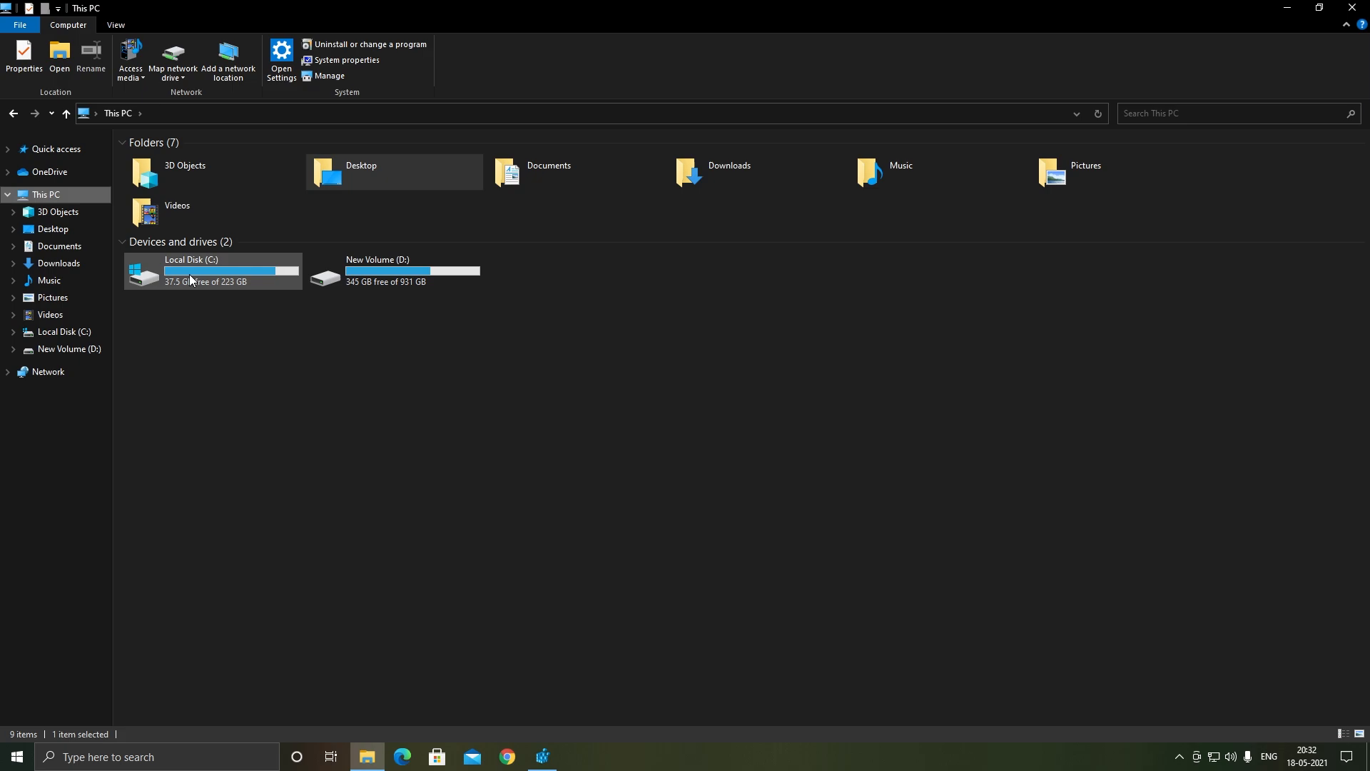
pyautogui.doubleClick(190, 269)
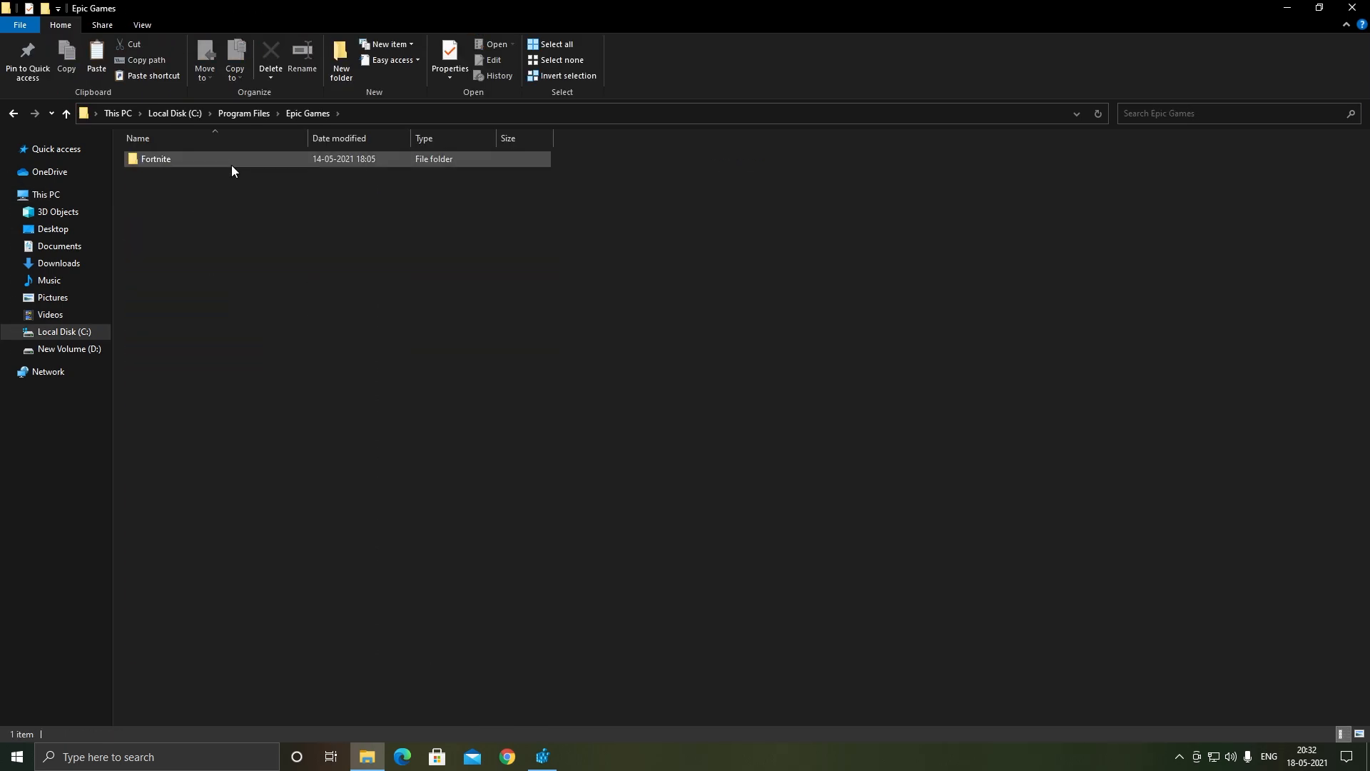
pyautogui.doubleClick(156, 158)
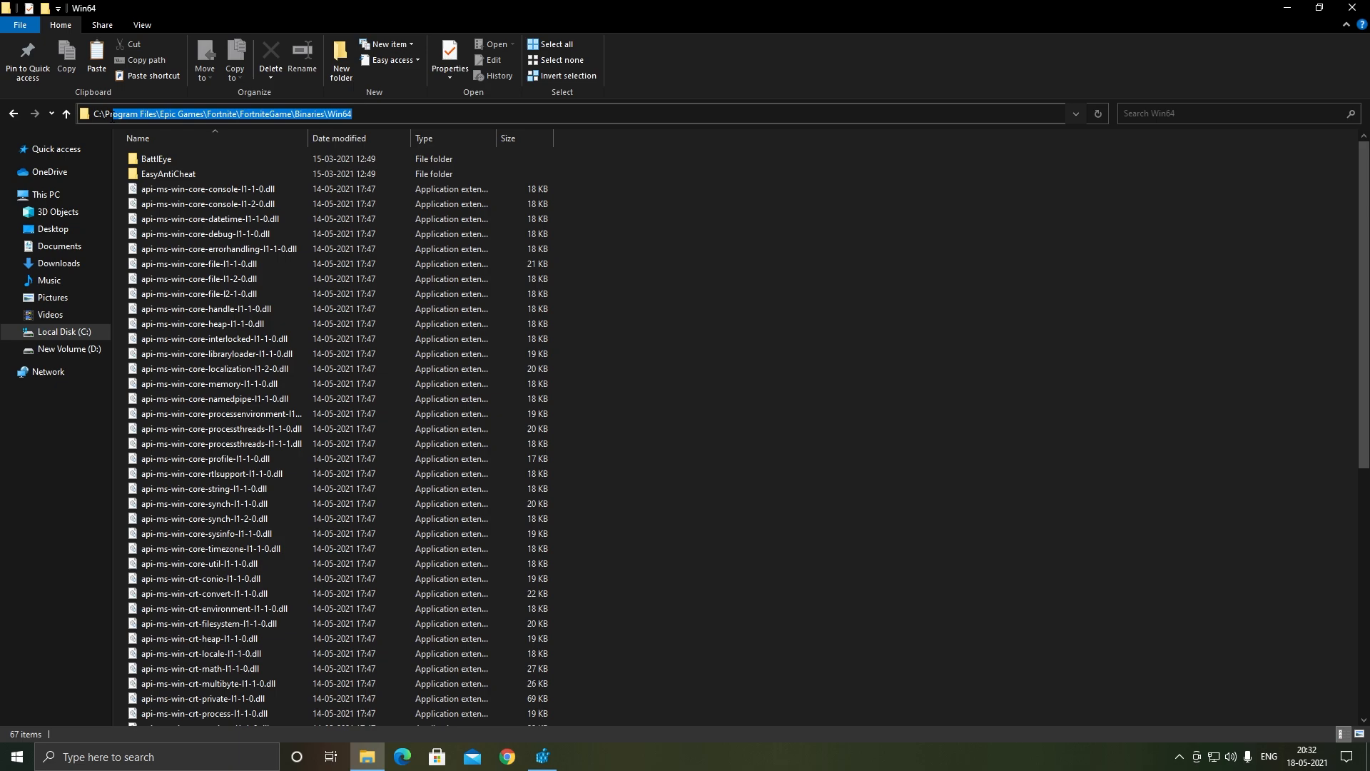
pyautogui.rightClick(219, 113)
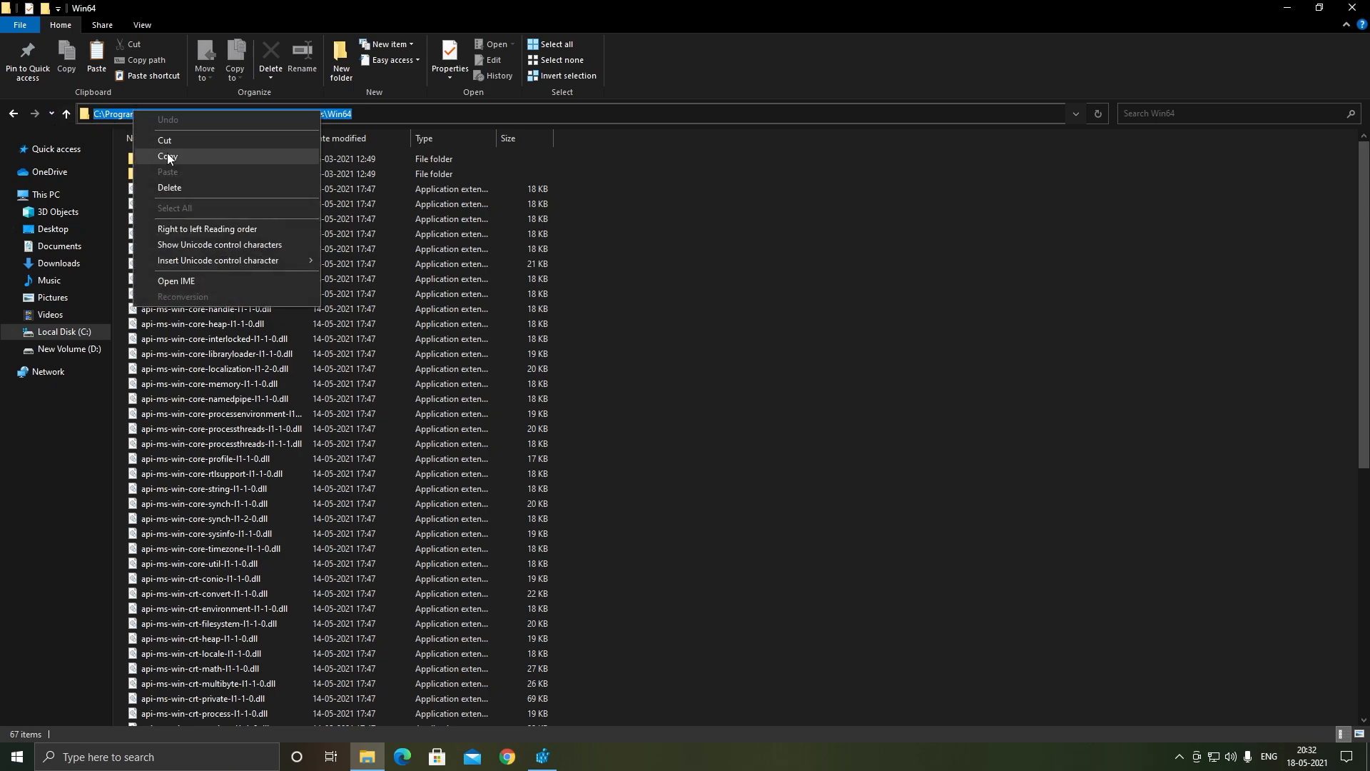
pyautogui.click(541, 756)
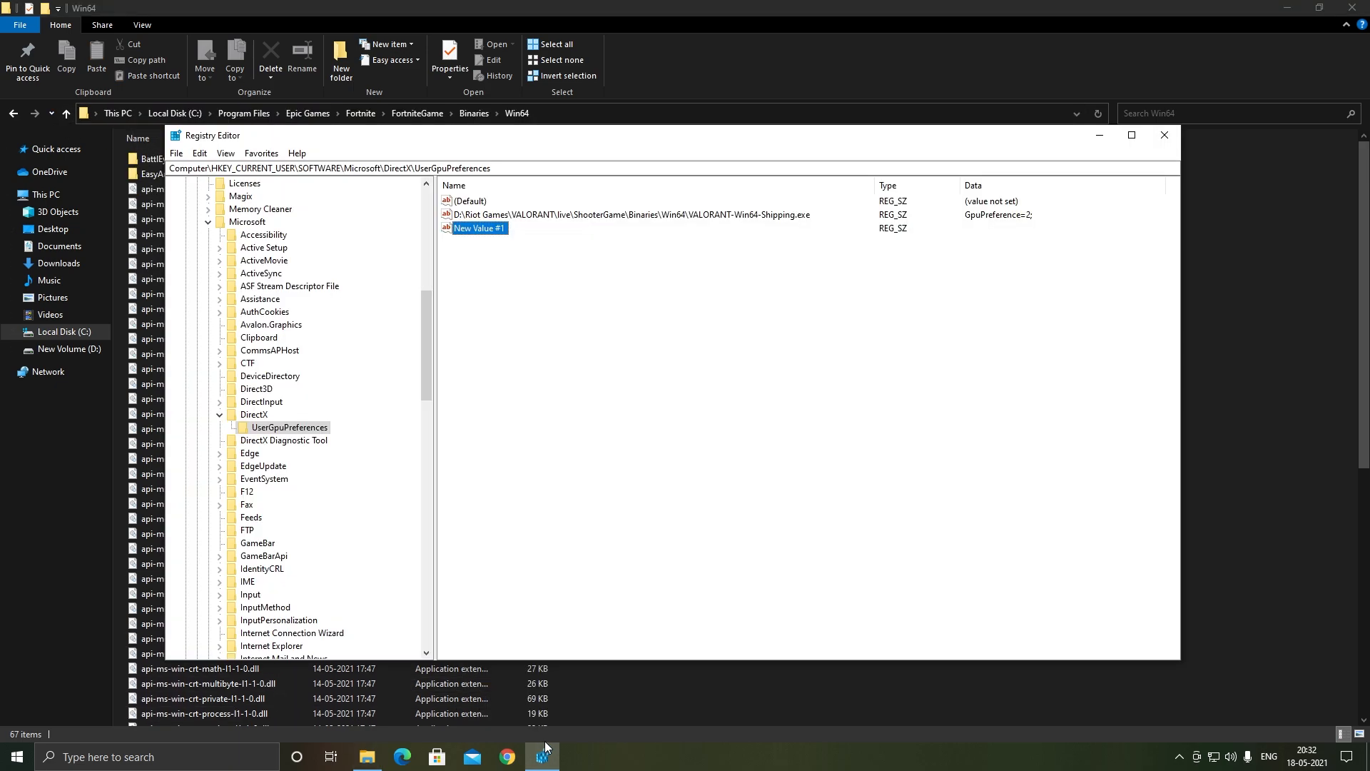
pyautogui.rightClick(476, 228)
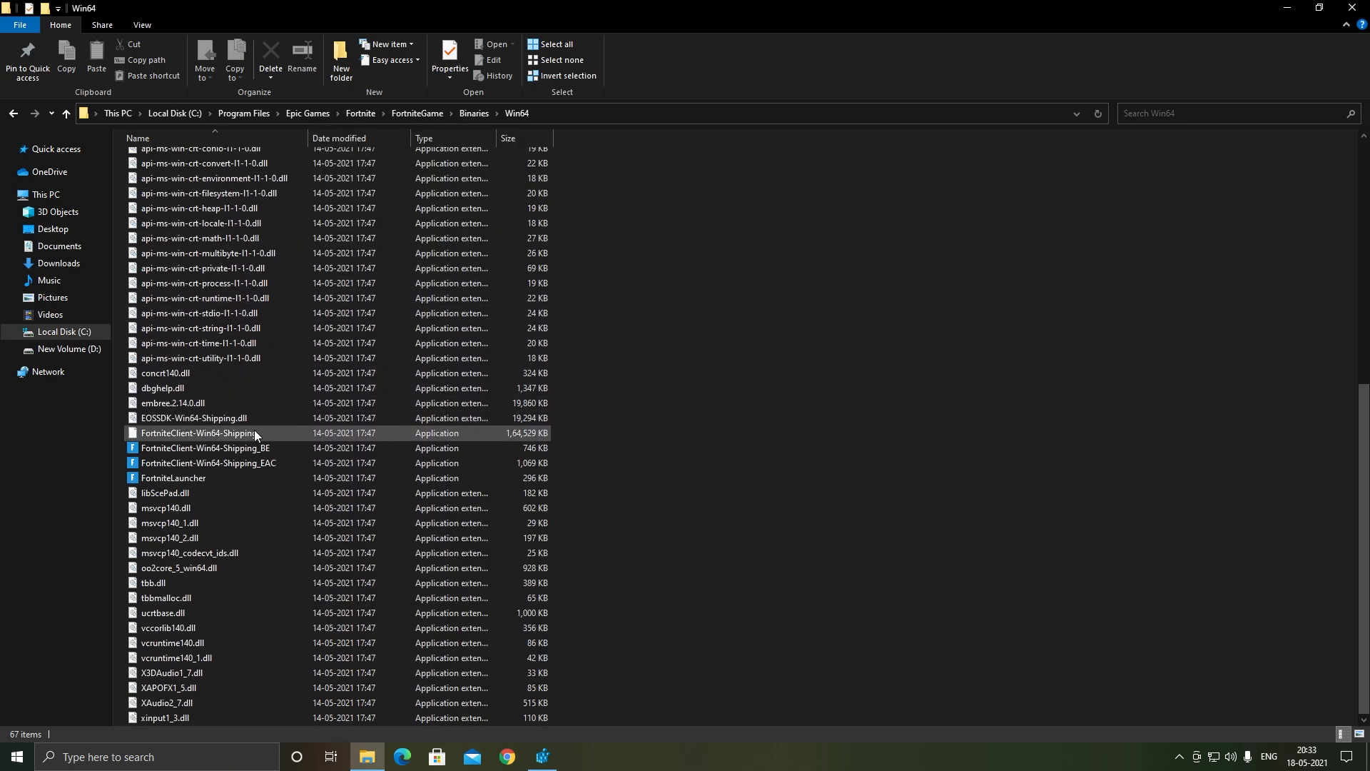
# Copy the FortniteClient-Win64-Shipping file name through Rename.
pyautogui.click(200, 433)
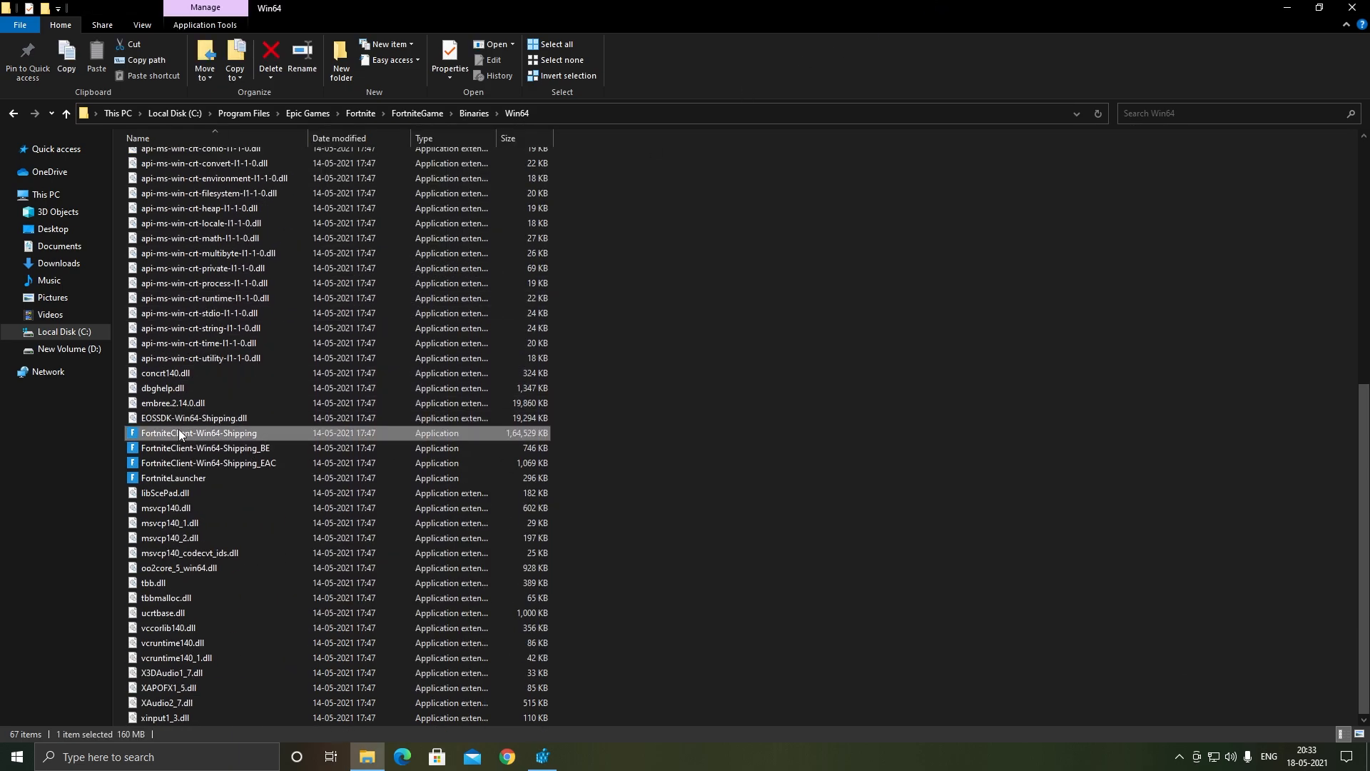
pyautogui.rightClick(199, 432)
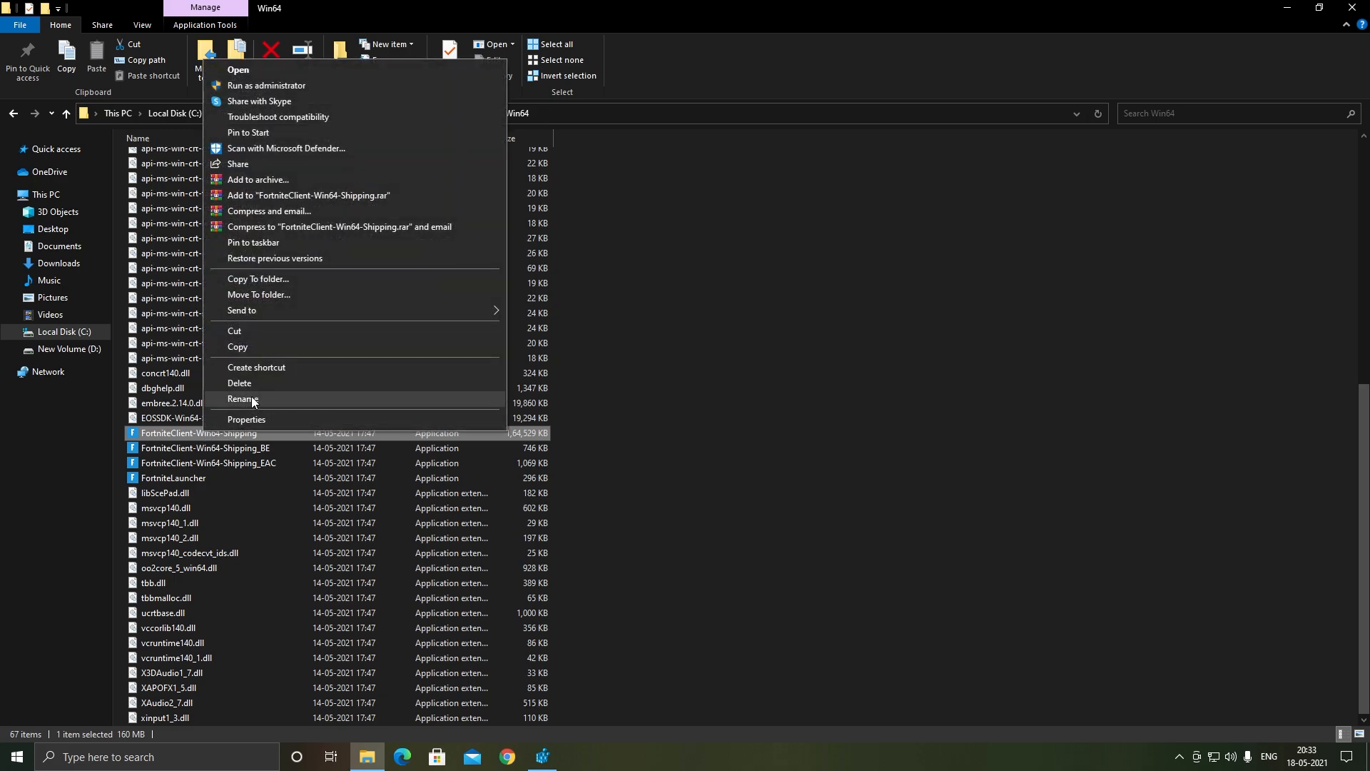
pyautogui.click(242, 400)
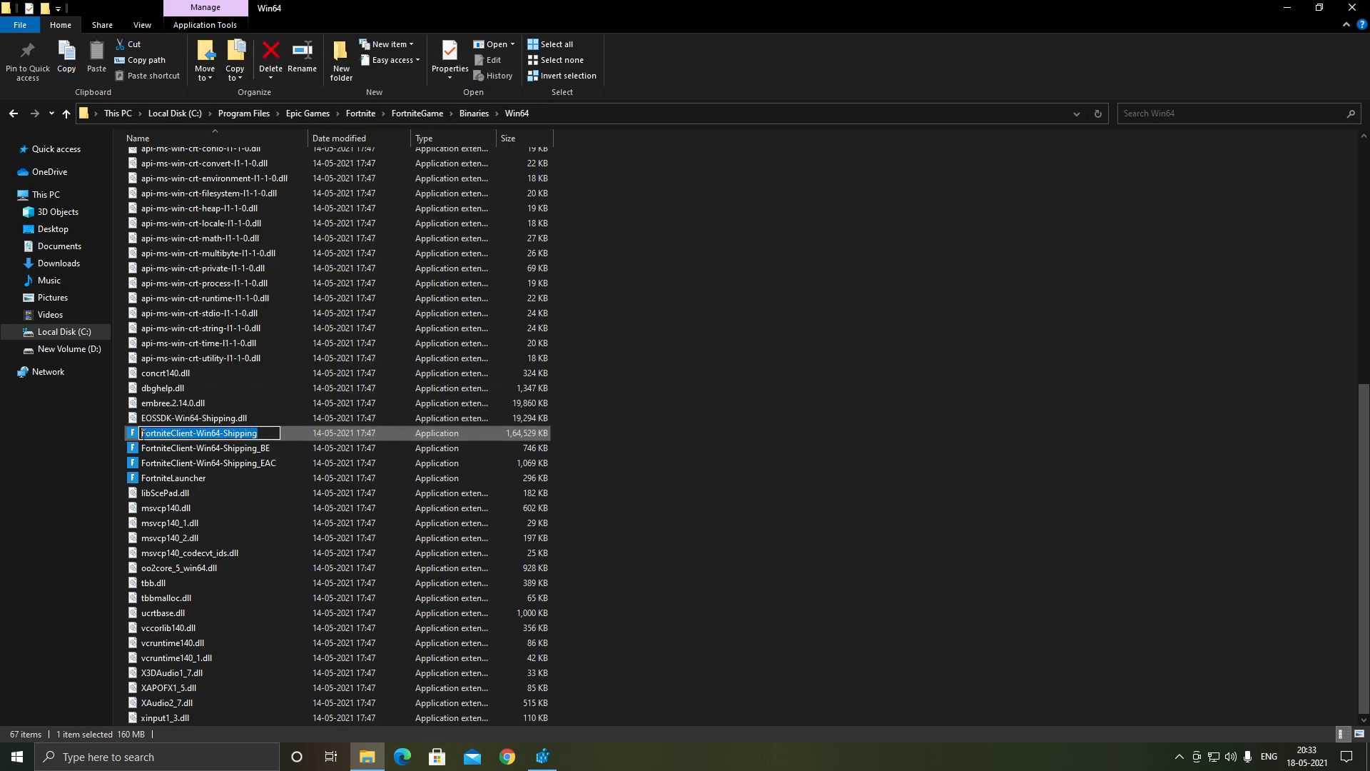
pyautogui.rightClick(200, 433)
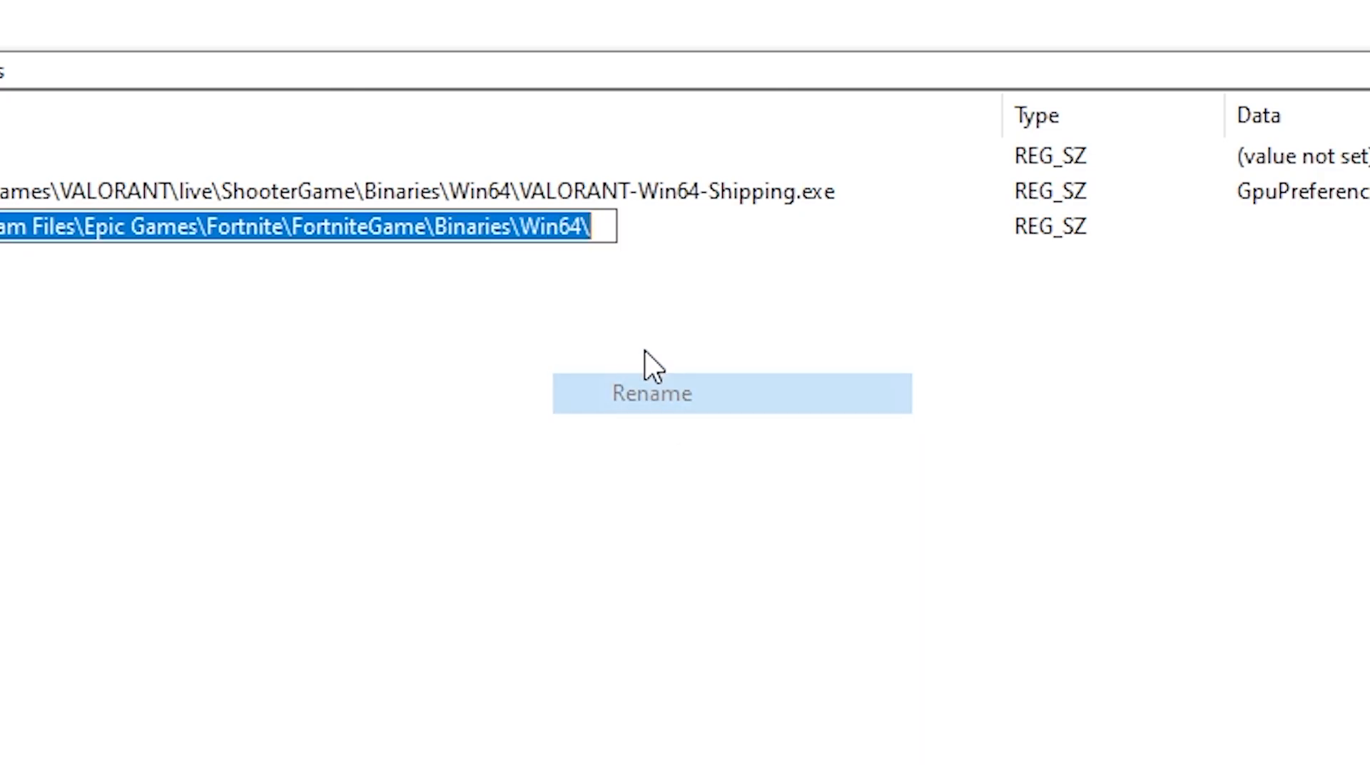
# Append FortniteClient-Win64-Shipping.exe after the pasted Win64 path in the value name.
pyautogui.write('FortniteClient-Win64-Shipping')
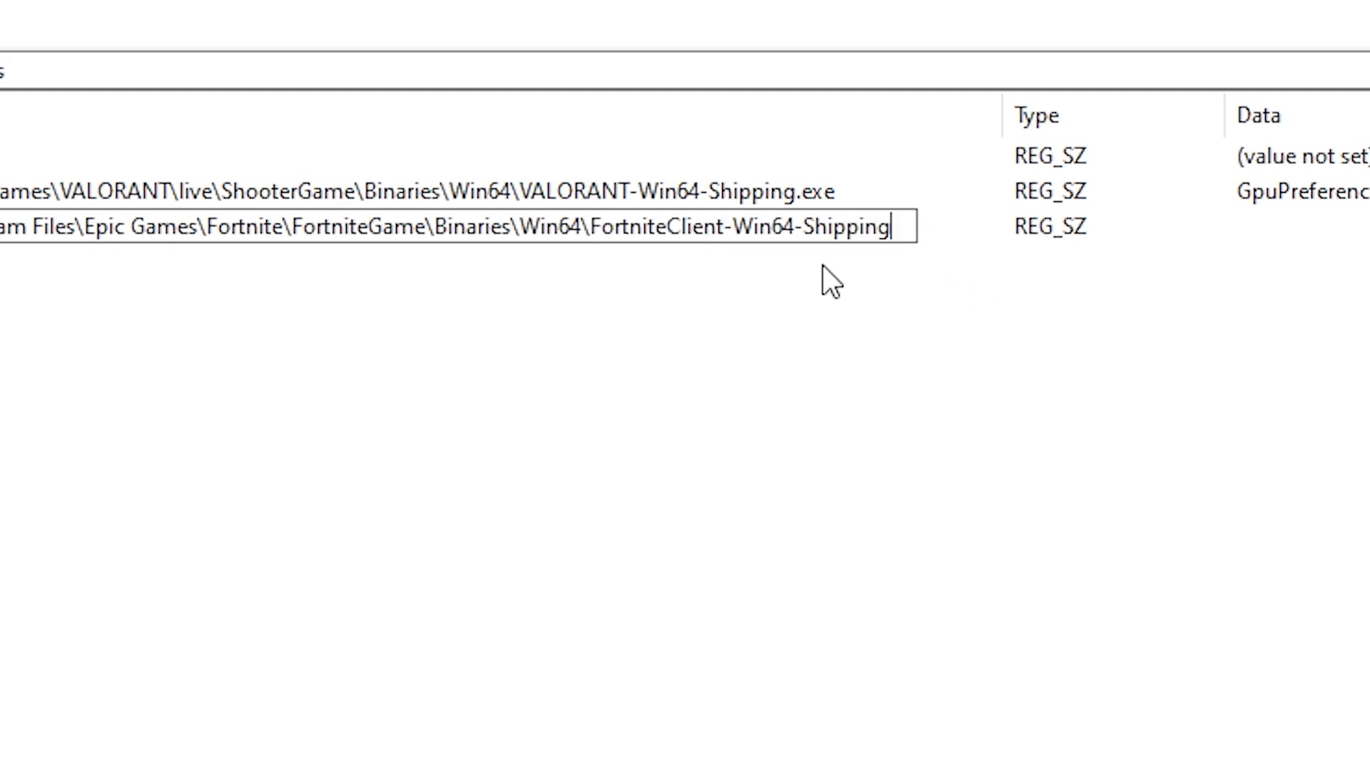
pyautogui.write('.ex')
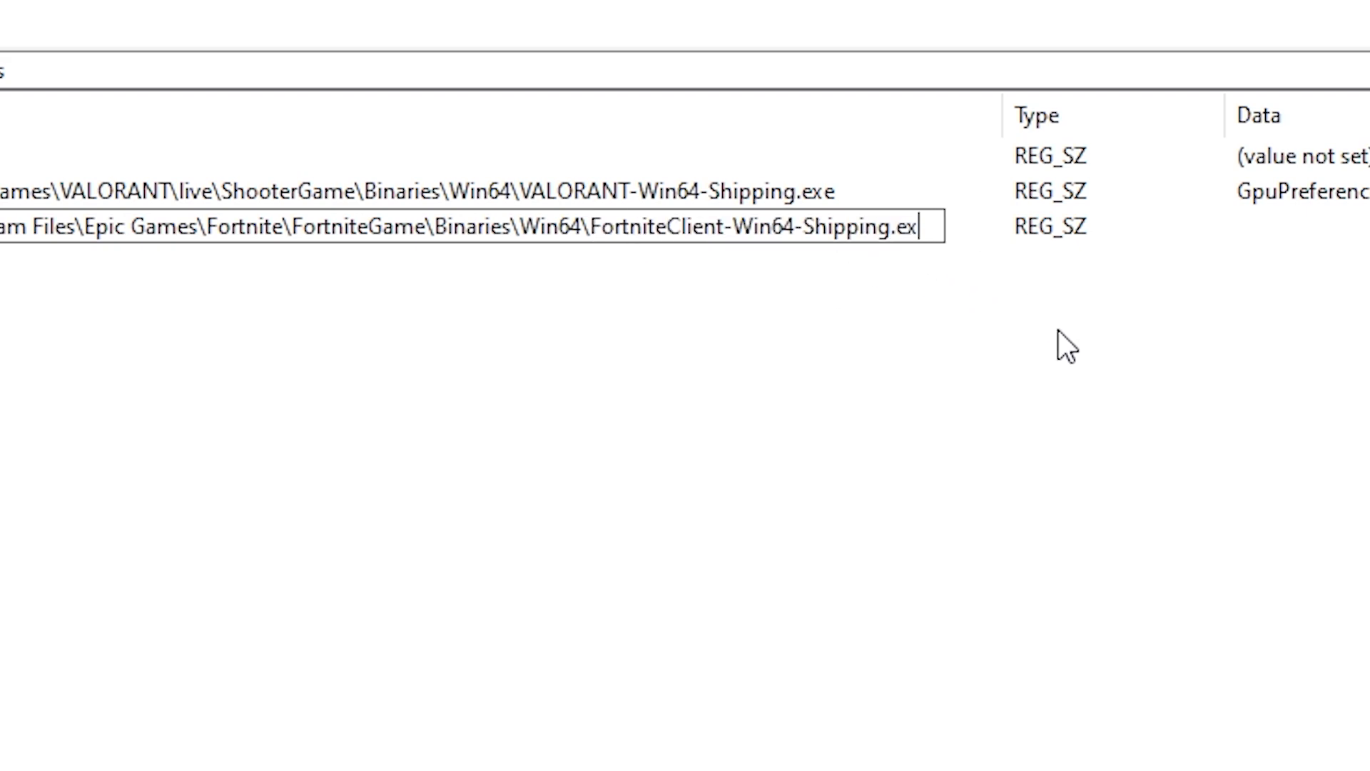
pyautogui.write('e')
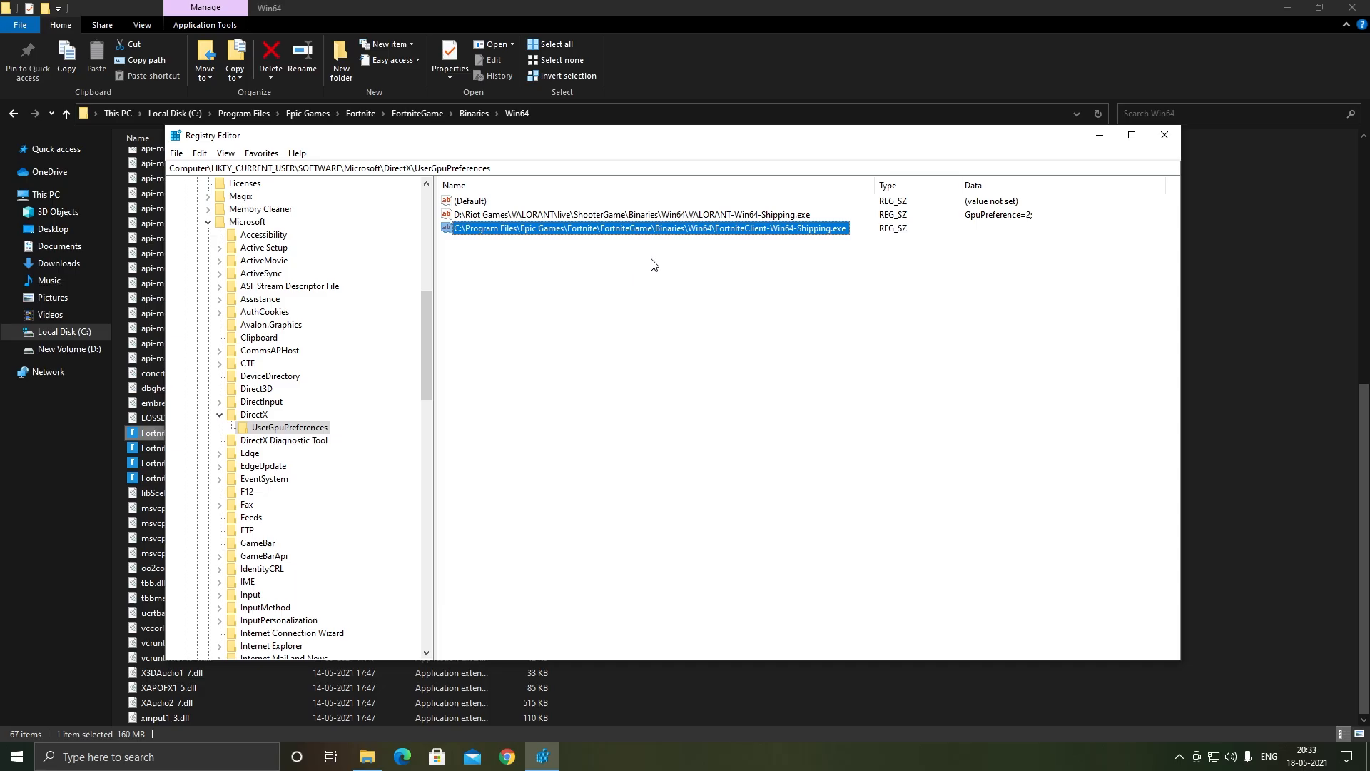
# Enter GpuPreference=2; as the Fortnite value's data and confirm it.
pyautogui.doubleClick(647, 228)
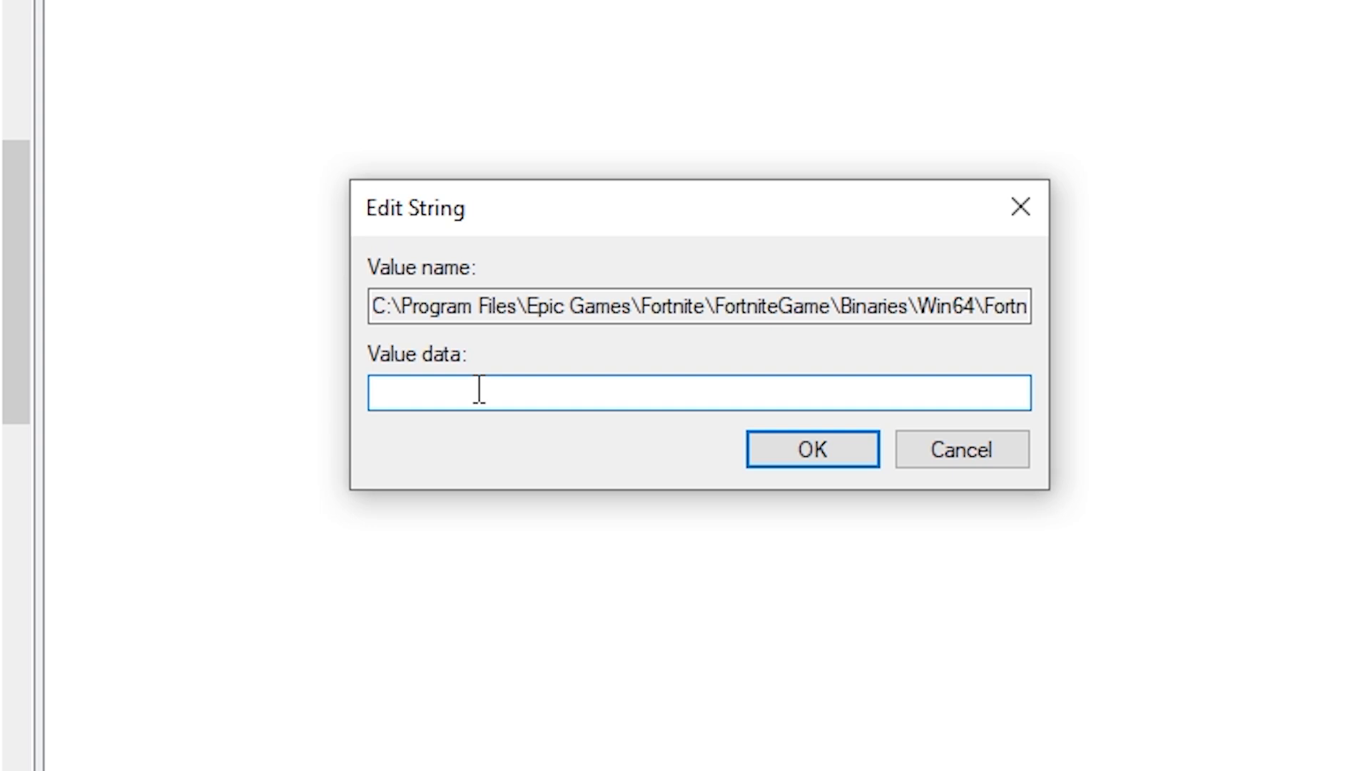
pyautogui.write('Gpu')
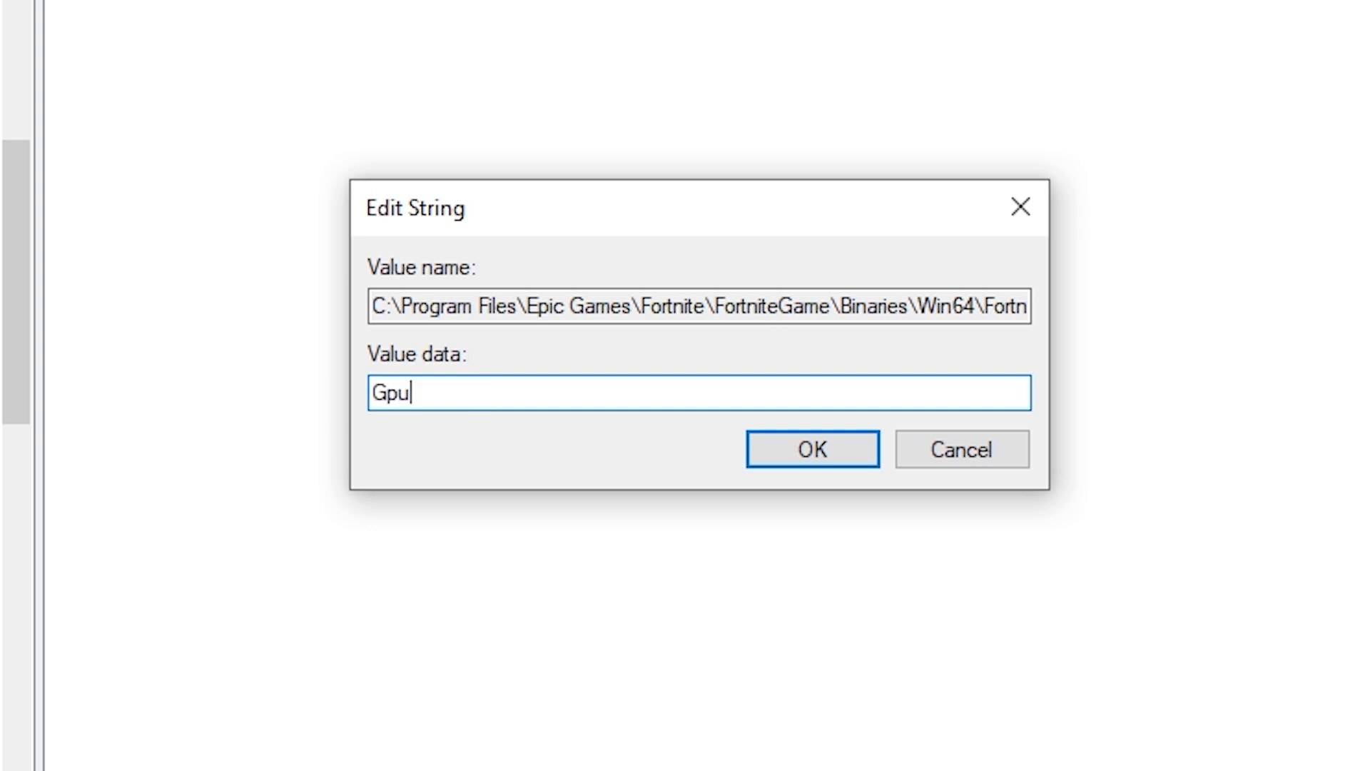
pyautogui.write('Preference')
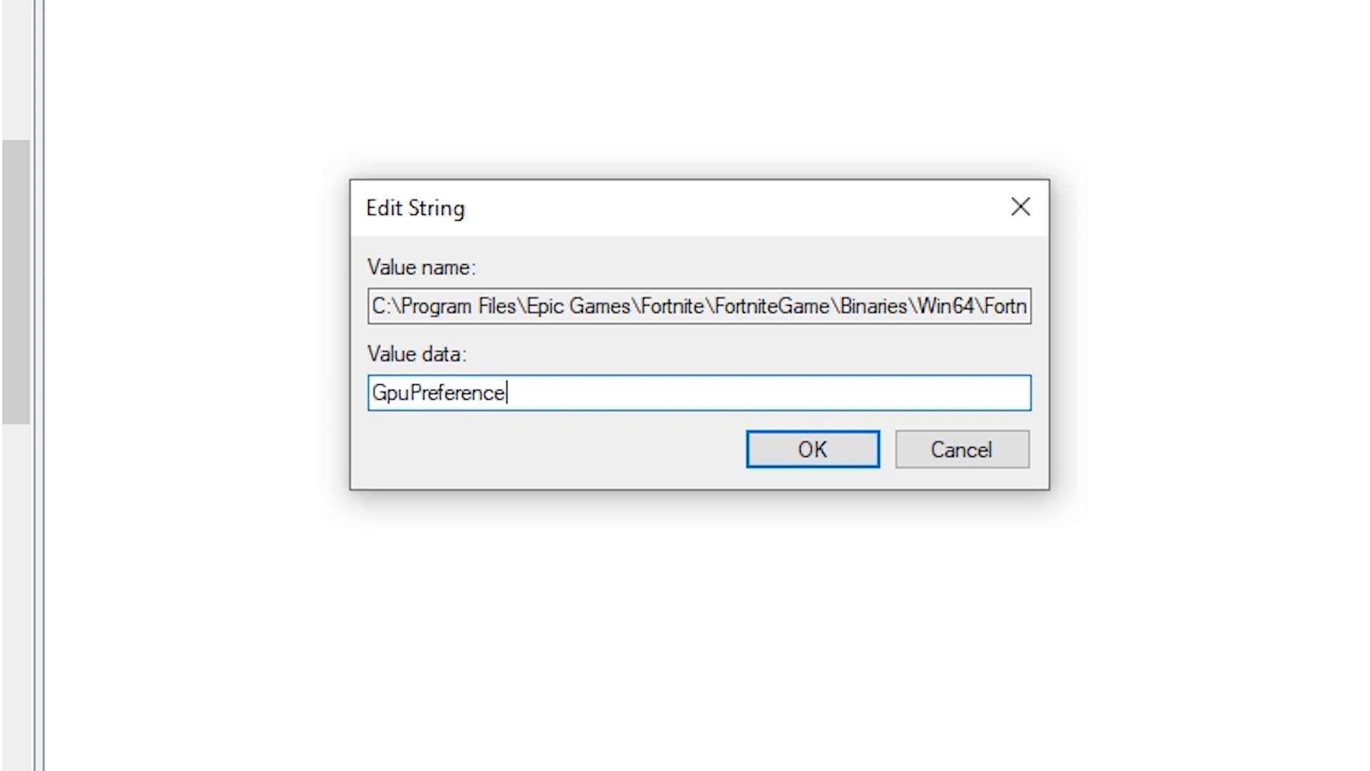
pyautogui.write('=')
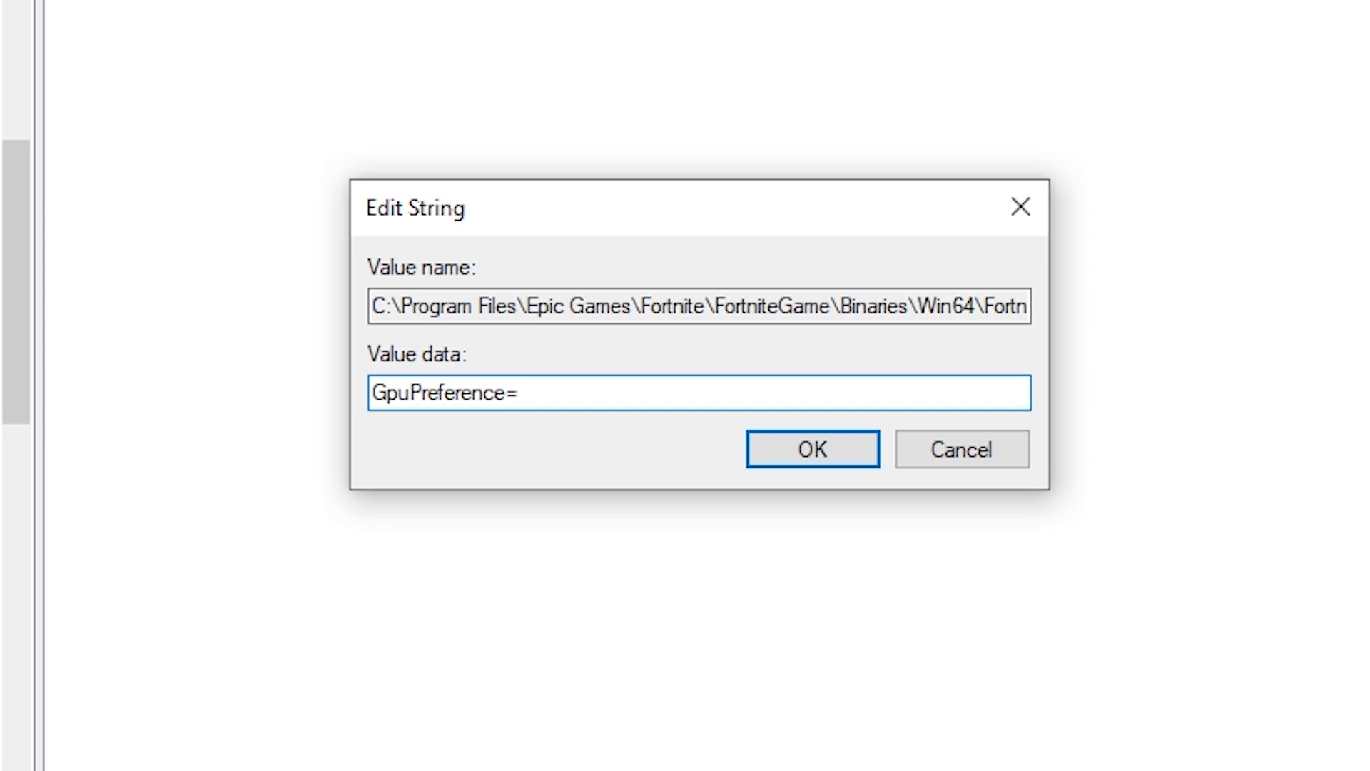
pyautogui.write('2')
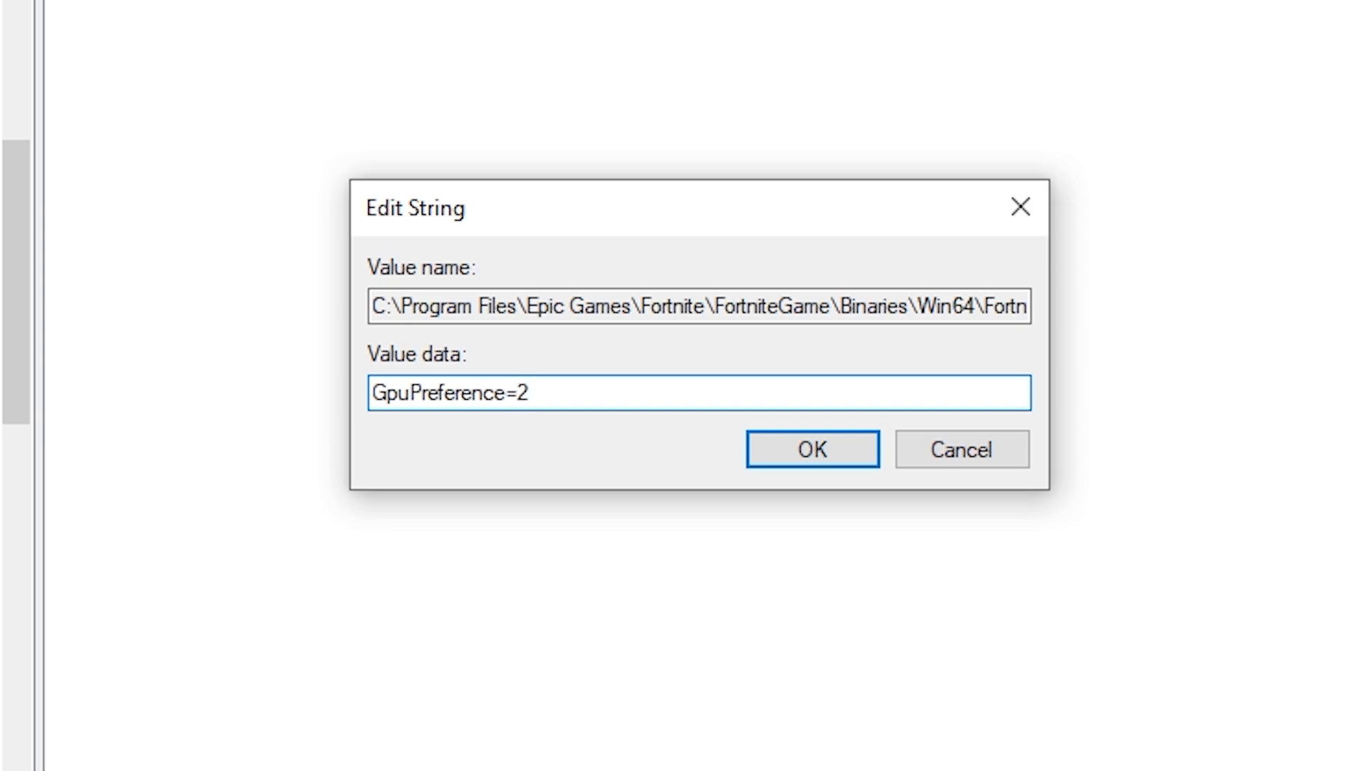
pyautogui.write(';')
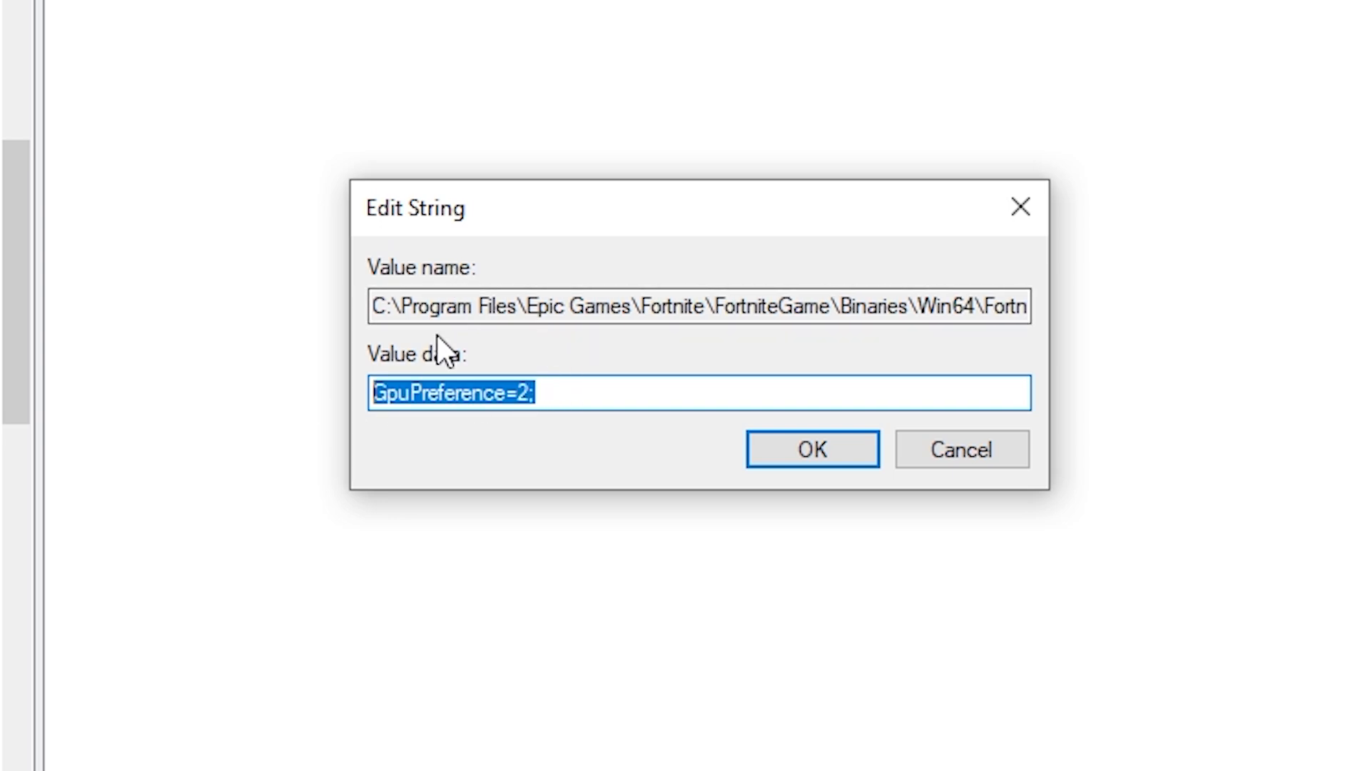
pyautogui.moveTo(573, 431)
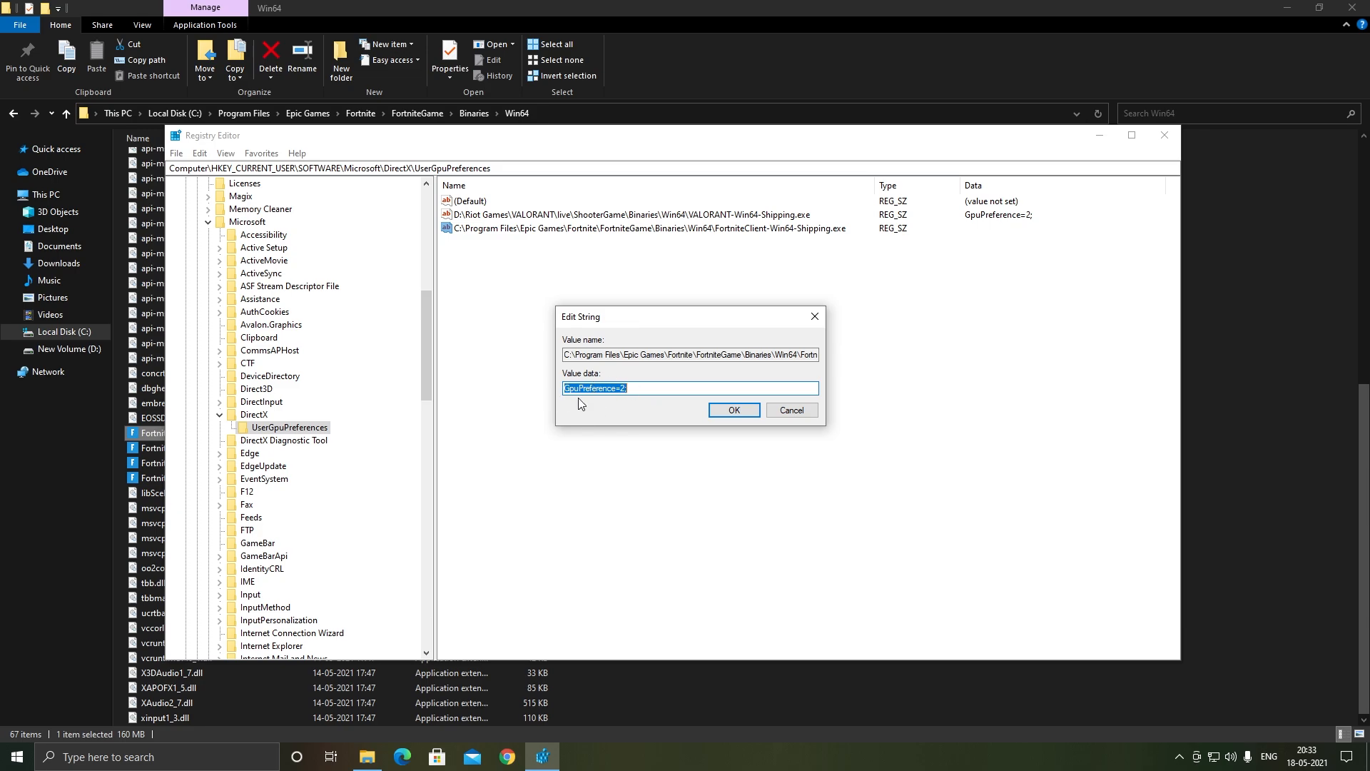
pyautogui.click(623, 388)
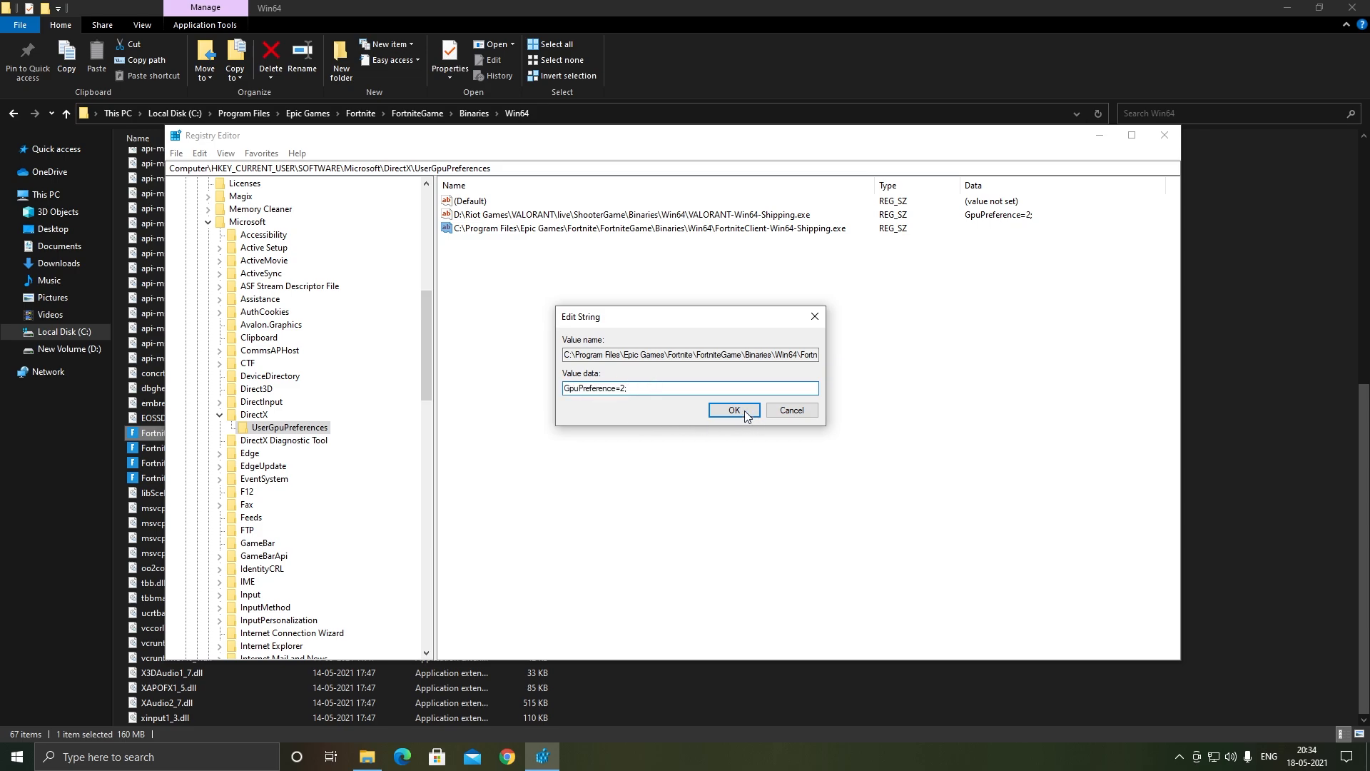
pyautogui.click(733, 411)
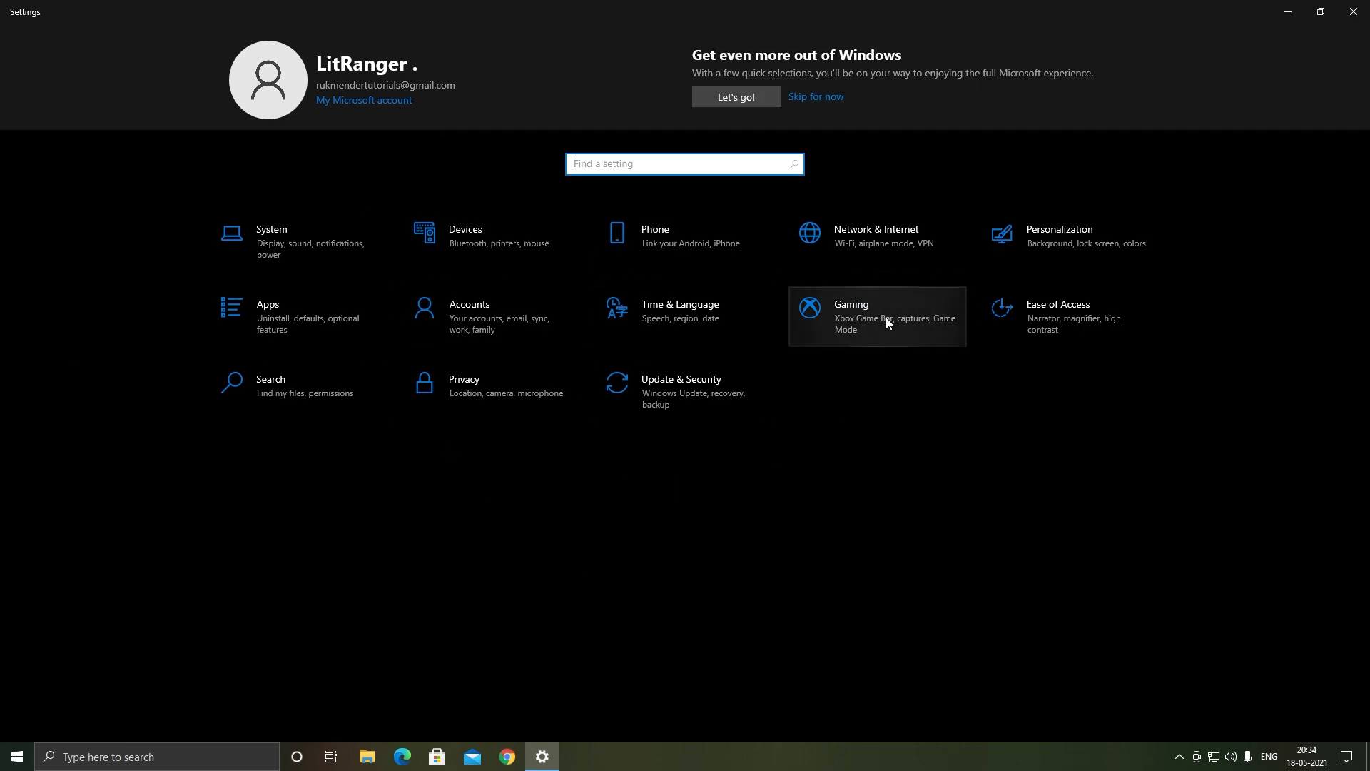
# Switch Xbox Game Bar off under Gaming, then go to Graphics settings.
pyautogui.click(877, 315)
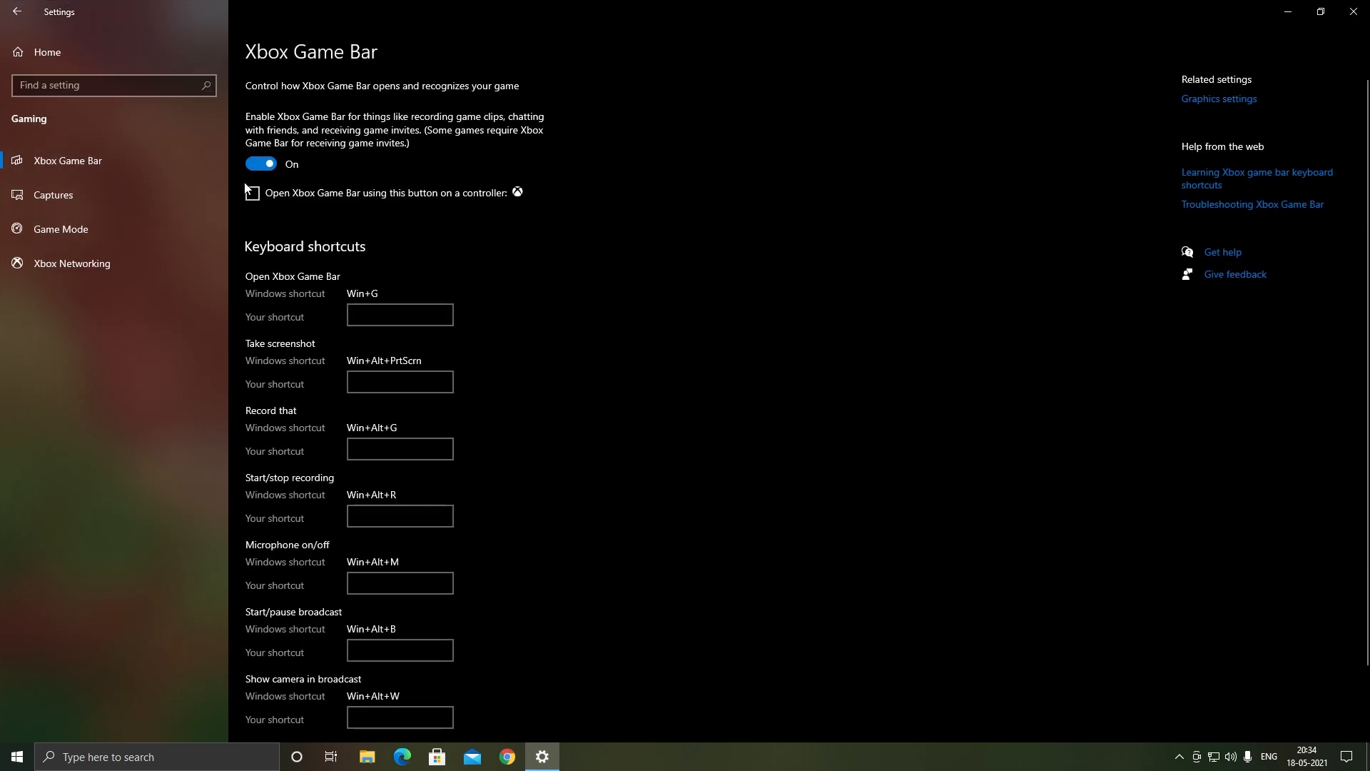
pyautogui.click(260, 163)
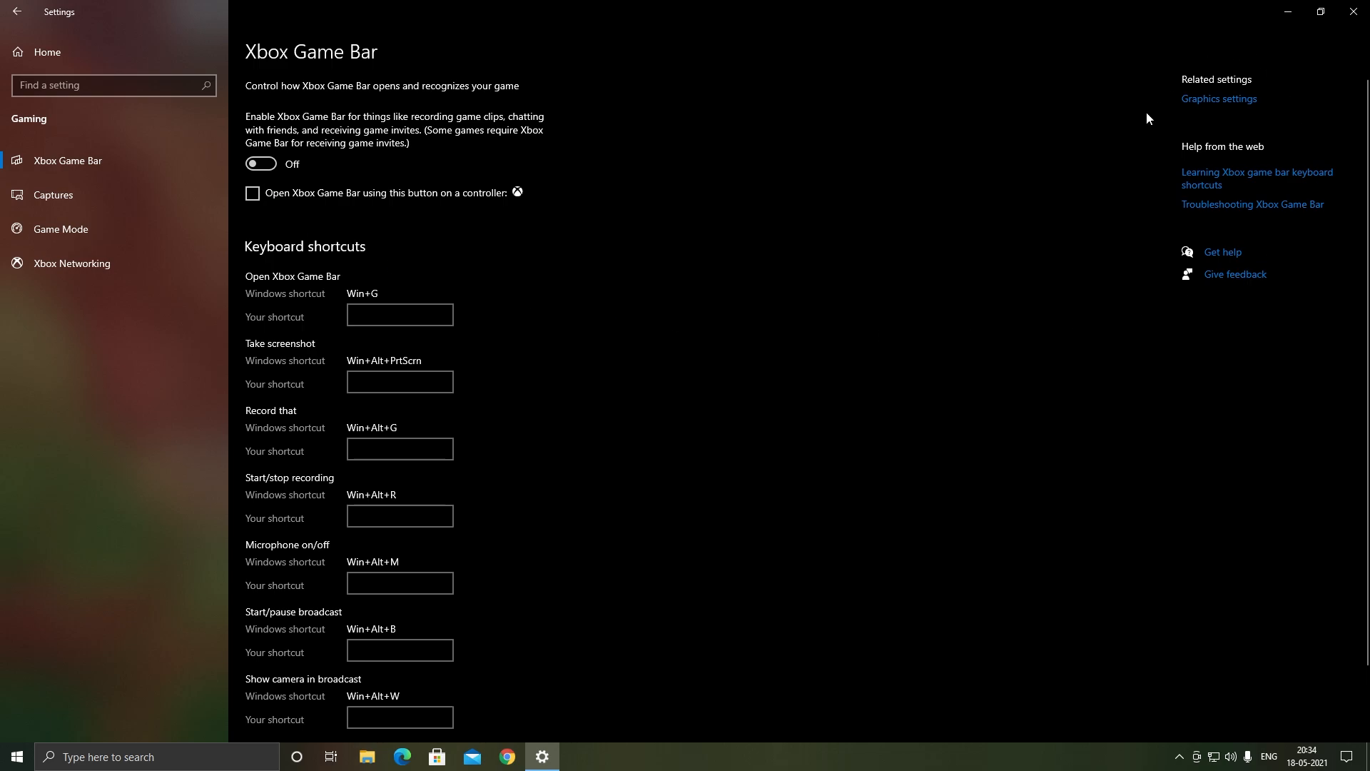
pyautogui.click(1218, 99)
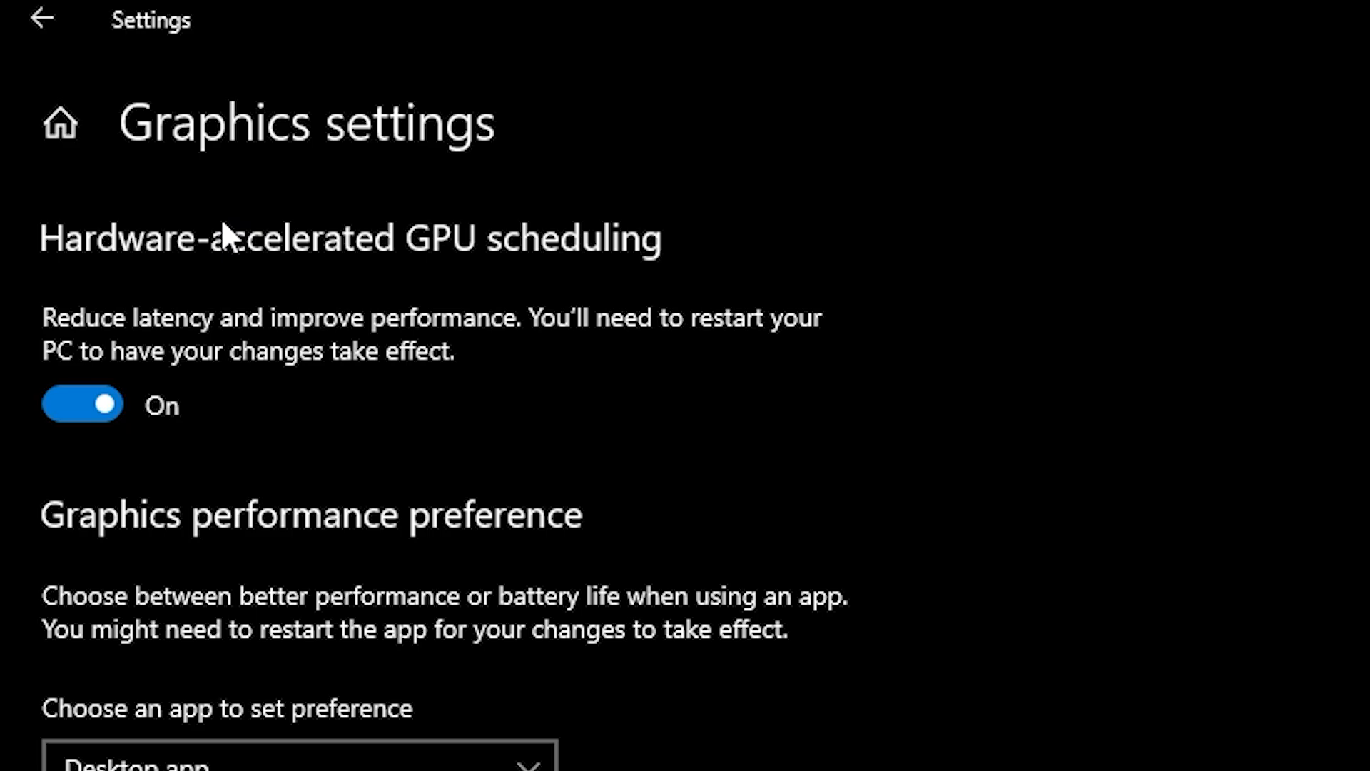
# Toggle GPU scheduling off and back on, then add Fortnite's executable.
pyautogui.click(82, 404)
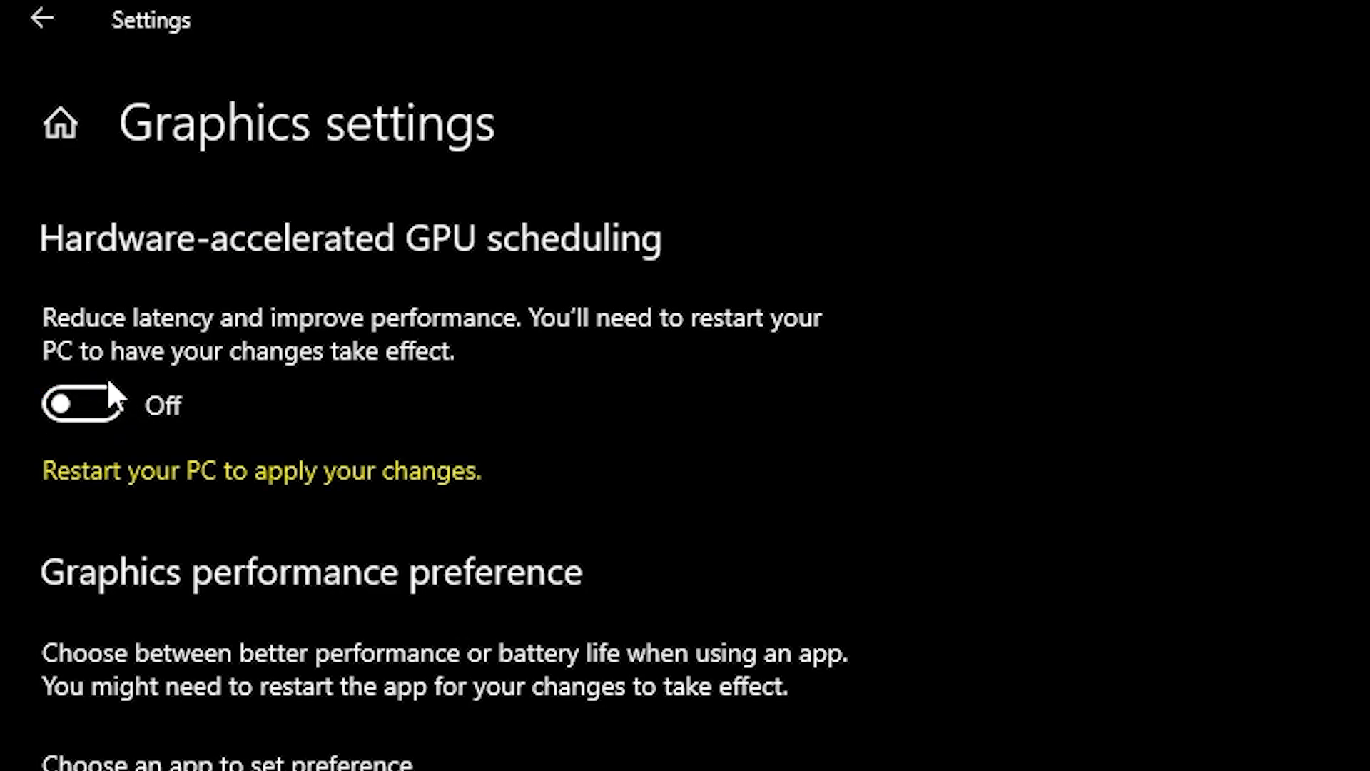
pyautogui.click(83, 404)
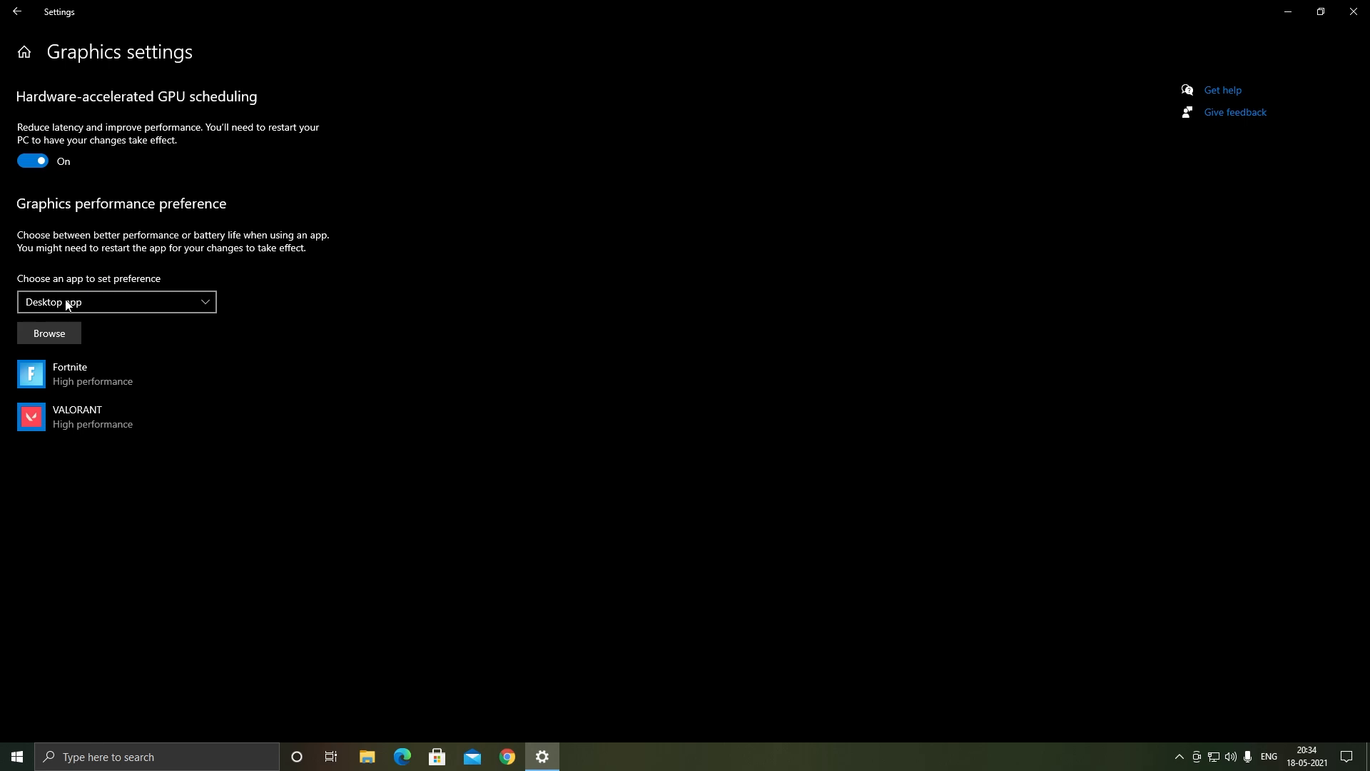
pyautogui.click(49, 333)
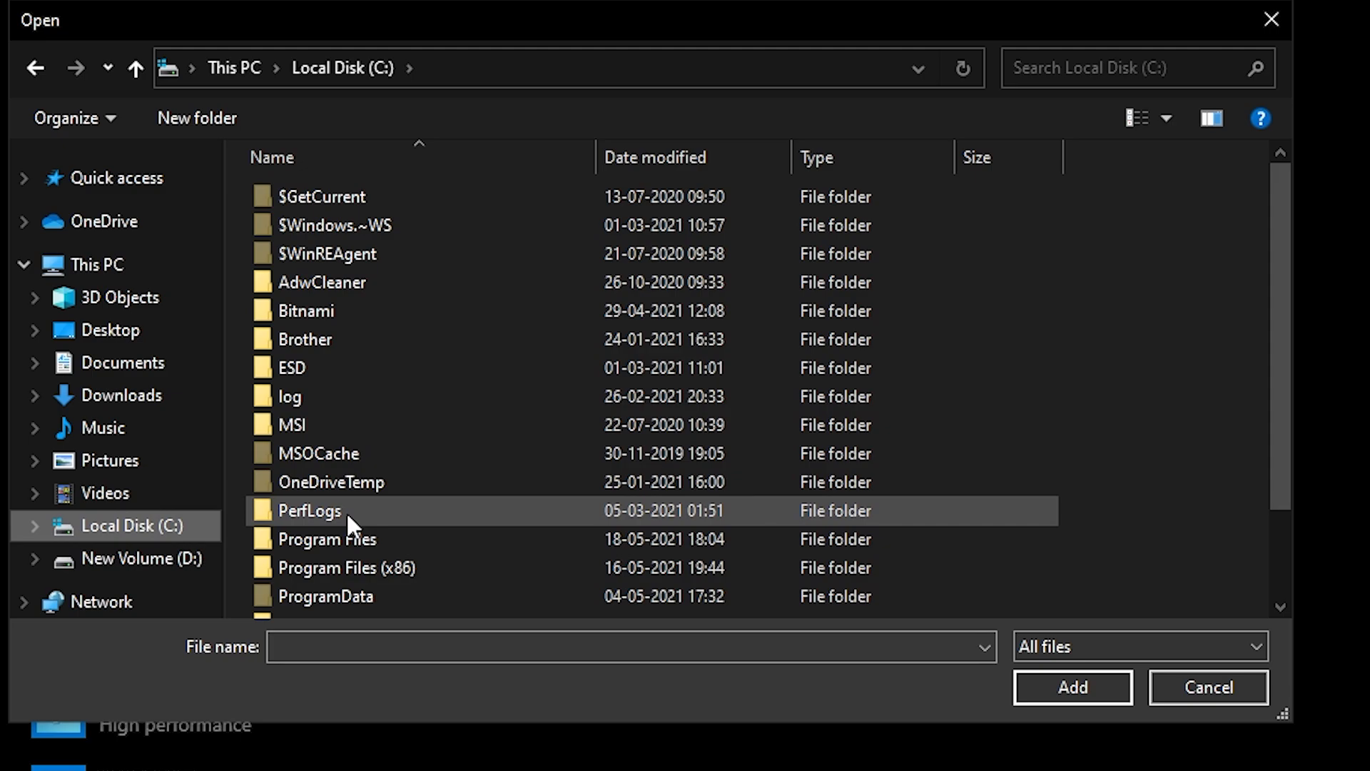
pyautogui.doubleClick(327, 538)
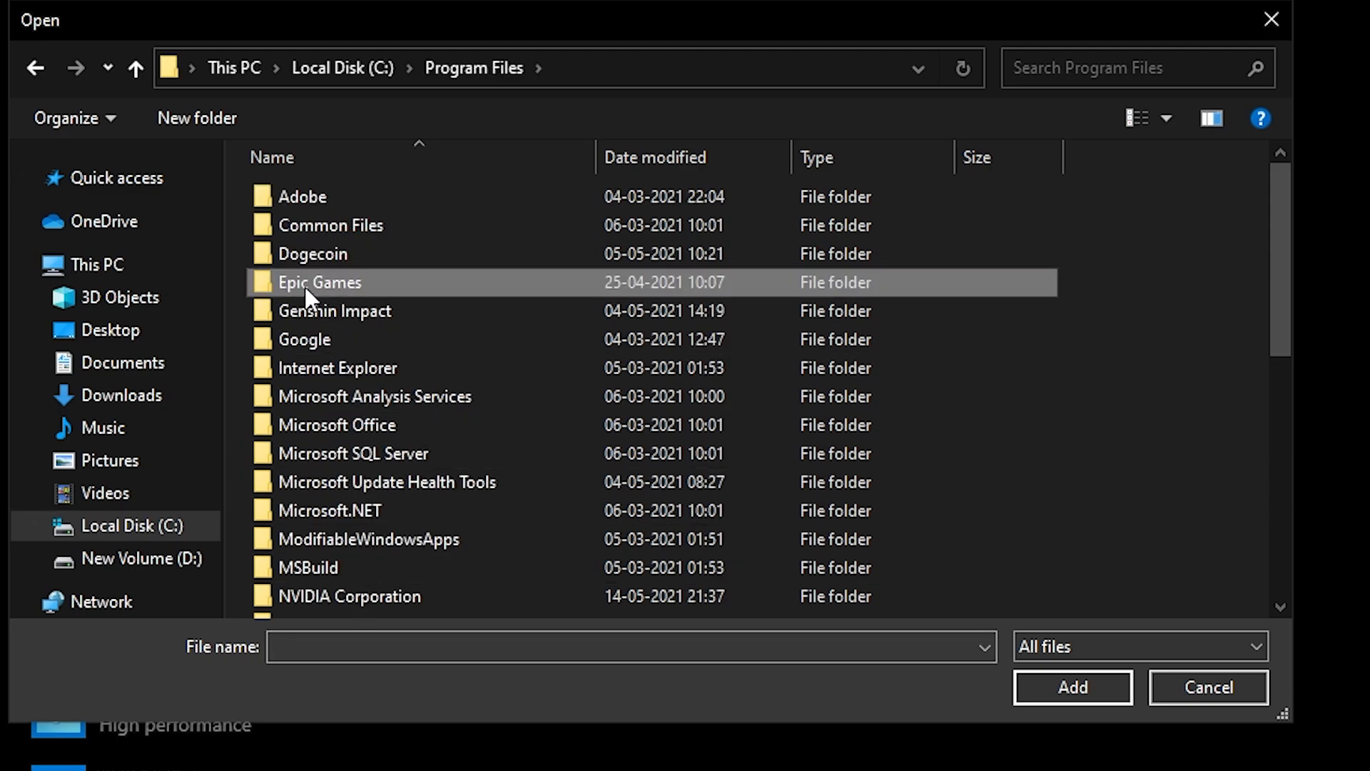
pyautogui.doubleClick(318, 283)
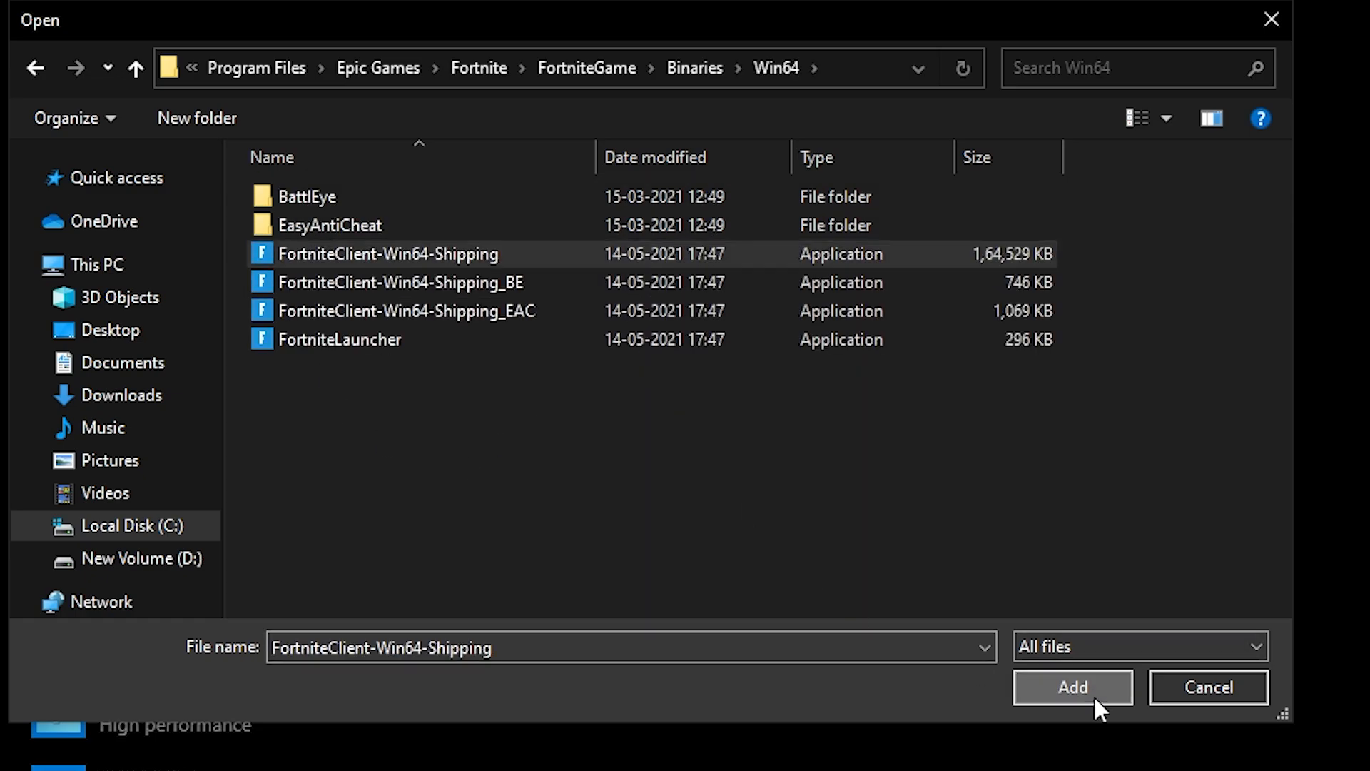
pyautogui.click(1072, 687)
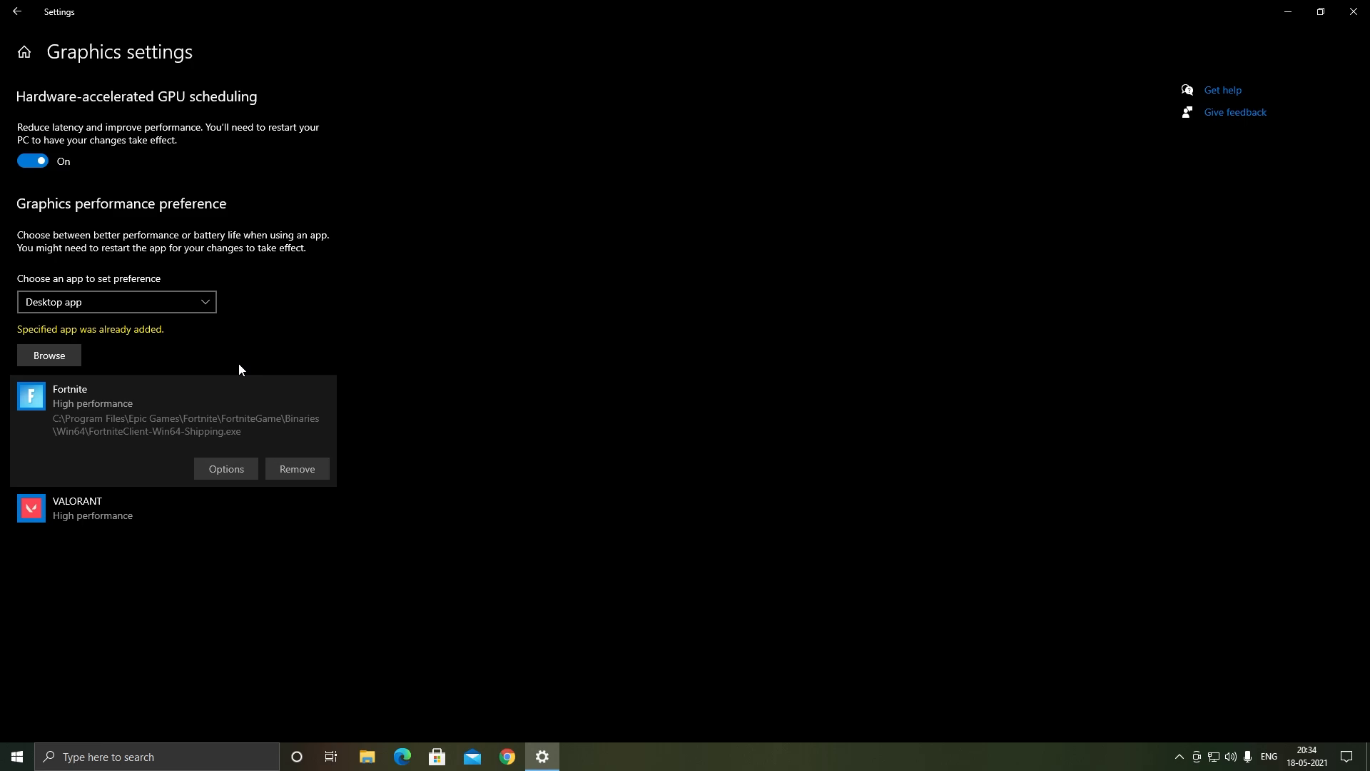
# Save High performance as Fortnite's graphics preference.
pyautogui.click(226, 468)
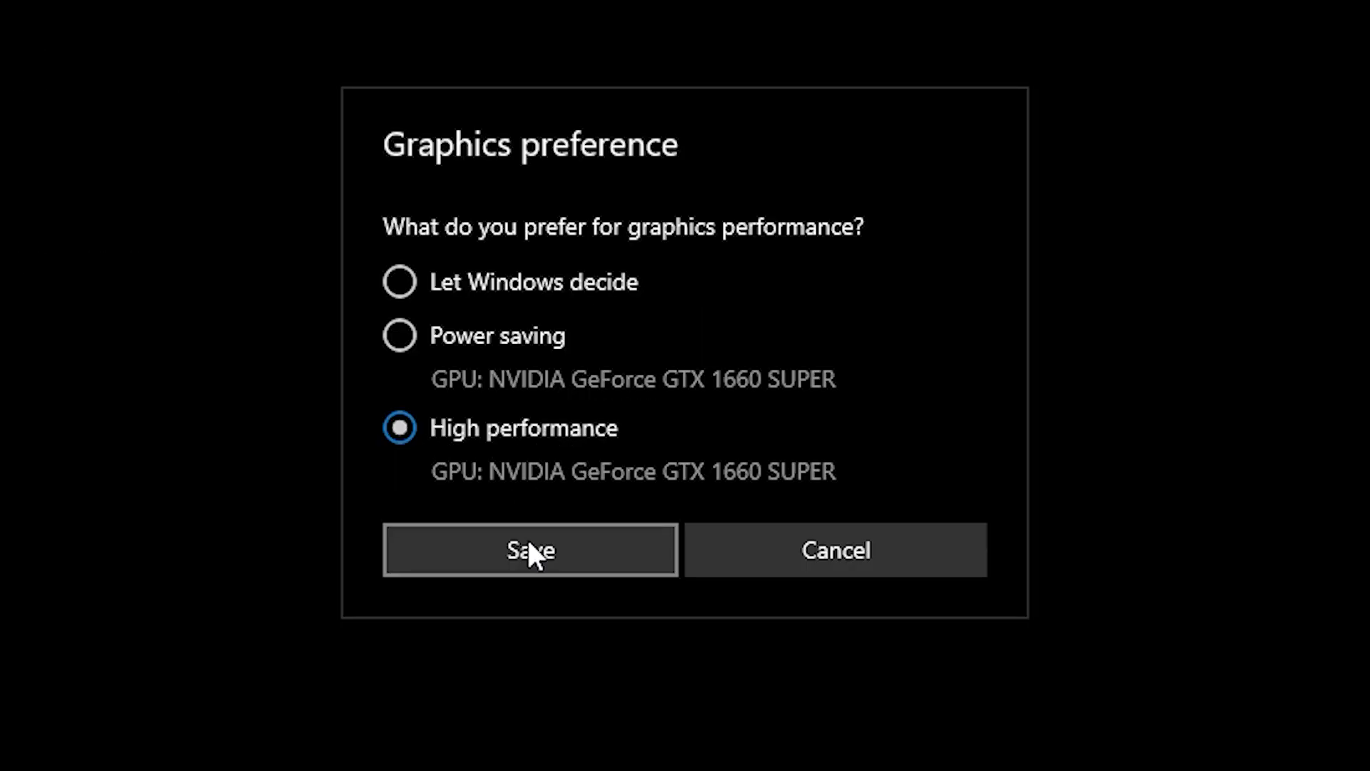
pyautogui.click(530, 550)
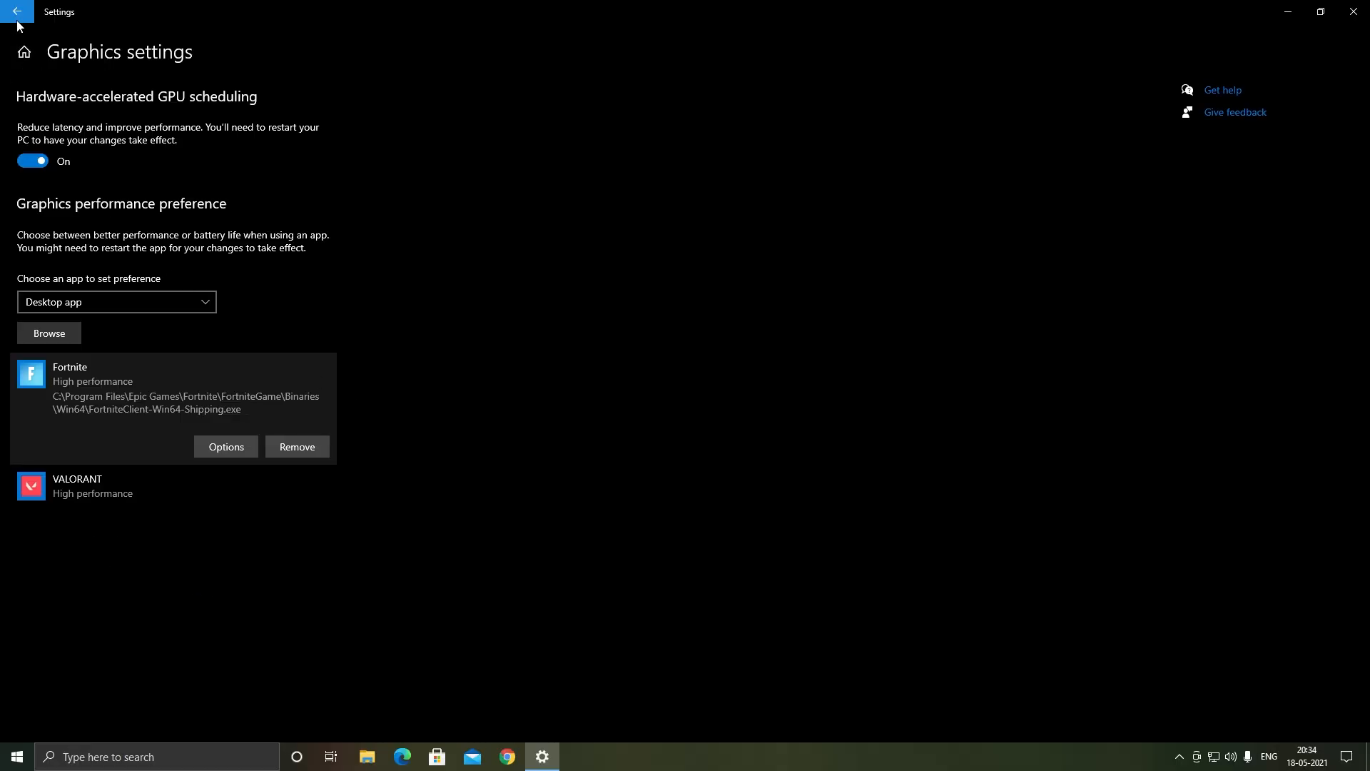
pyautogui.click(17, 12)
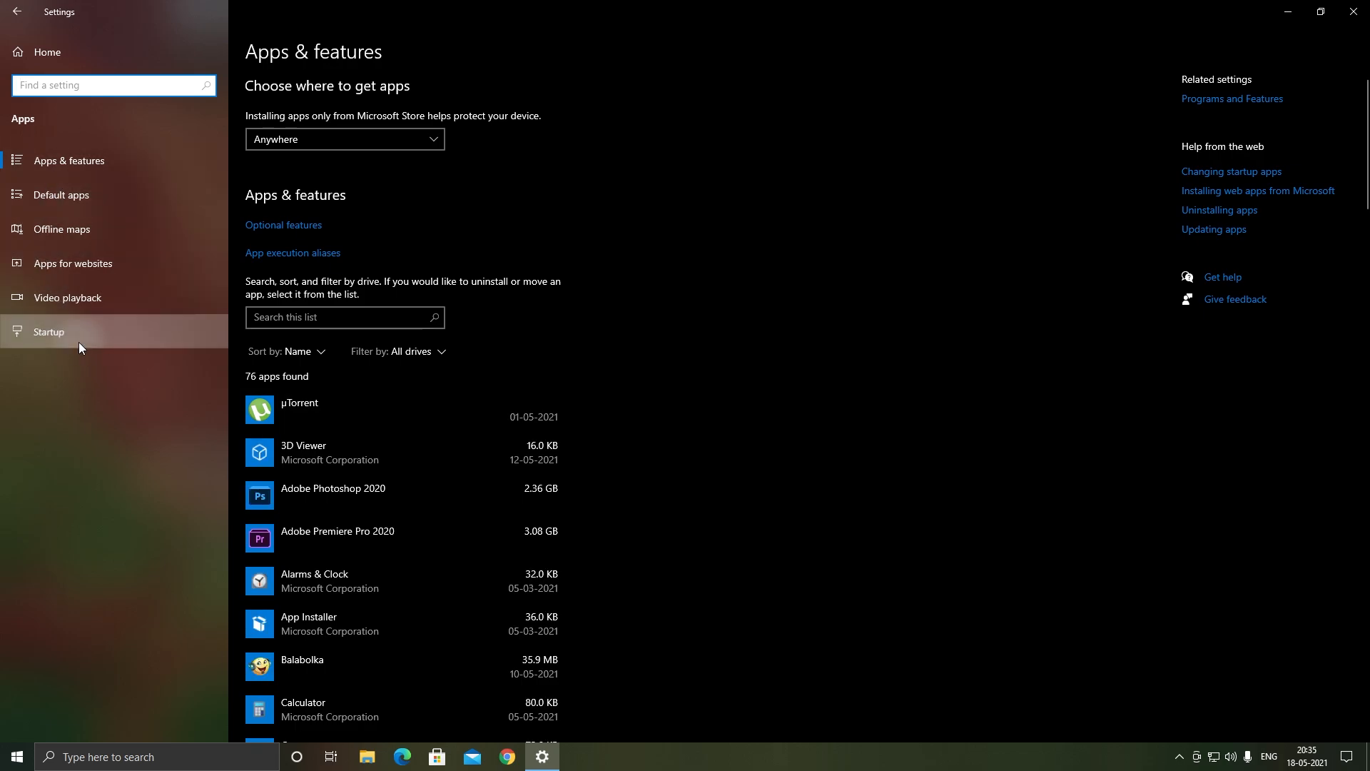
# Navigate from Apps & features back to the Settings home page.
pyautogui.click(49, 331)
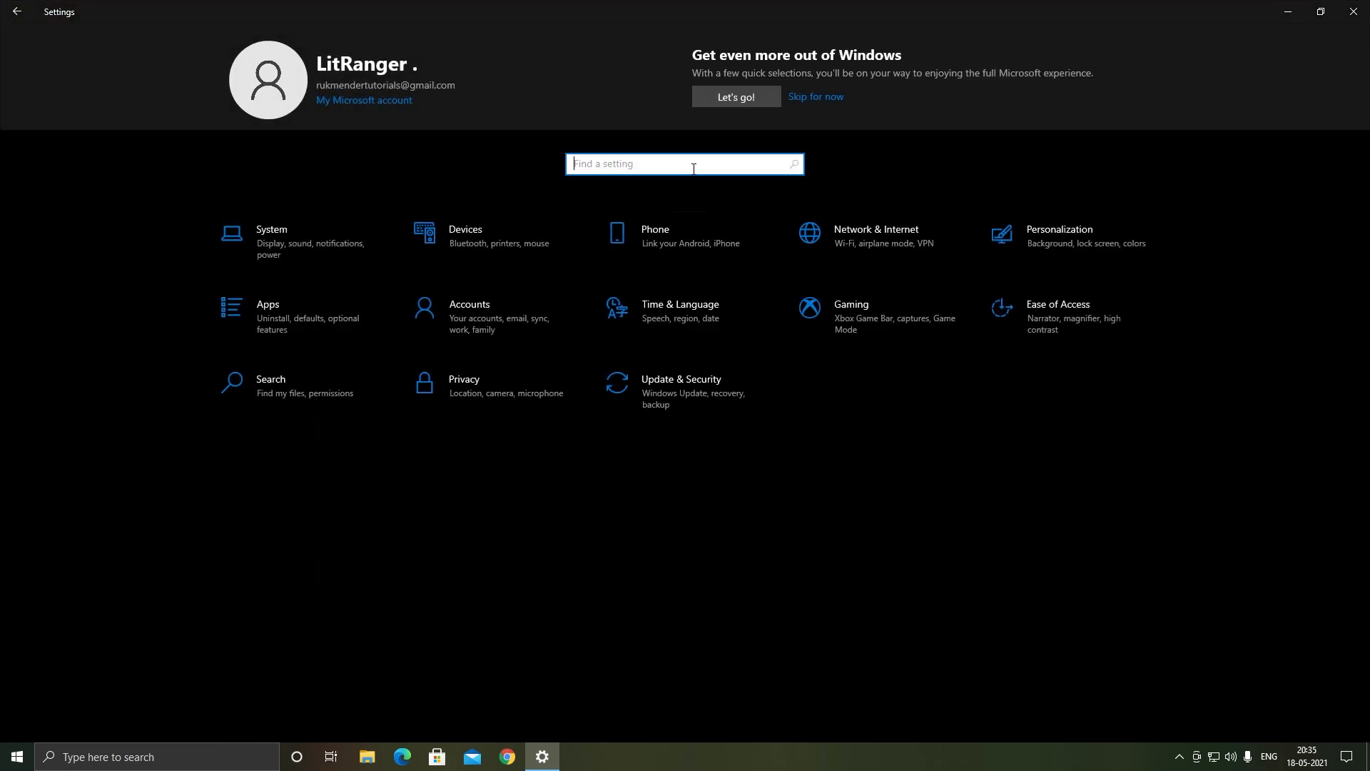
# Find Background apps through Settings search and stop apps from running in the background.
pyautogui.write('backj')
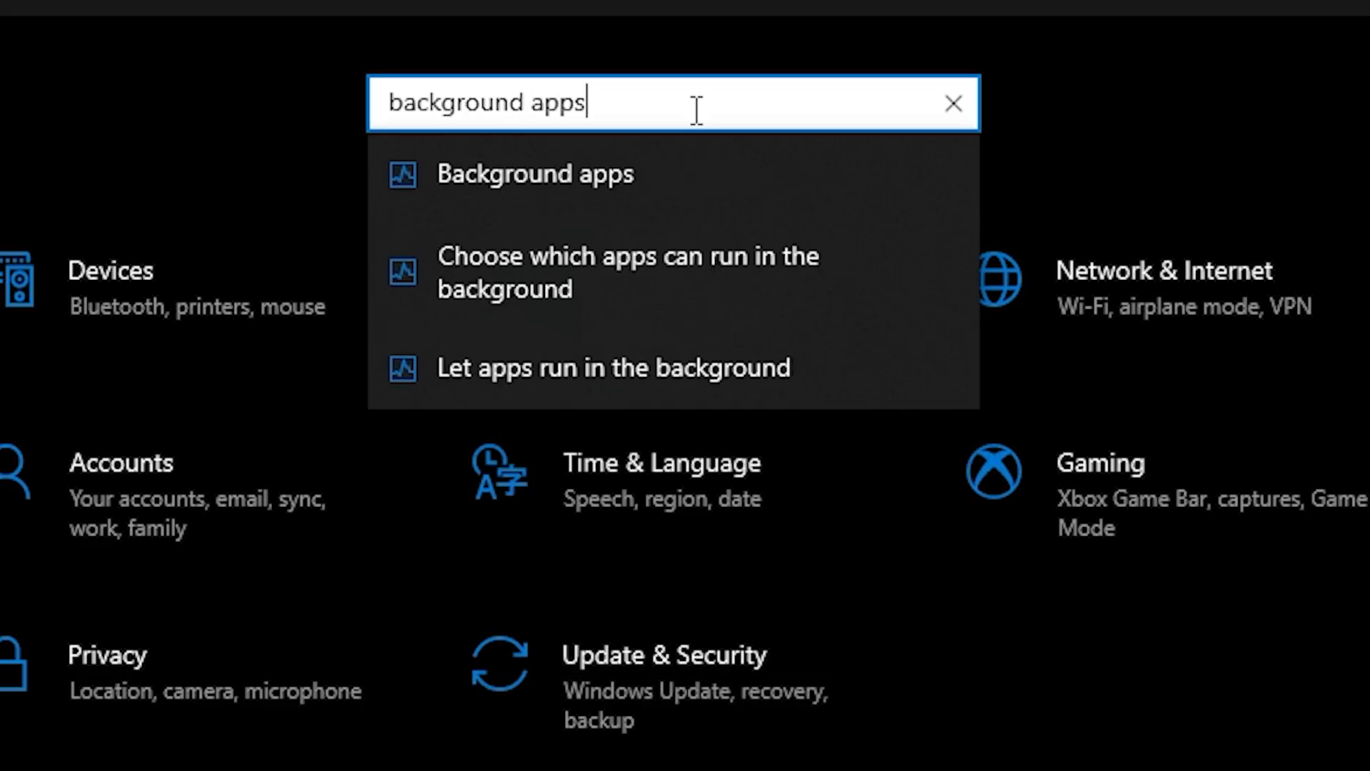
pyautogui.click(536, 174)
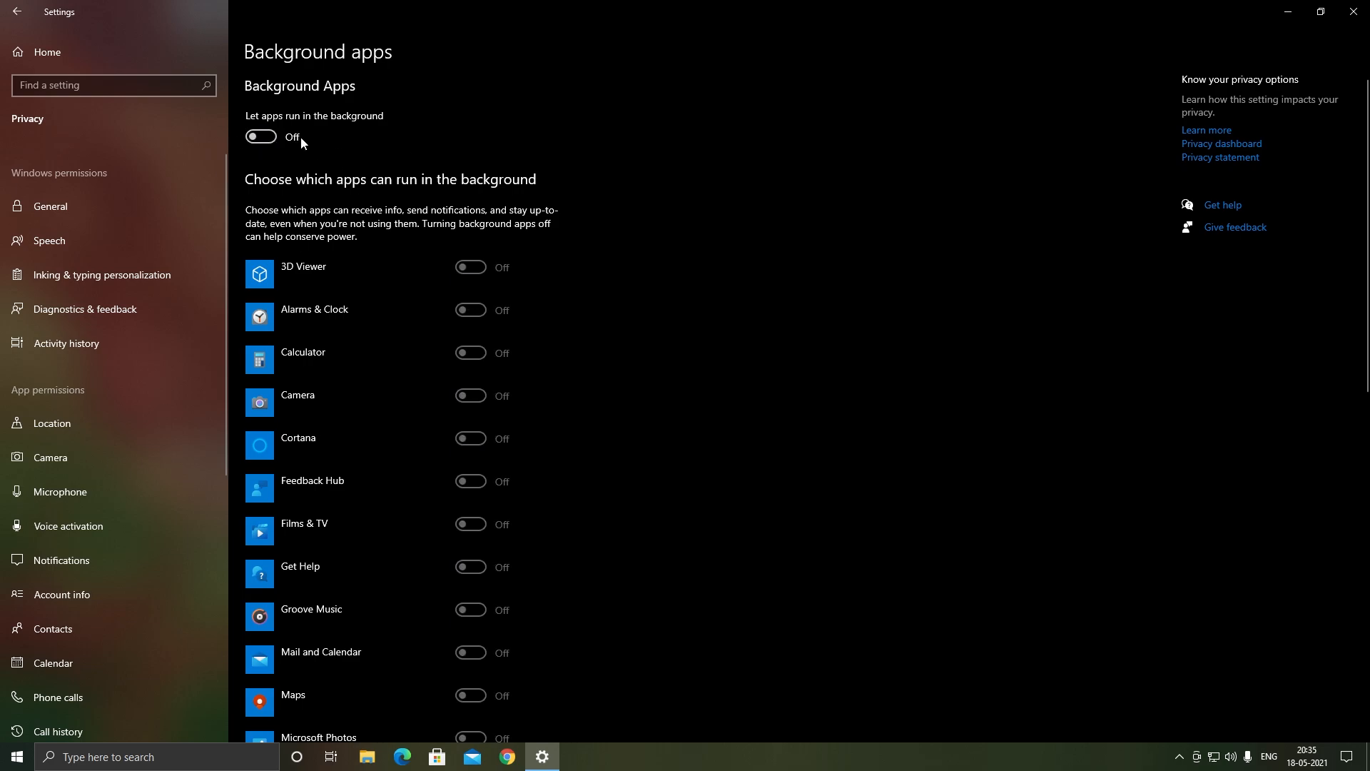
pyautogui.moveTo(359, 202)
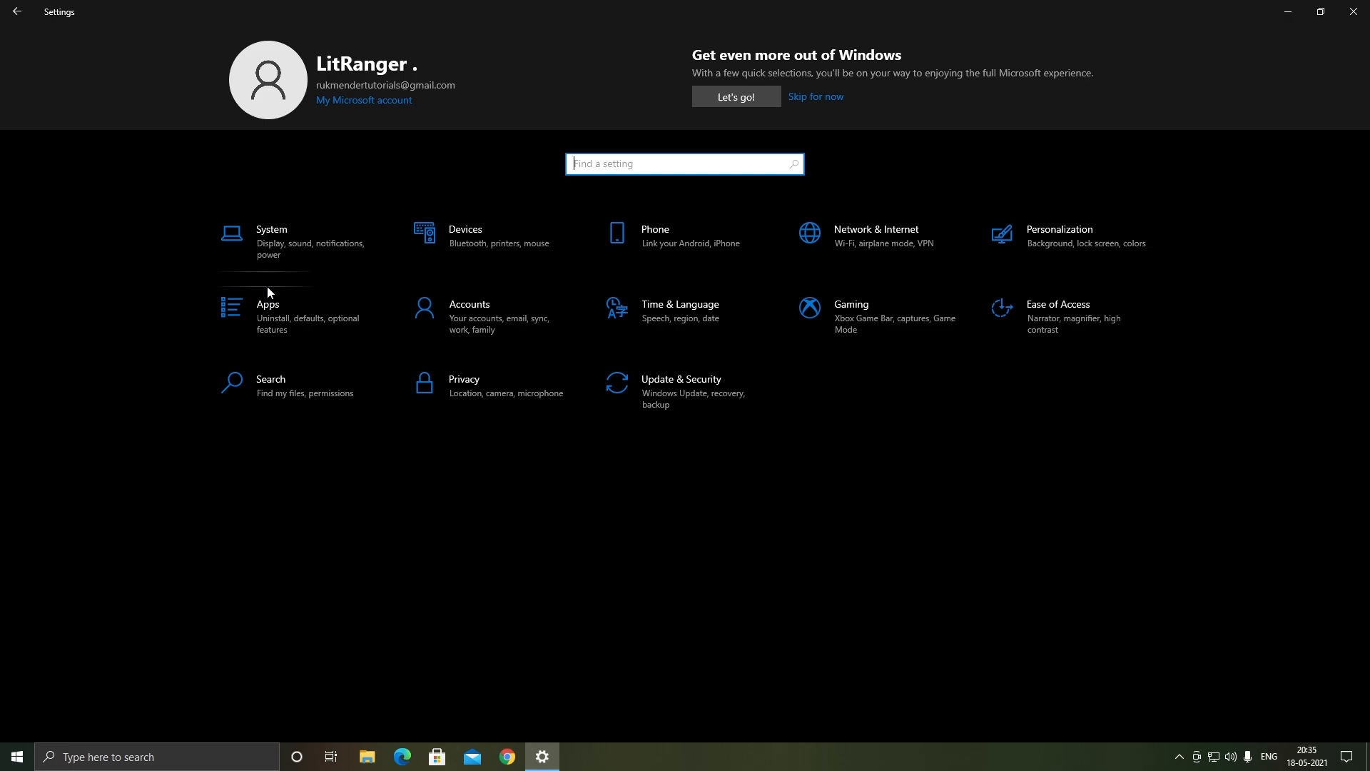
# Uncheck 'Suggest ways I can finish setting up my device' in Notifications & actions, then view Focus assist.
pyautogui.click(271, 236)
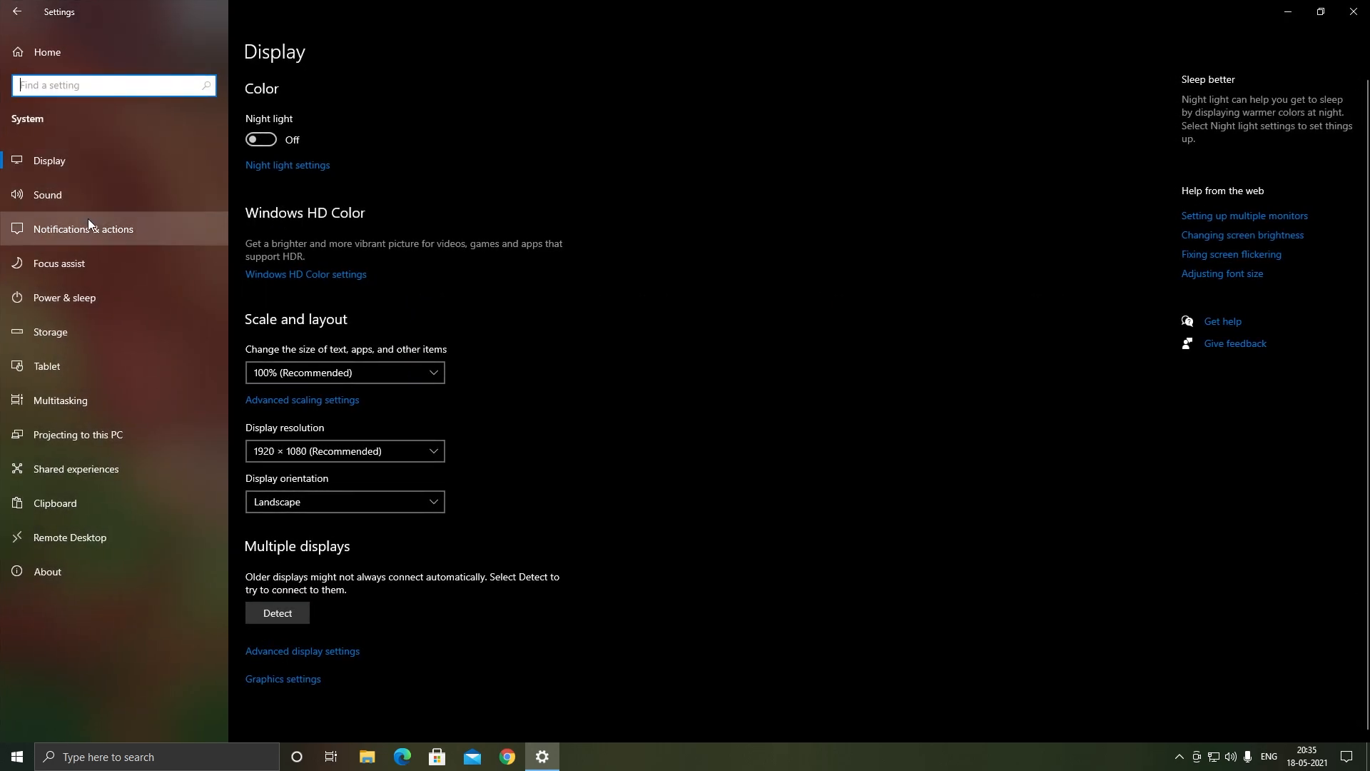
pyautogui.click(85, 228)
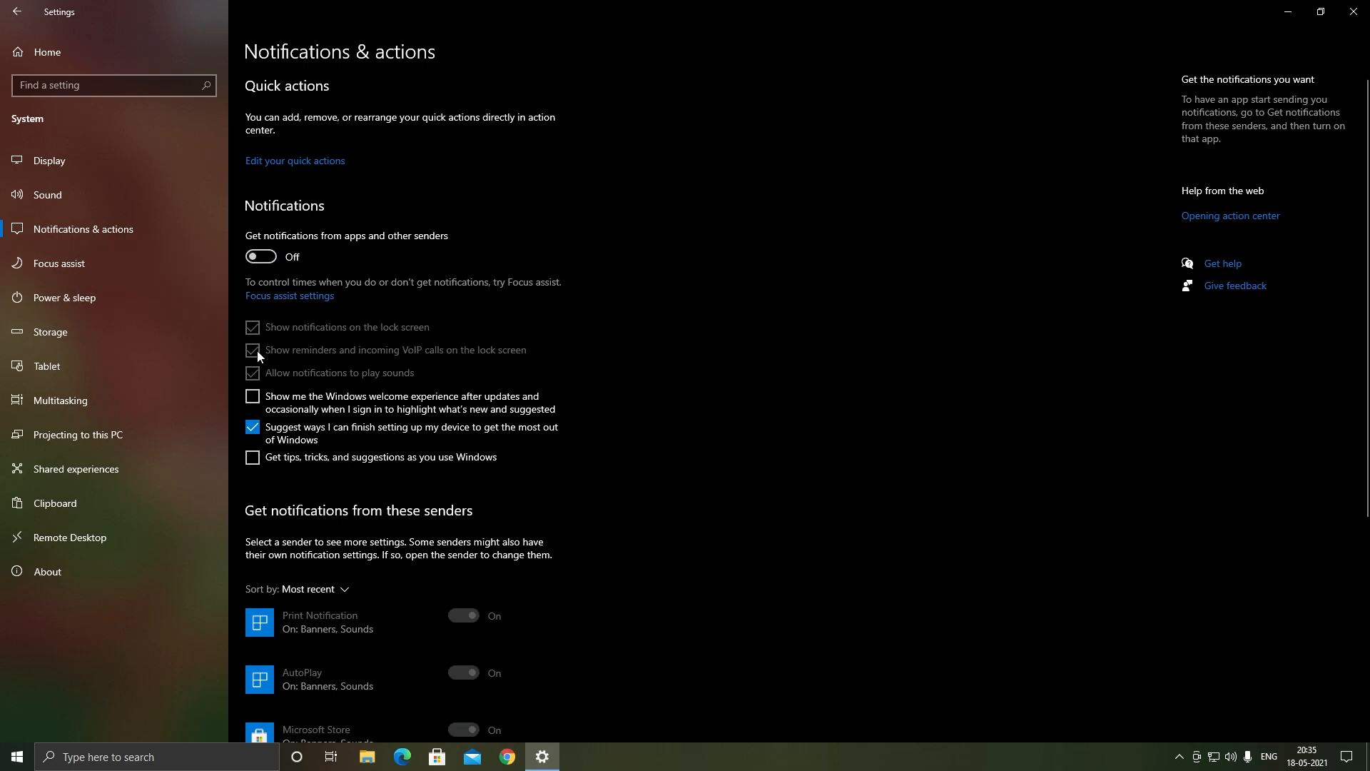
pyautogui.click(252, 427)
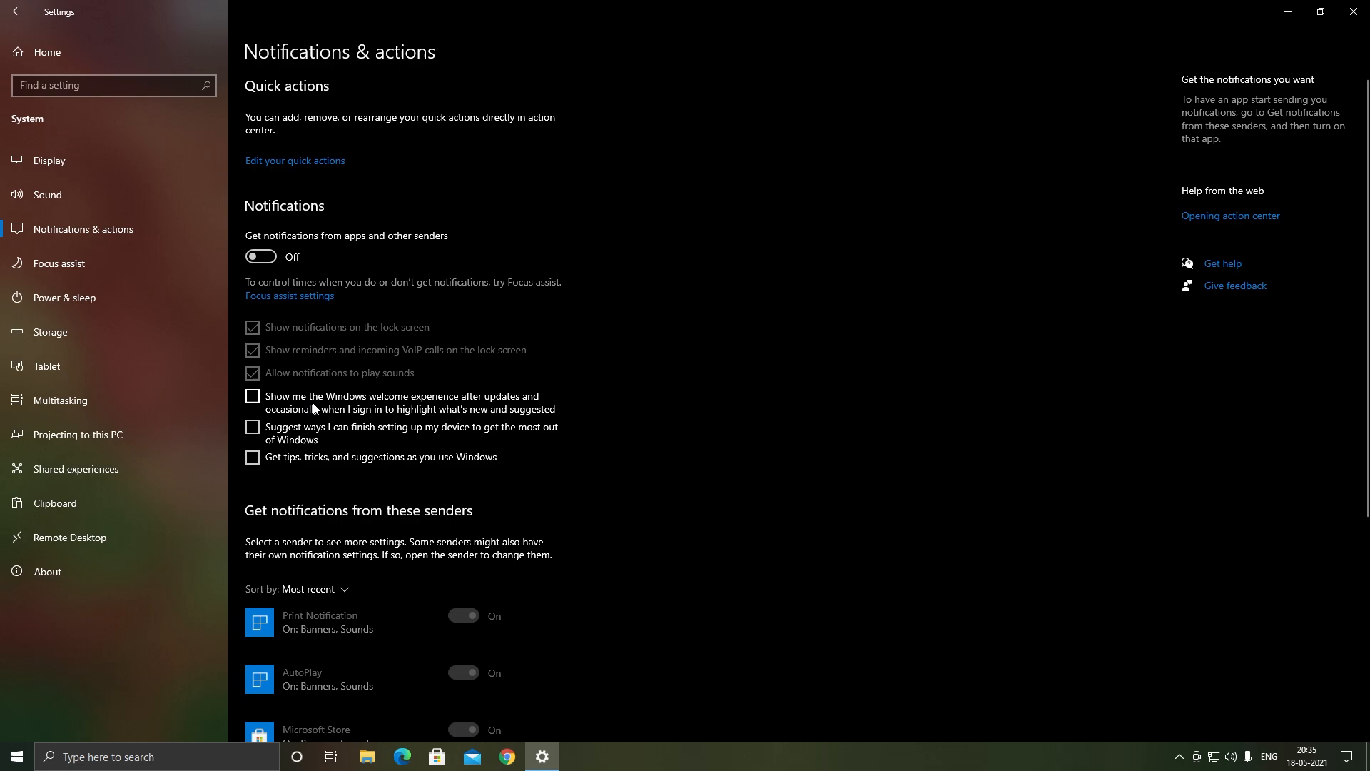
pyautogui.click(59, 264)
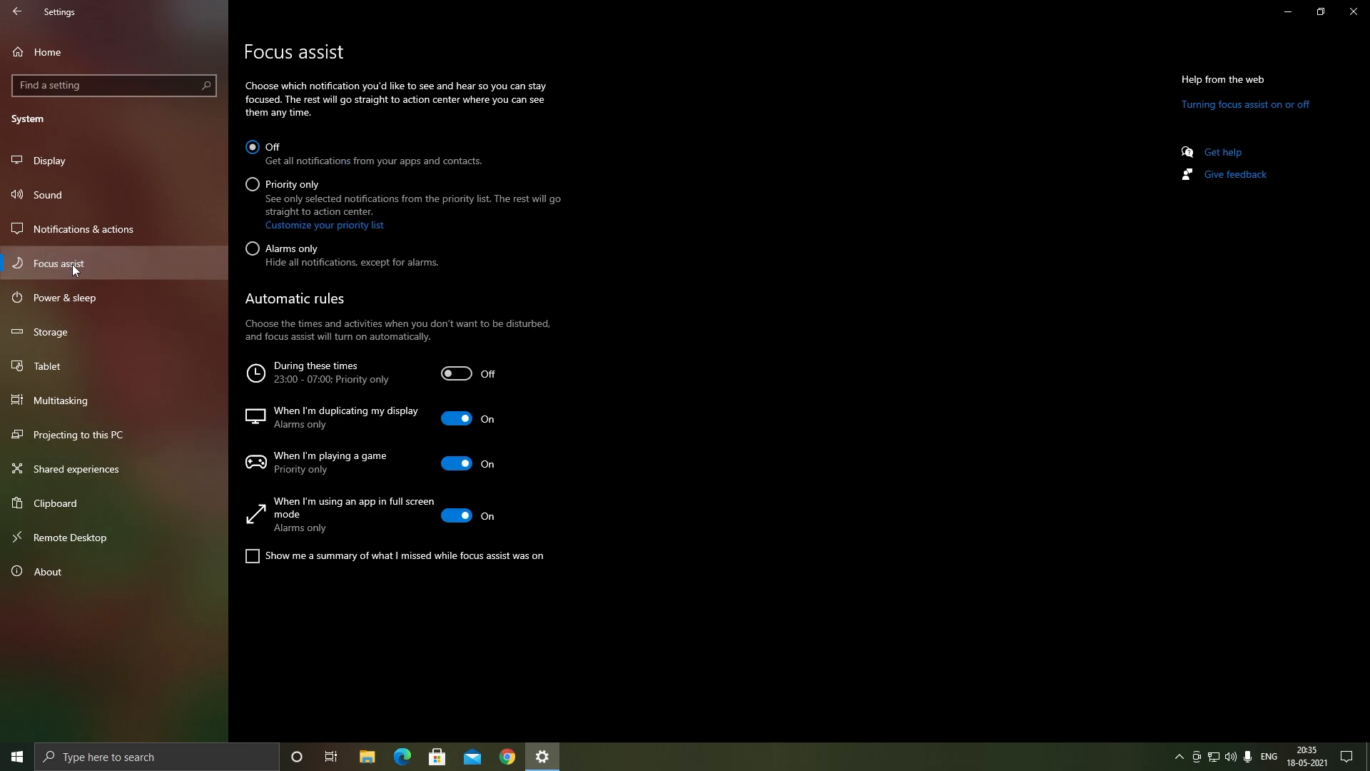
pyautogui.moveTo(238, 164)
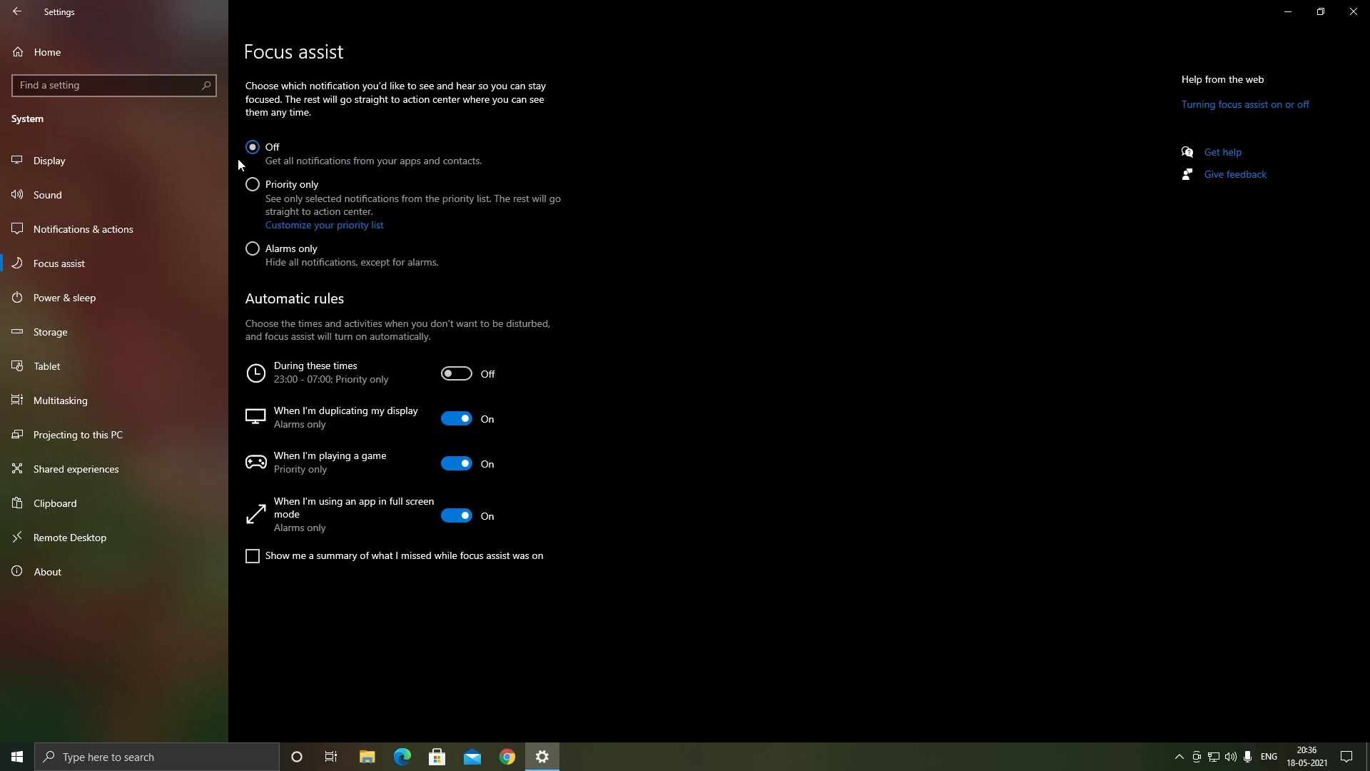
pyautogui.moveTo(101, 404)
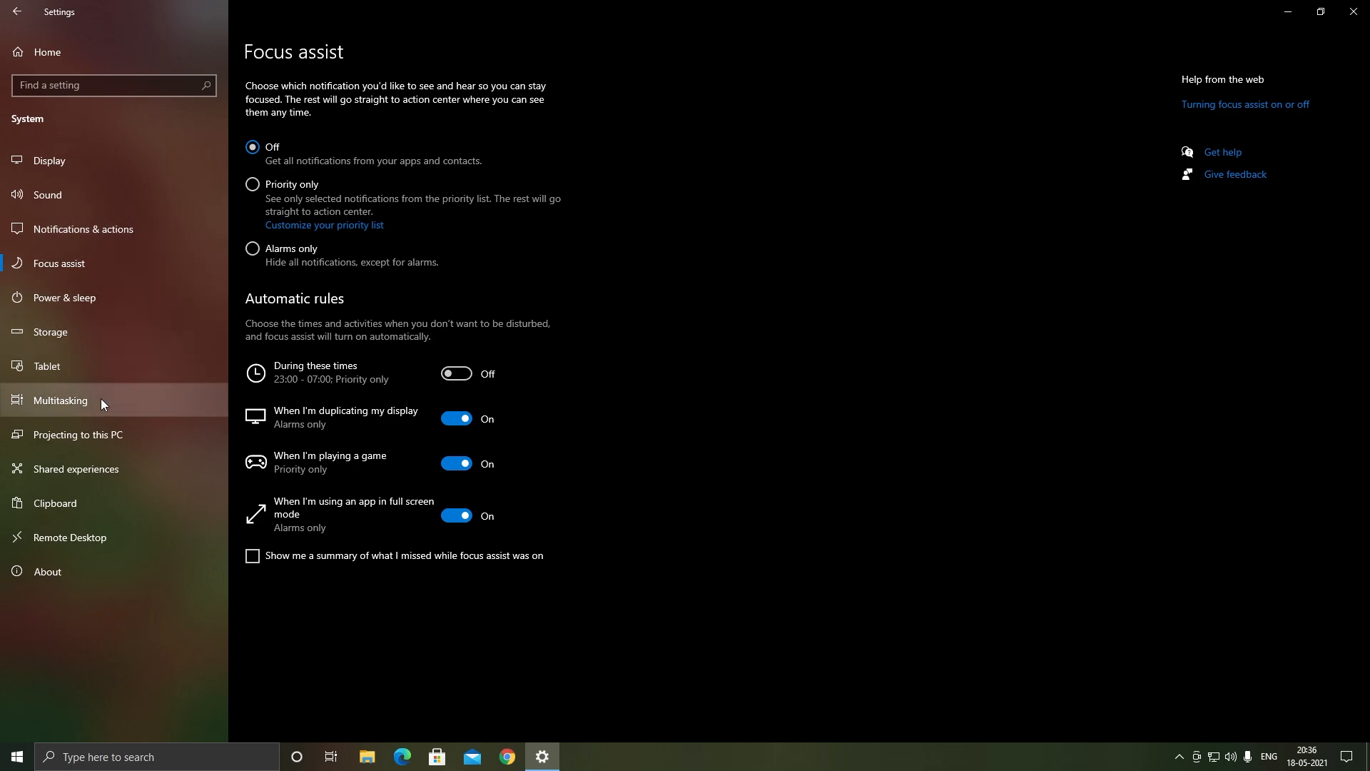
# Switch Snap windows off under Multitasking and clear the clipboard data.
pyautogui.click(61, 400)
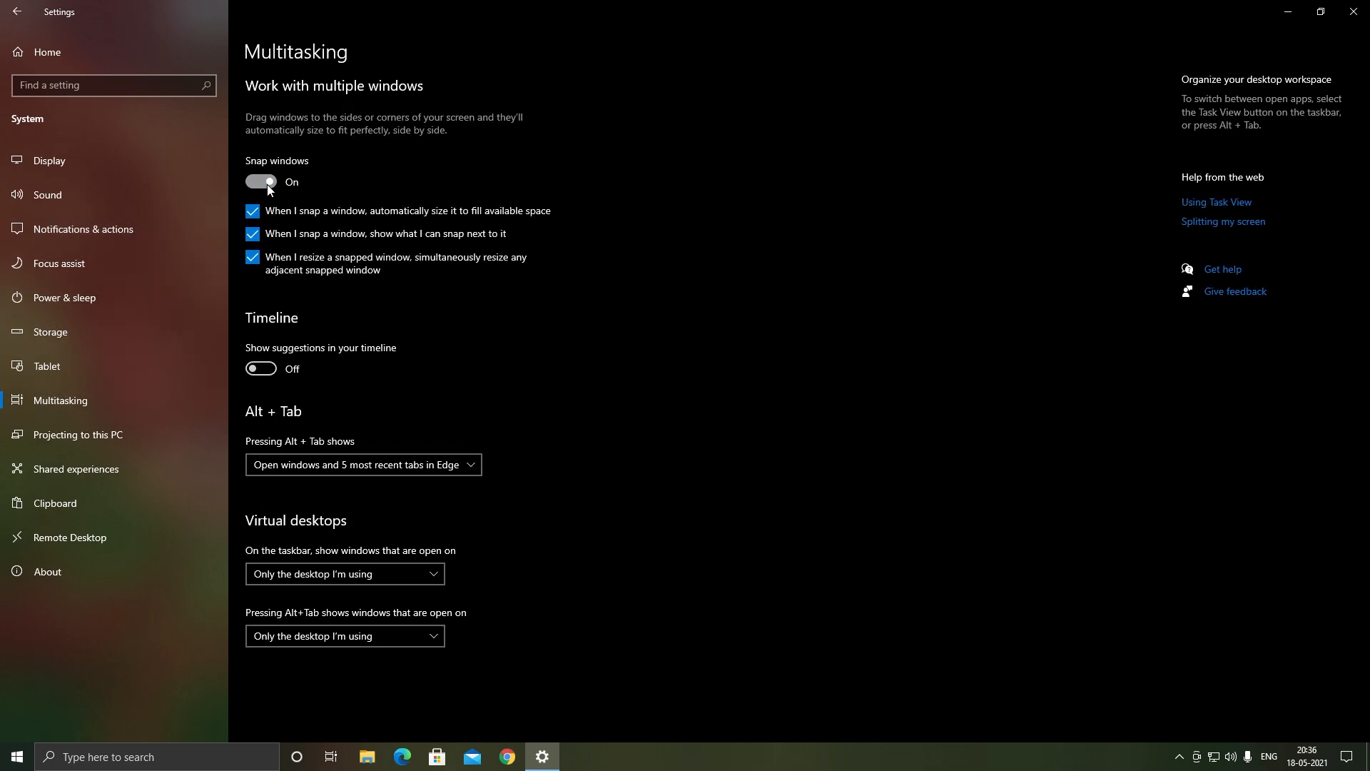
pyautogui.click(260, 182)
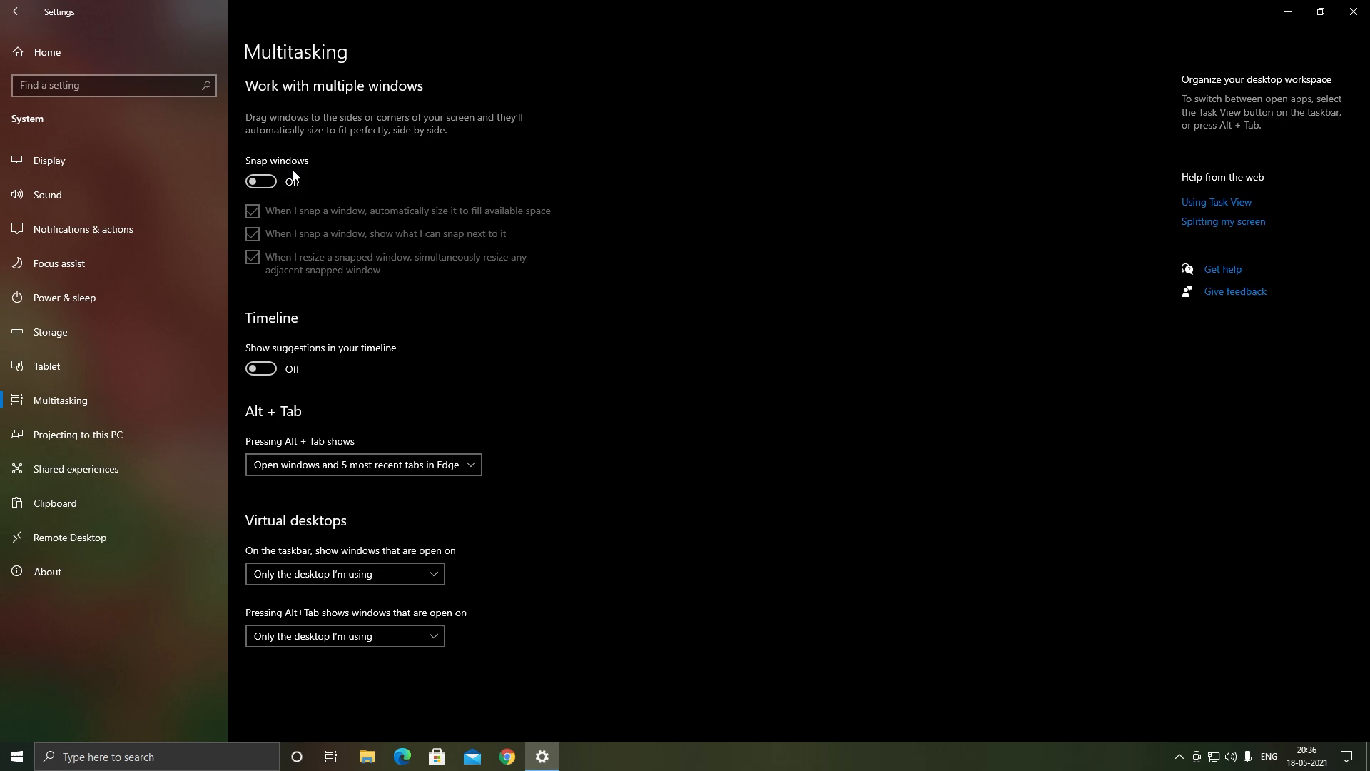
pyautogui.click(55, 502)
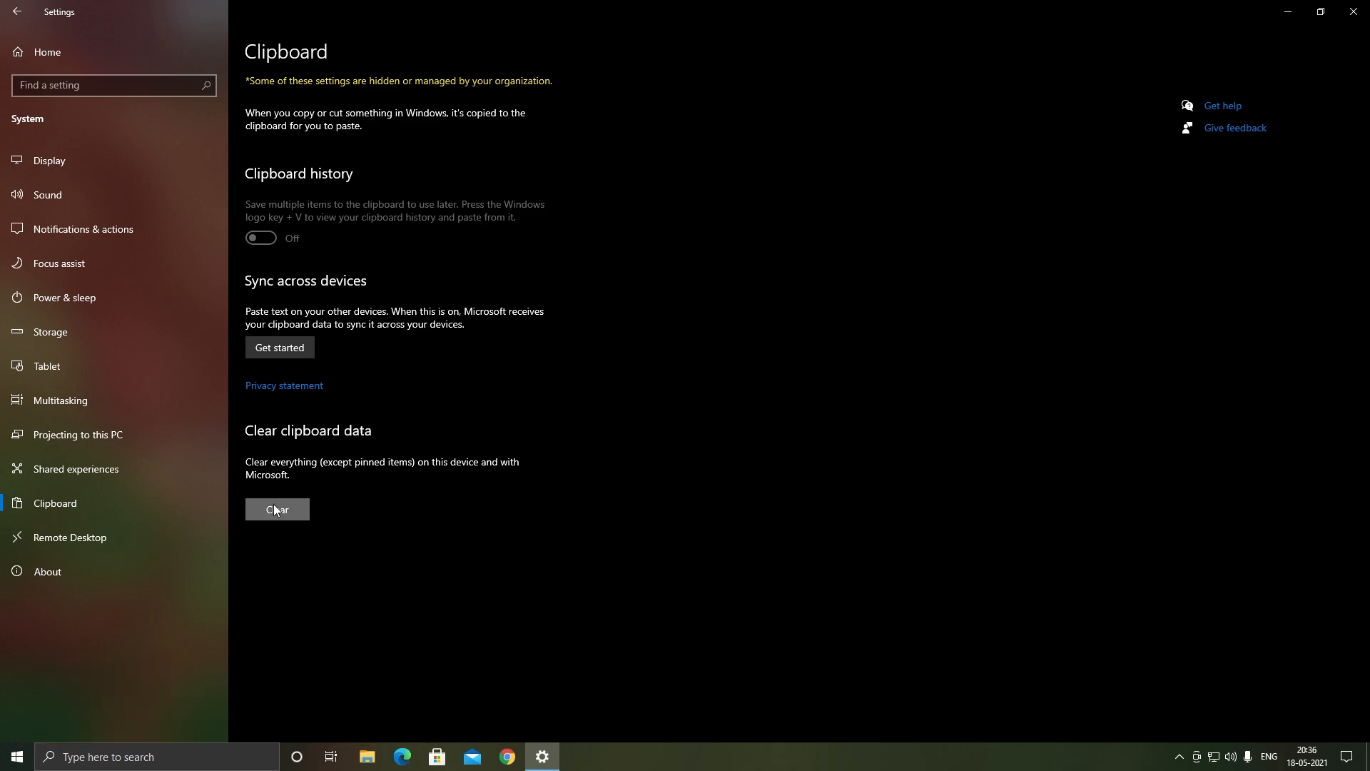
pyautogui.click(276, 509)
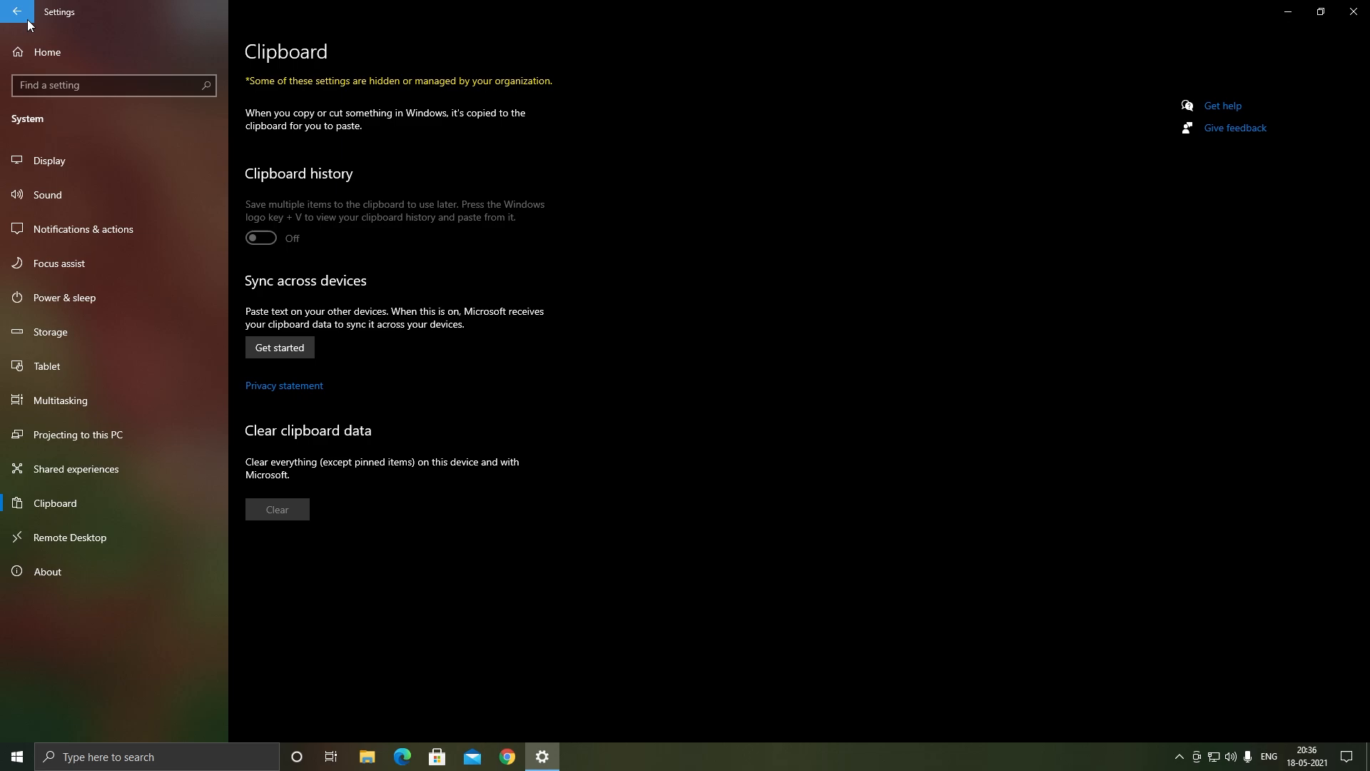
# View Windows Update under Update & Security, close Settings, and search for 'this pc'.
pyautogui.click(16, 11)
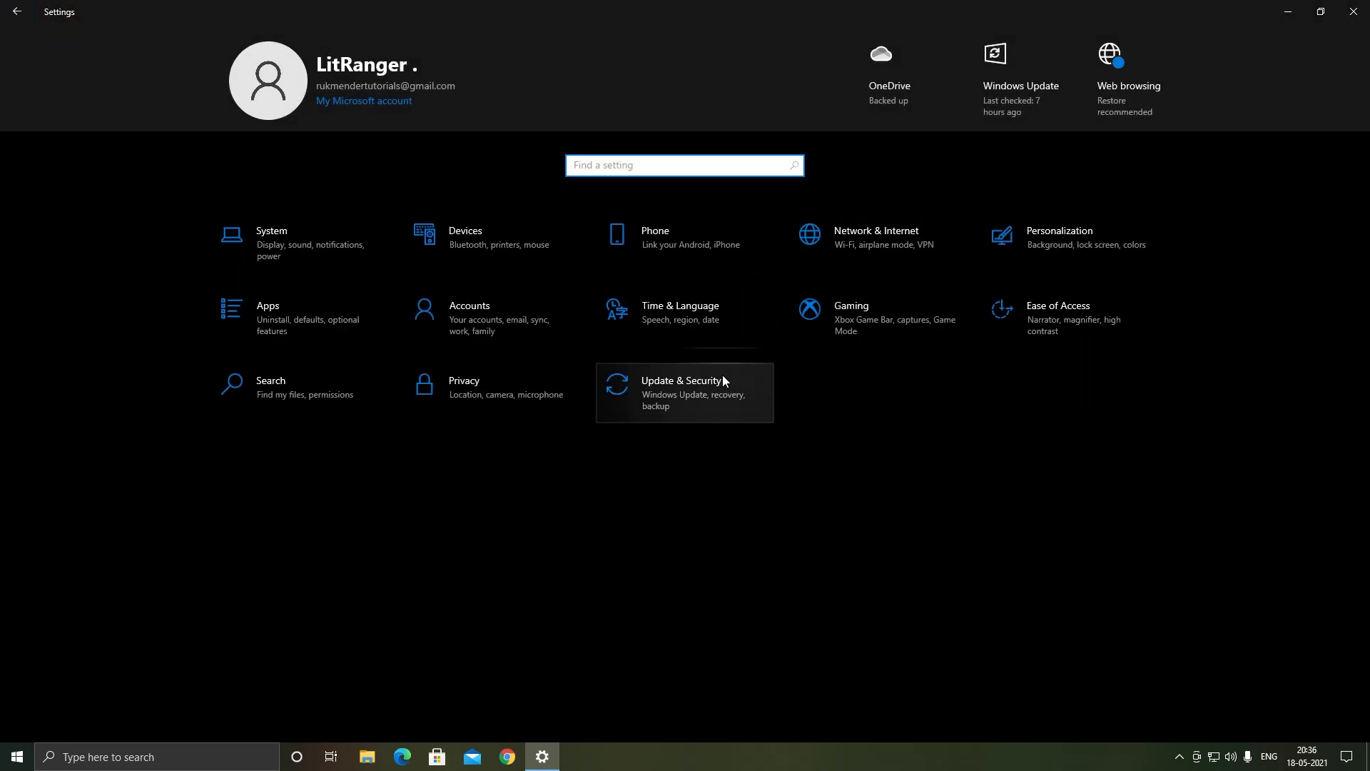
pyautogui.click(690, 392)
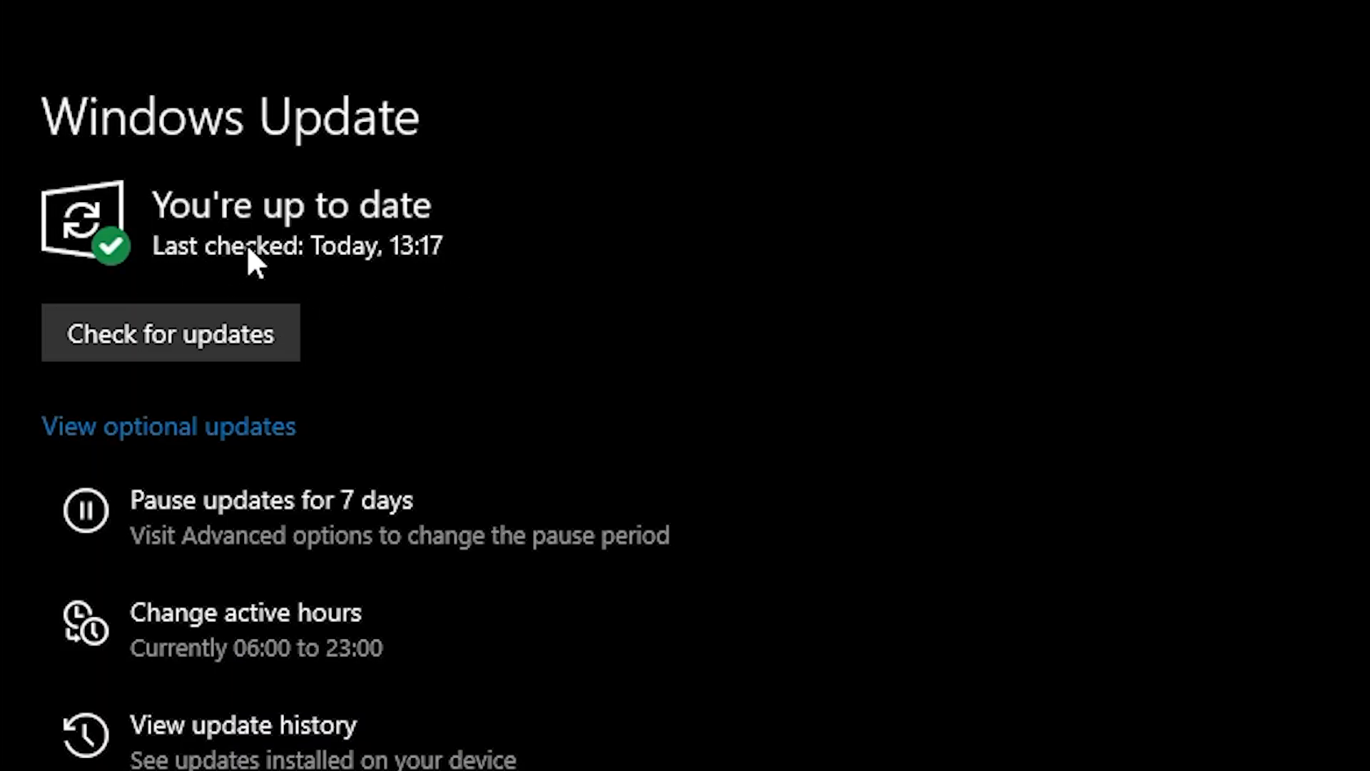
pyautogui.moveTo(264, 226)
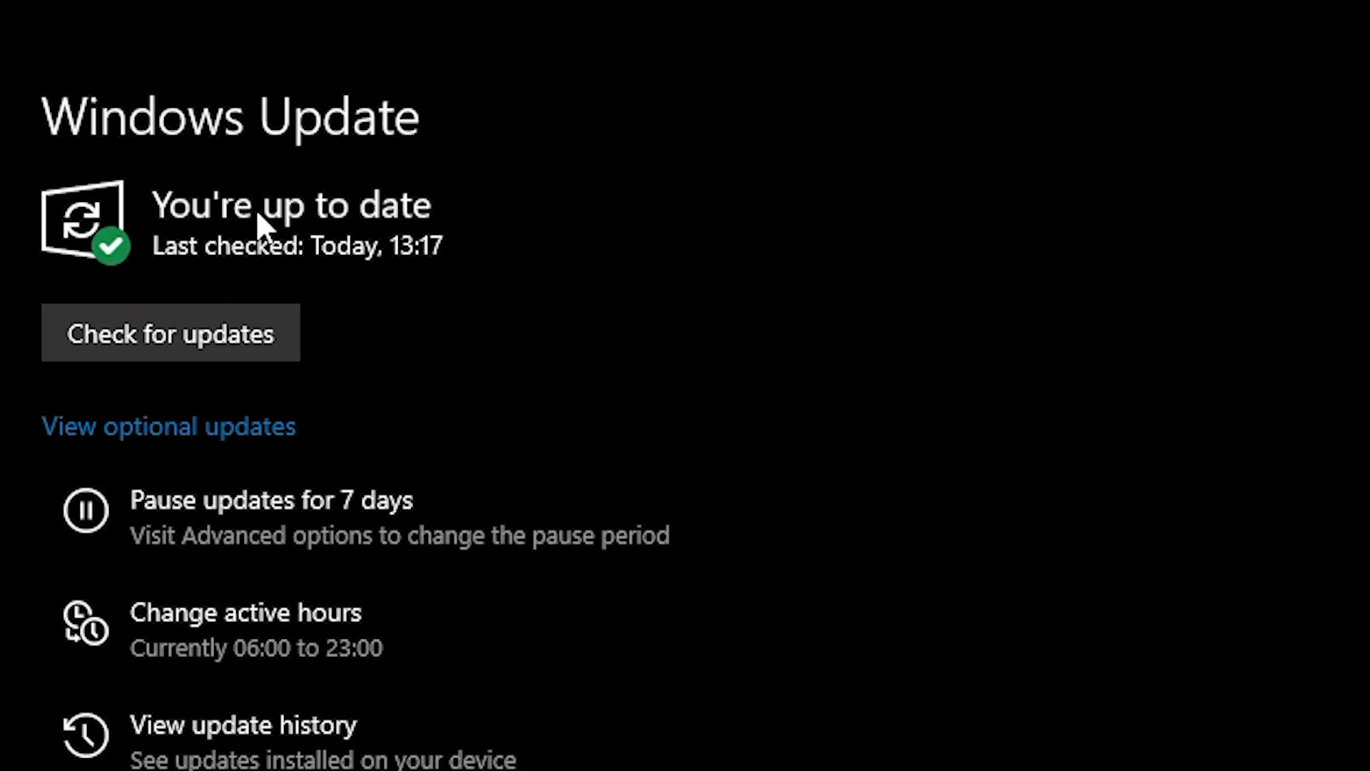
pyautogui.click(1320, 12)
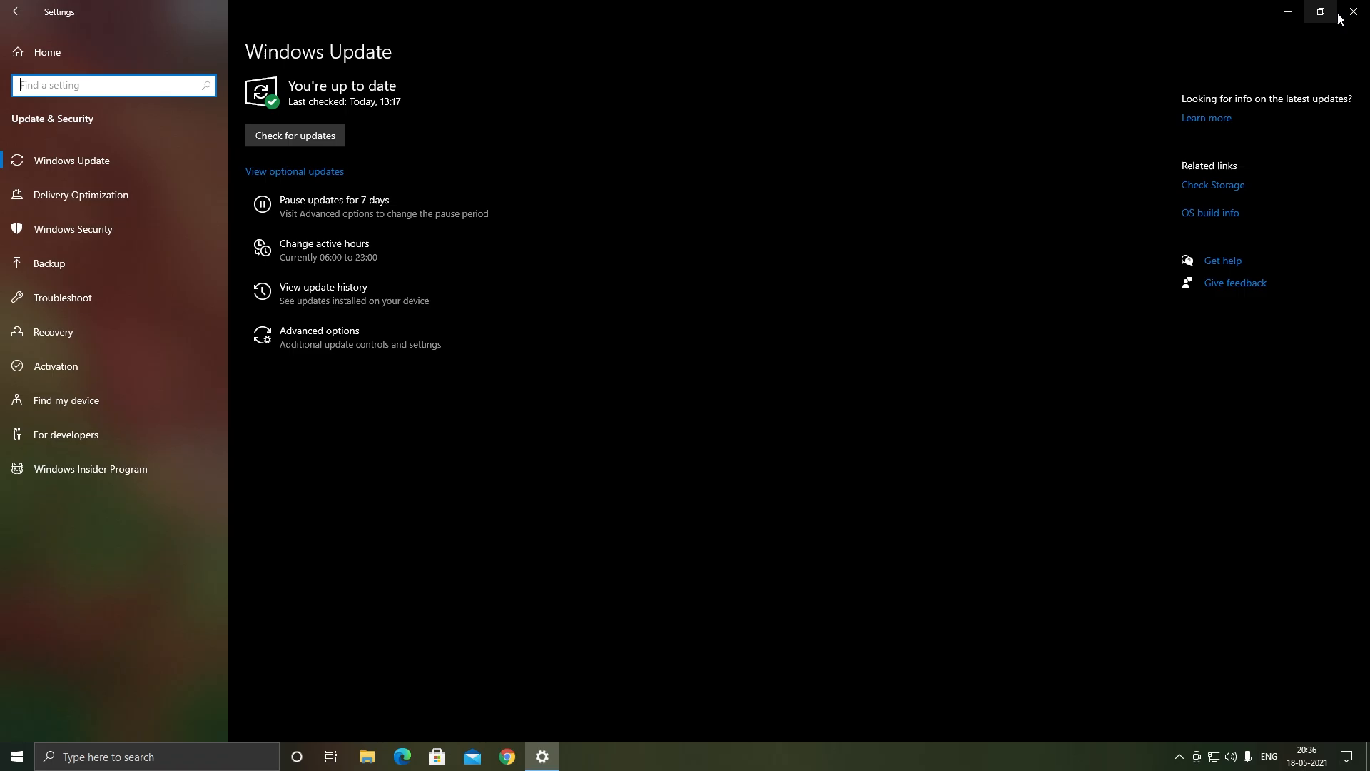
pyautogui.click(1353, 12)
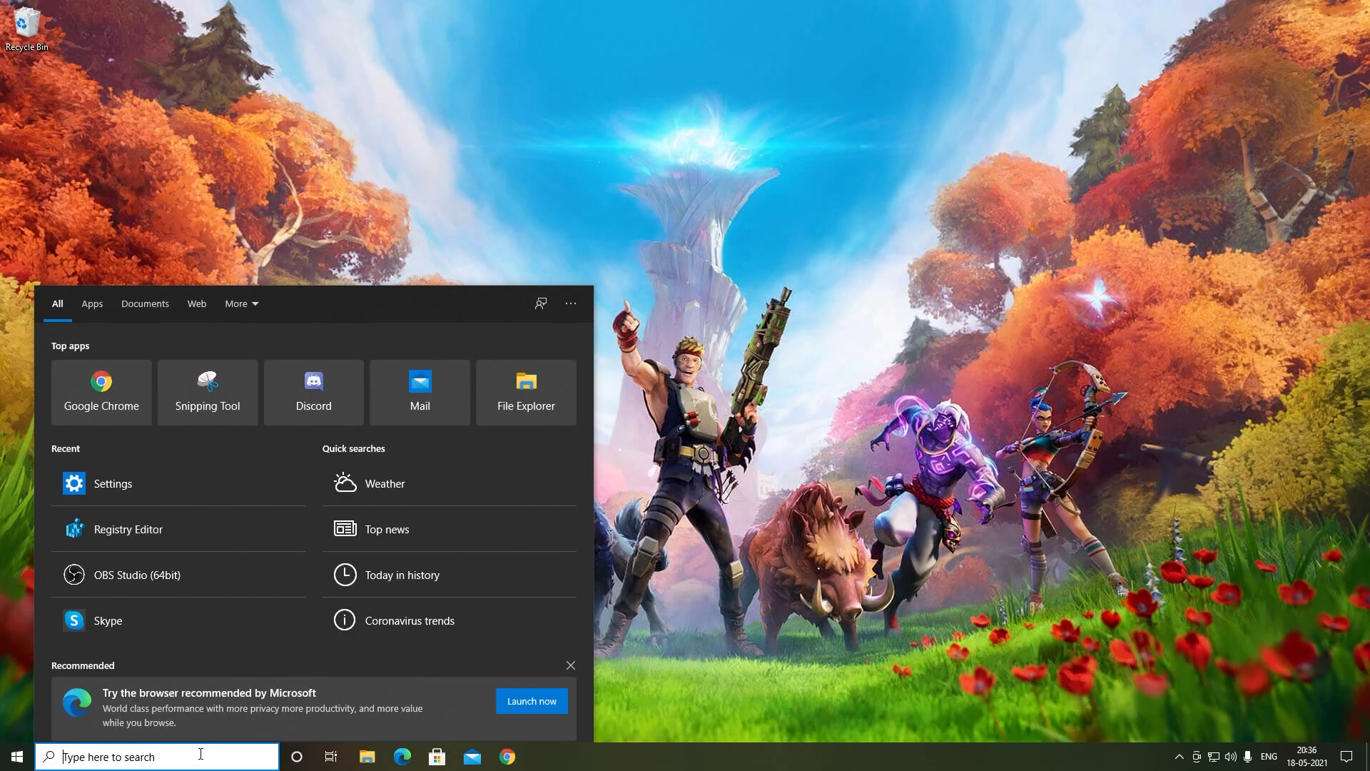
pyautogui.write('this pc')
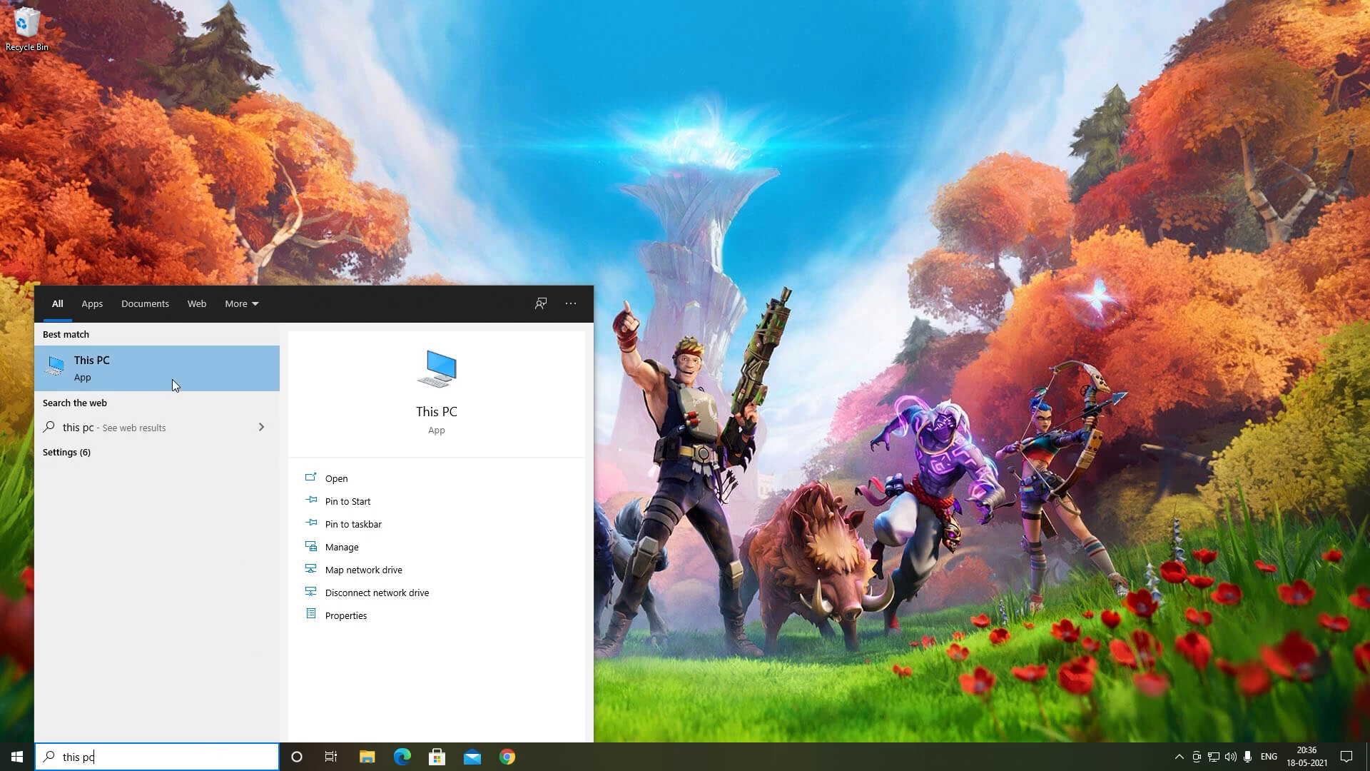
# Open Properties for This PC from the search results.
pyautogui.click(346, 614)
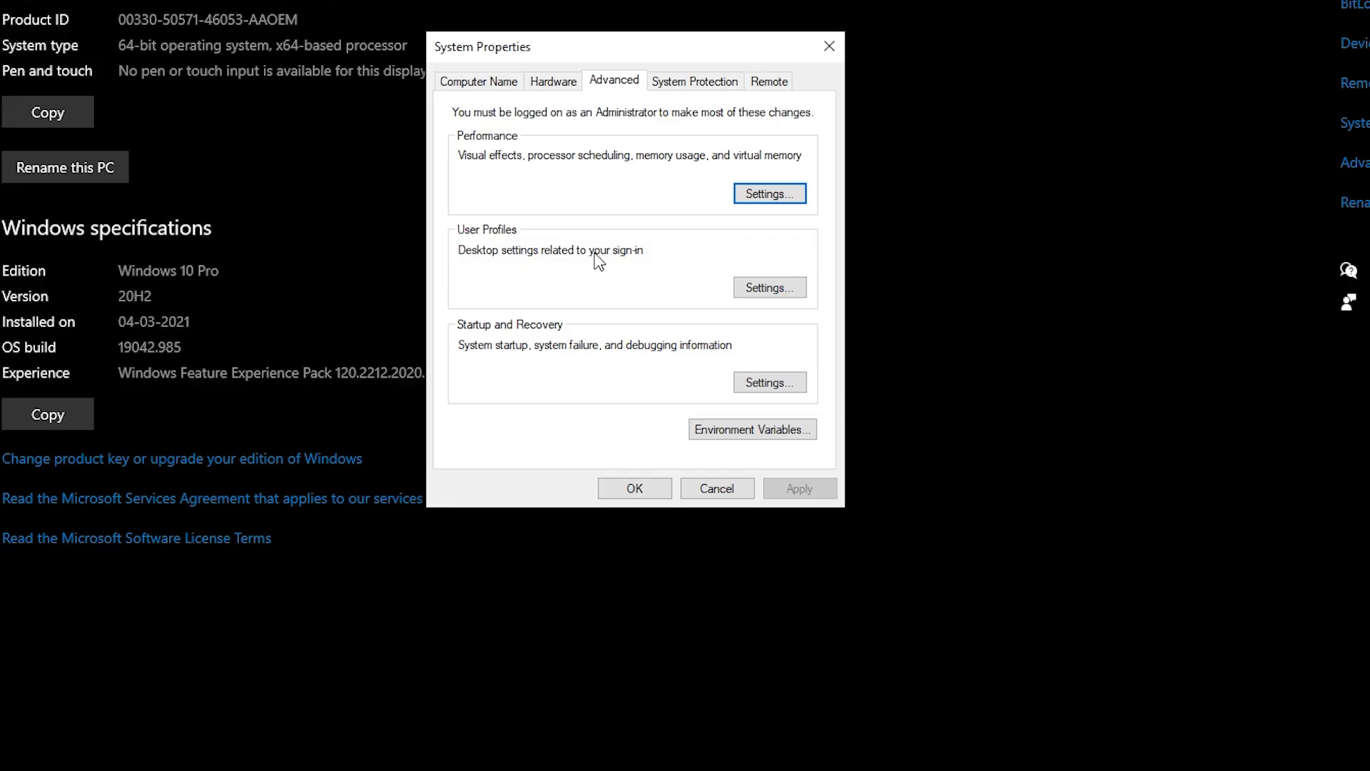
# In Performance Options' Virtual Memory, make the paging file size automatically managed for all drives.
pyautogui.click(768, 194)
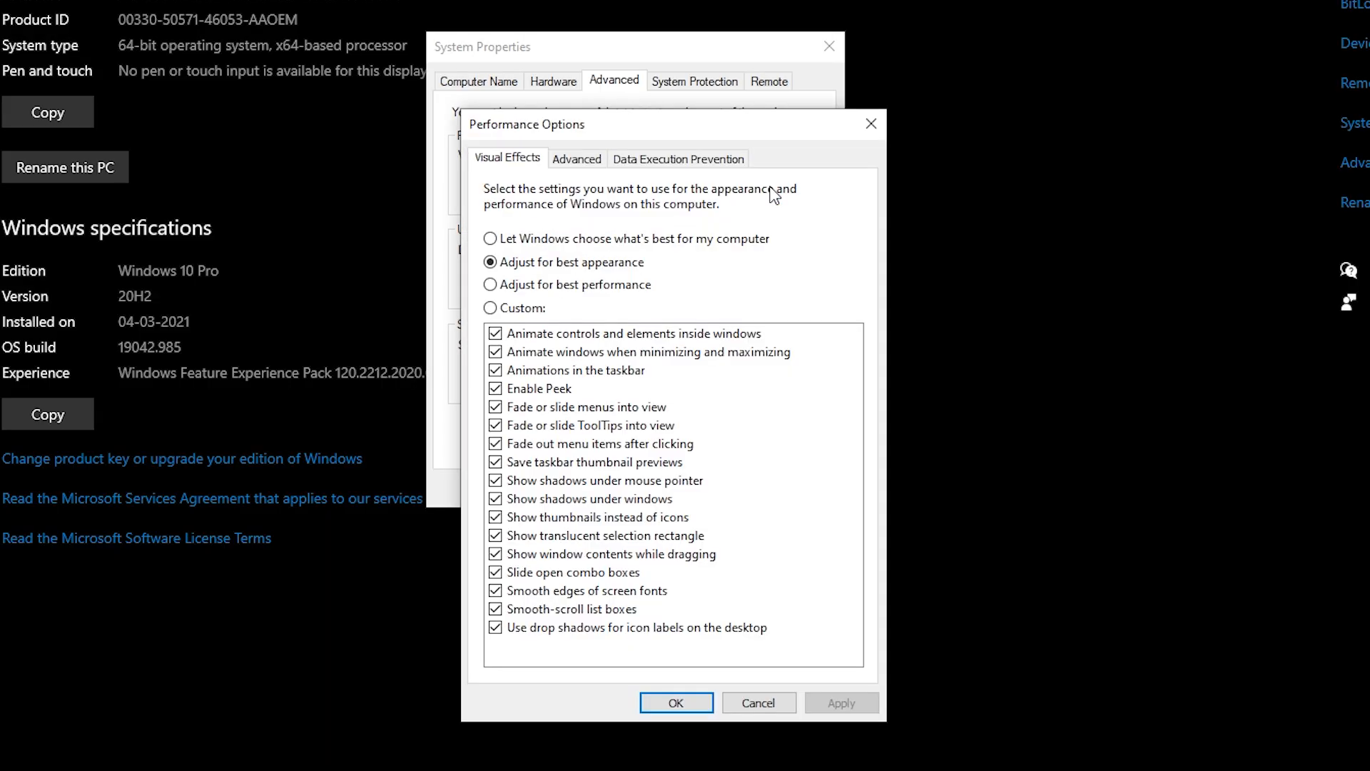
pyautogui.click(576, 158)
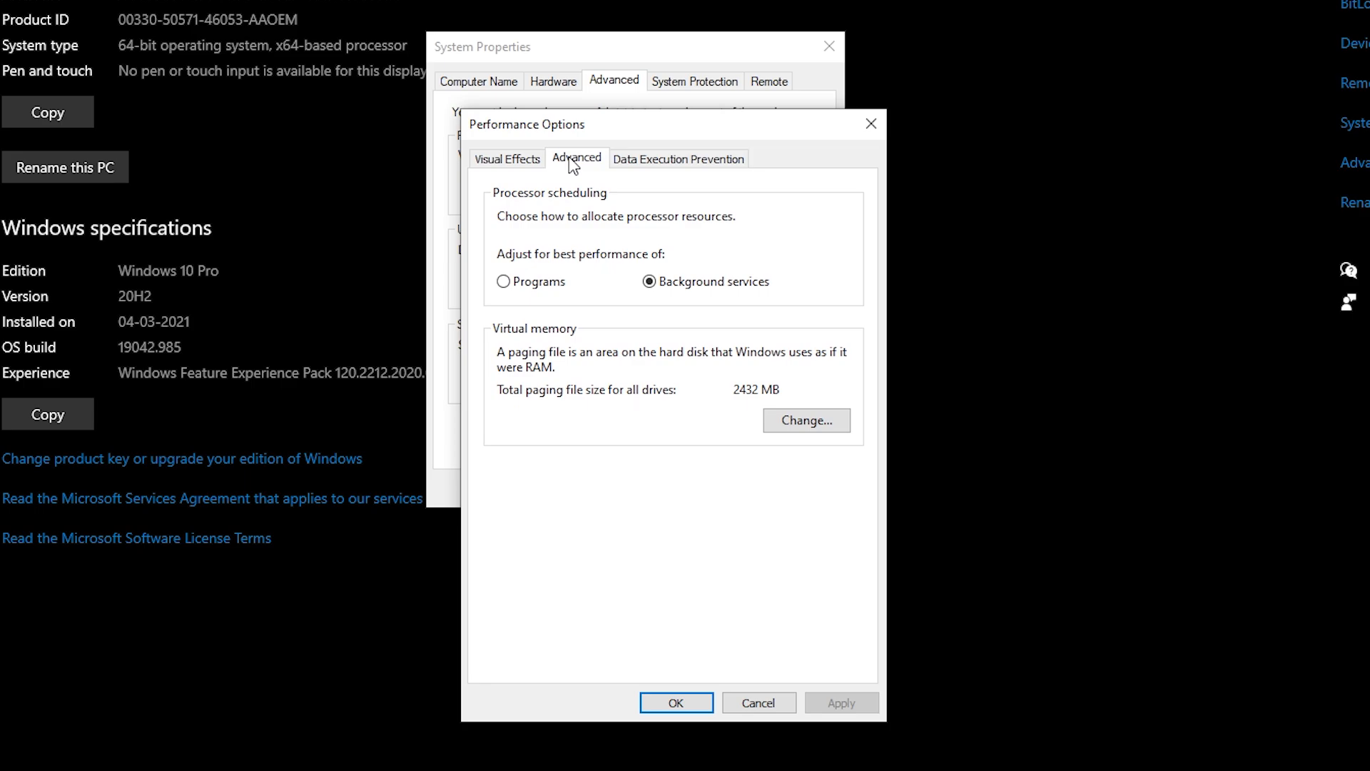
pyautogui.moveTo(657, 416)
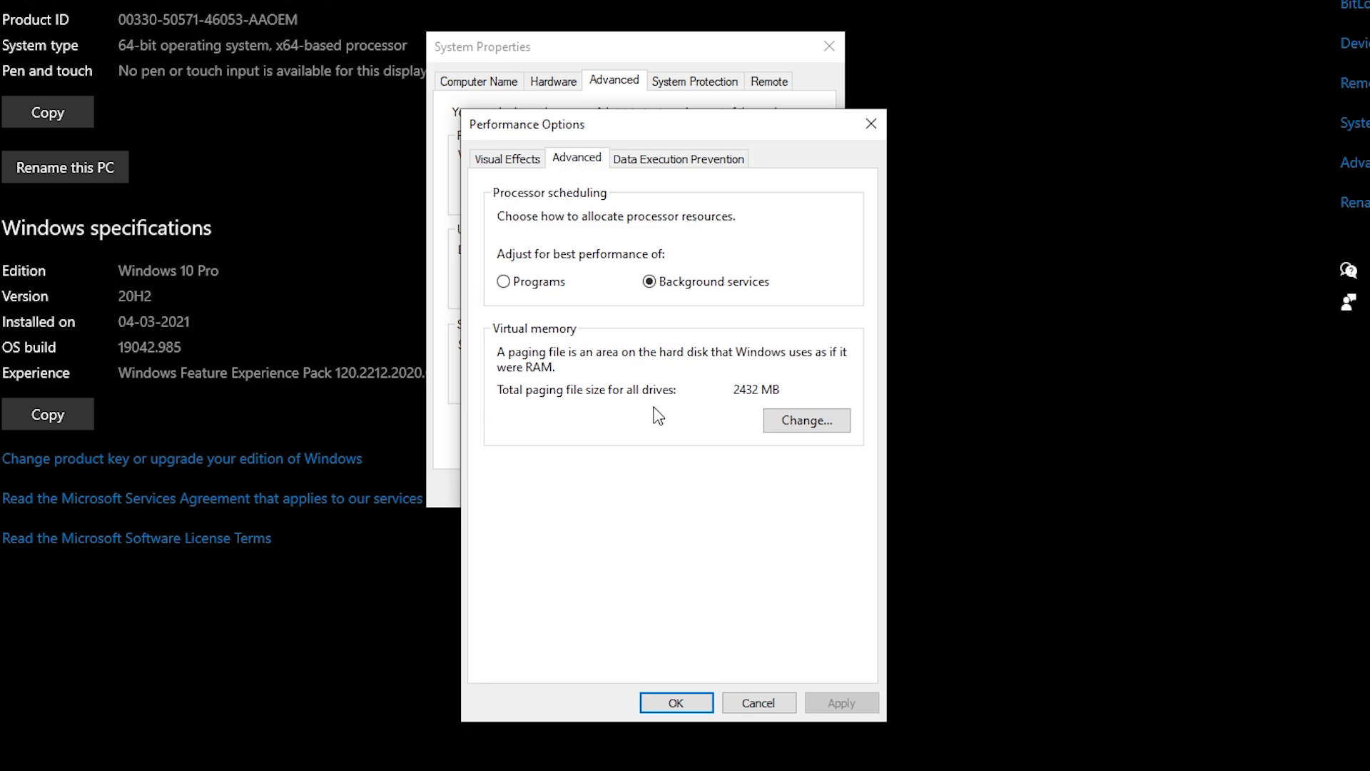
pyautogui.click(804, 420)
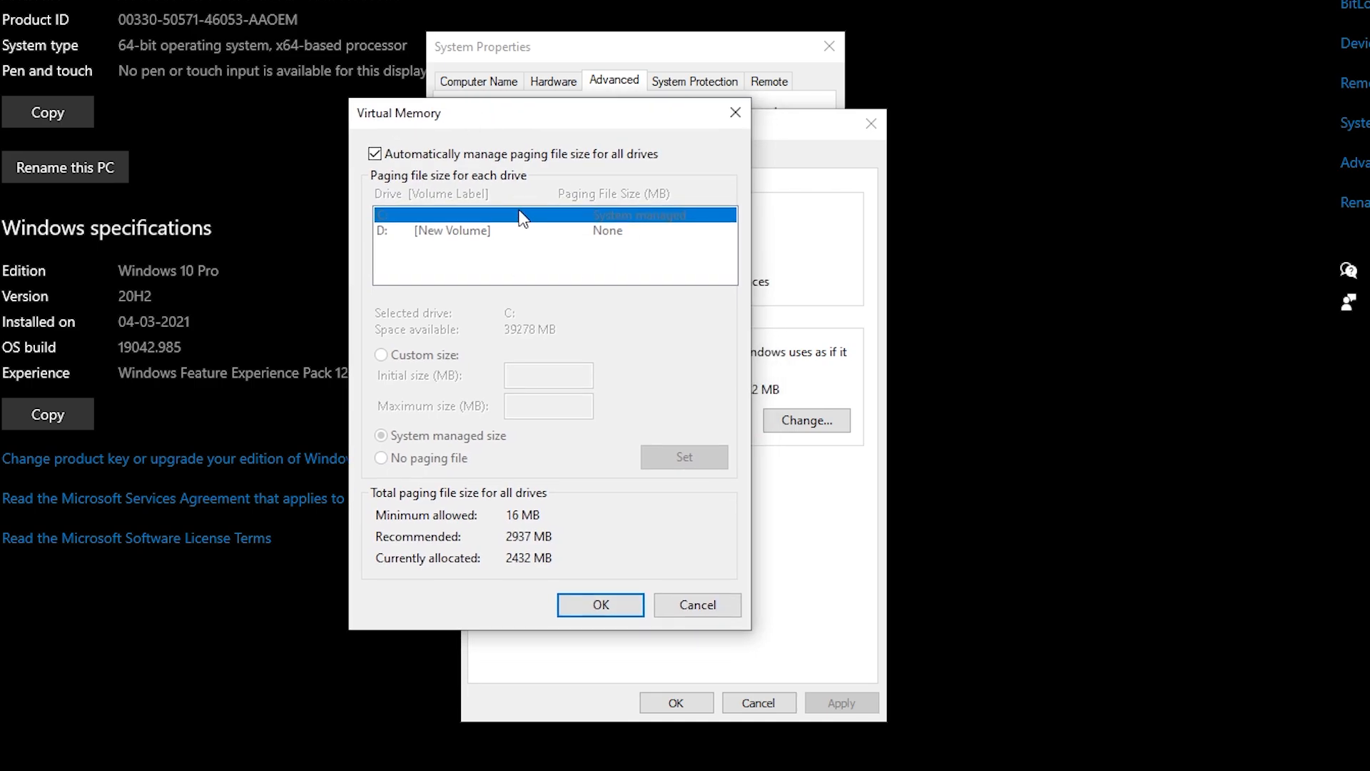
pyautogui.click(376, 154)
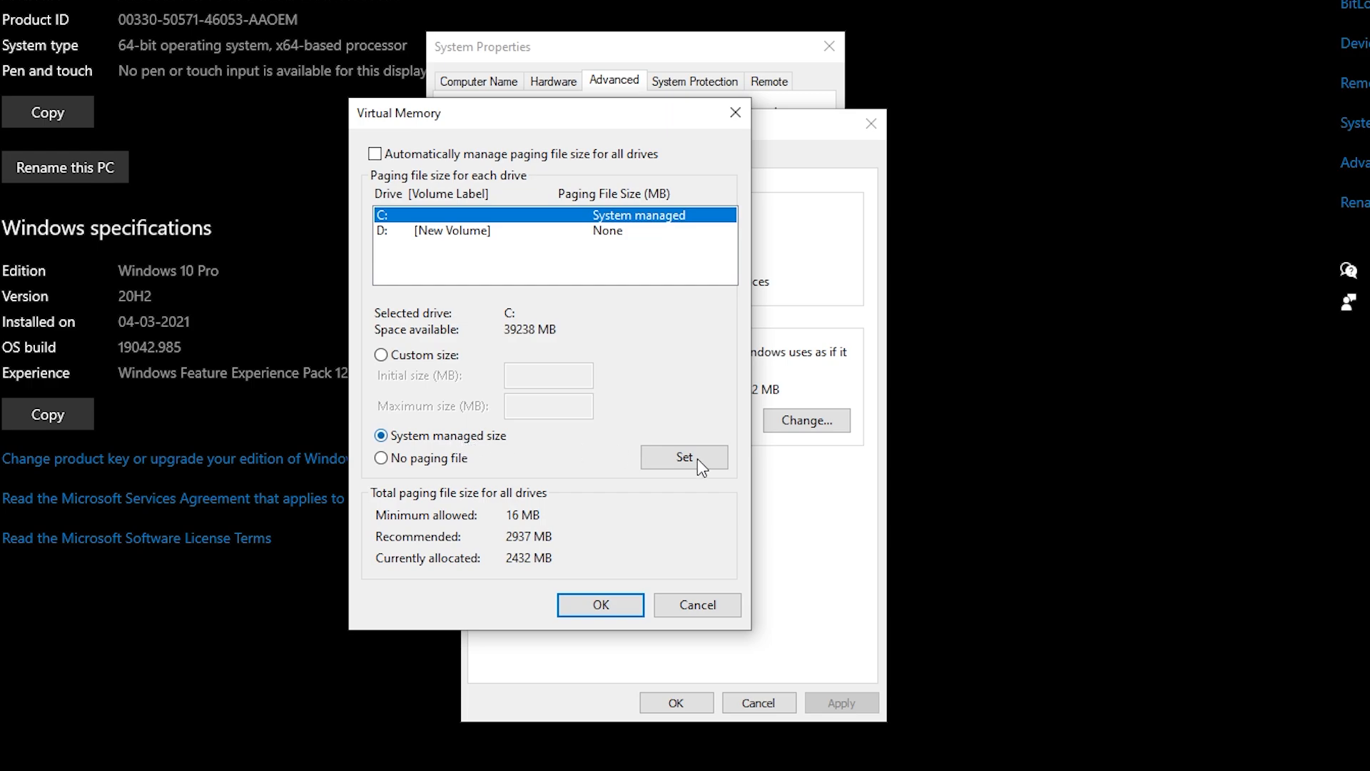
pyautogui.click(685, 457)
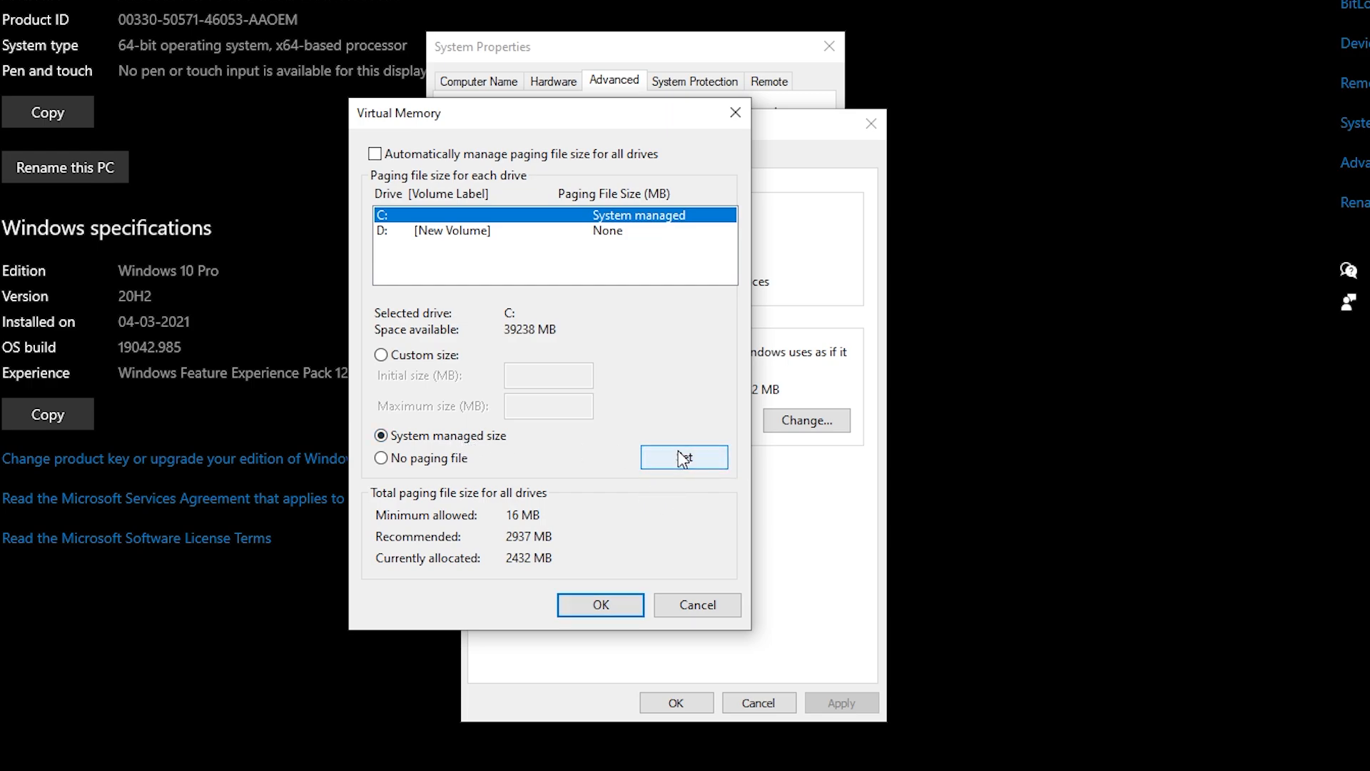
pyautogui.click(376, 154)
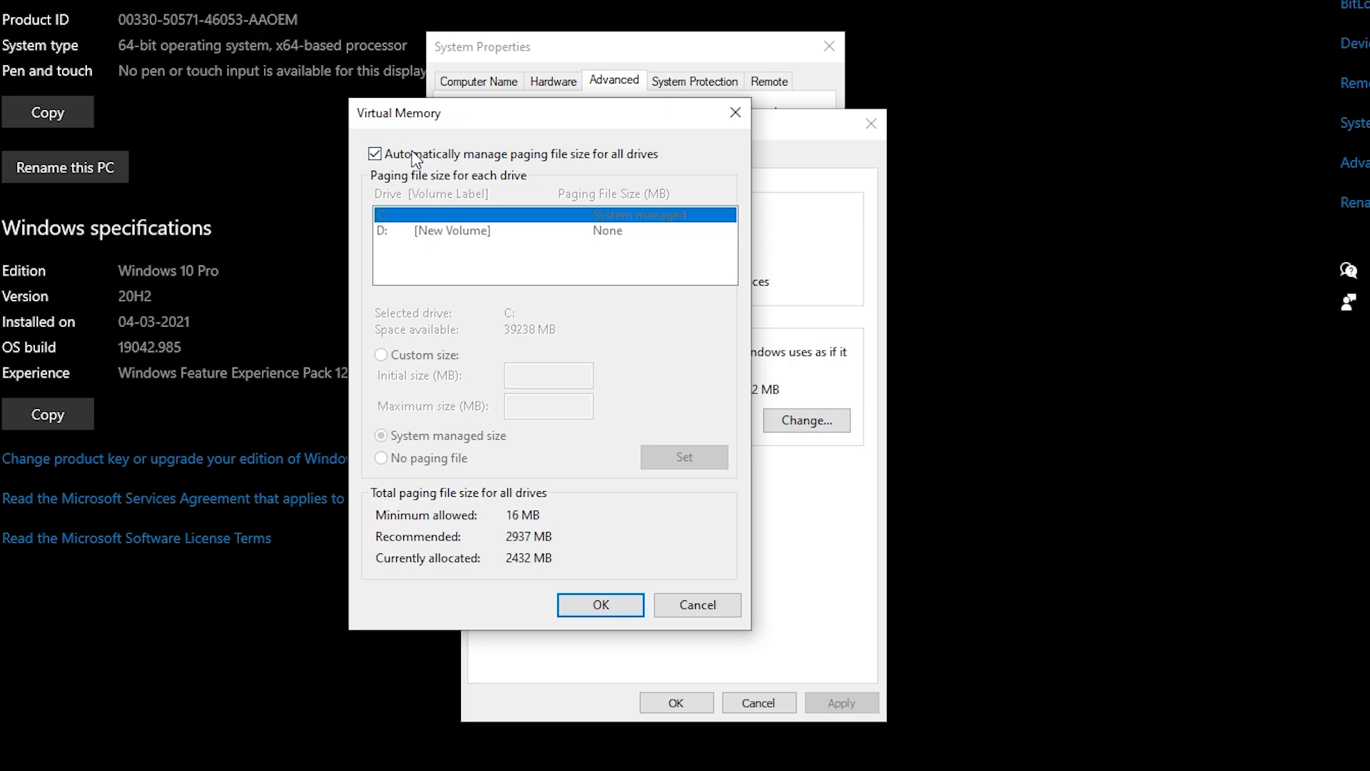
# Confirm Virtual Memory, the restart notice, Performance Options and System Properties.
pyautogui.click(599, 604)
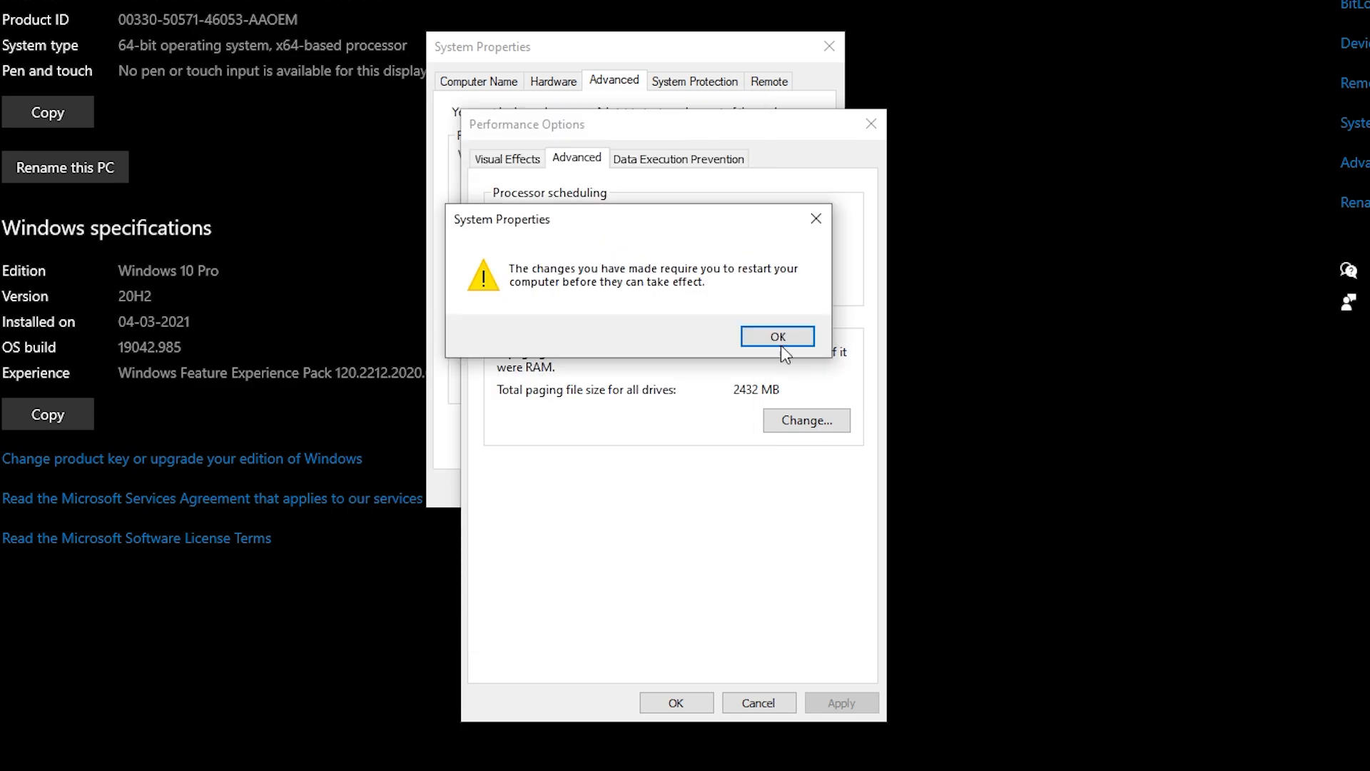
pyautogui.click(776, 337)
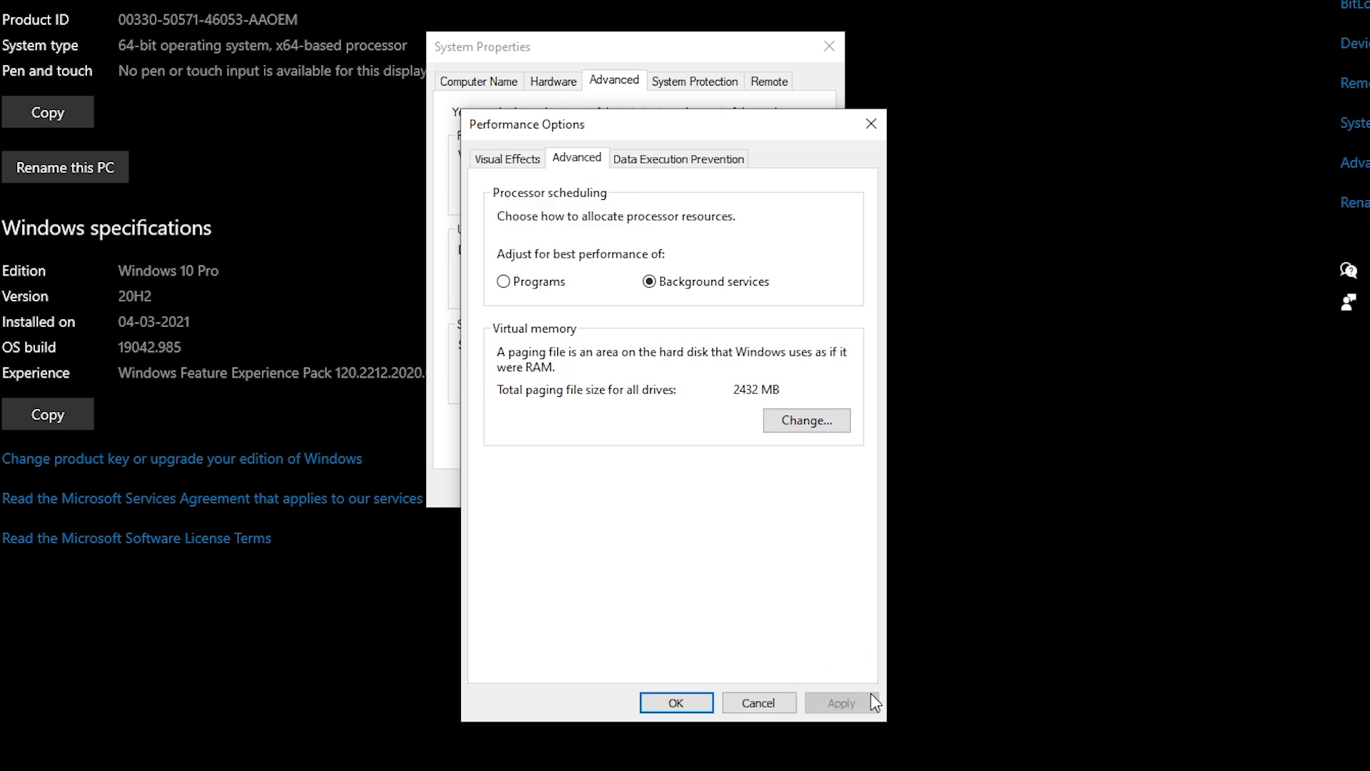
pyautogui.click(674, 702)
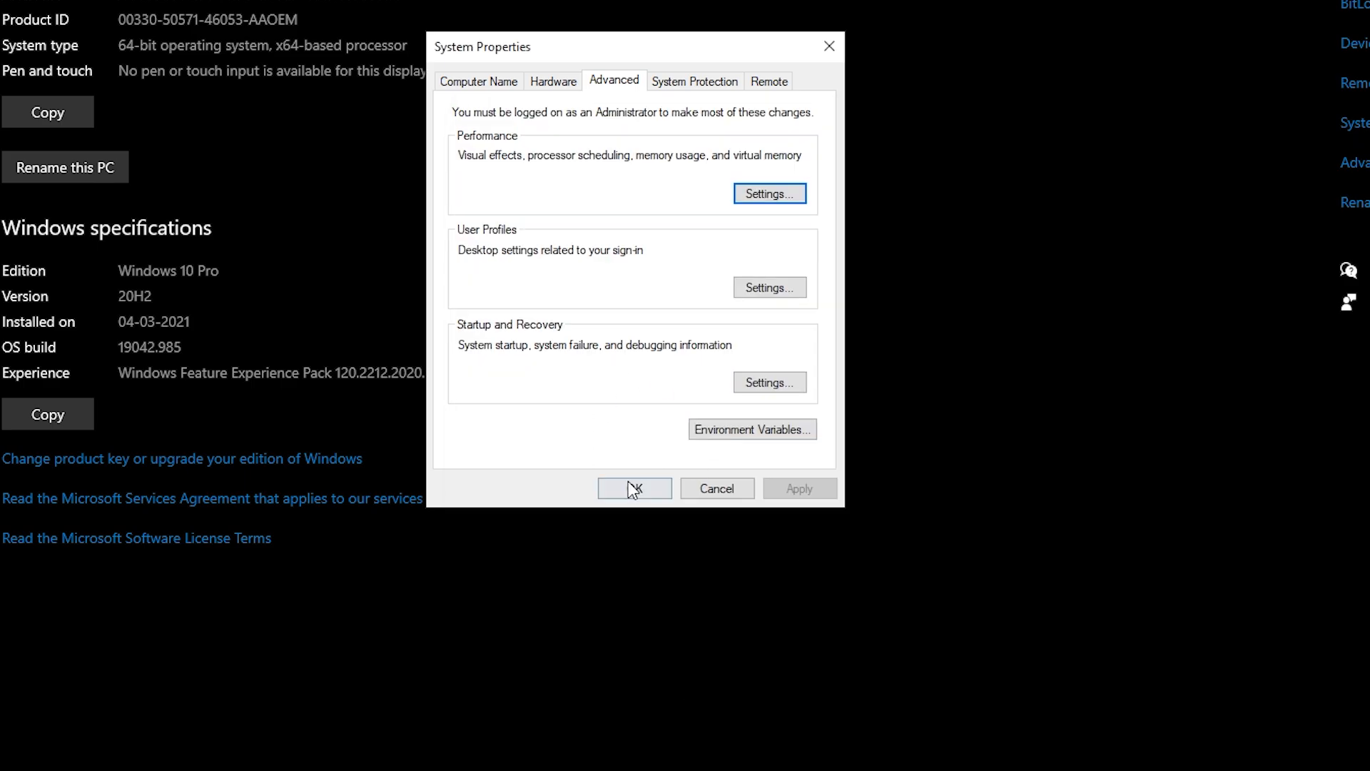
pyautogui.click(633, 488)
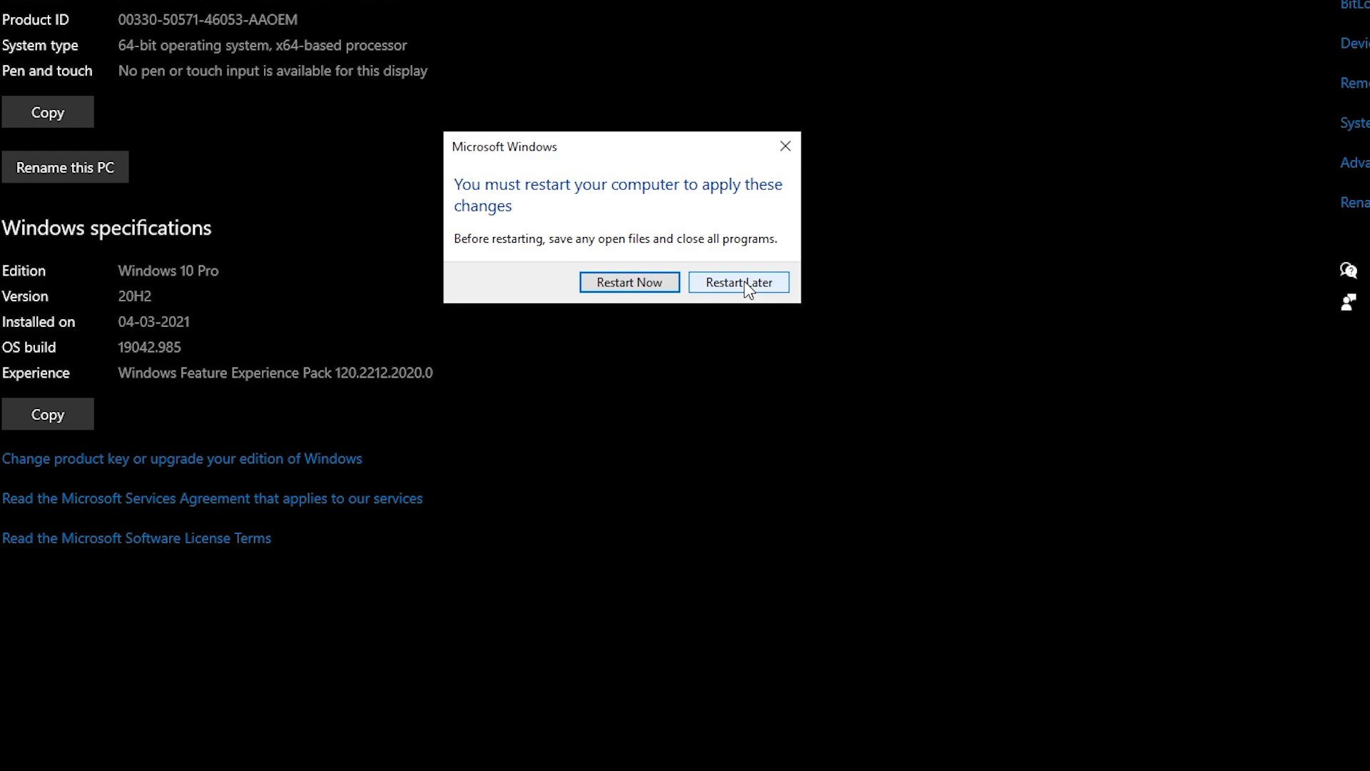
# Postpone the restart and copy GameUserSettings from the fix pack's 1 - Fortnite Config File folder.
pyautogui.click(737, 282)
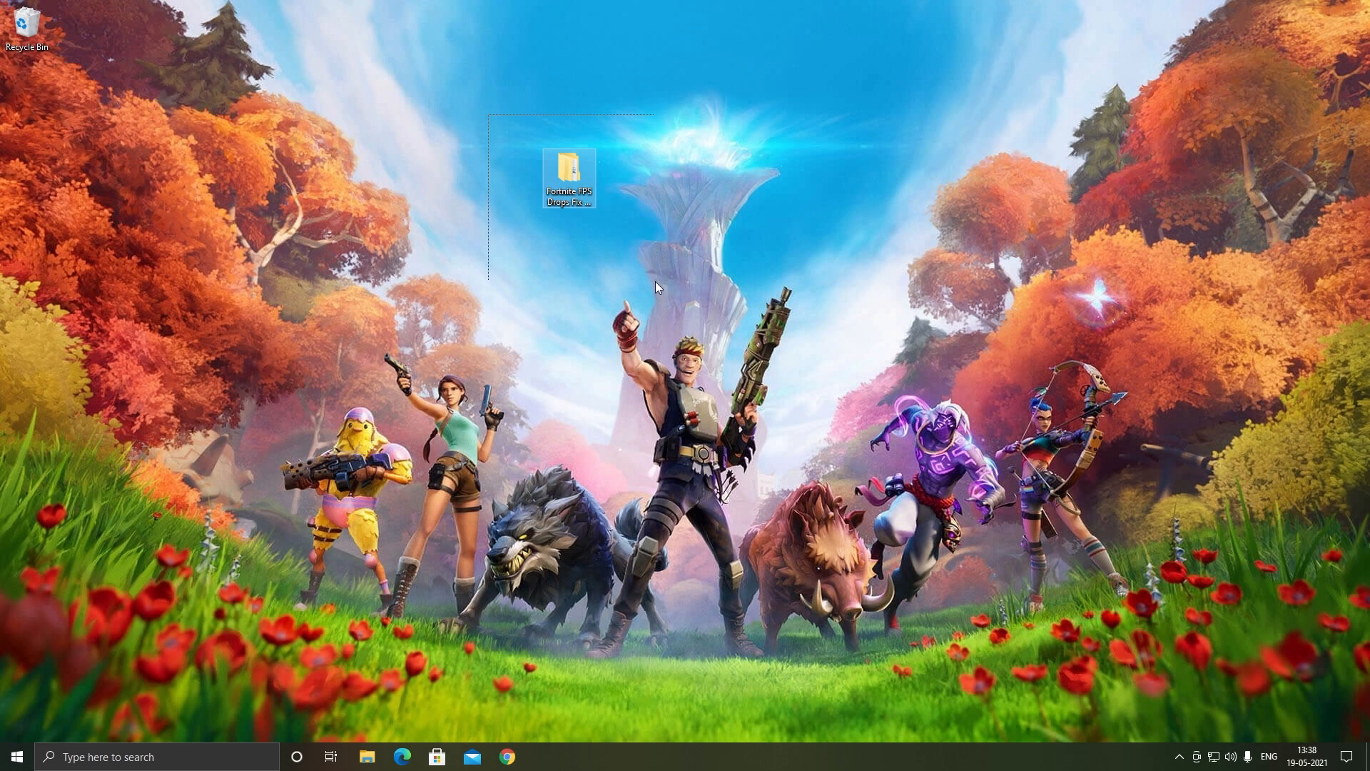
pyautogui.click(569, 175)
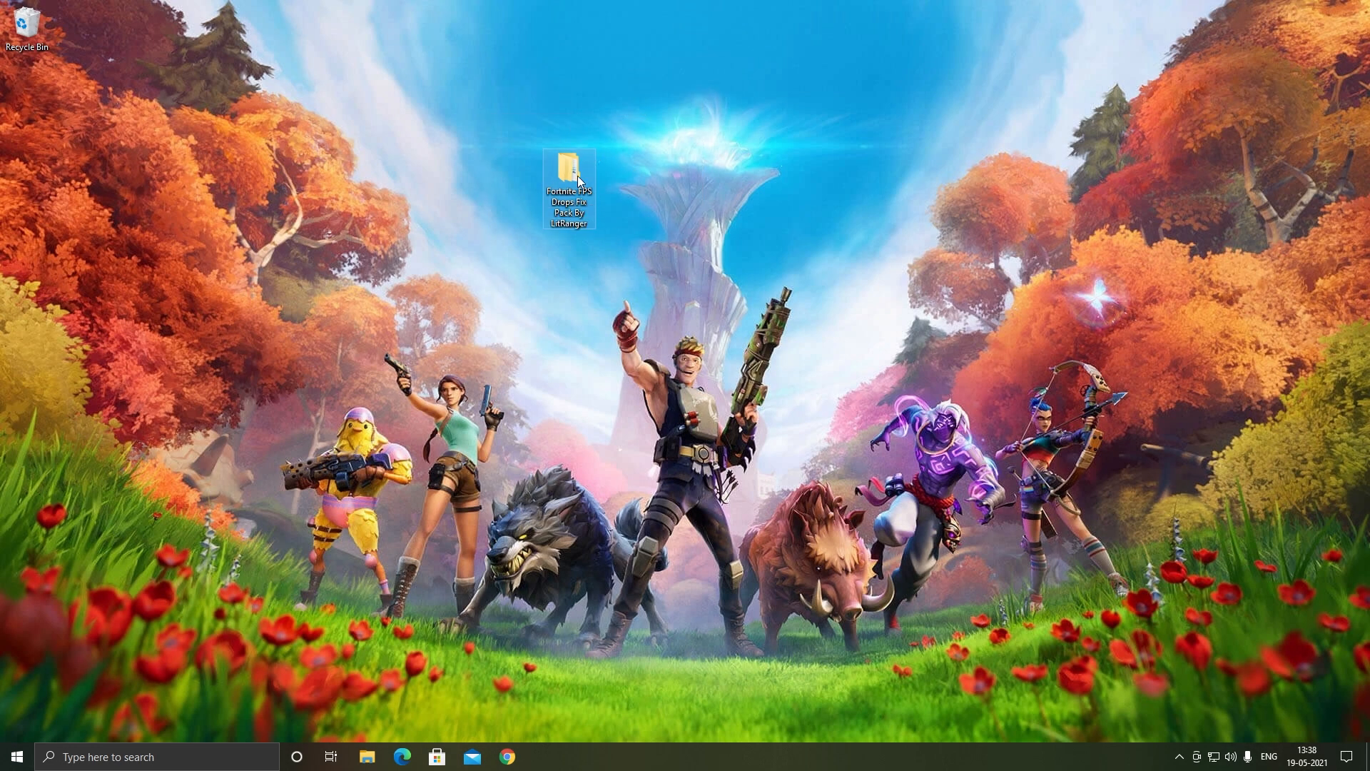
pyautogui.doubleClick(569, 174)
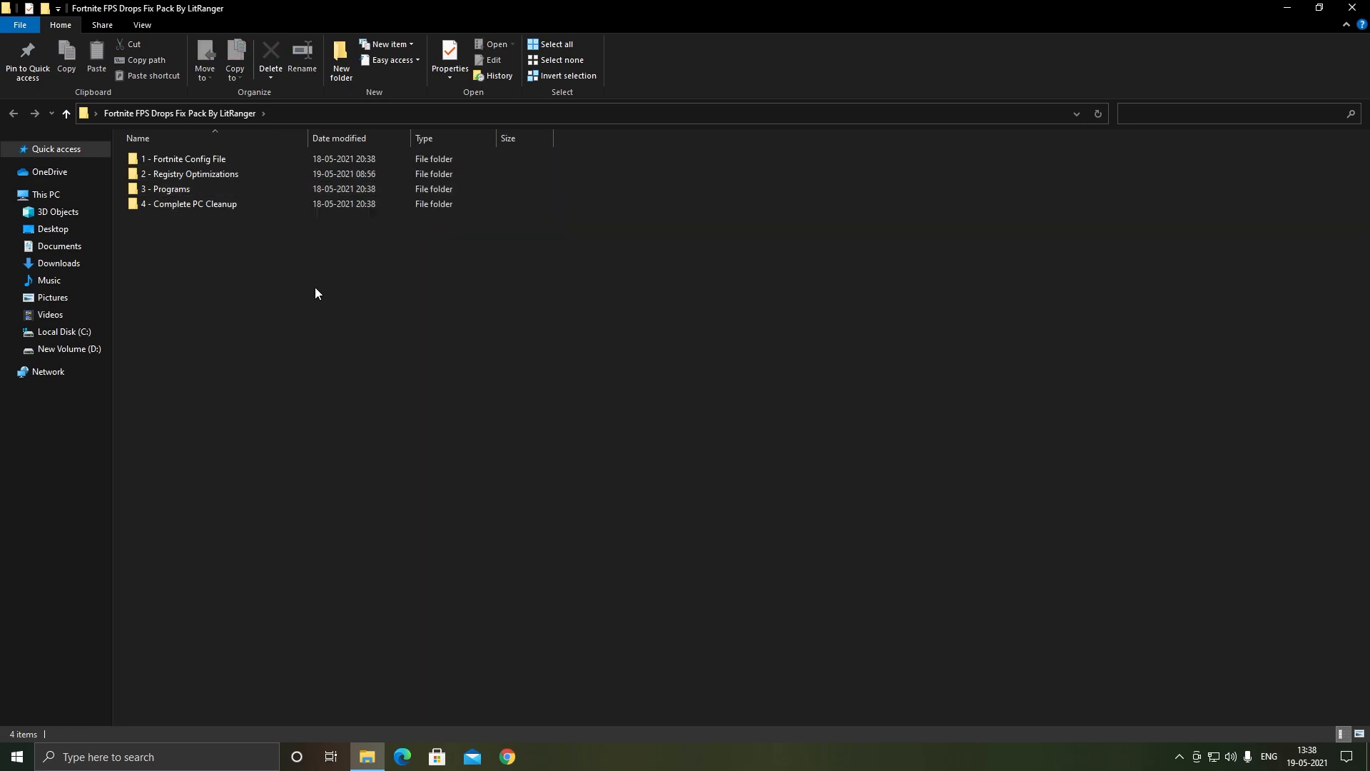
pyautogui.doubleClick(184, 158)
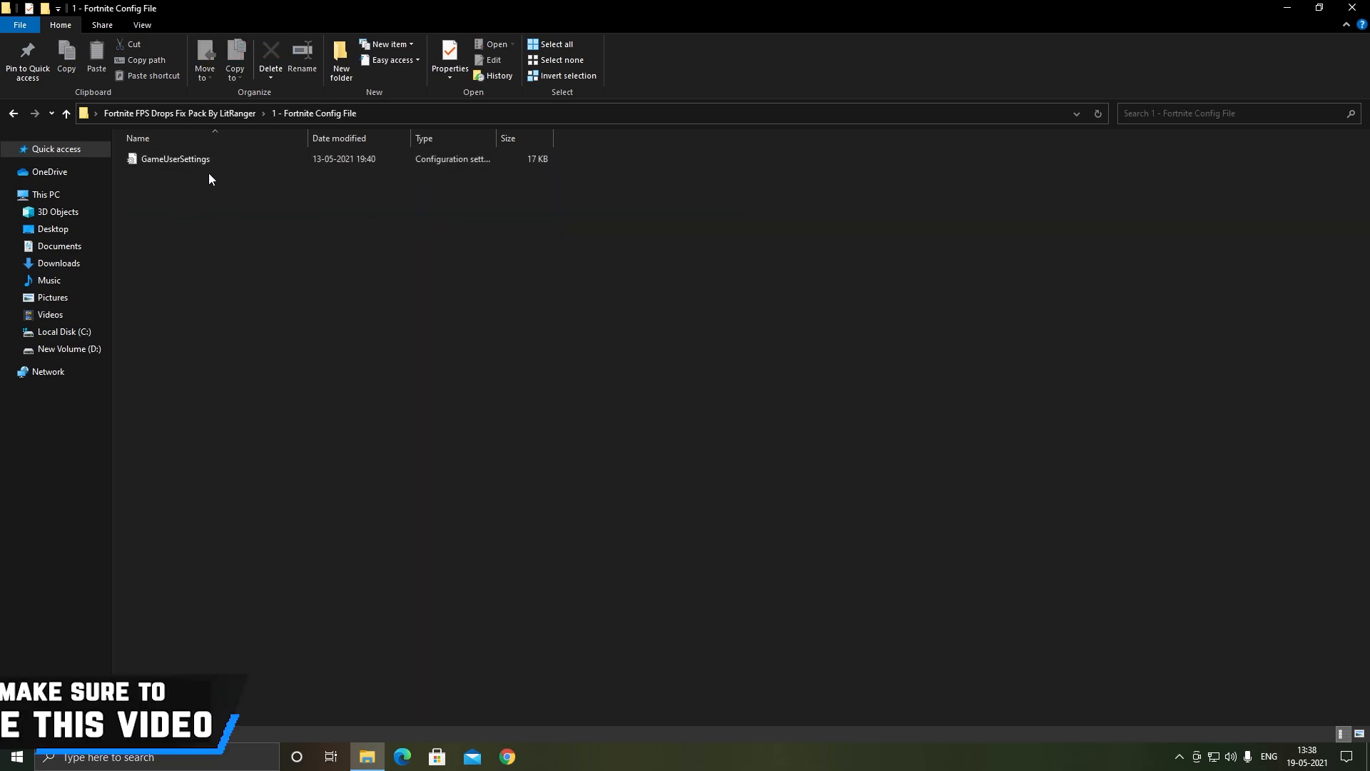
pyautogui.rightClick(175, 158)
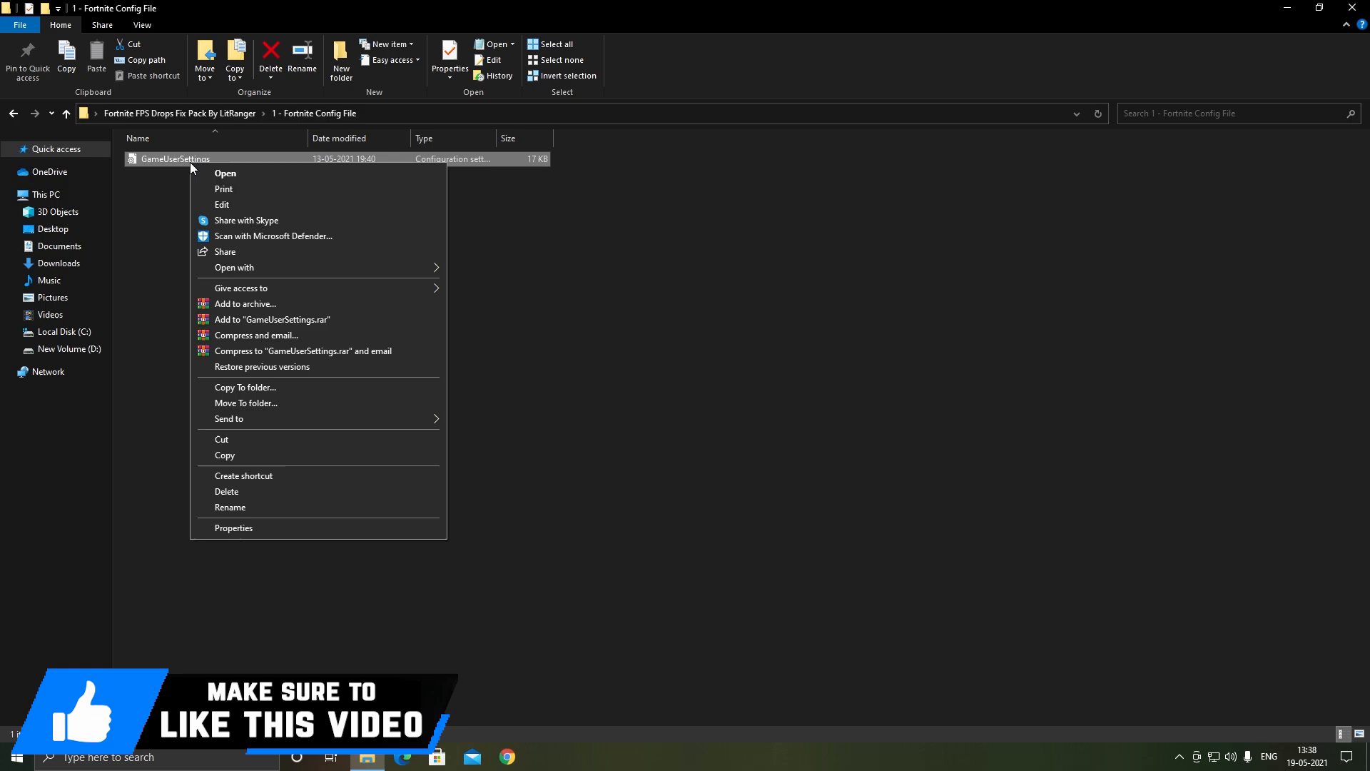
pyautogui.click(224, 455)
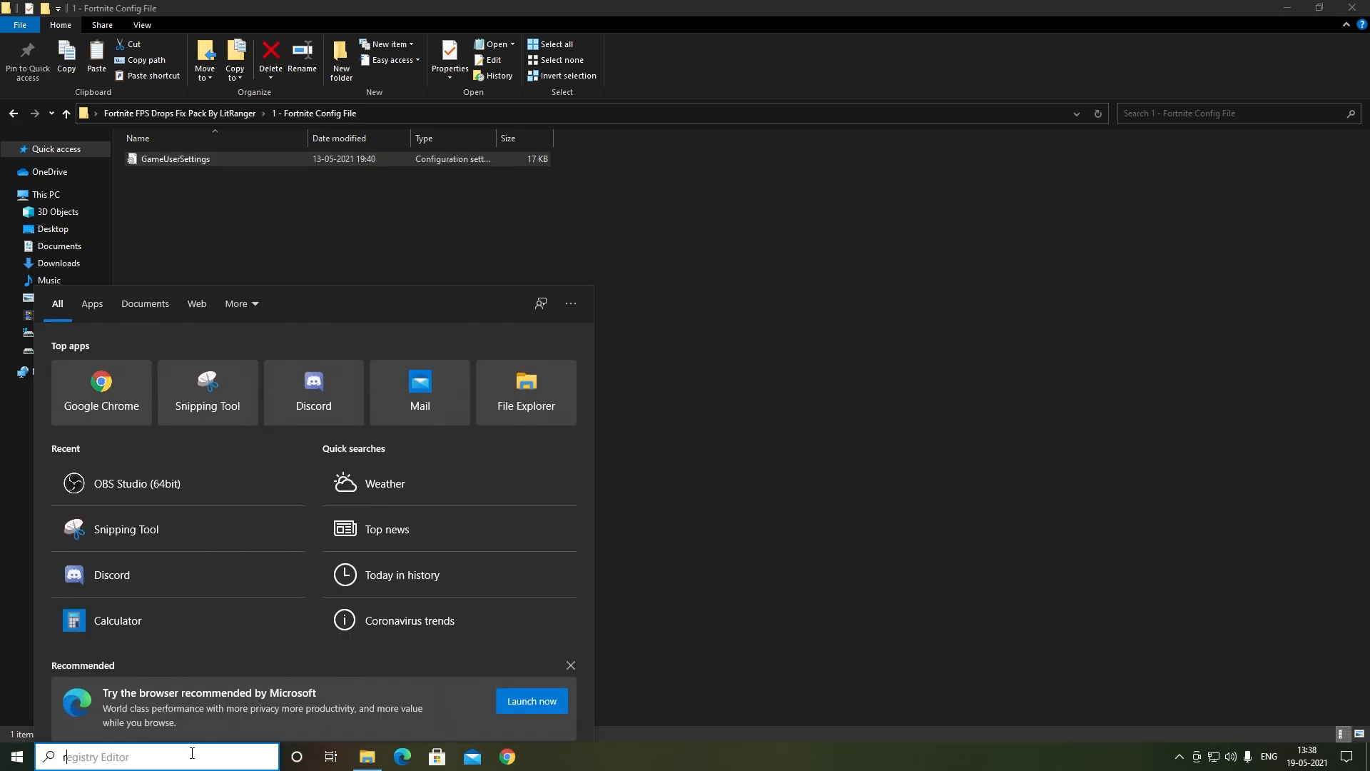
# Paste GameUserSettings into %localappdata% FortniteGame\Saved\Config\WindowsClient, replacing the existing file.
pyautogui.write('run')
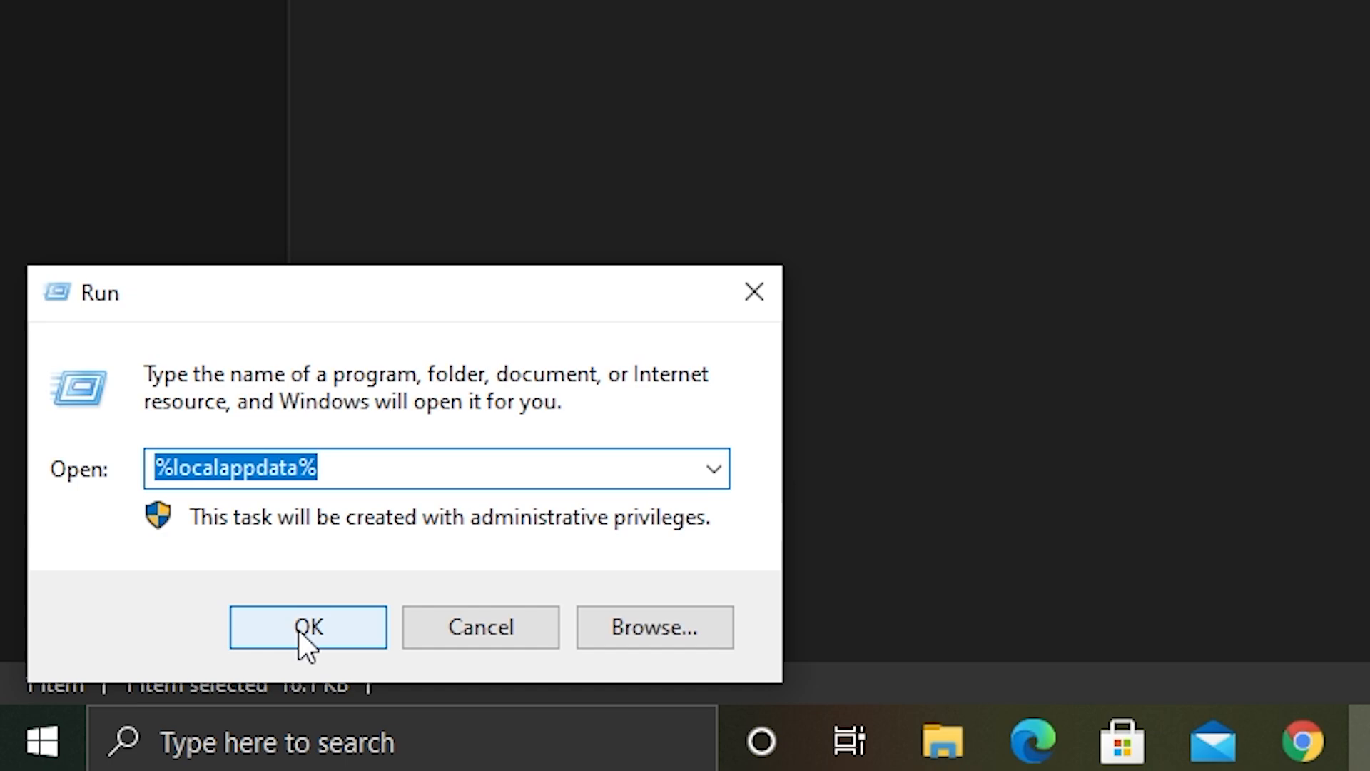
pyautogui.click(307, 628)
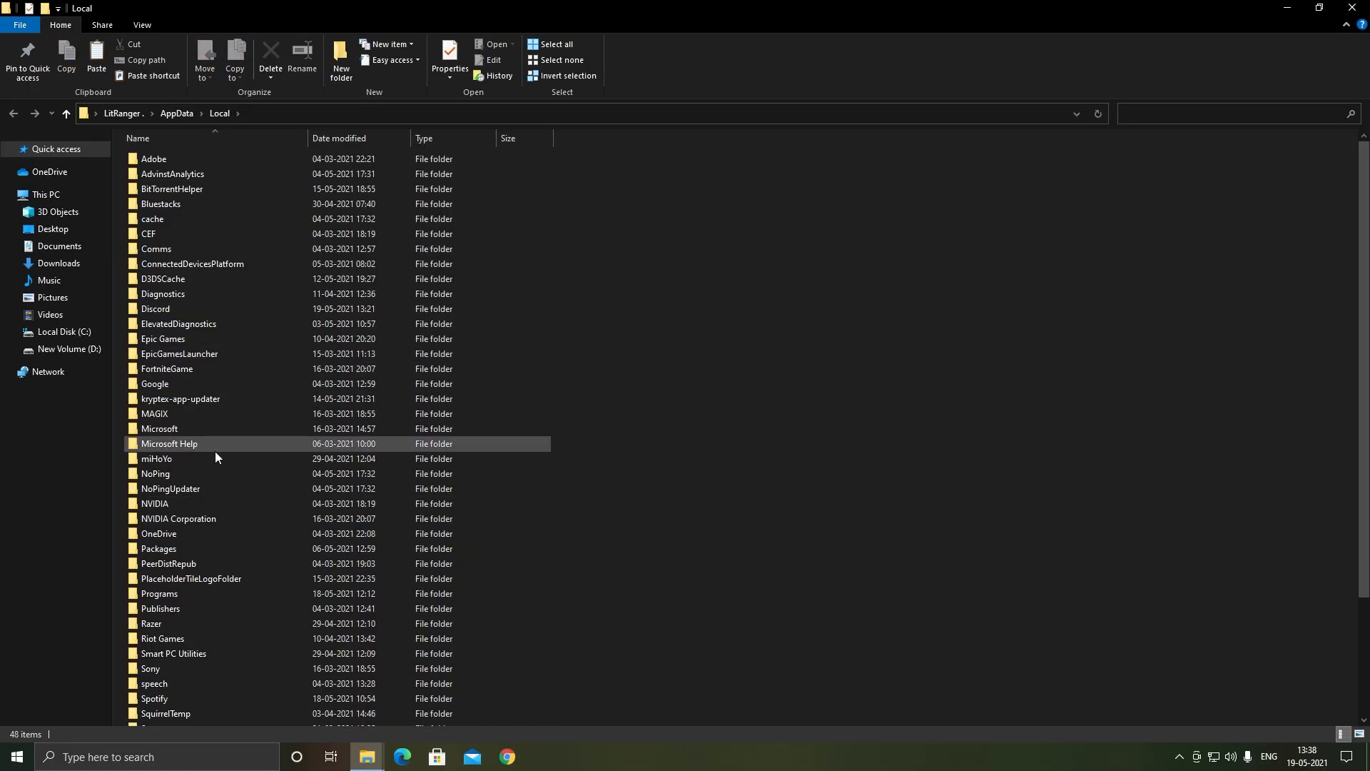
pyautogui.click(166, 368)
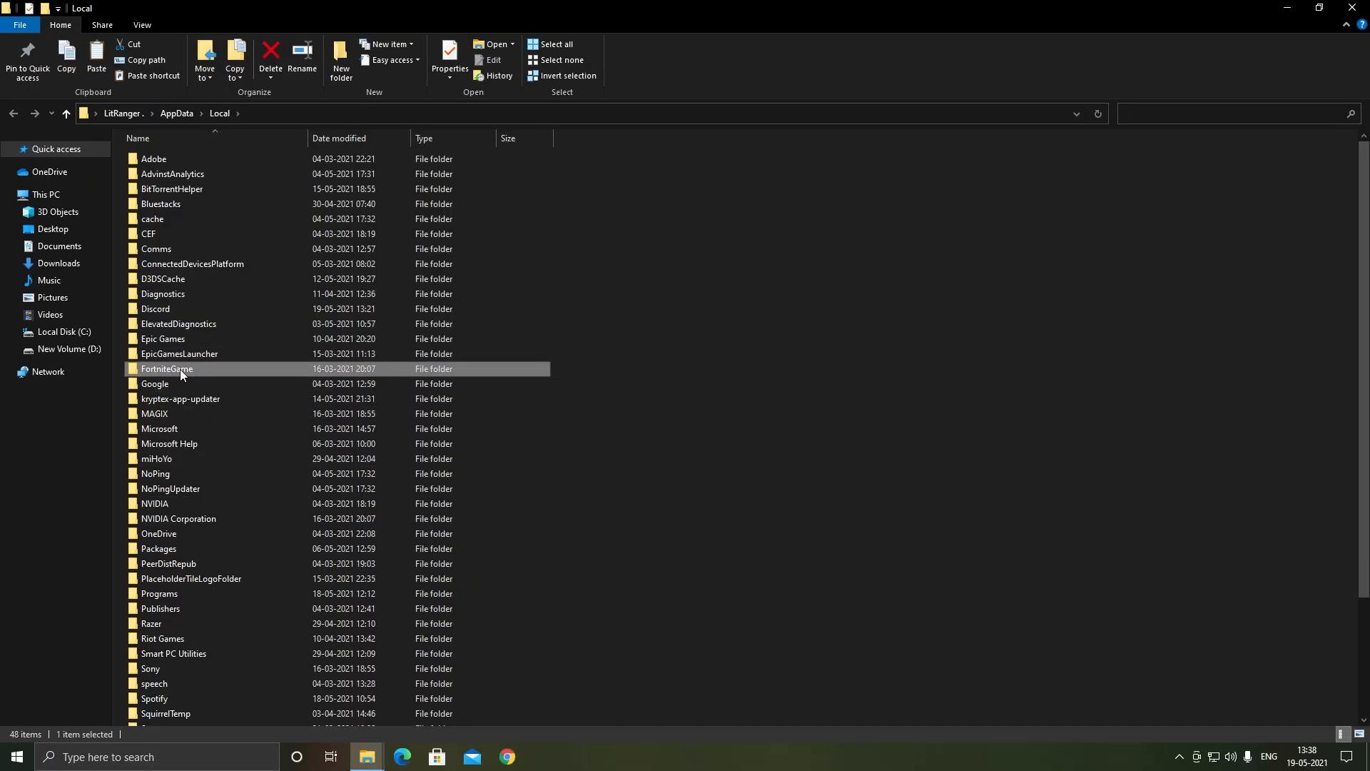
pyautogui.doubleClick(166, 368)
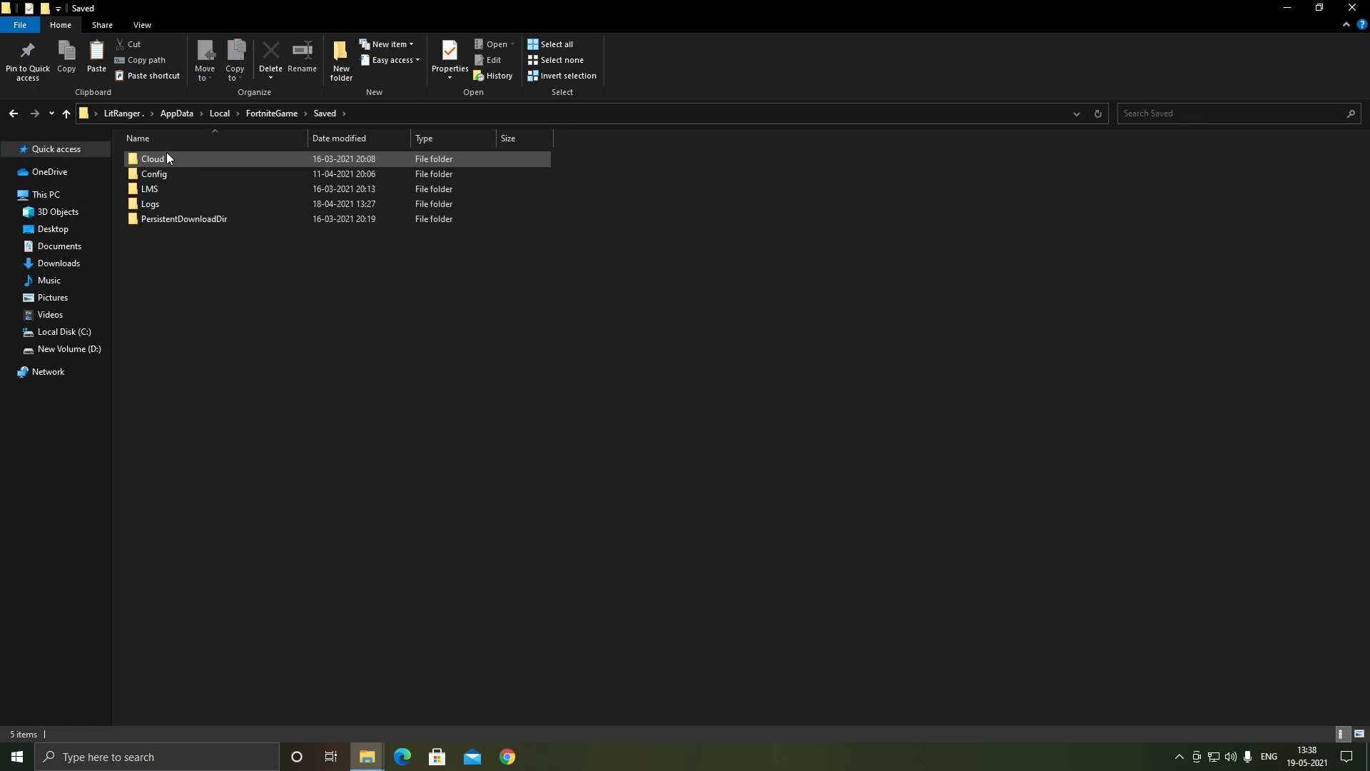
pyautogui.doubleClick(153, 174)
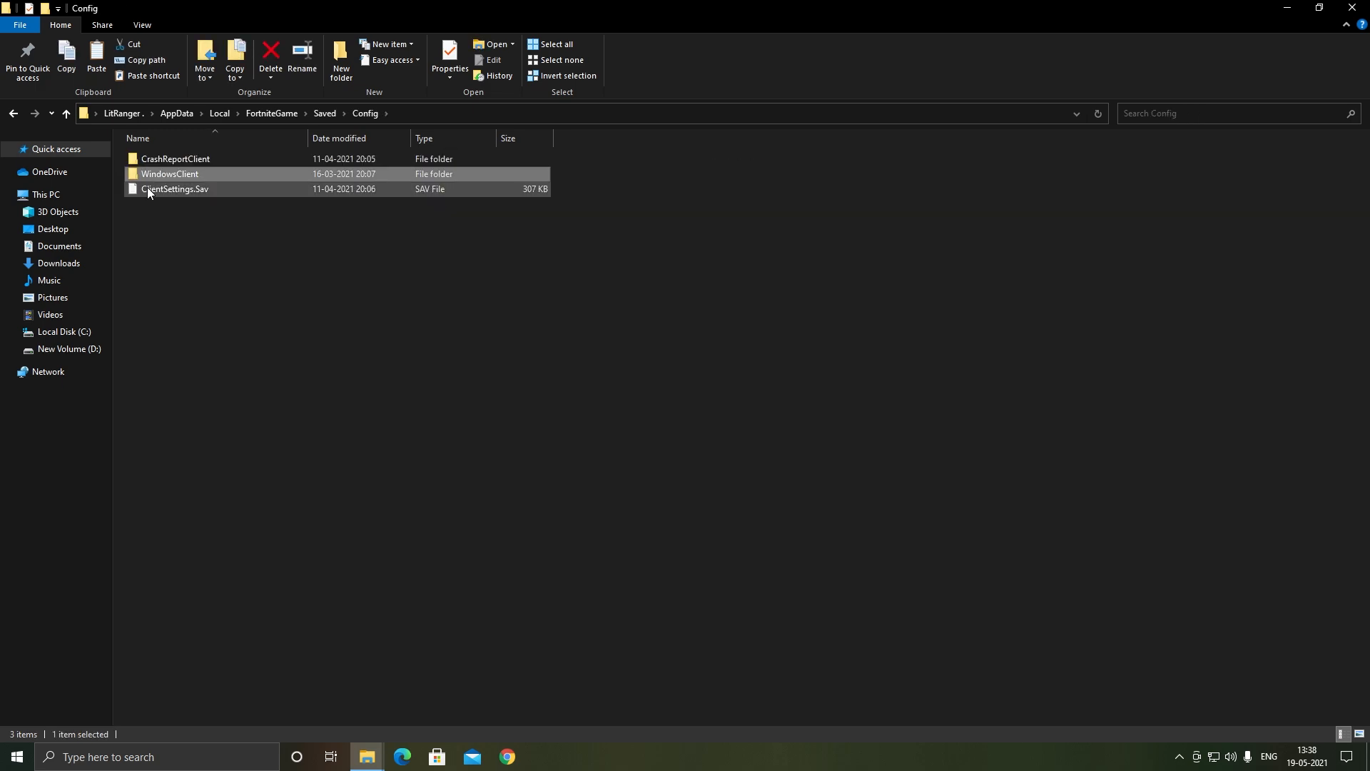
pyautogui.doubleClick(170, 173)
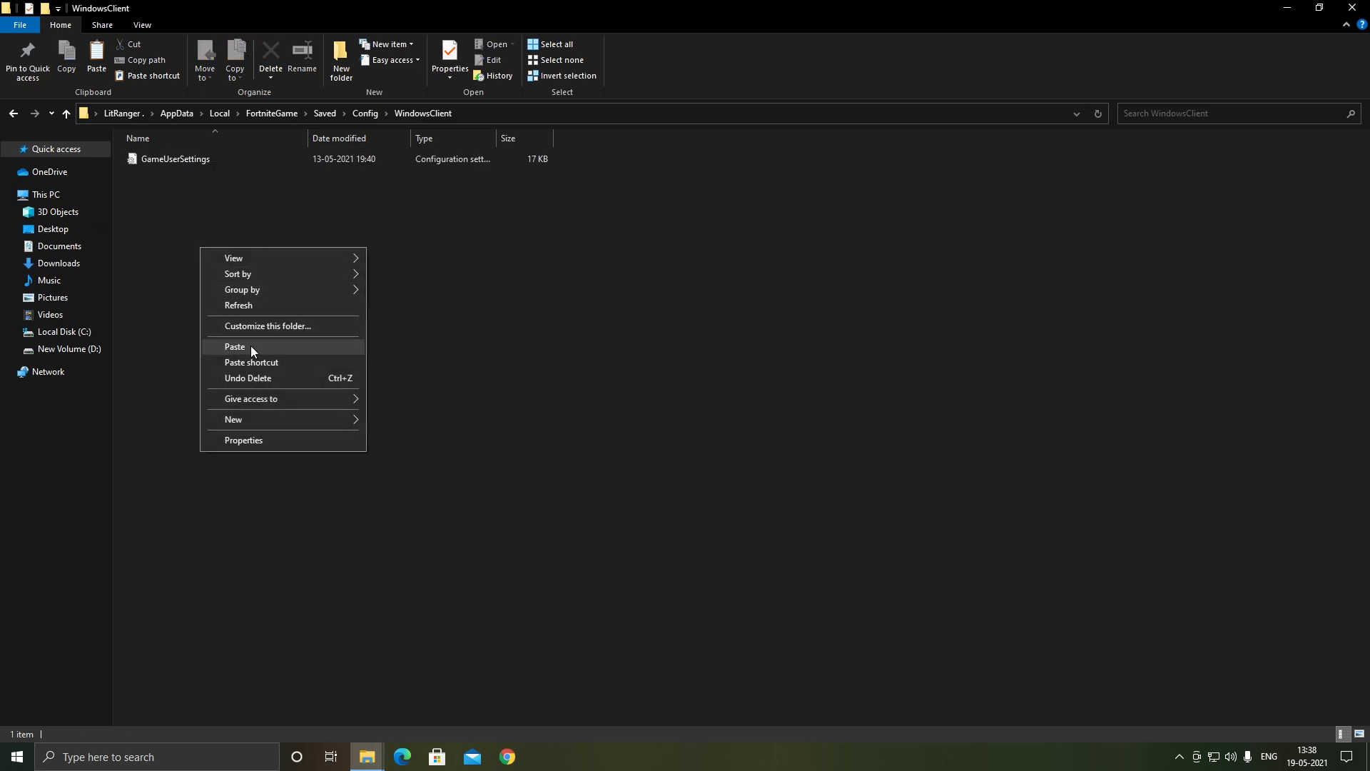
pyautogui.click(234, 347)
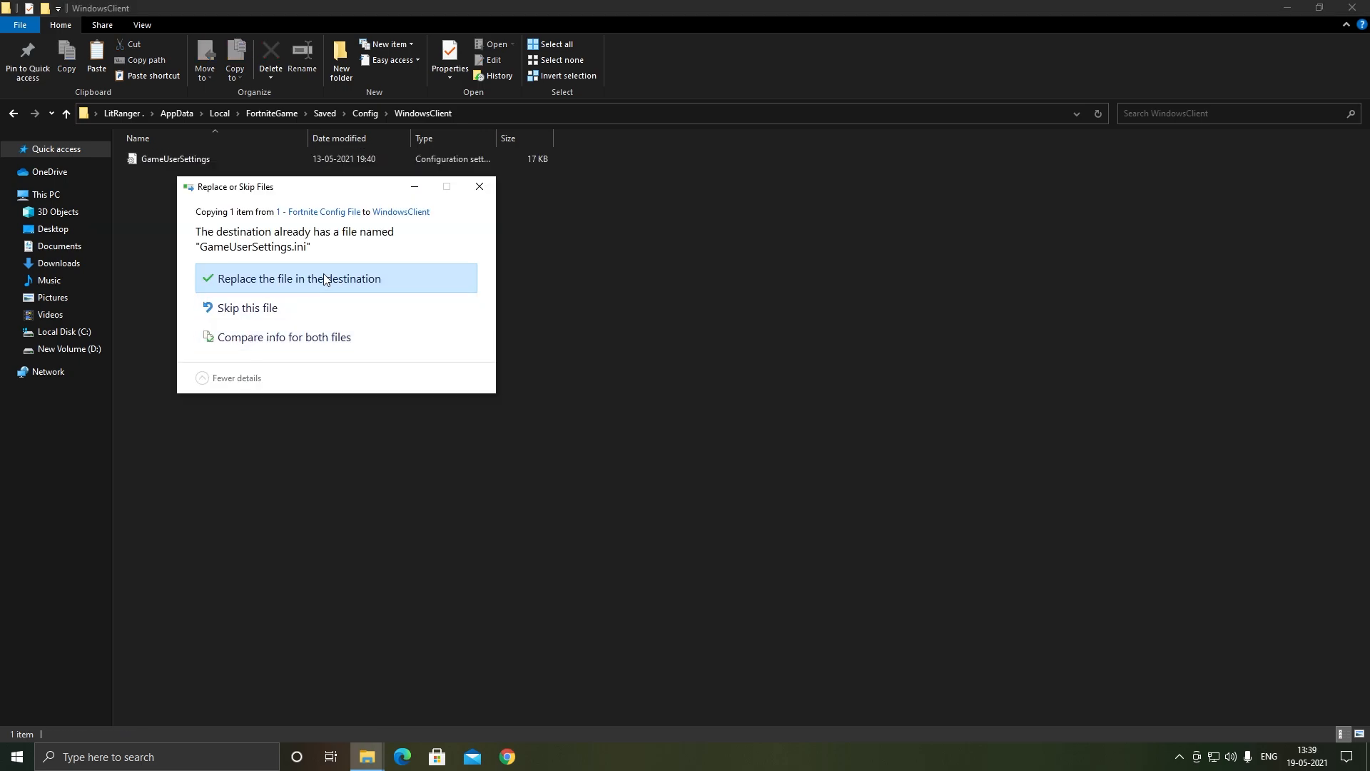
pyautogui.click(300, 278)
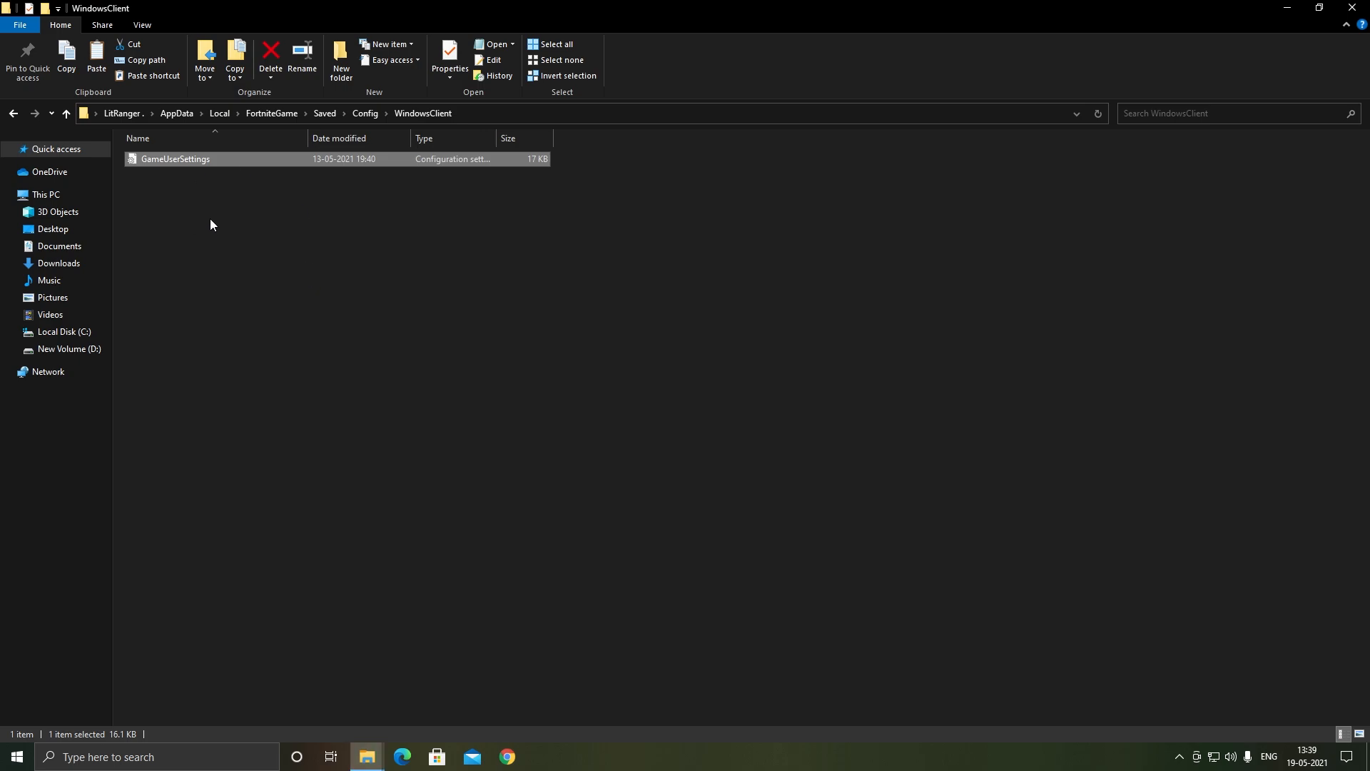
# Mark GameUserSettings as read-only through its Properties dialog.
pyautogui.rightClick(175, 159)
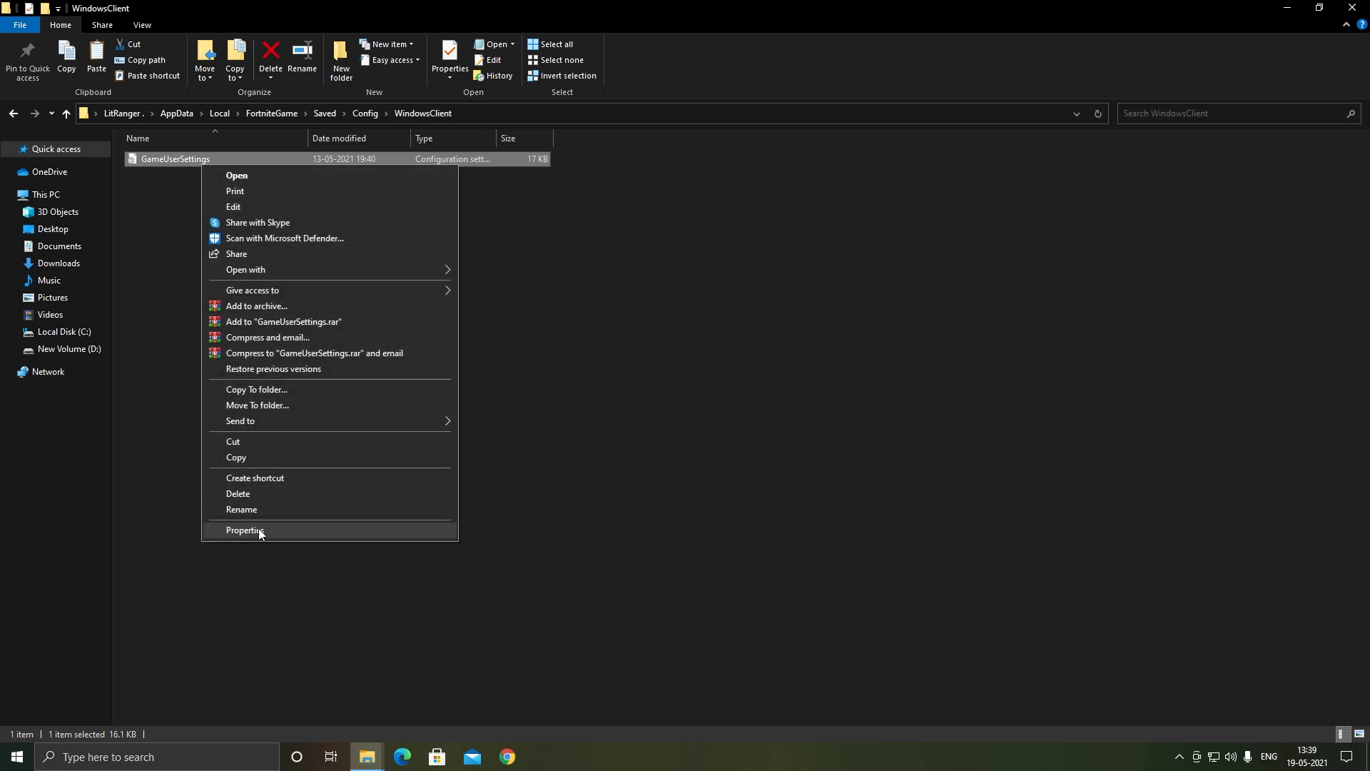
pyautogui.click(246, 530)
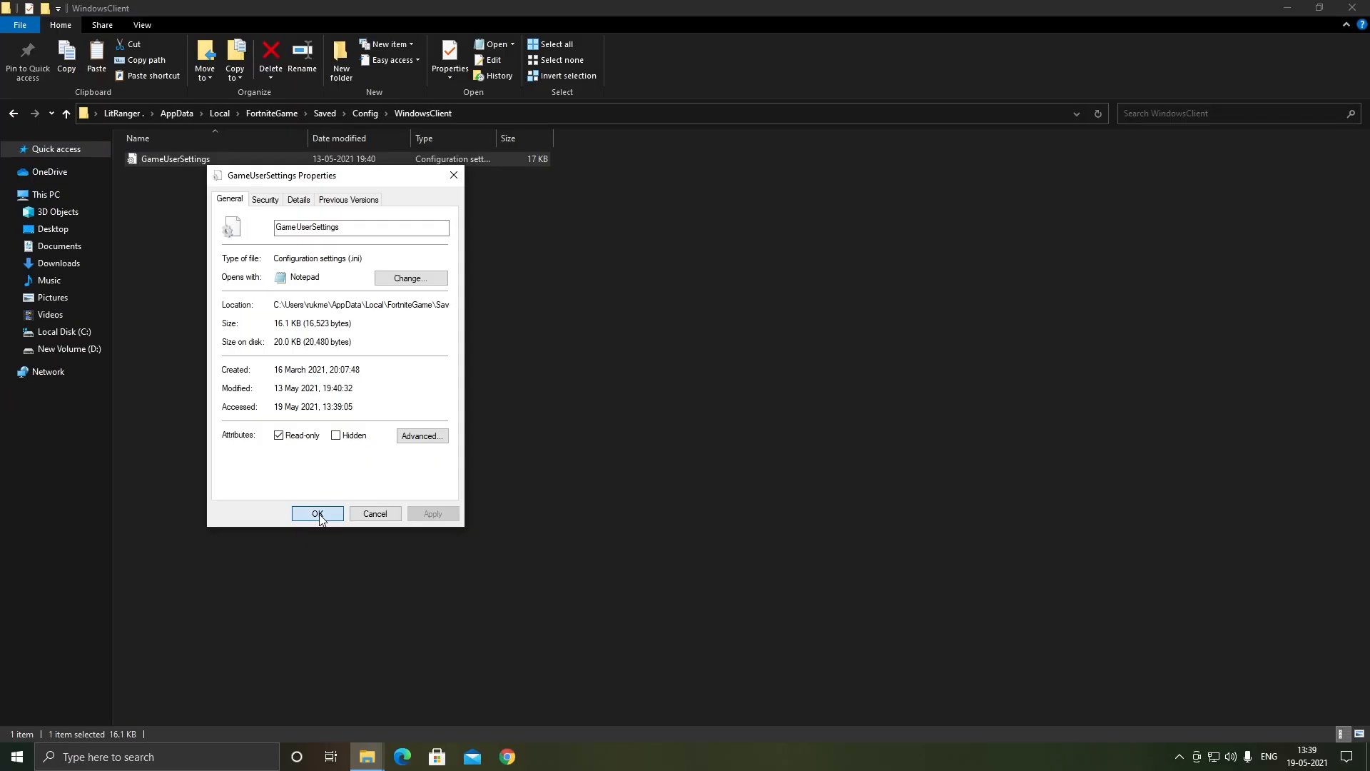
pyautogui.click(316, 515)
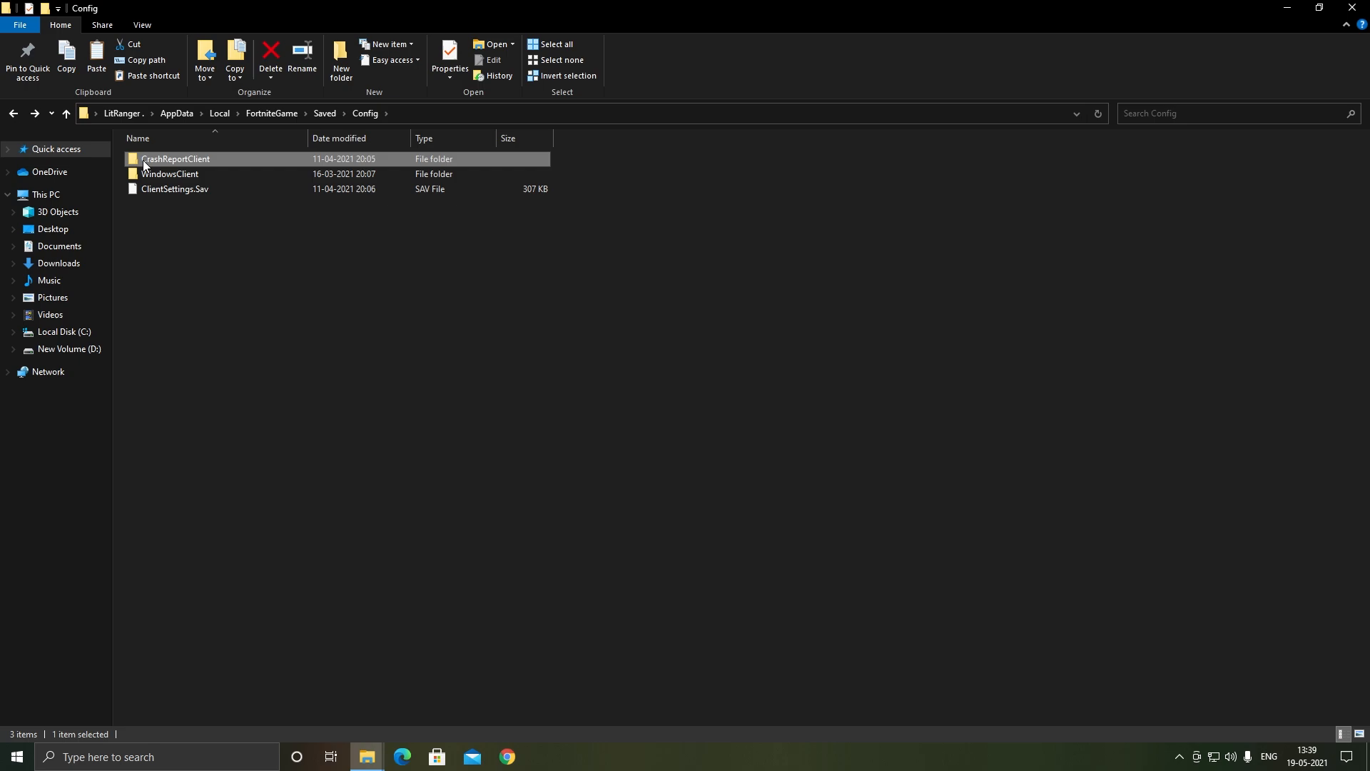
# Permanently delete the crash report folder inside CrashReportClient.
pyautogui.doubleClick(175, 159)
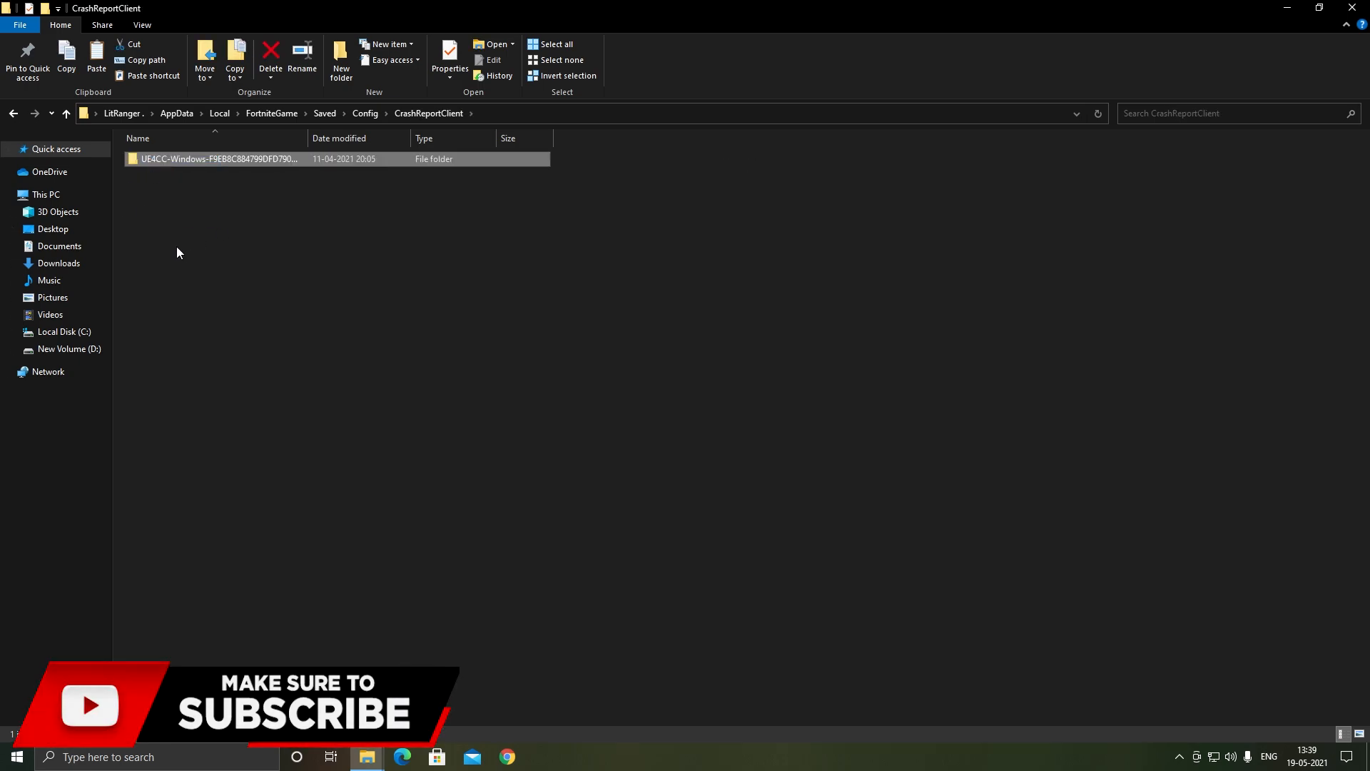
pyautogui.click(270, 57)
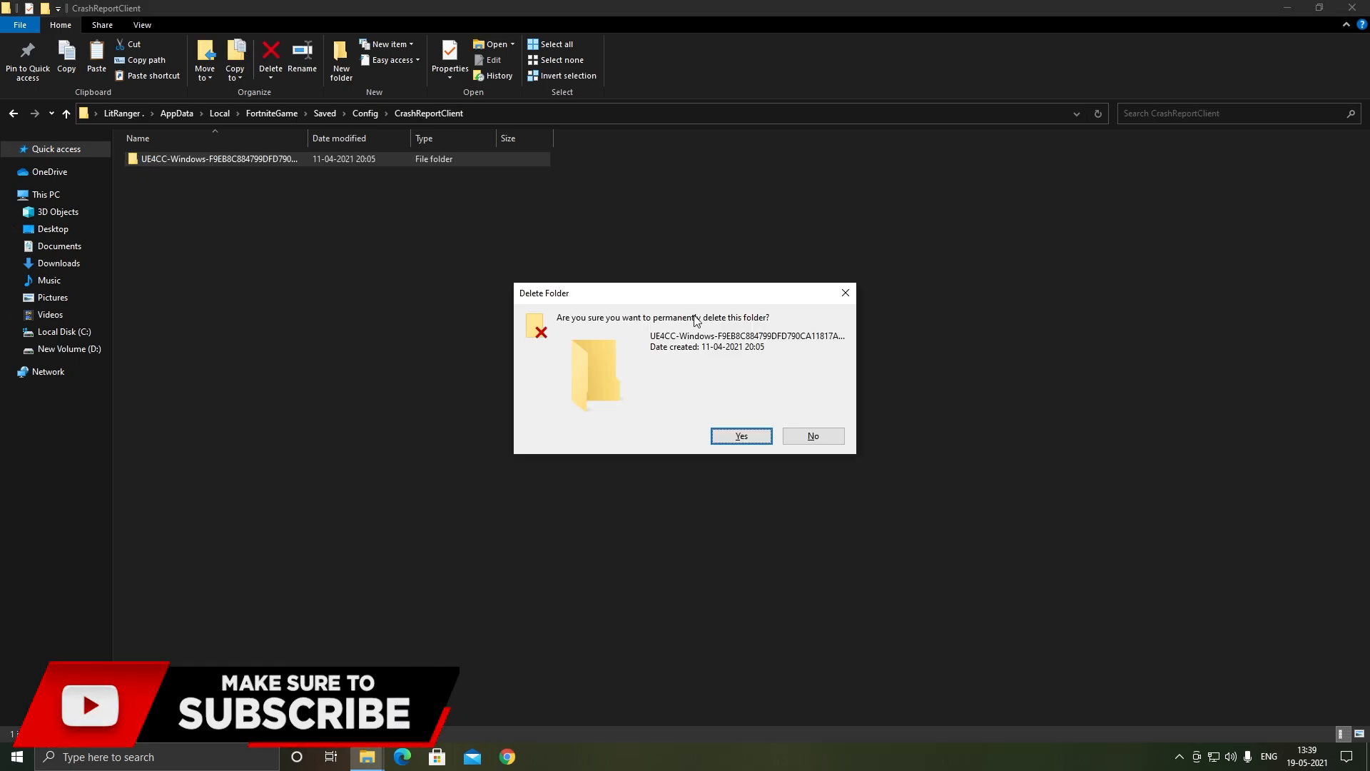
pyautogui.click(739, 436)
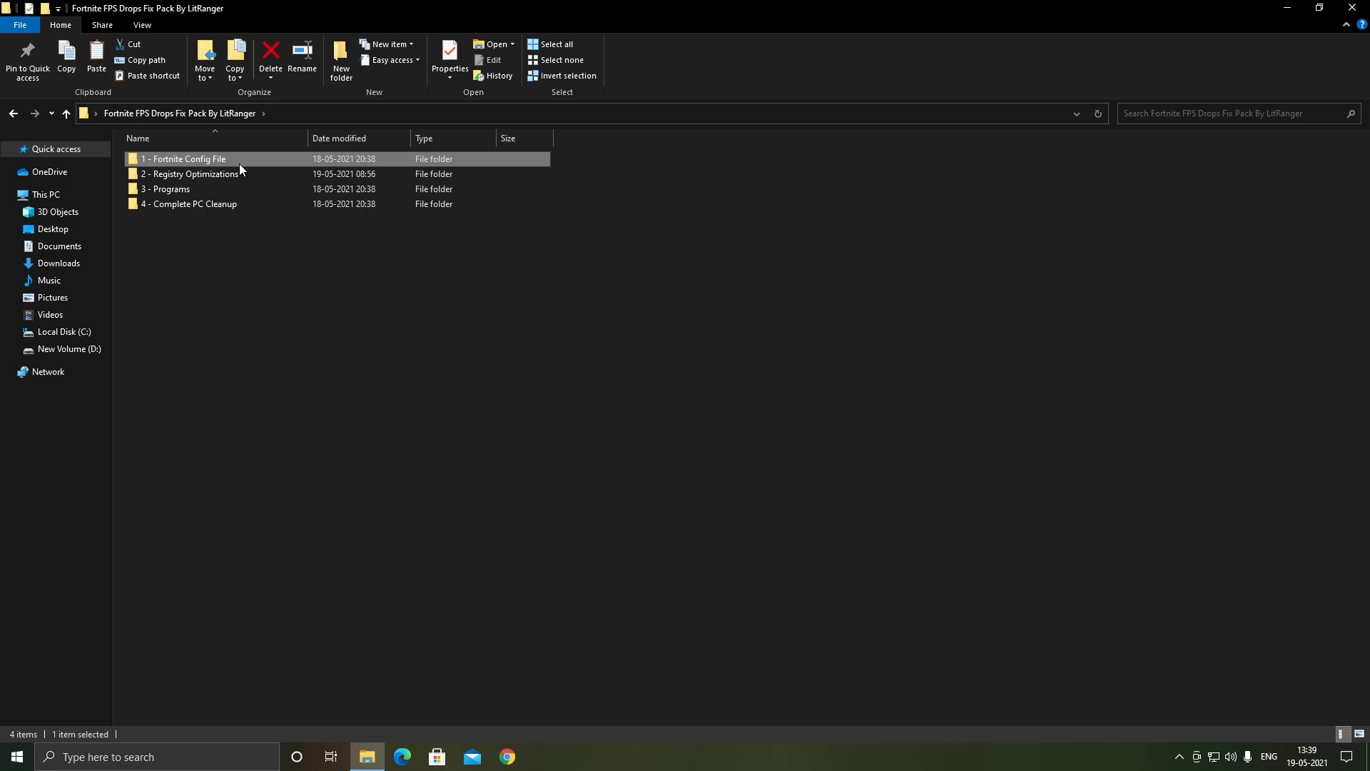
# Merge the Increase CPU Priority and PC Optimization registry files from Registry Optimizations.
pyautogui.doubleClick(184, 160)
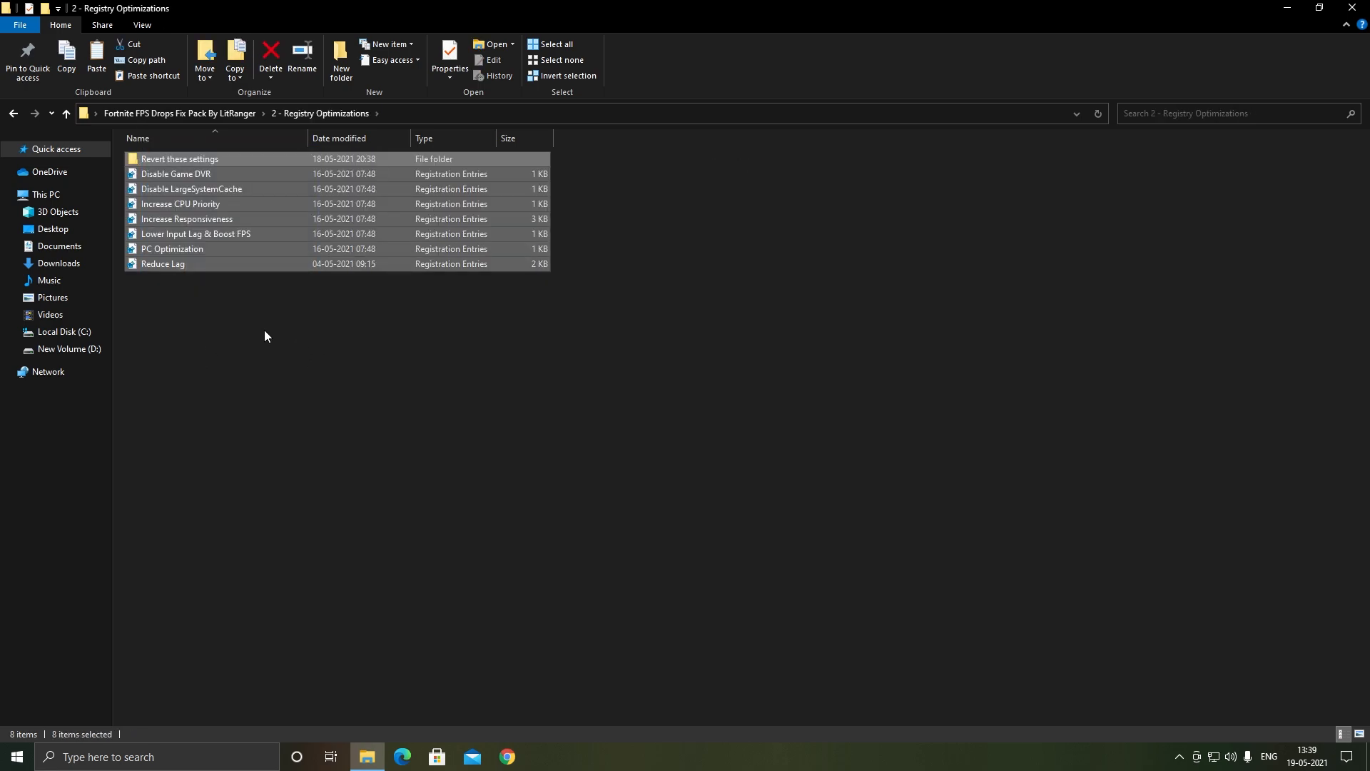
pyautogui.click(175, 174)
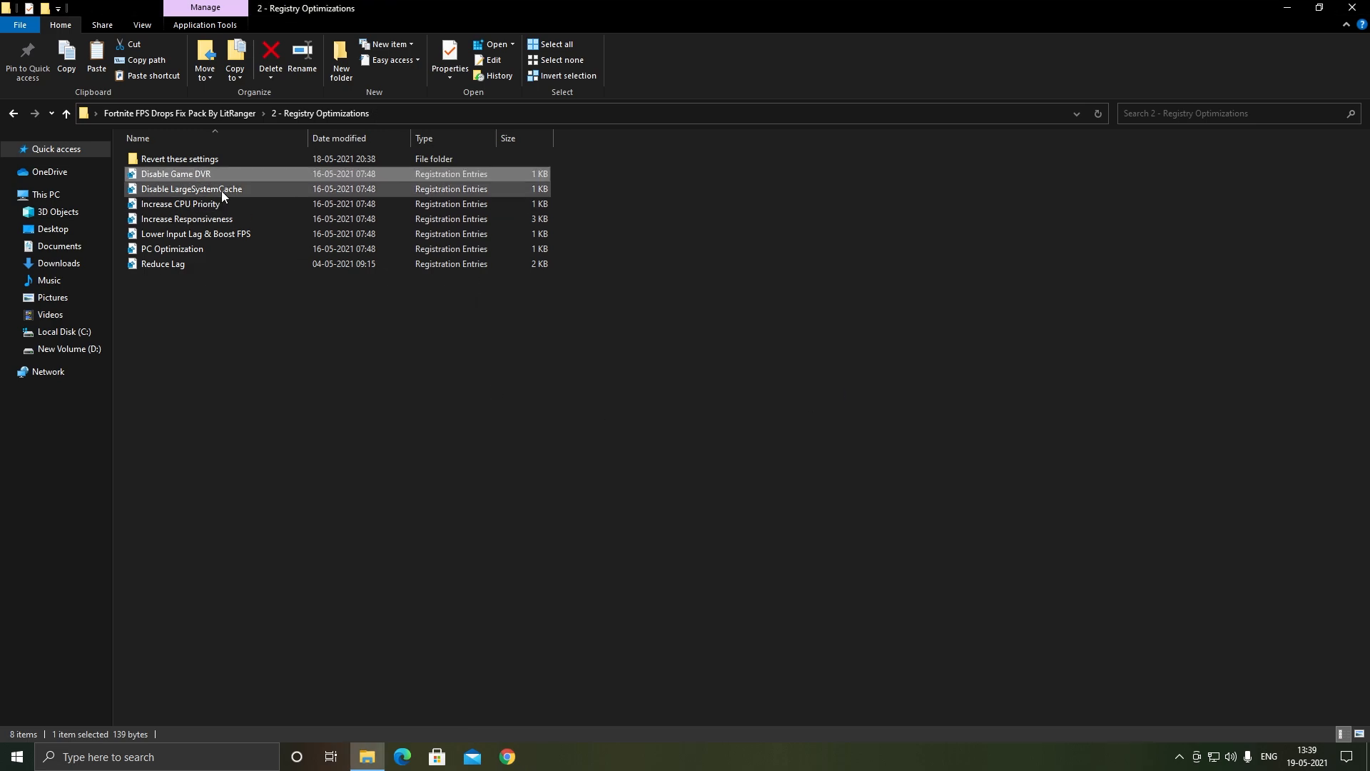
pyautogui.doubleClick(180, 203)
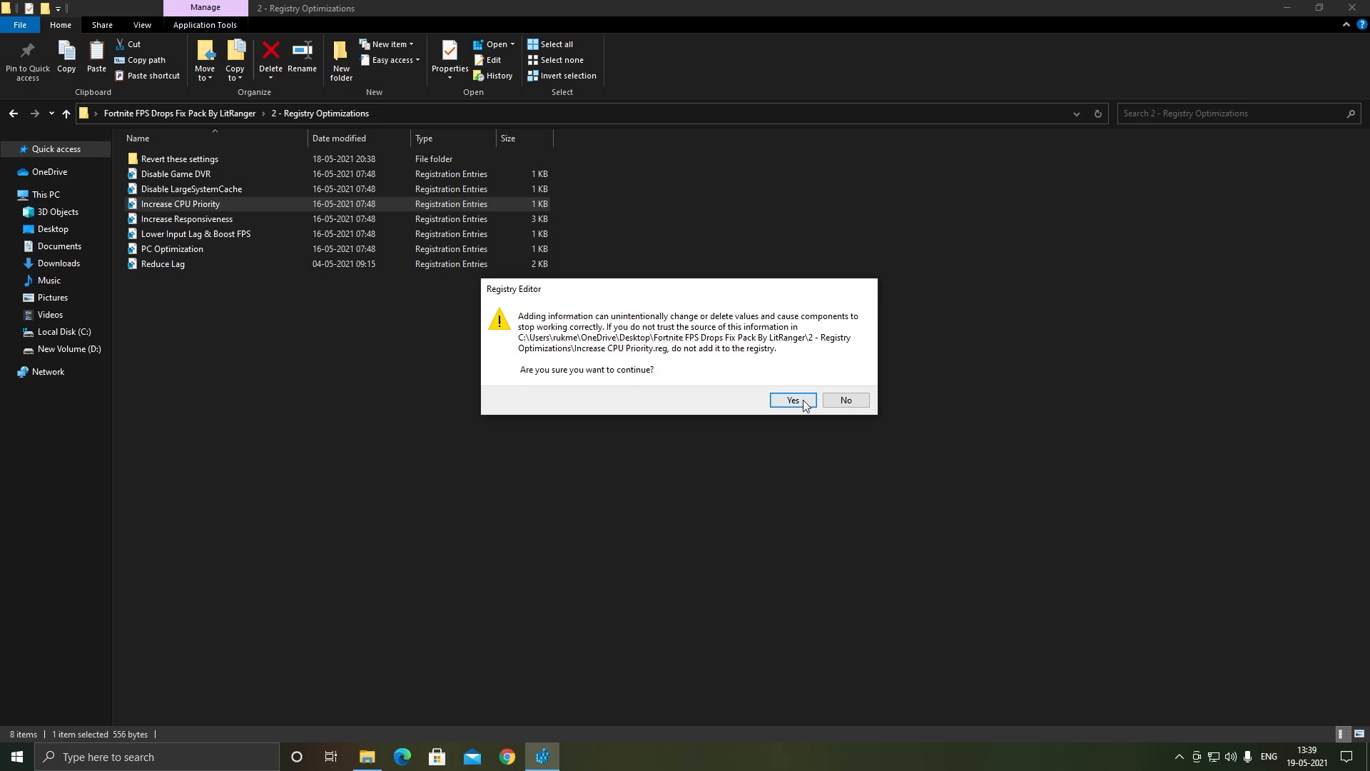
pyautogui.click(791, 399)
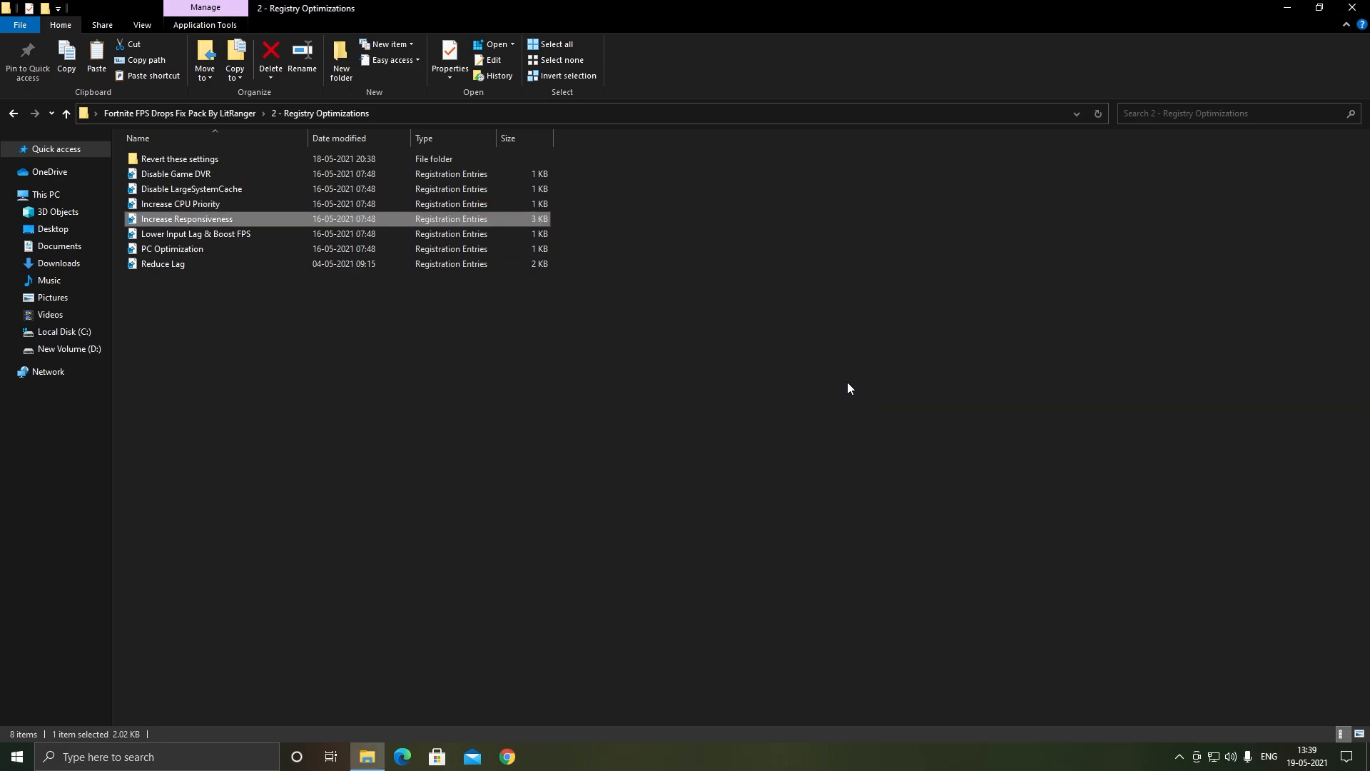
pyautogui.doubleClick(172, 249)
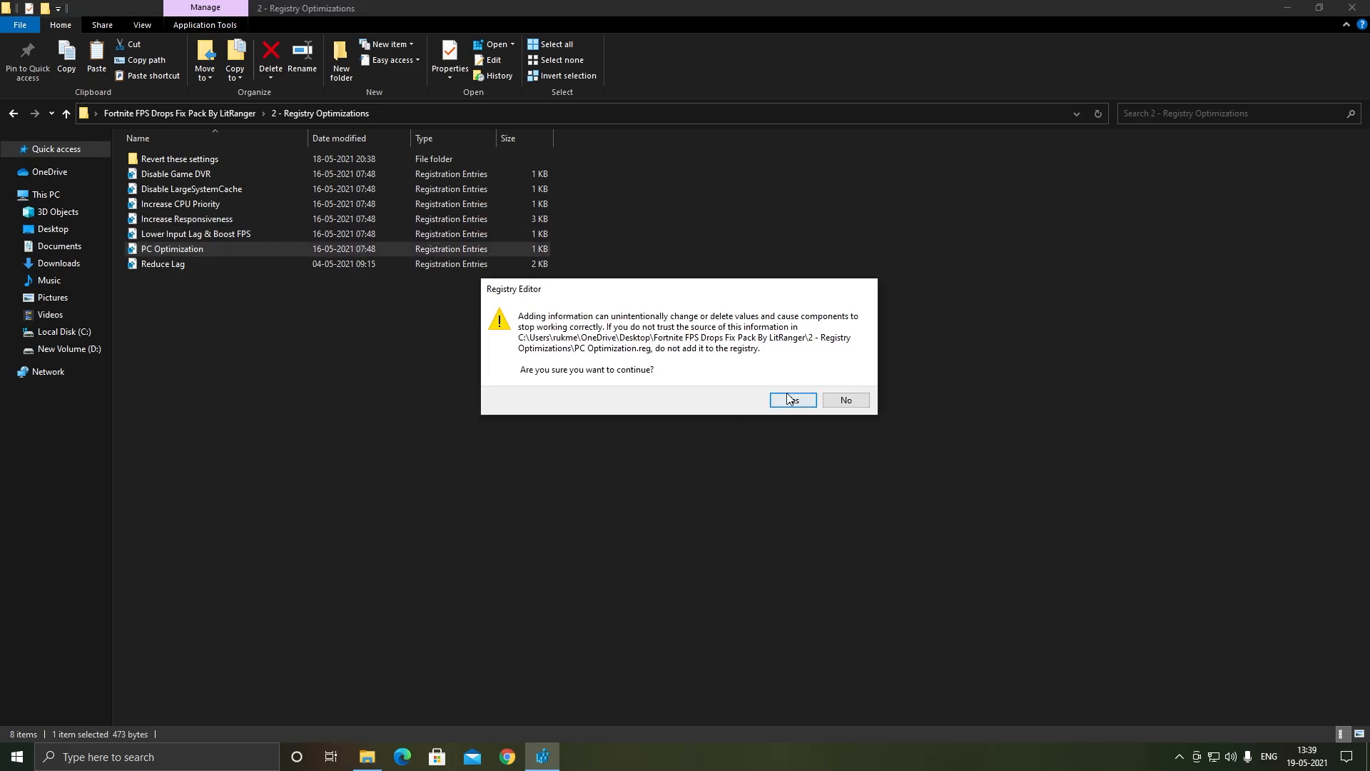
pyautogui.click(787, 401)
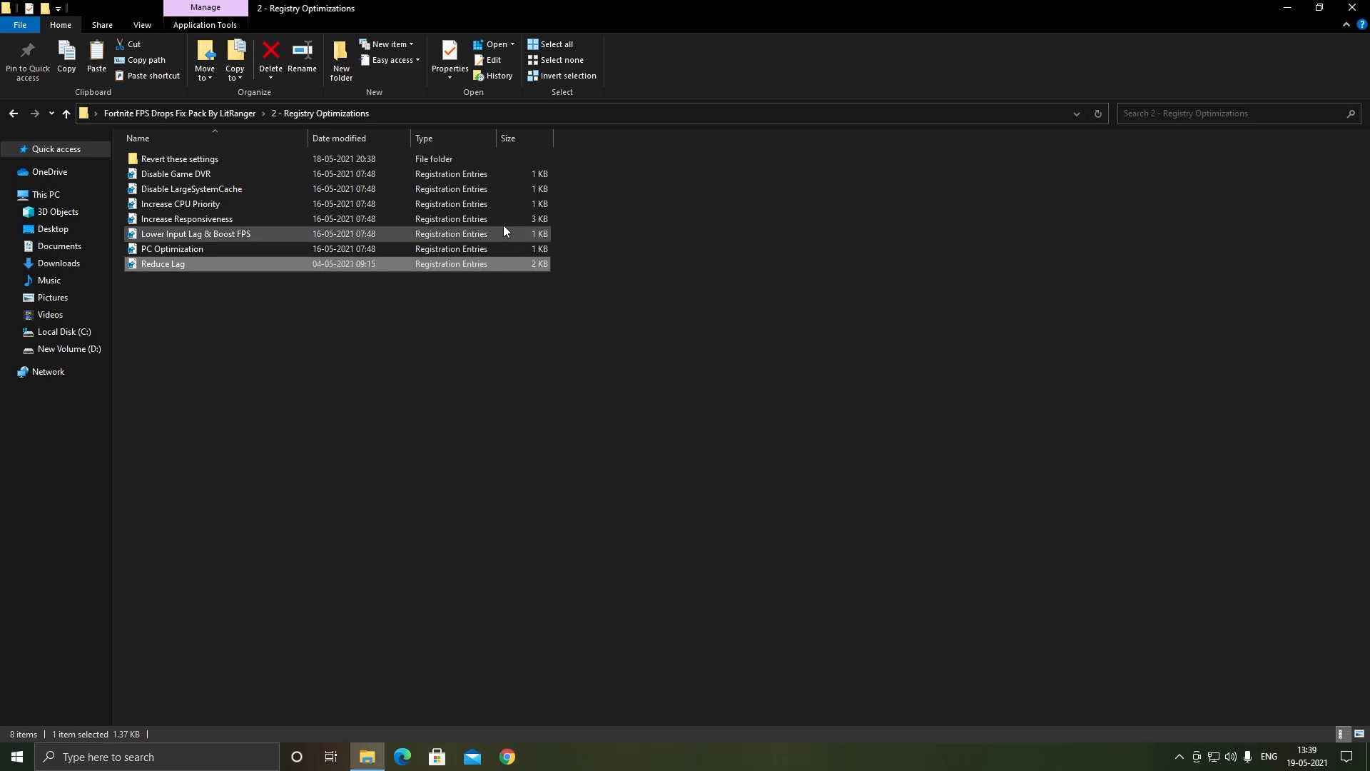
# Look inside the 'Revert these settings' folder, then return to the Fix Pack's top folder.
pyautogui.click(219, 319)
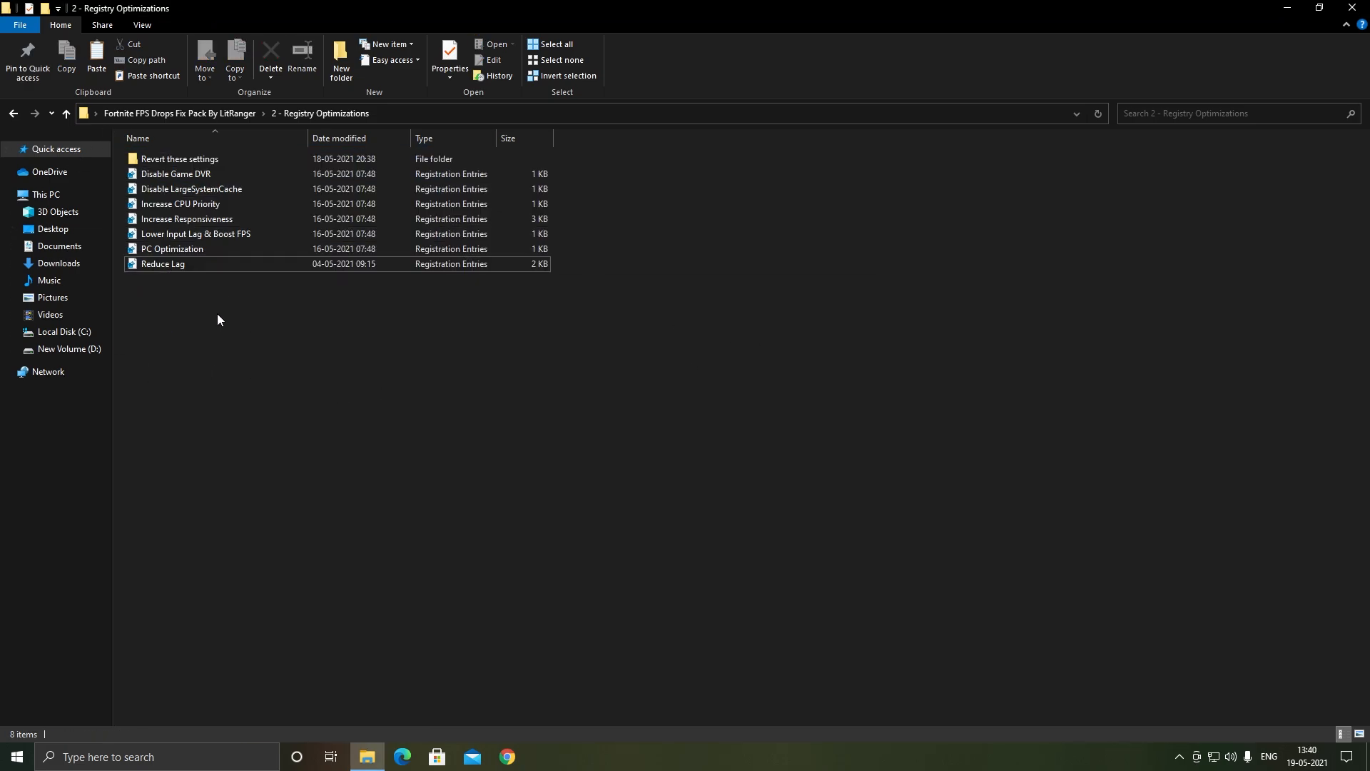
pyautogui.doubleClick(179, 158)
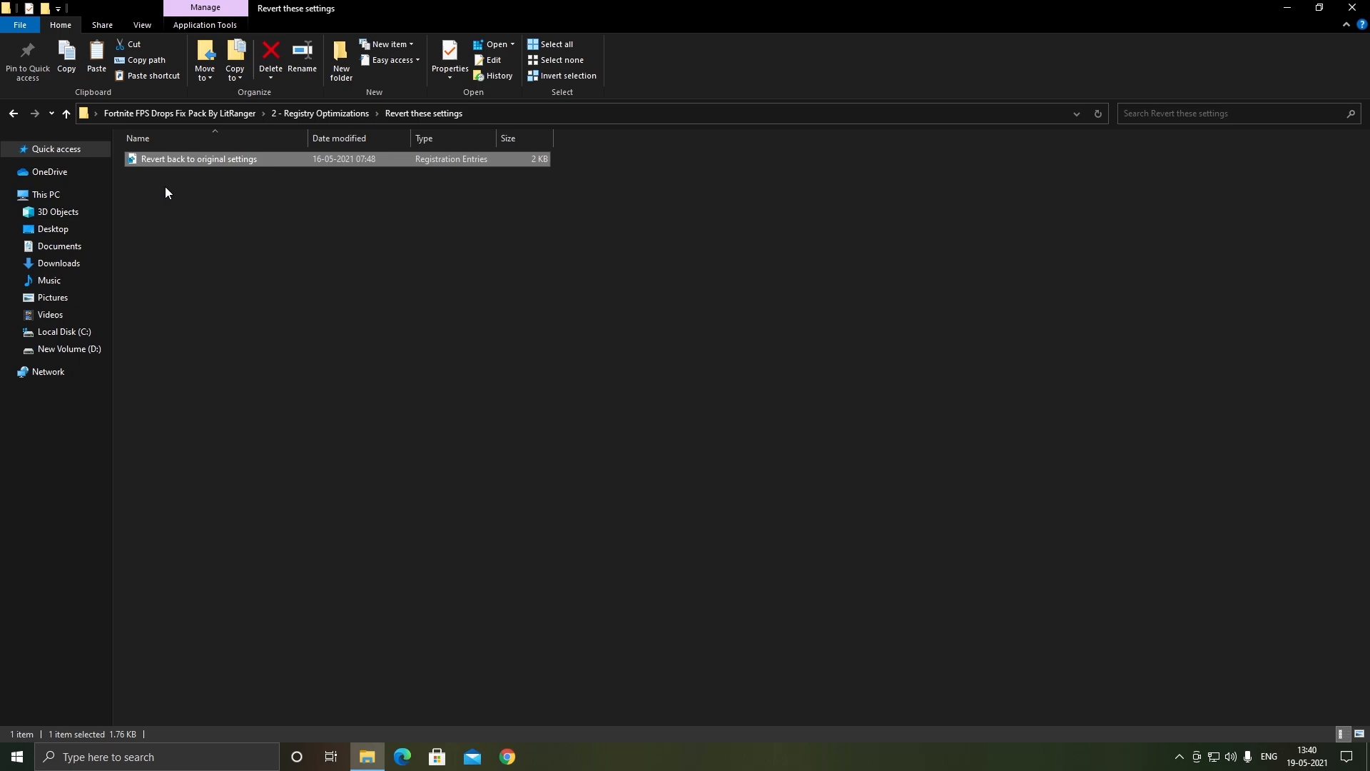
pyautogui.click(13, 113)
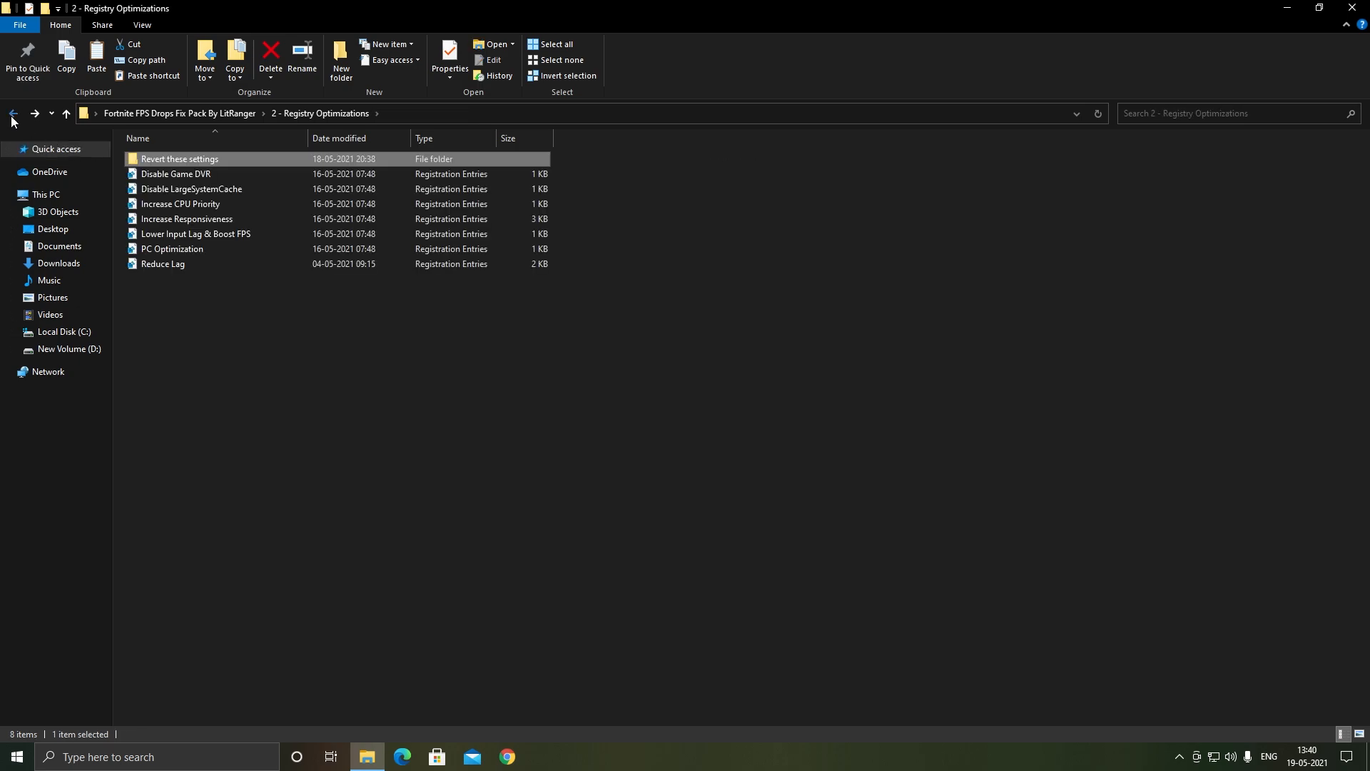
pyautogui.click(12, 113)
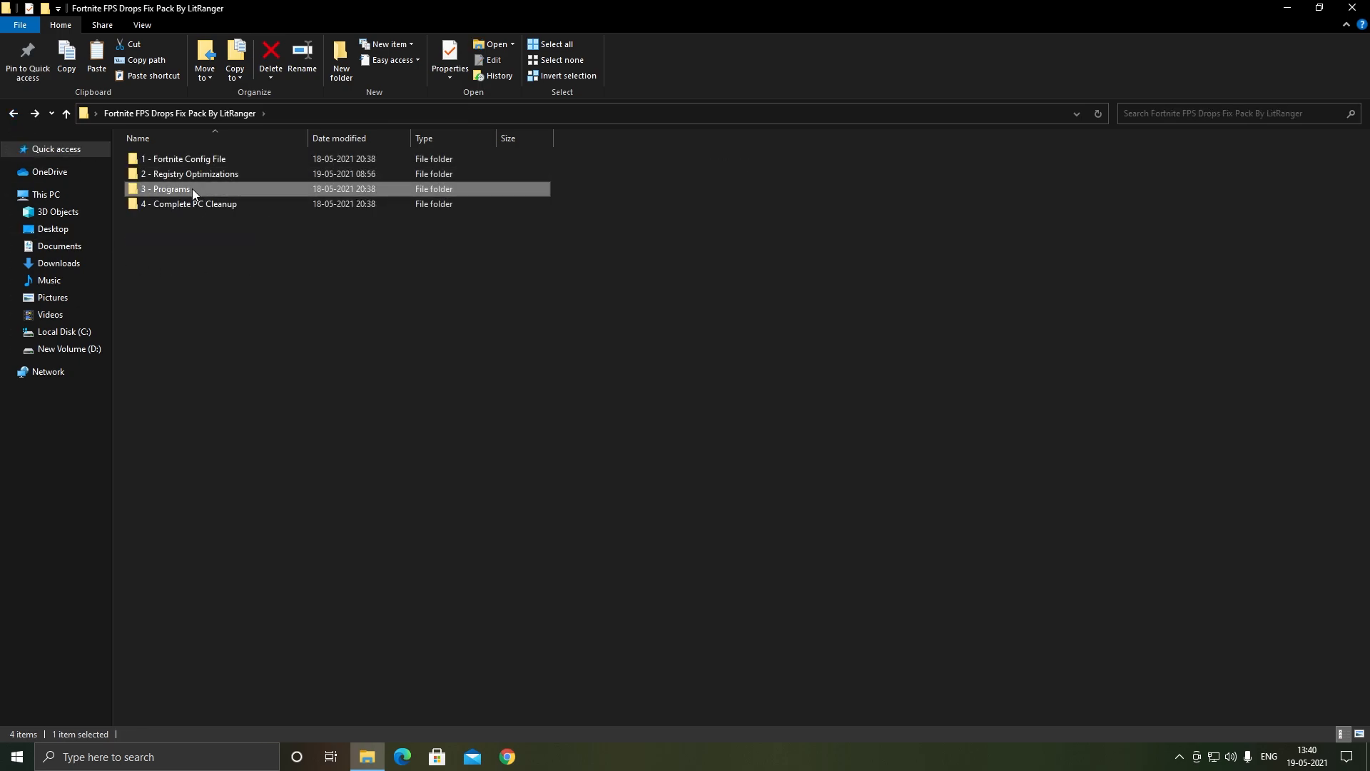
# Run the ccsetup560 installer from 3 - Programs > CCleaner.
pyautogui.doubleClick(166, 188)
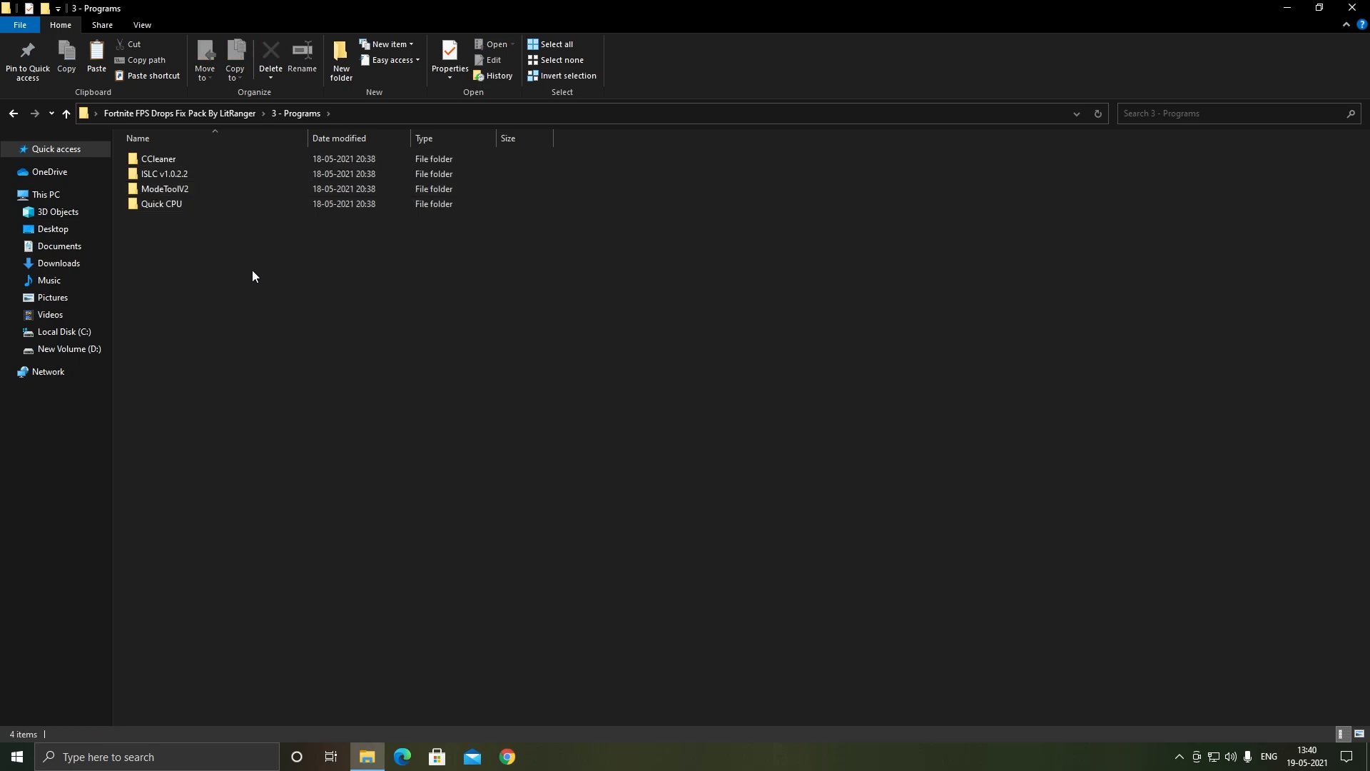
pyautogui.doubleClick(159, 158)
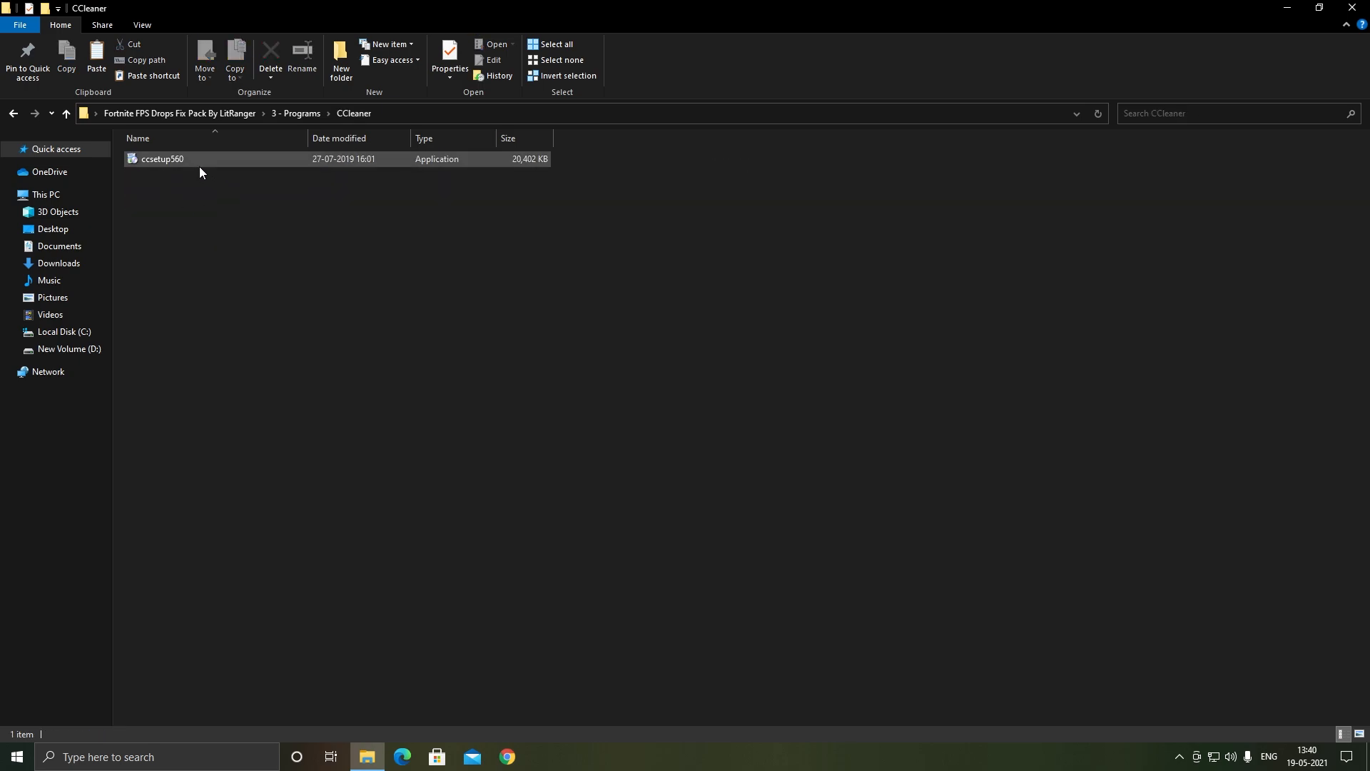
pyautogui.click(161, 159)
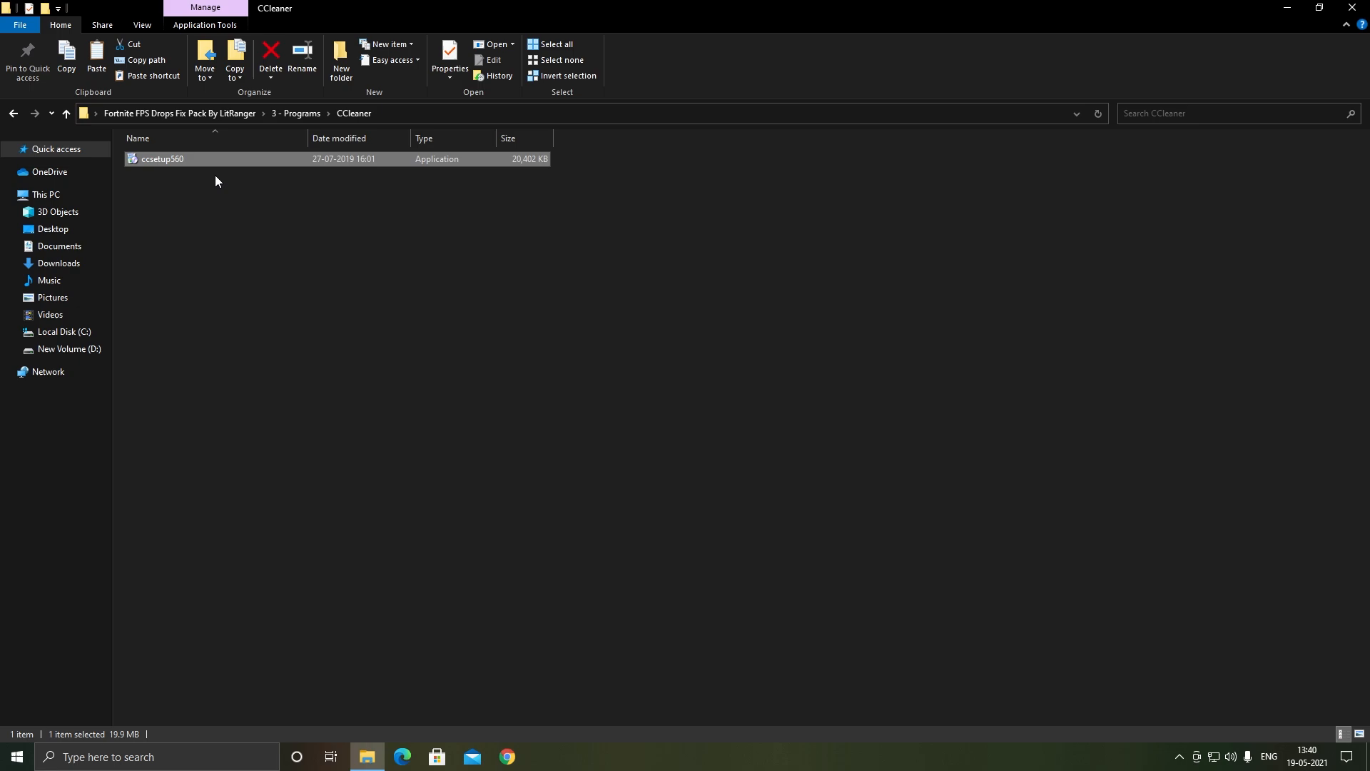
pyautogui.moveTo(602, 397)
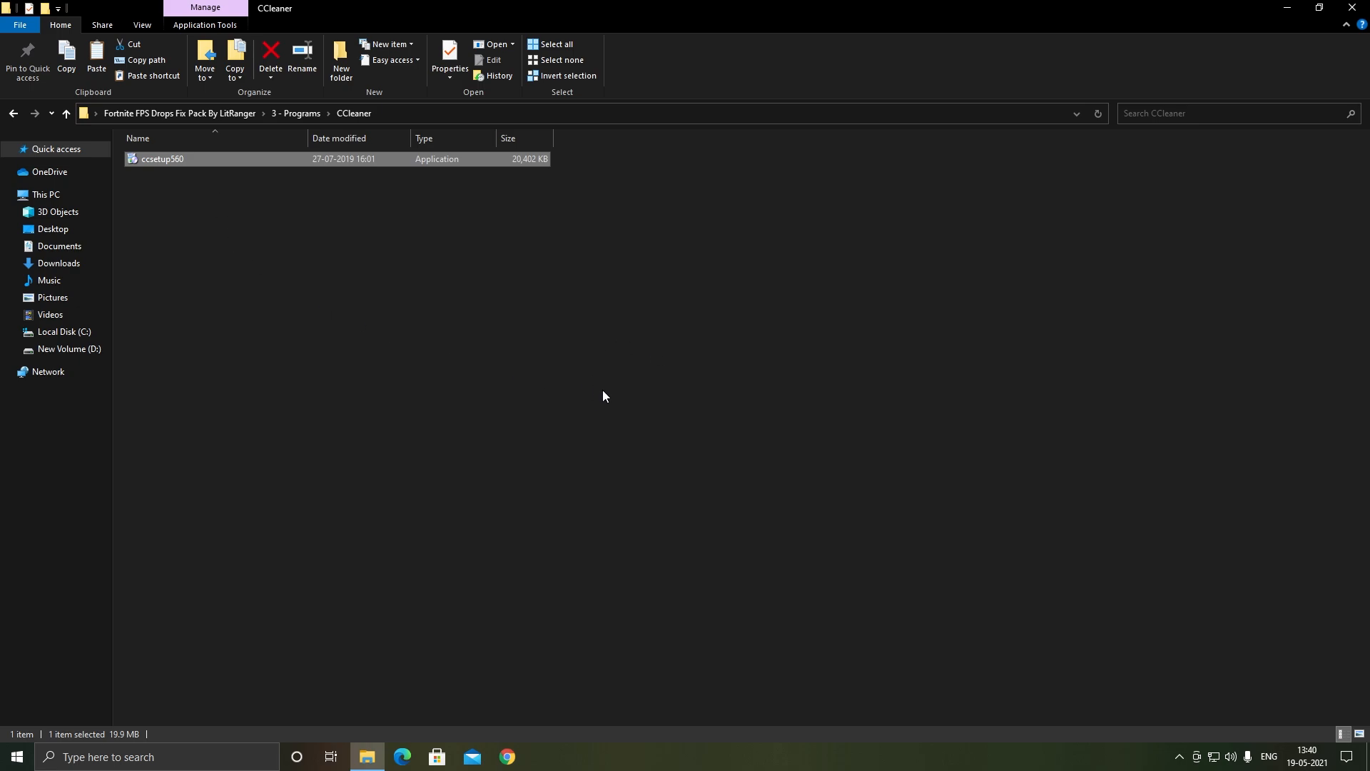
pyautogui.doubleClick(162, 158)
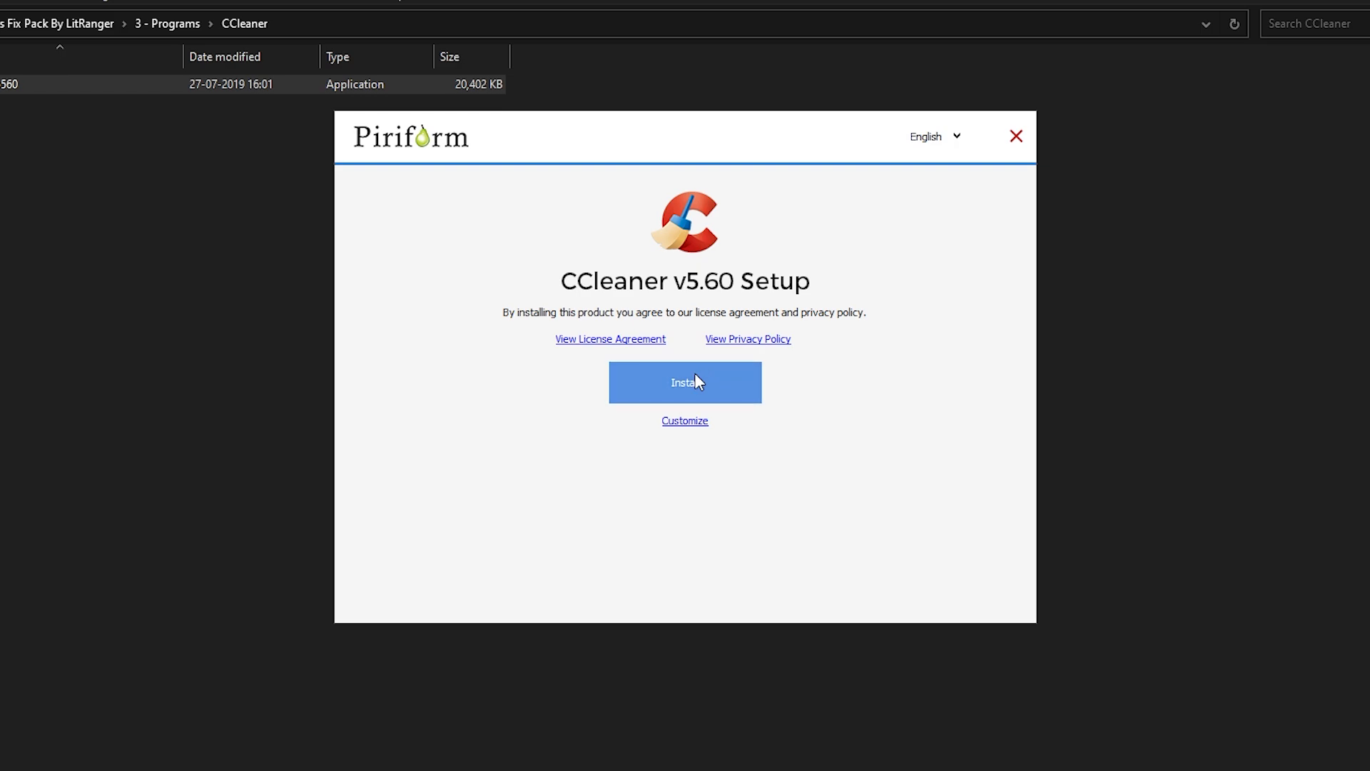
# Install and launch CCleaner v5.60, decline the newer version, and go to Custom Clean.
pyautogui.click(684, 382)
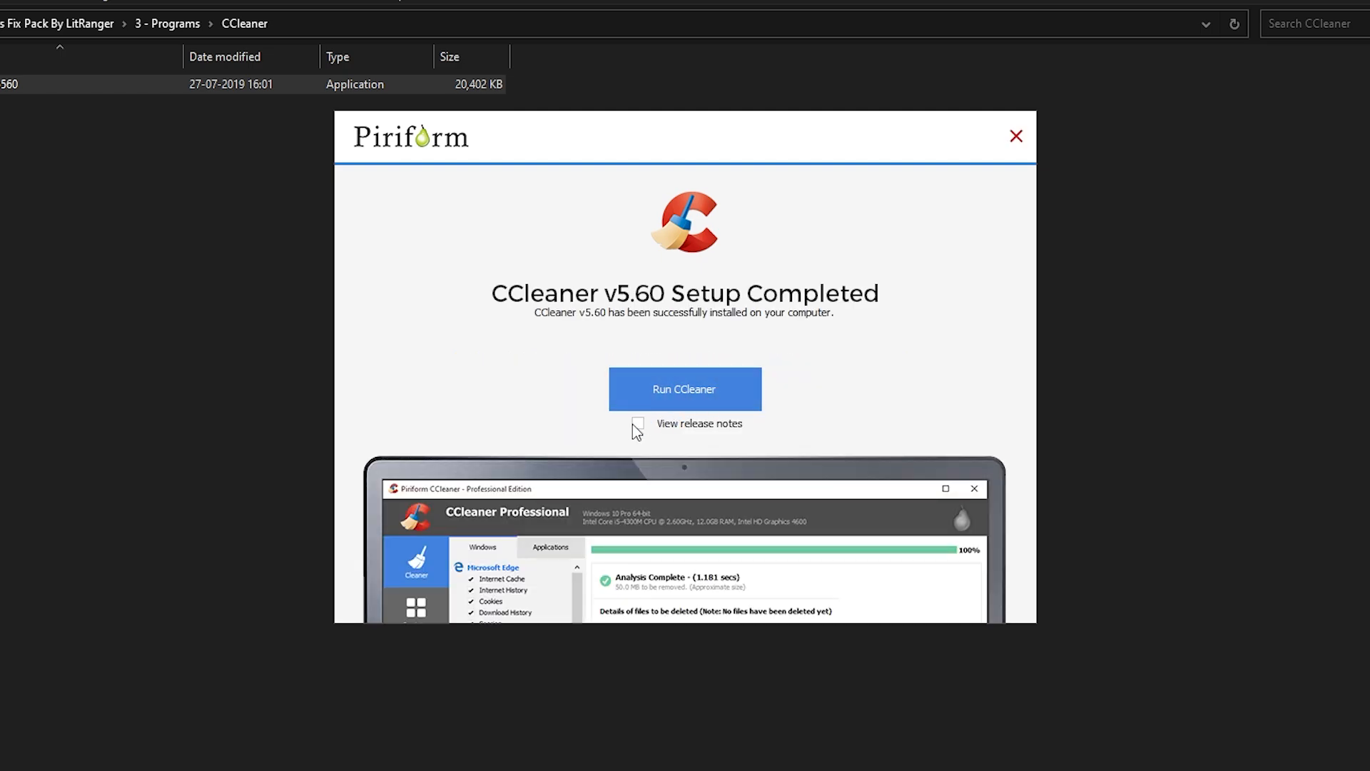
pyautogui.click(684, 389)
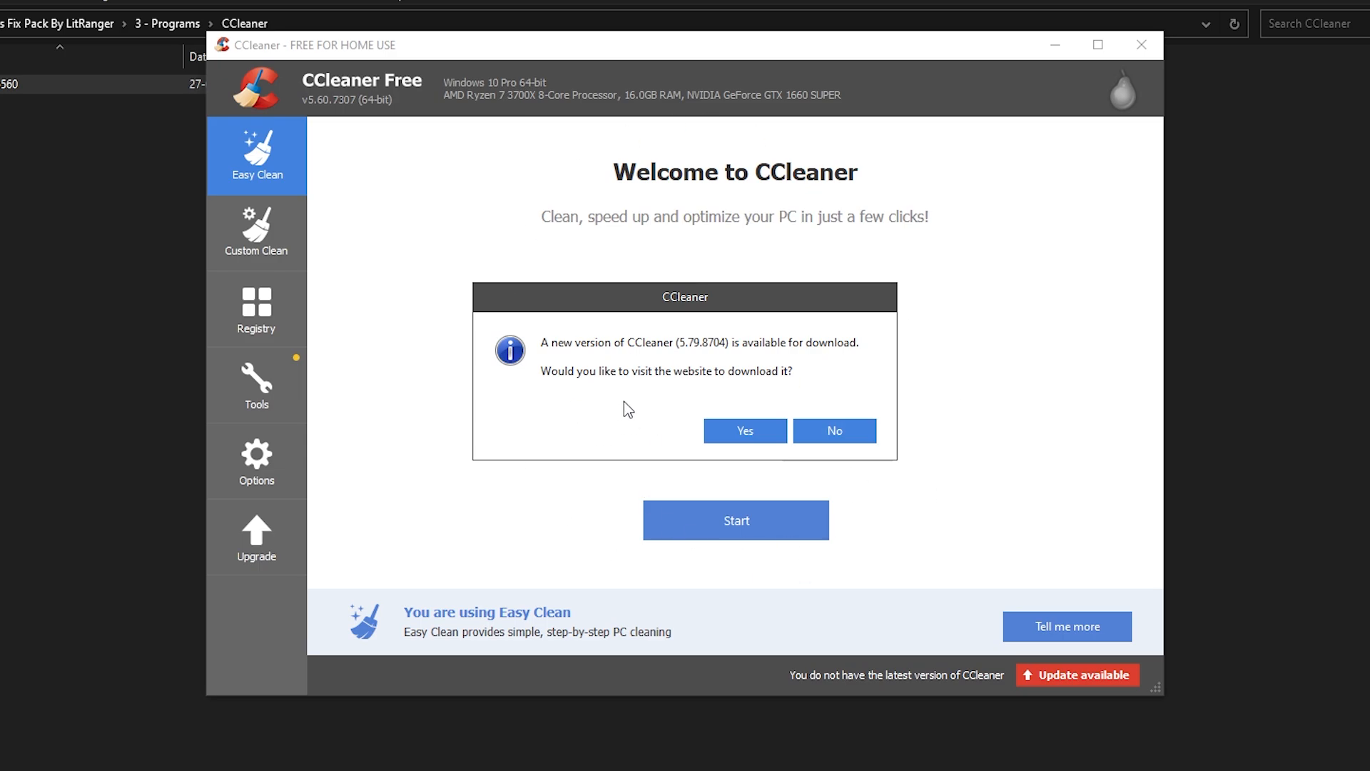
pyautogui.click(833, 430)
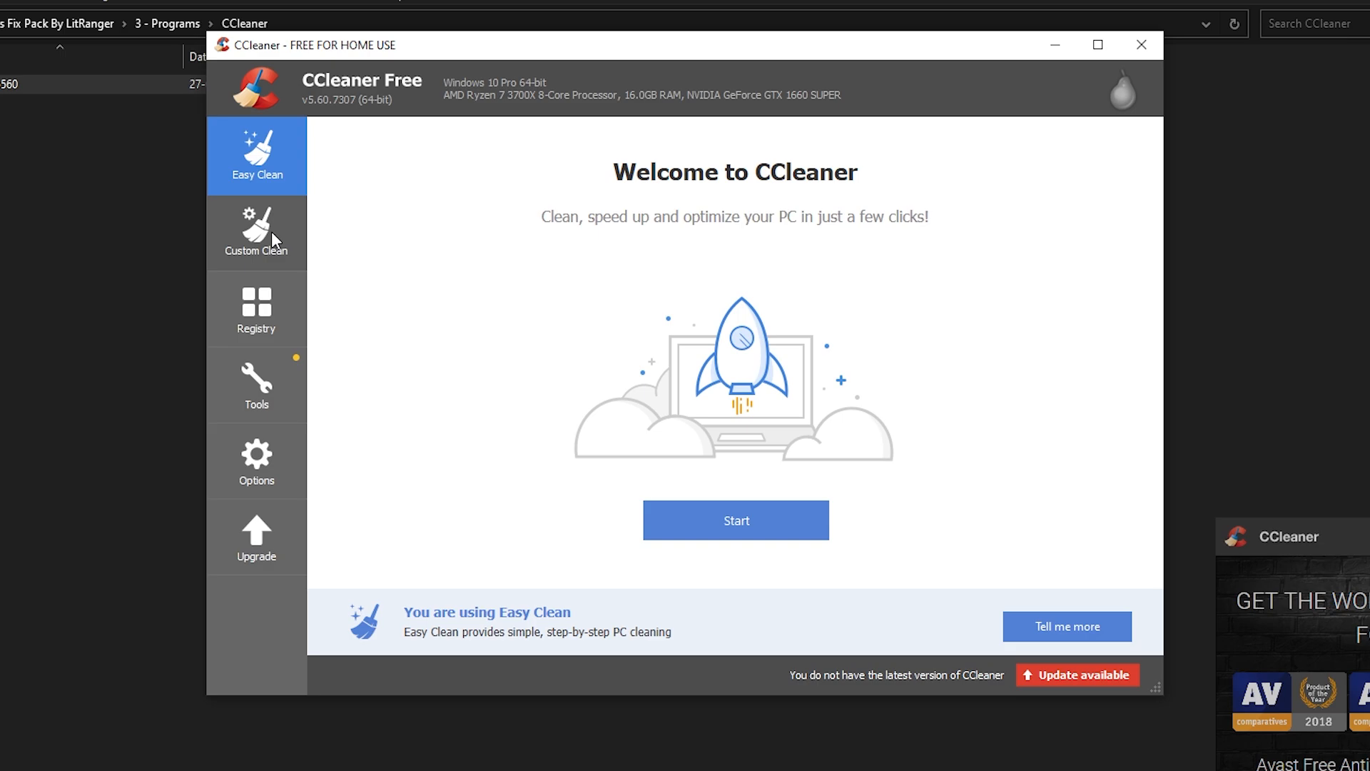
pyautogui.click(256, 231)
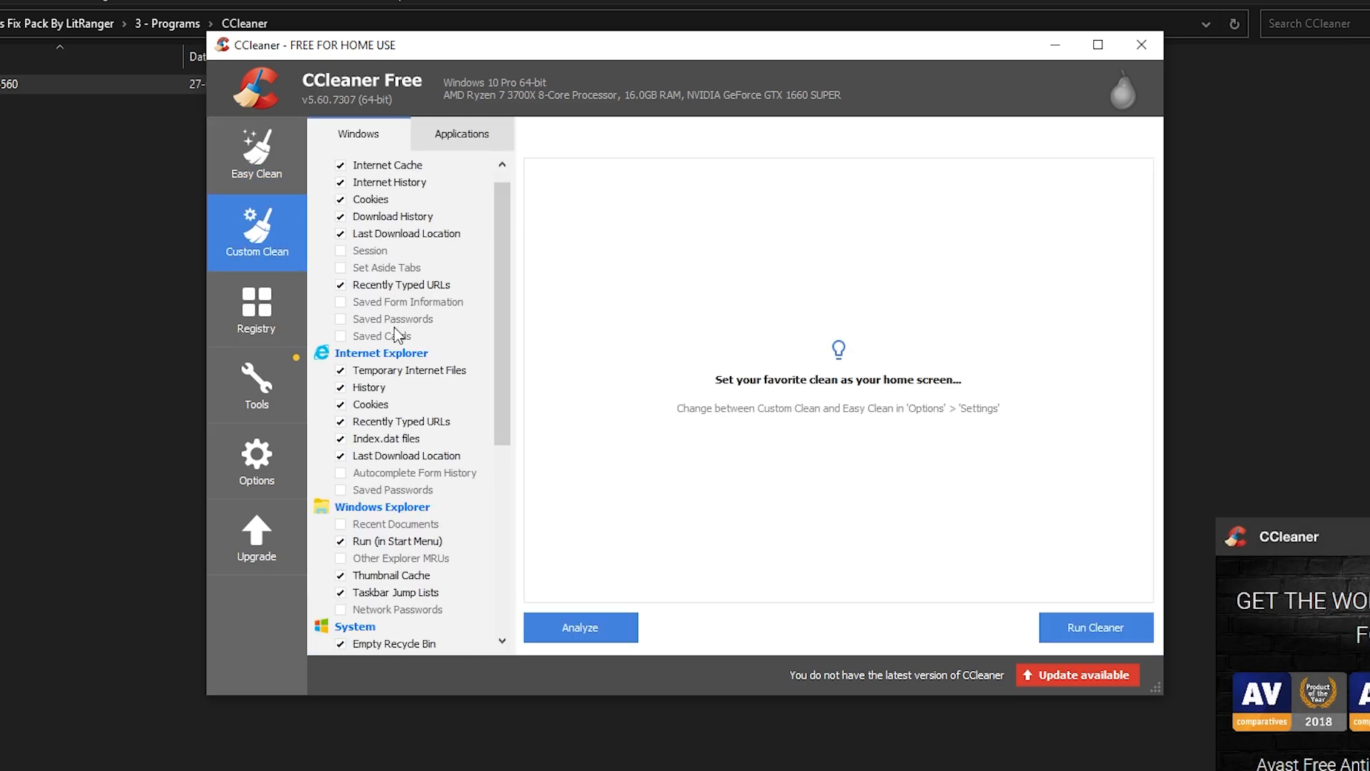
# Review the Windows and Applications clean items, then start the Analyze scan.
pyautogui.scroll(-3)
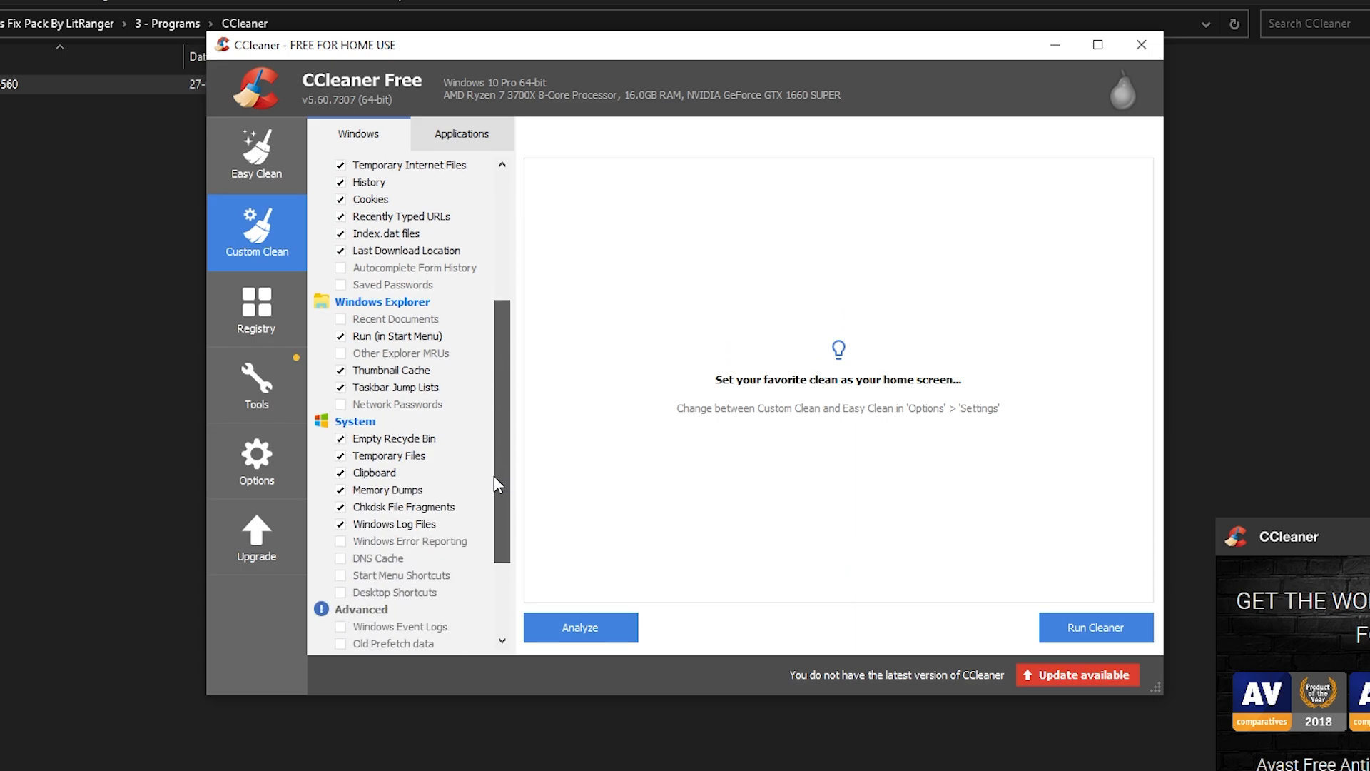
pyautogui.scroll(-3)
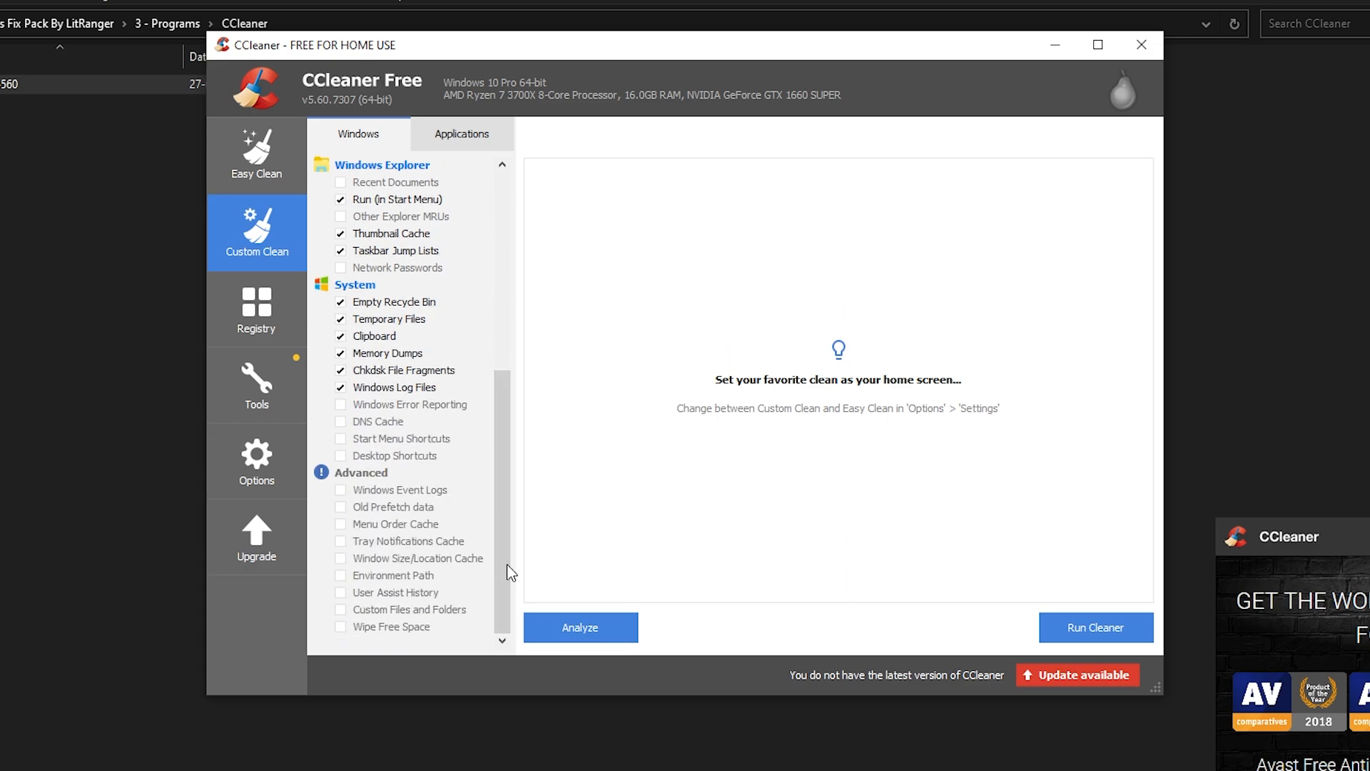
pyautogui.click(462, 134)
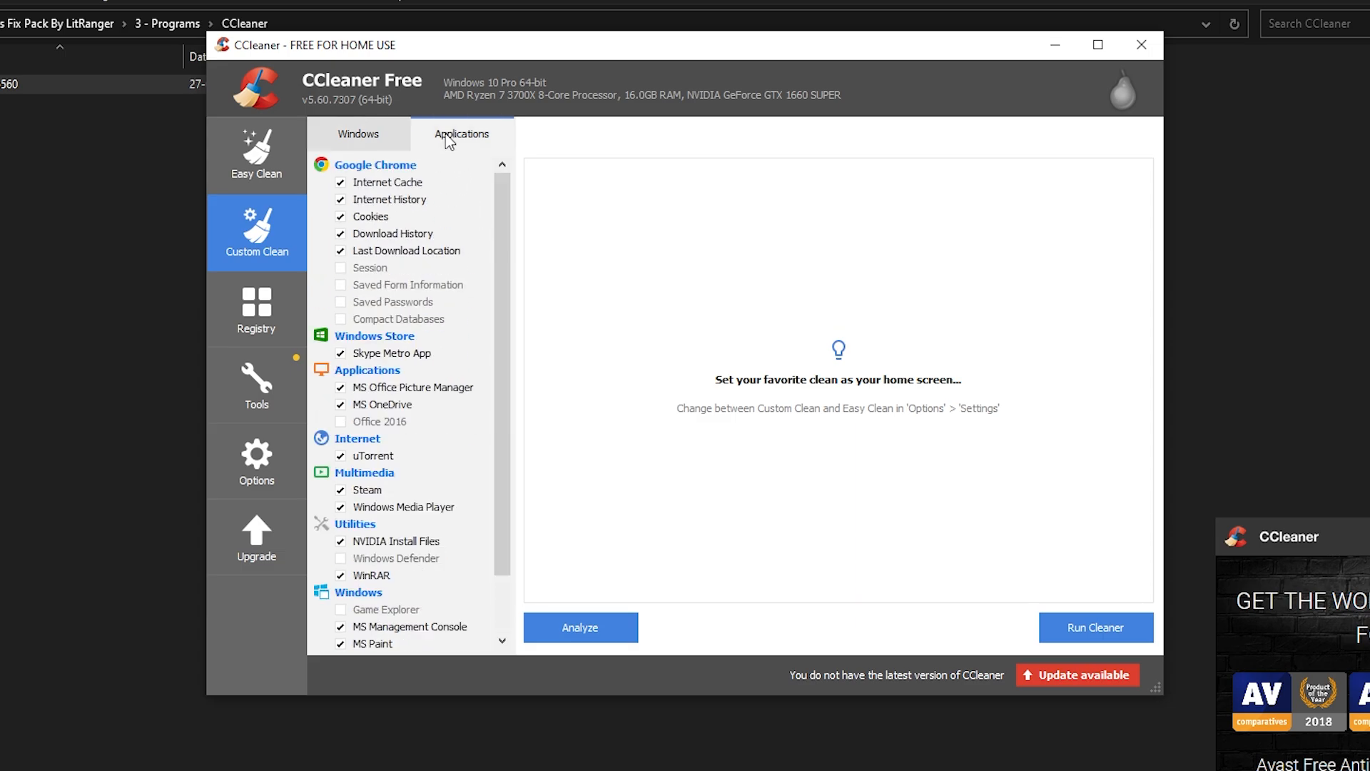
pyautogui.scroll(-3)
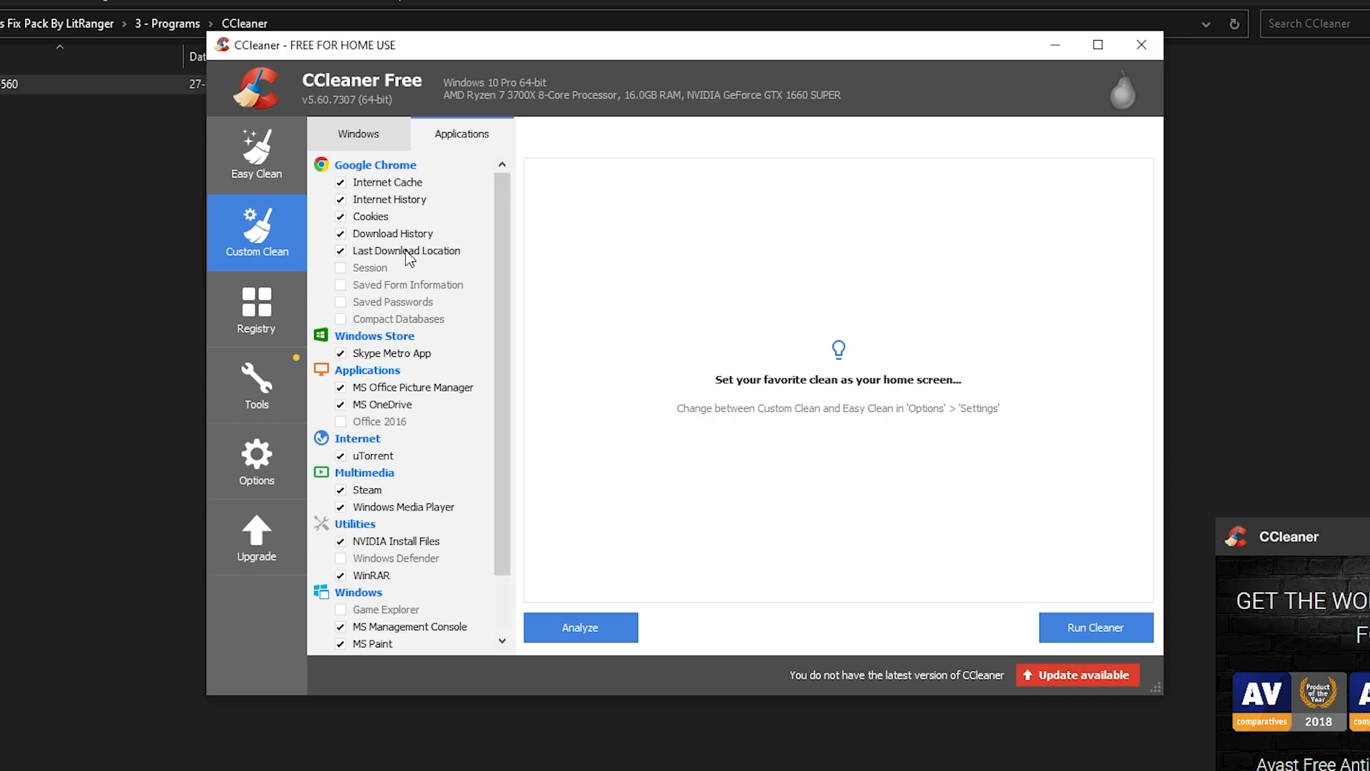
pyautogui.click(580, 627)
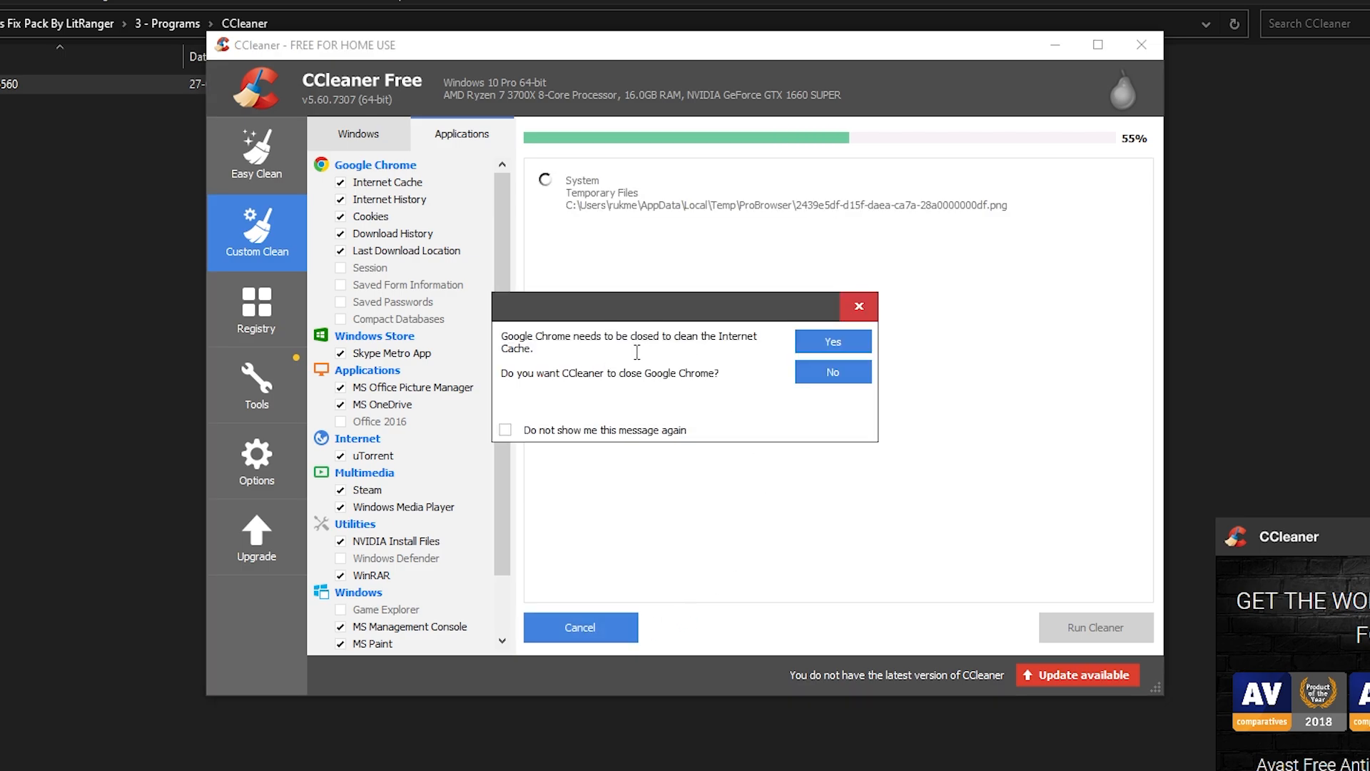
# Force-close Chrome so analysis finishes, then run the cleaner to remove 3,542 MB.
pyautogui.click(831, 341)
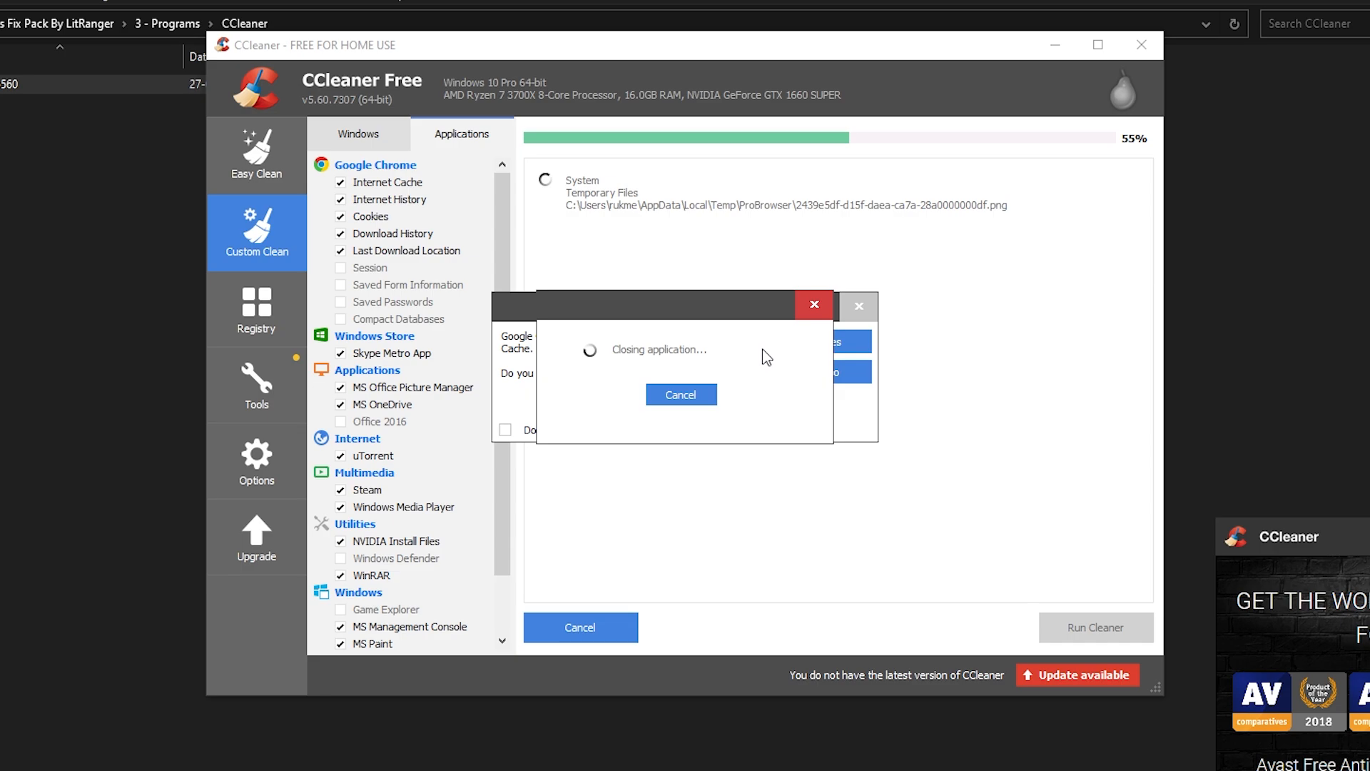
pyautogui.moveTo(736, 366)
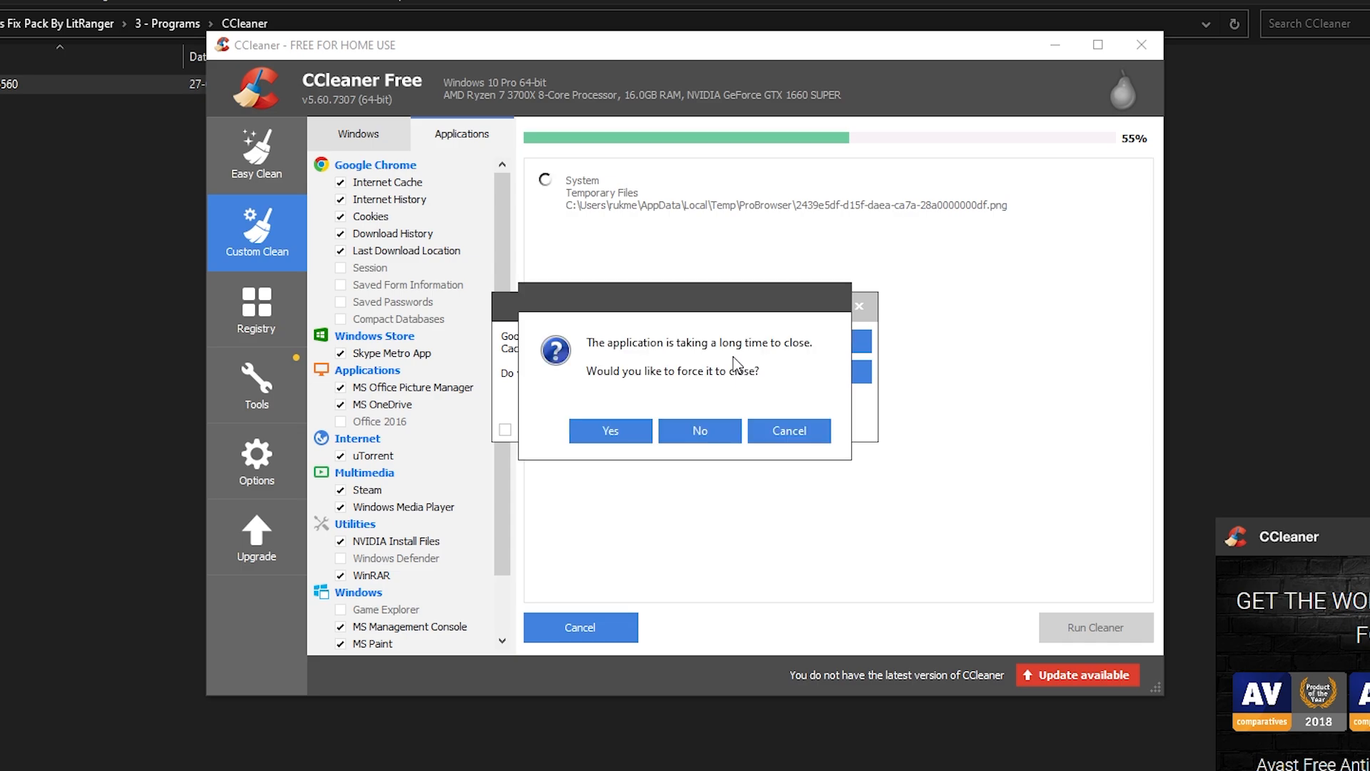
pyautogui.click(609, 429)
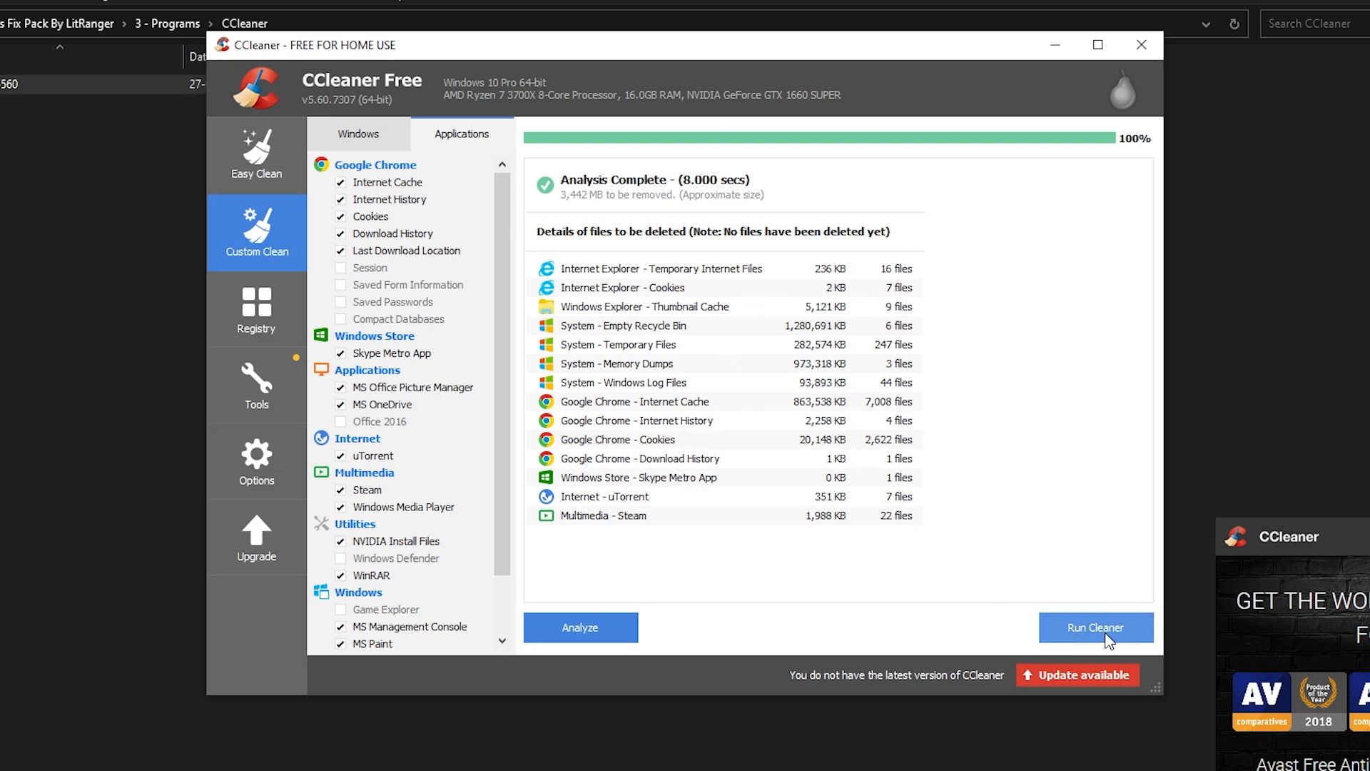
pyautogui.click(1095, 626)
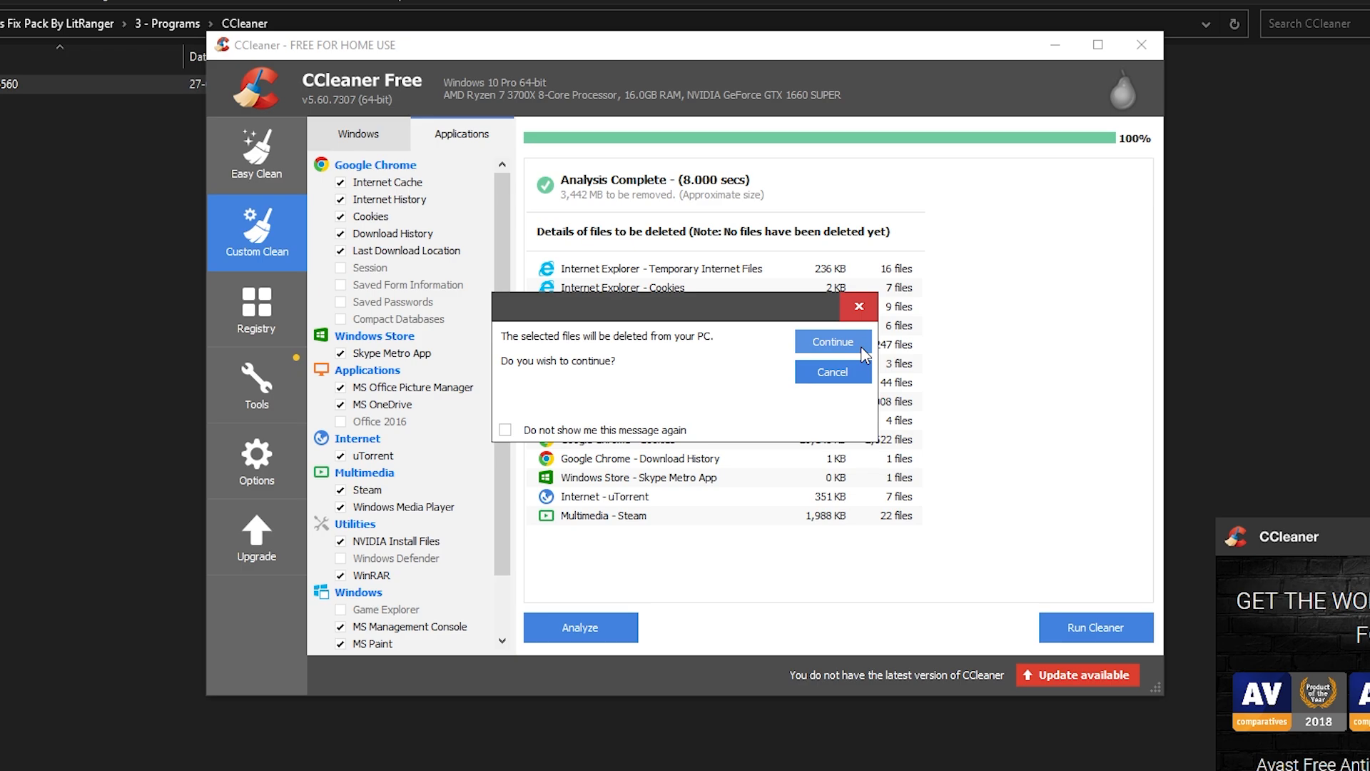
pyautogui.click(831, 342)
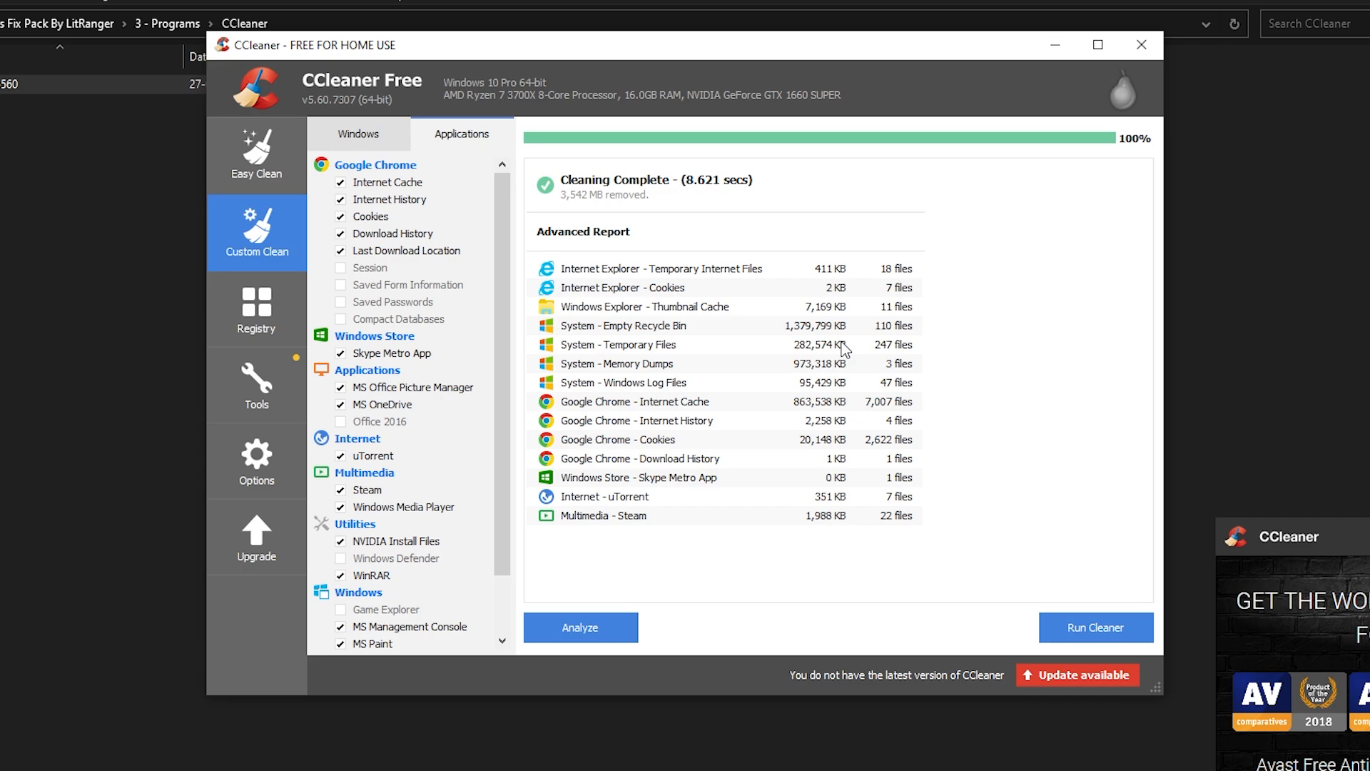
pyautogui.moveTo(1009, 319)
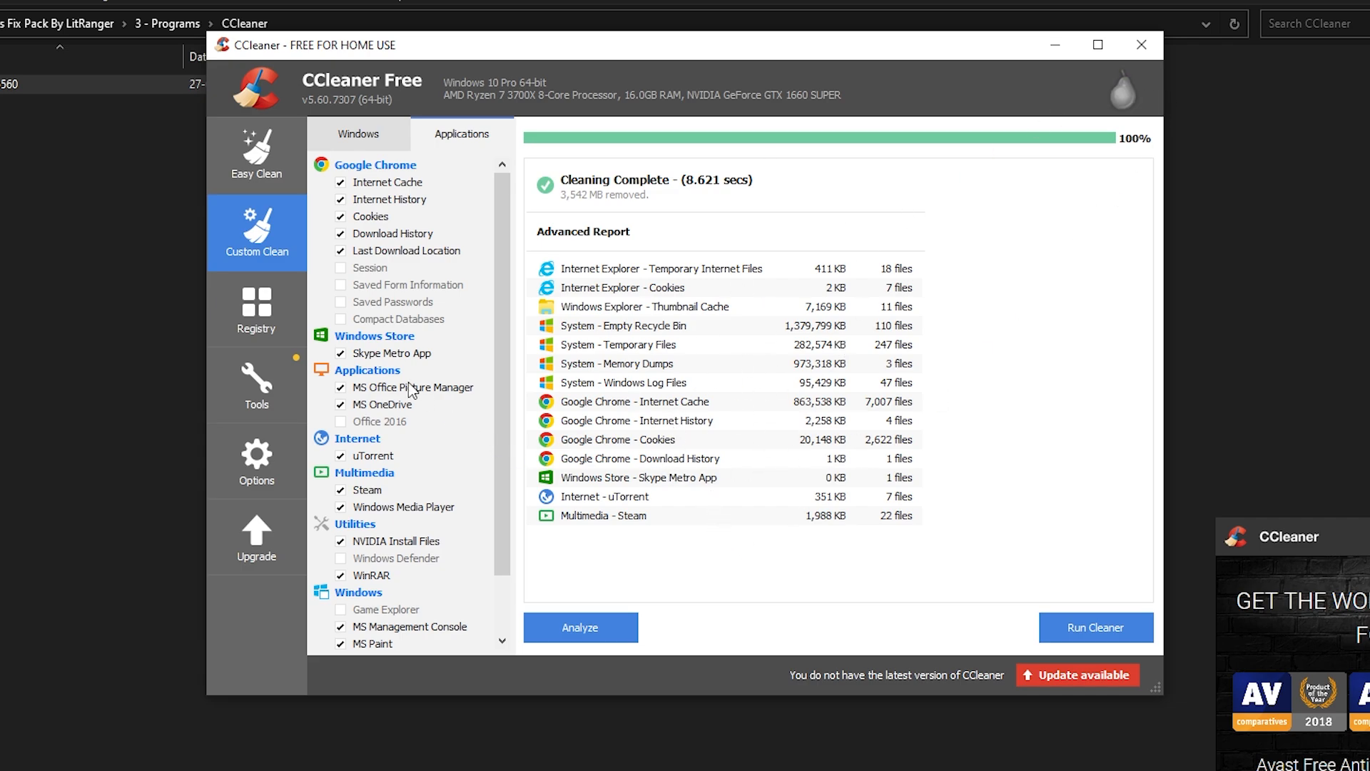
pyautogui.click(257, 308)
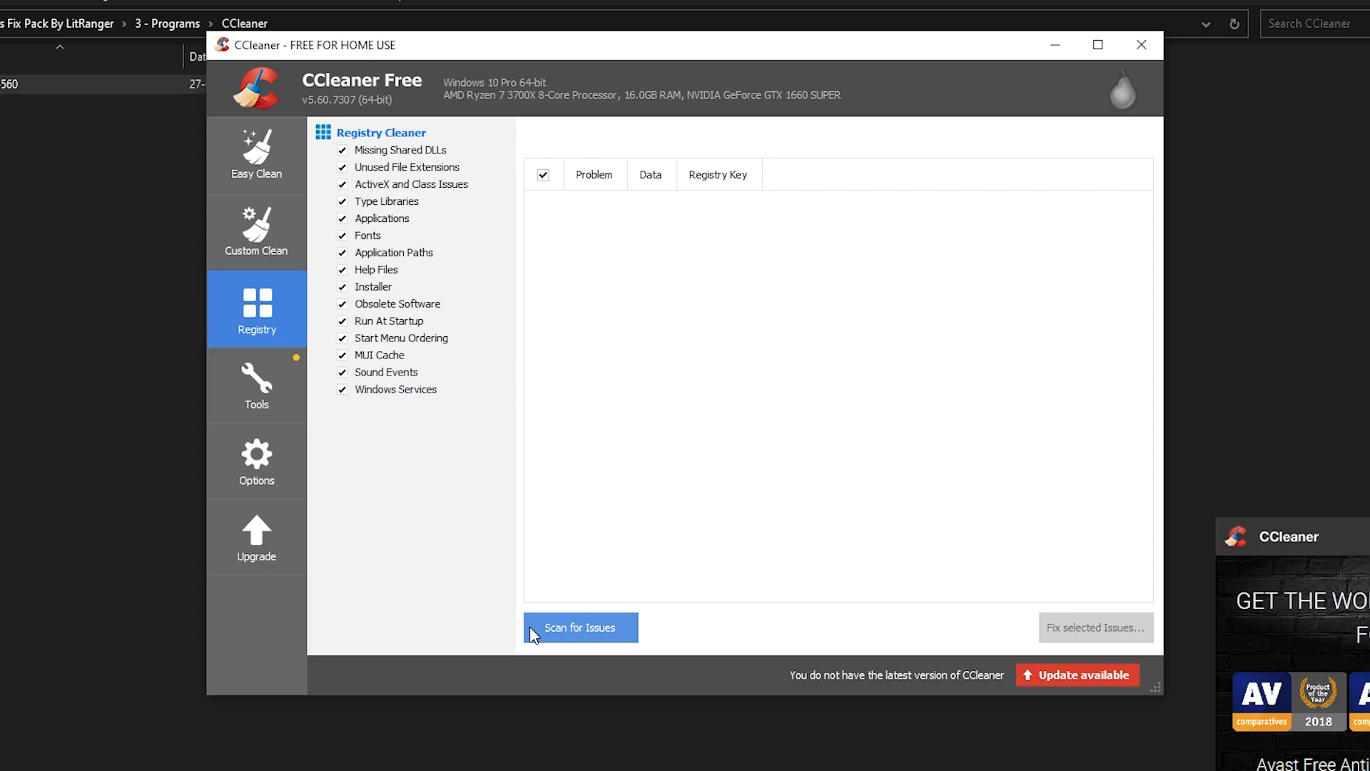
pyautogui.click(580, 627)
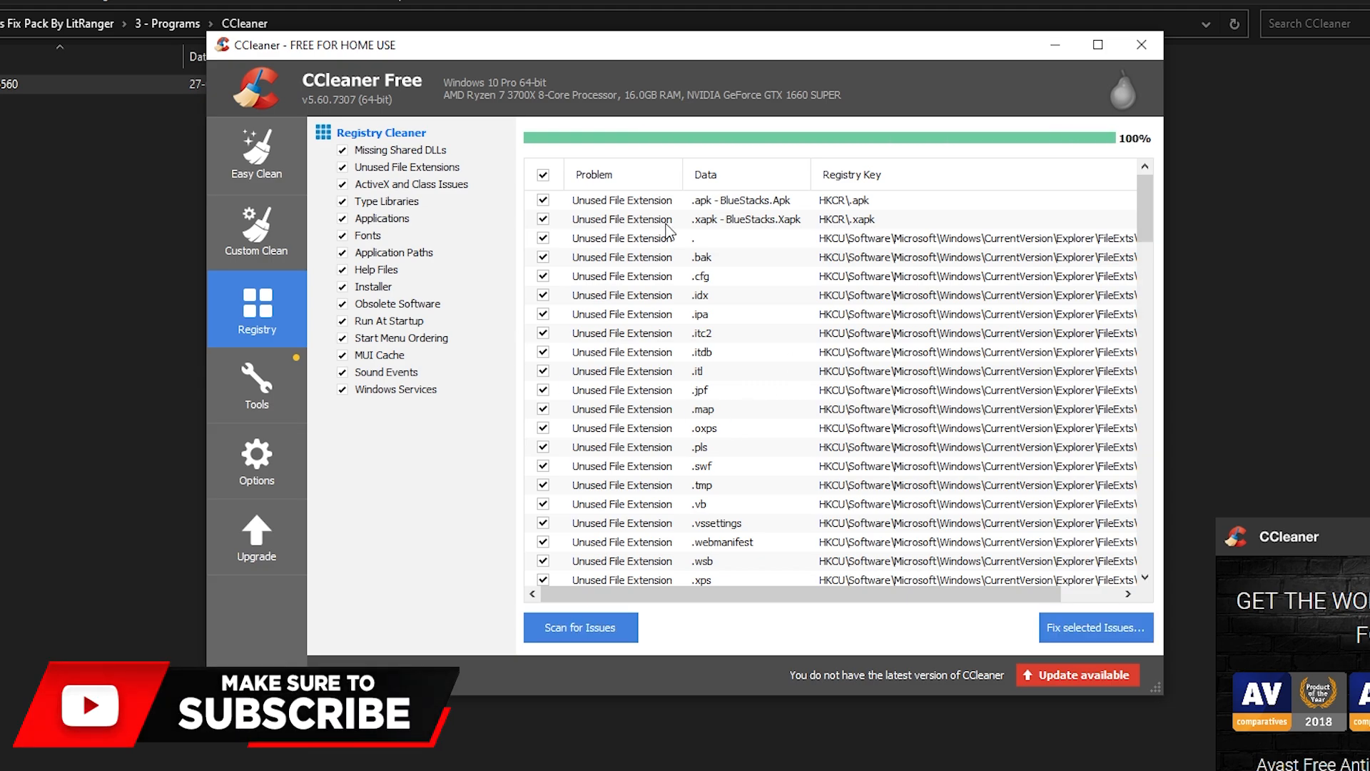
pyautogui.scroll(-3)
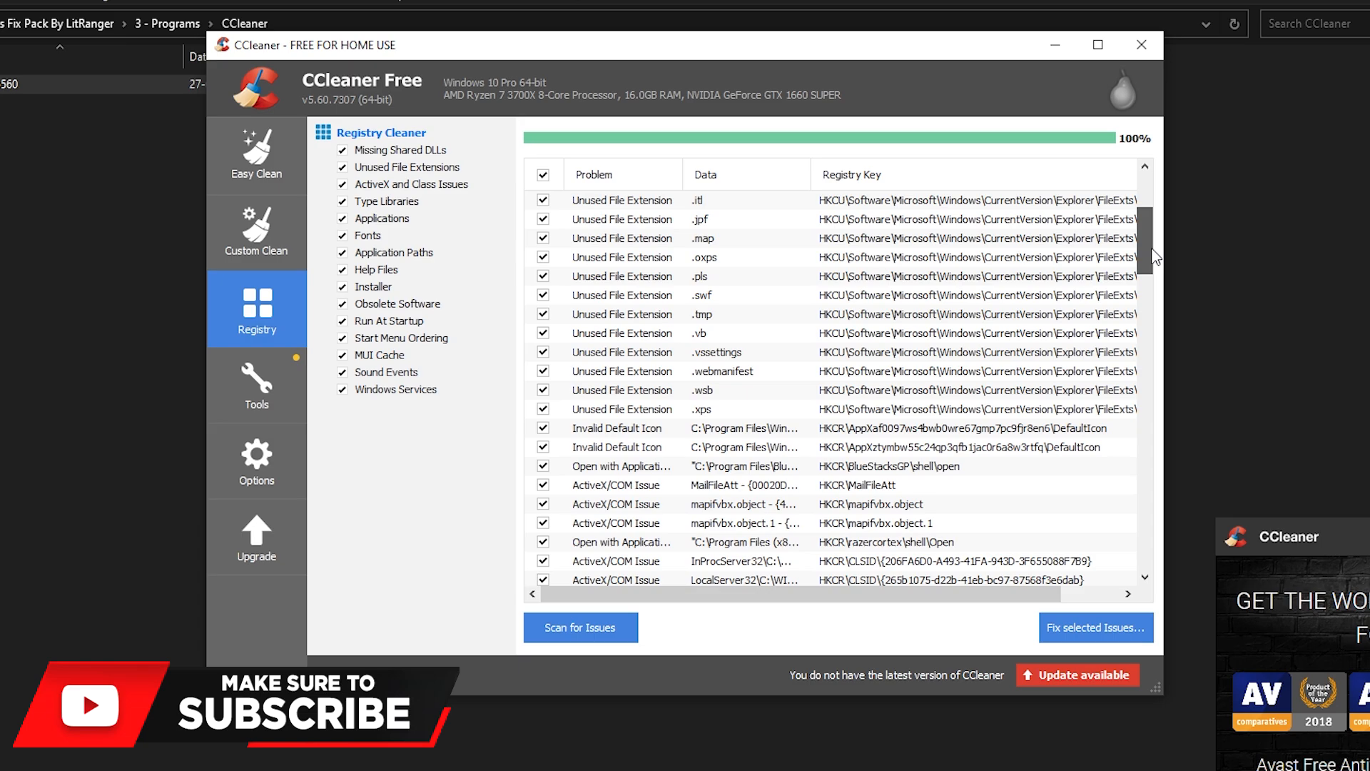
pyautogui.scroll(-3)
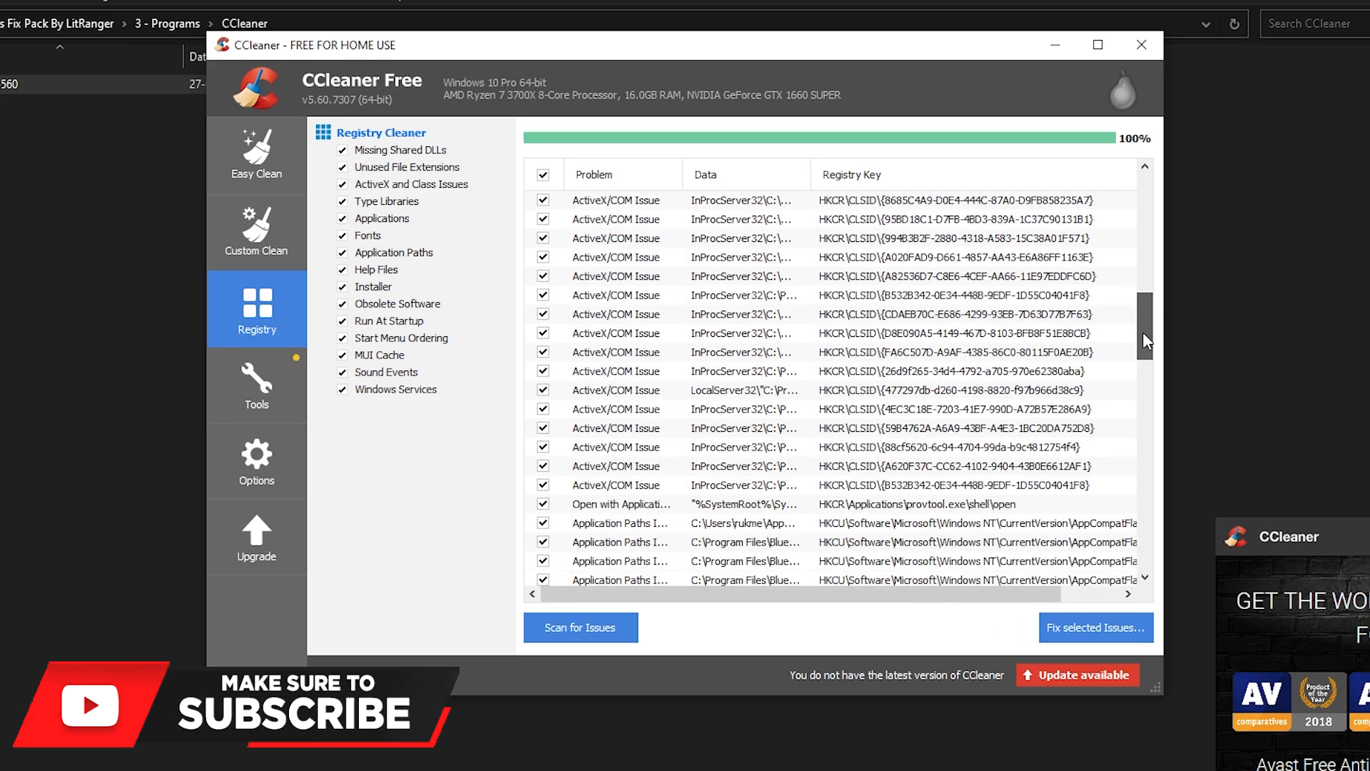
pyautogui.scroll(-3)
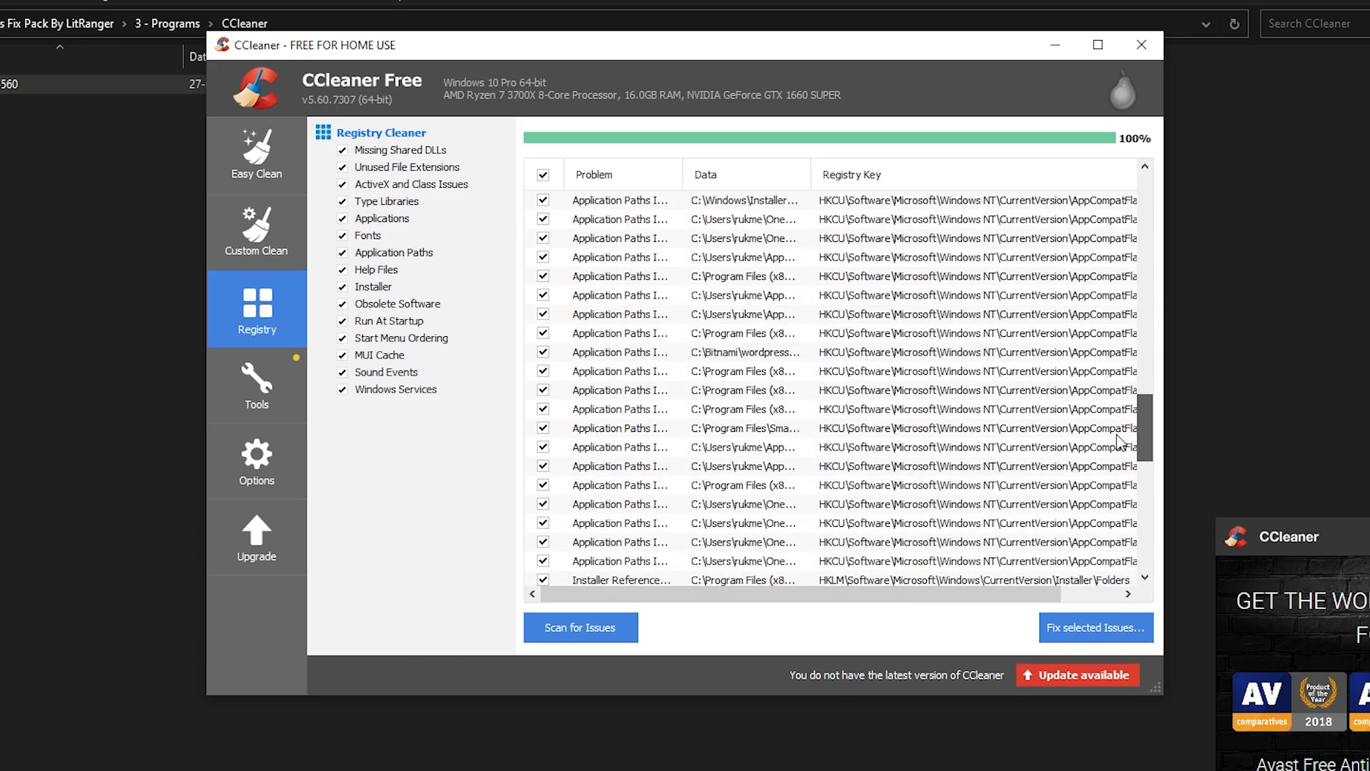
pyautogui.scroll(-3)
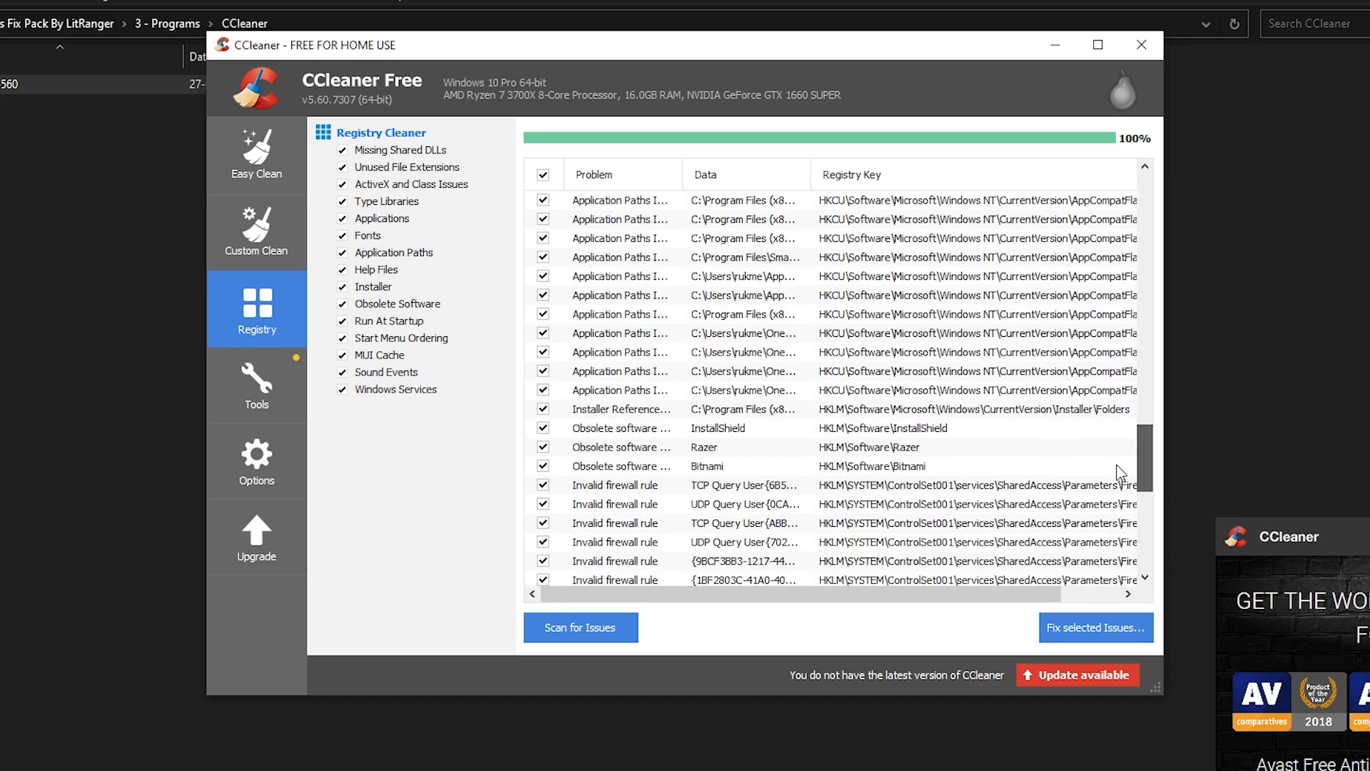
pyautogui.scroll(-3)
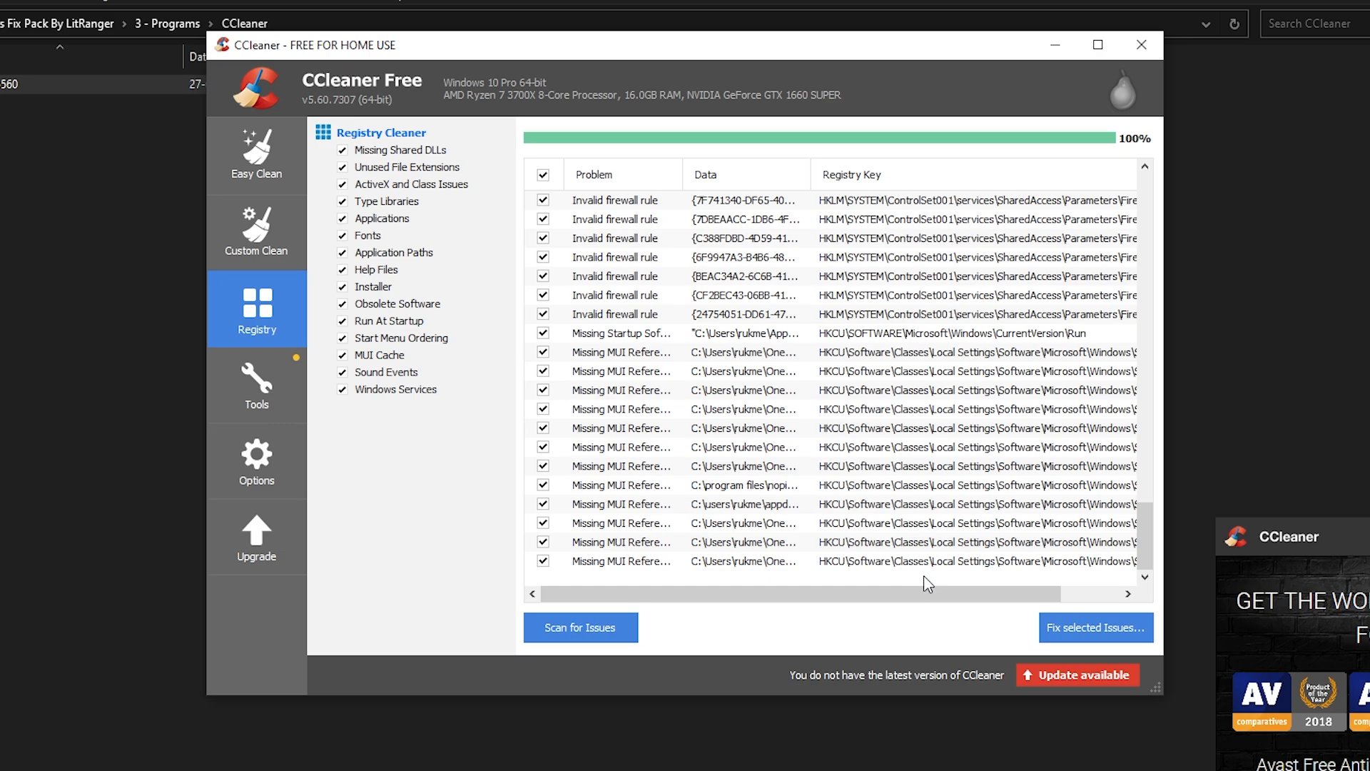
pyautogui.moveTo(841, 460)
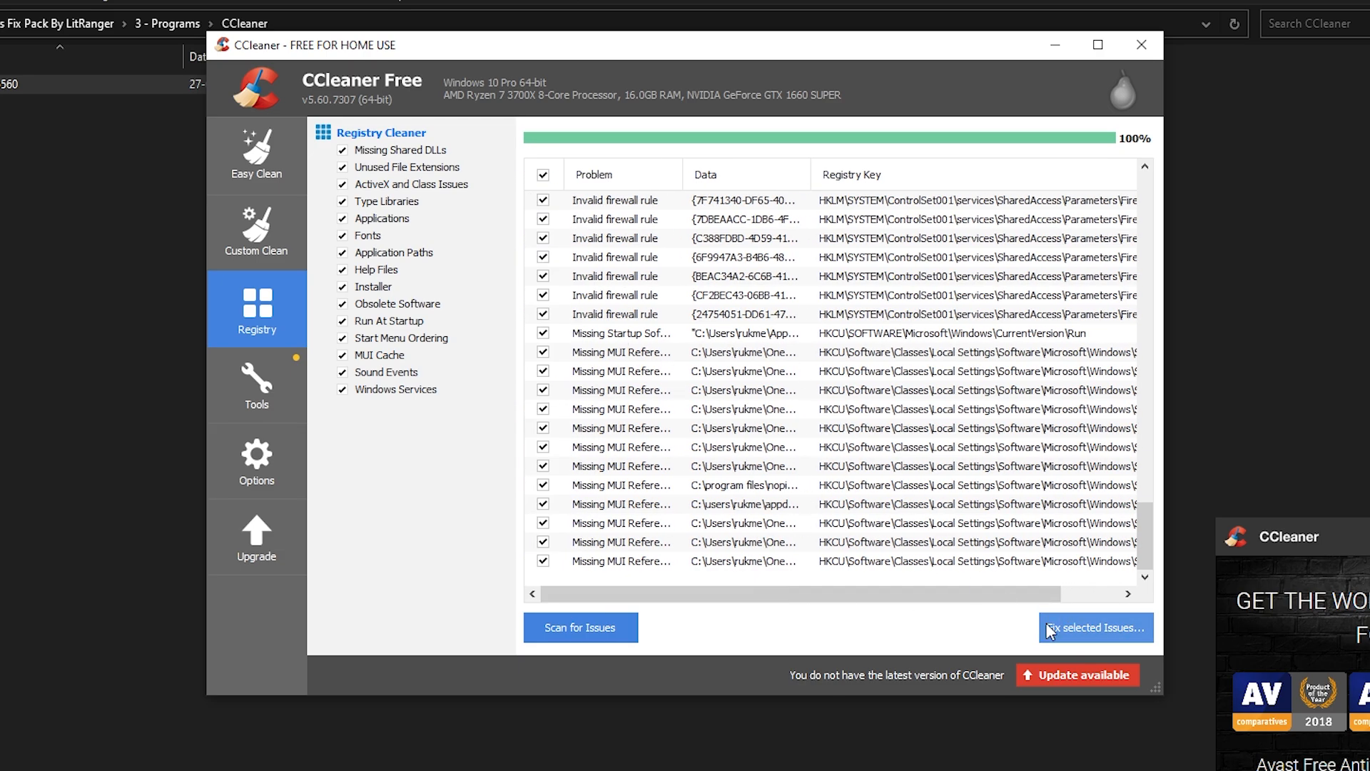
# Fix all 117 selected registry issues with no registry backup.
pyautogui.click(1094, 627)
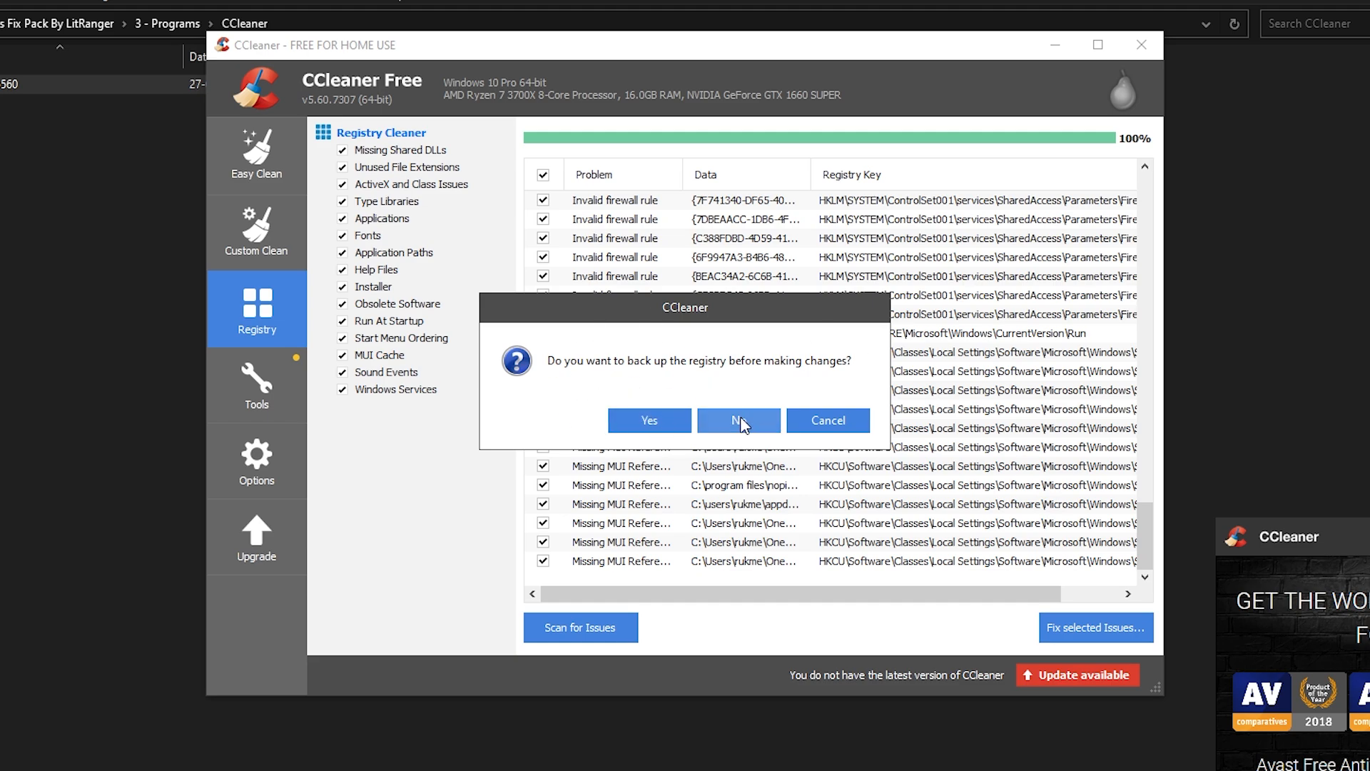
pyautogui.click(736, 420)
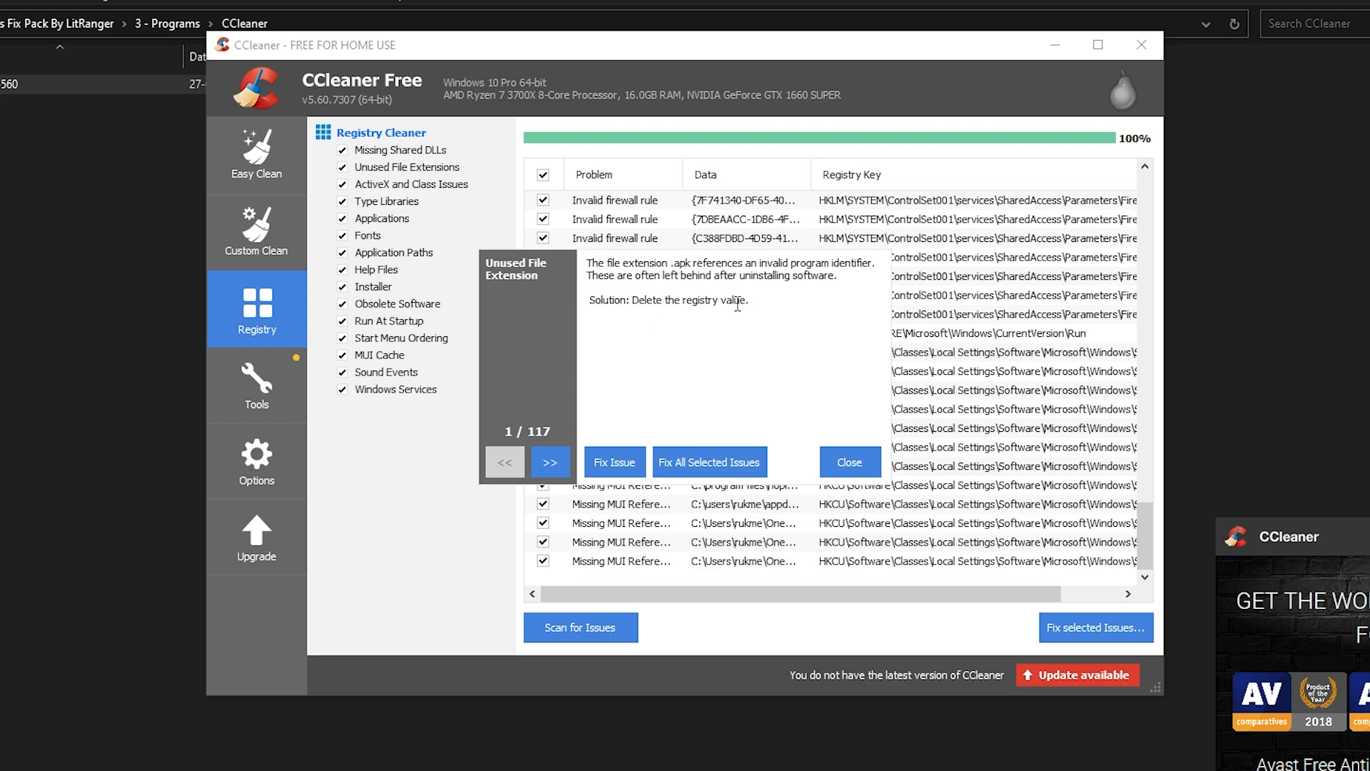
pyautogui.click(708, 462)
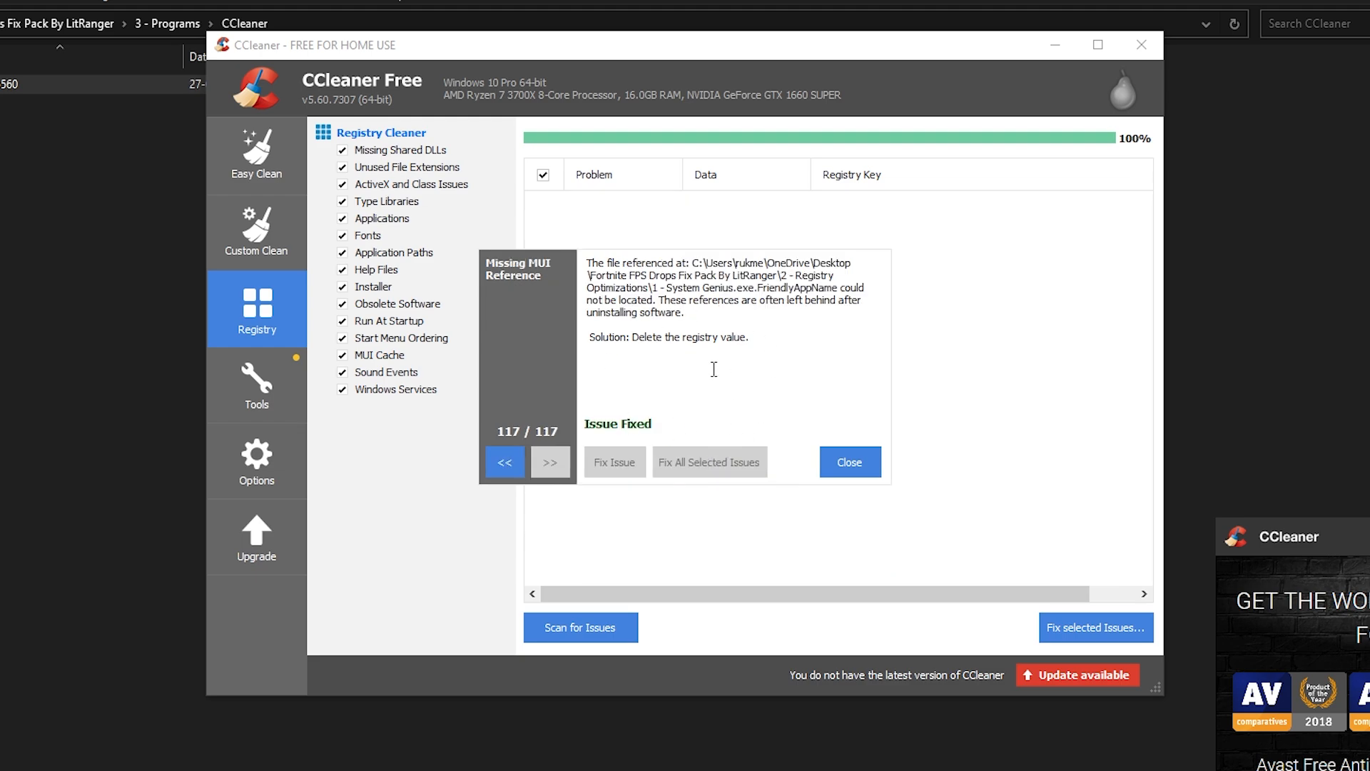
pyautogui.click(847, 461)
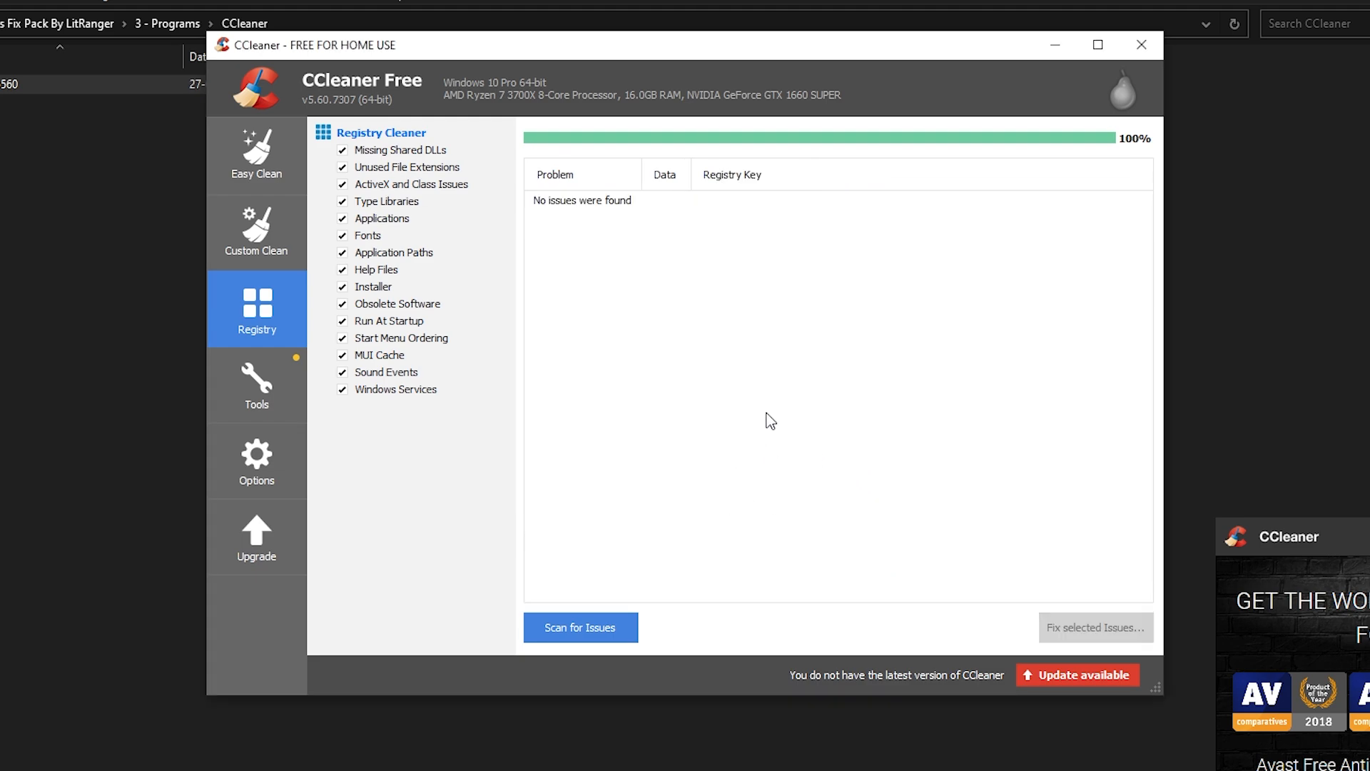
pyautogui.moveTo(1144, 90)
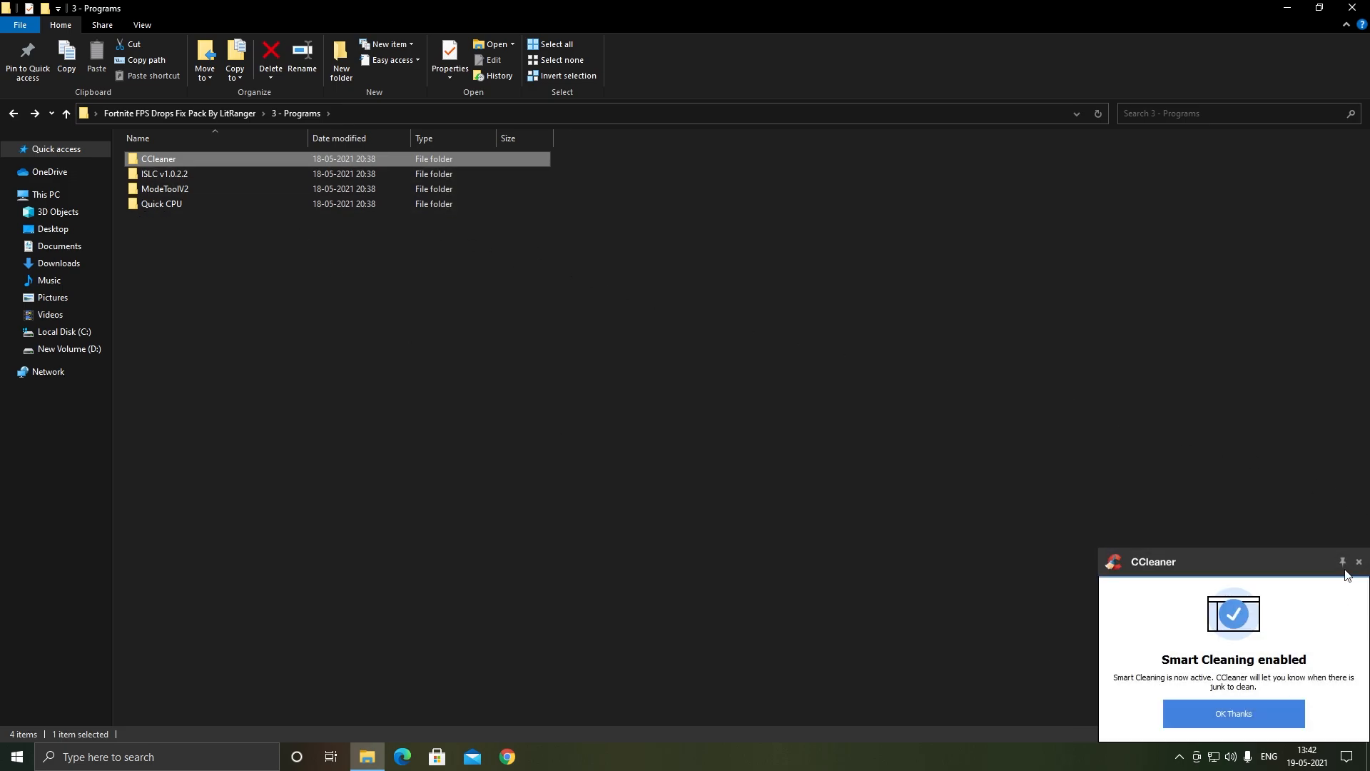
# Dismiss the CCleaner notification and launch ISLC from the ISLC v1.0.2.2 folder.
pyautogui.click(164, 173)
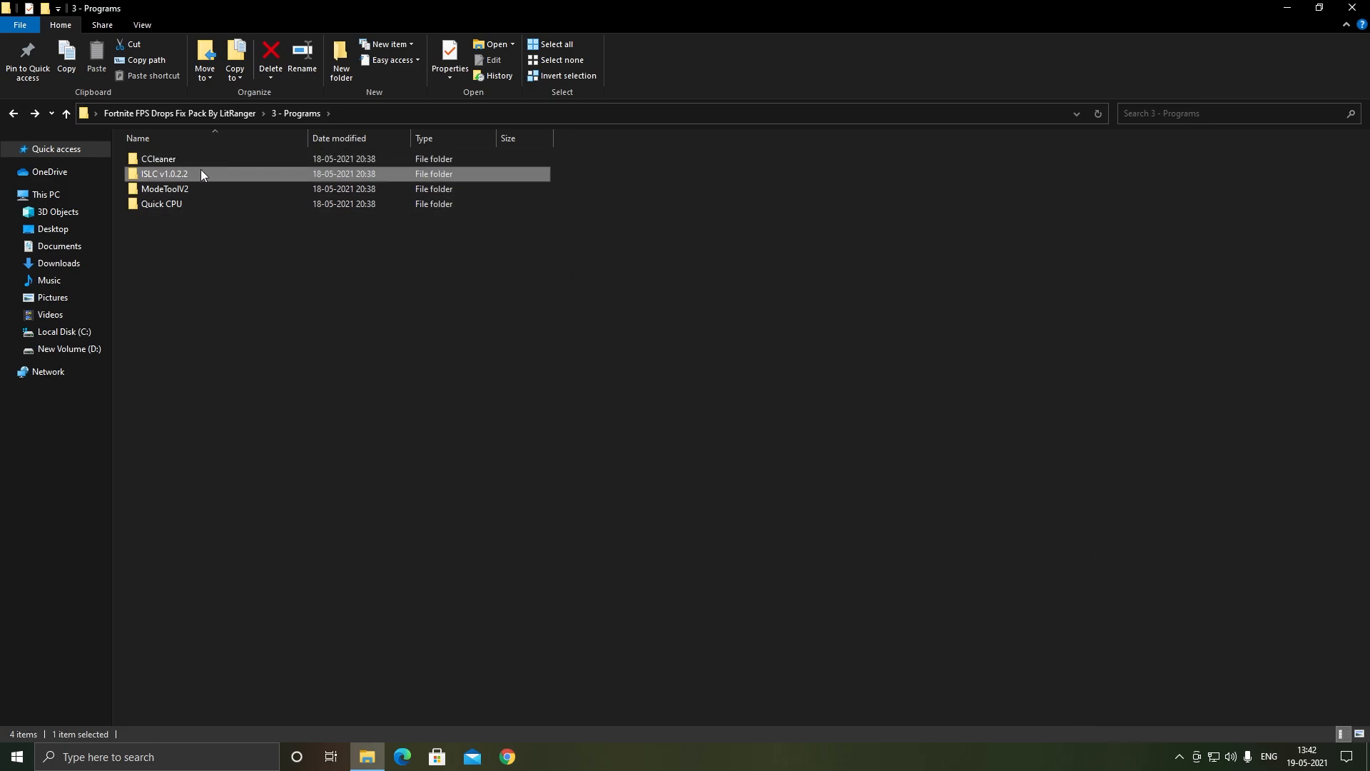
pyautogui.doubleClick(163, 173)
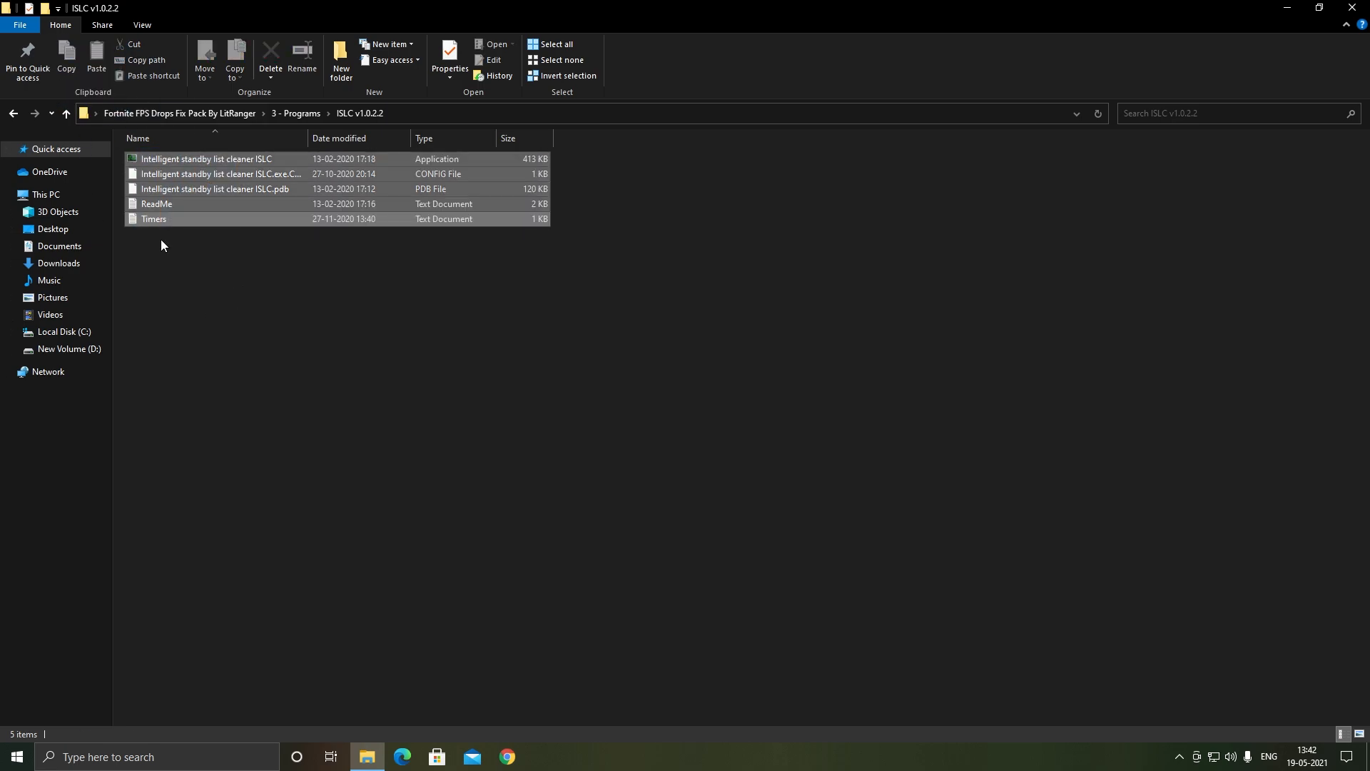
pyautogui.click(206, 158)
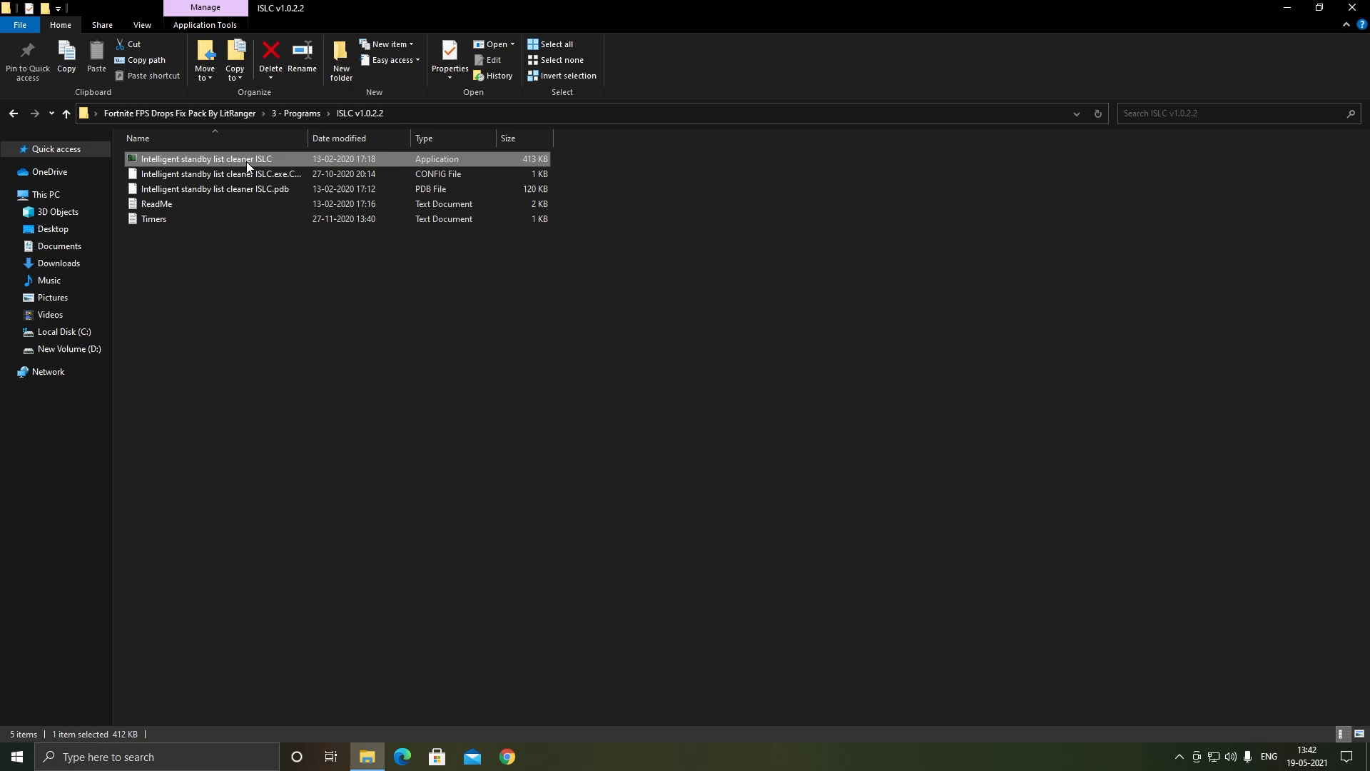
pyautogui.doubleClick(207, 159)
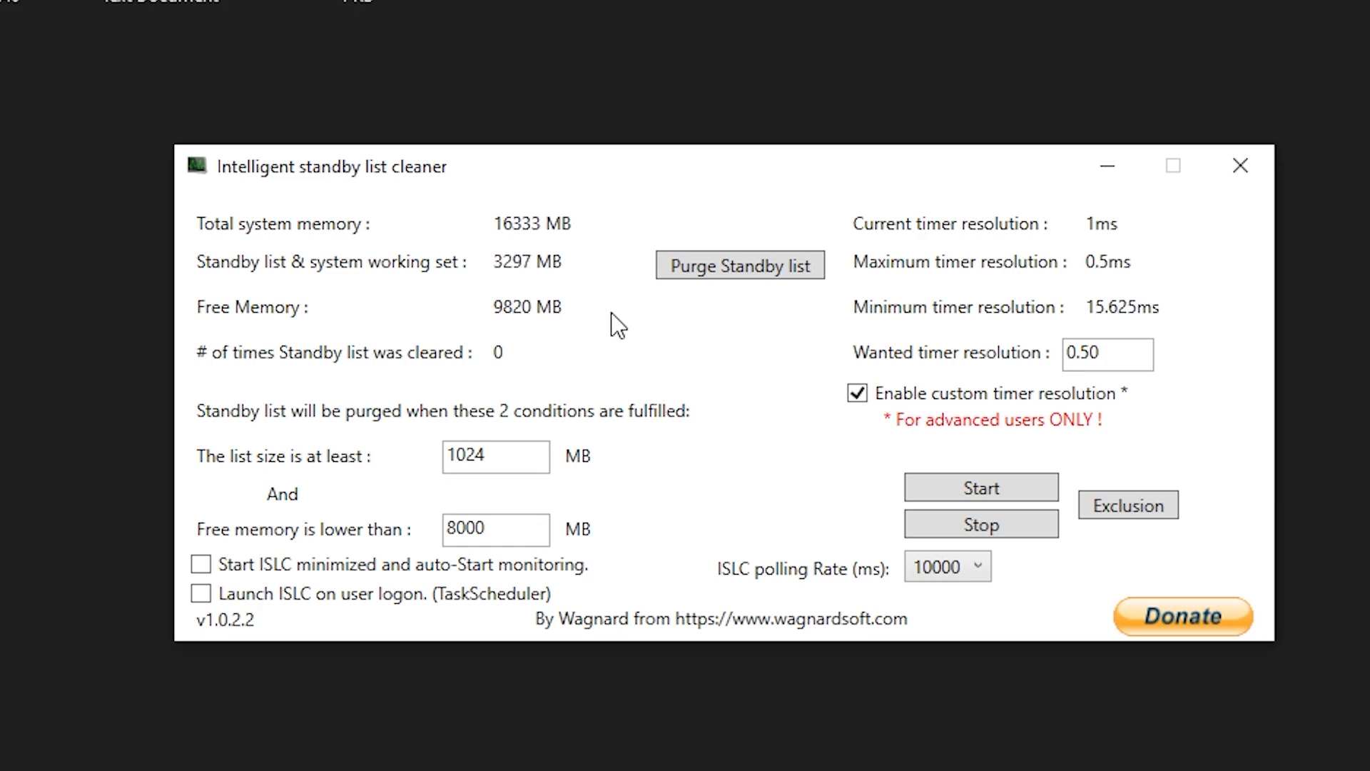
pyautogui.moveTo(495, 445)
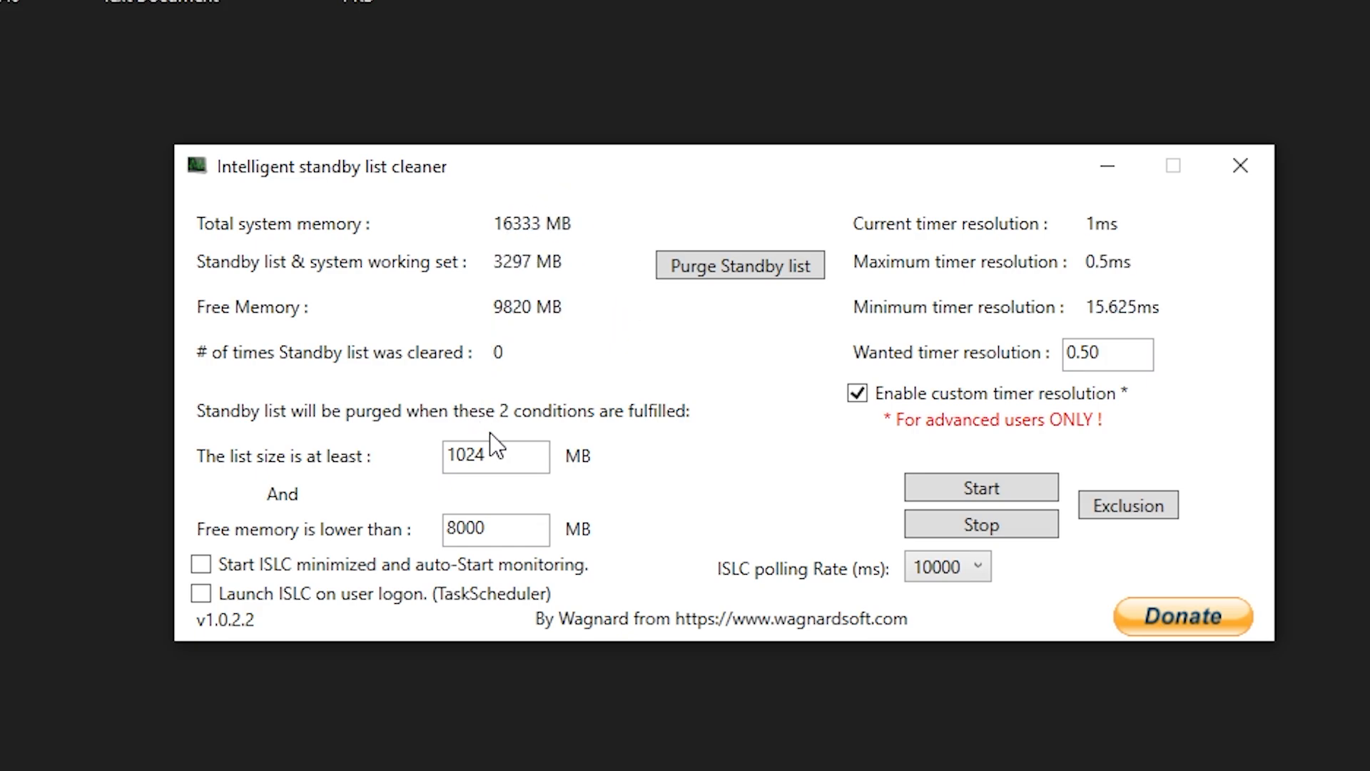
# Start ISLC monitoring with 1024 MB list size, 8000 MB free memory, 0.50 timer resolution.
pyautogui.tripleClick(493, 455)
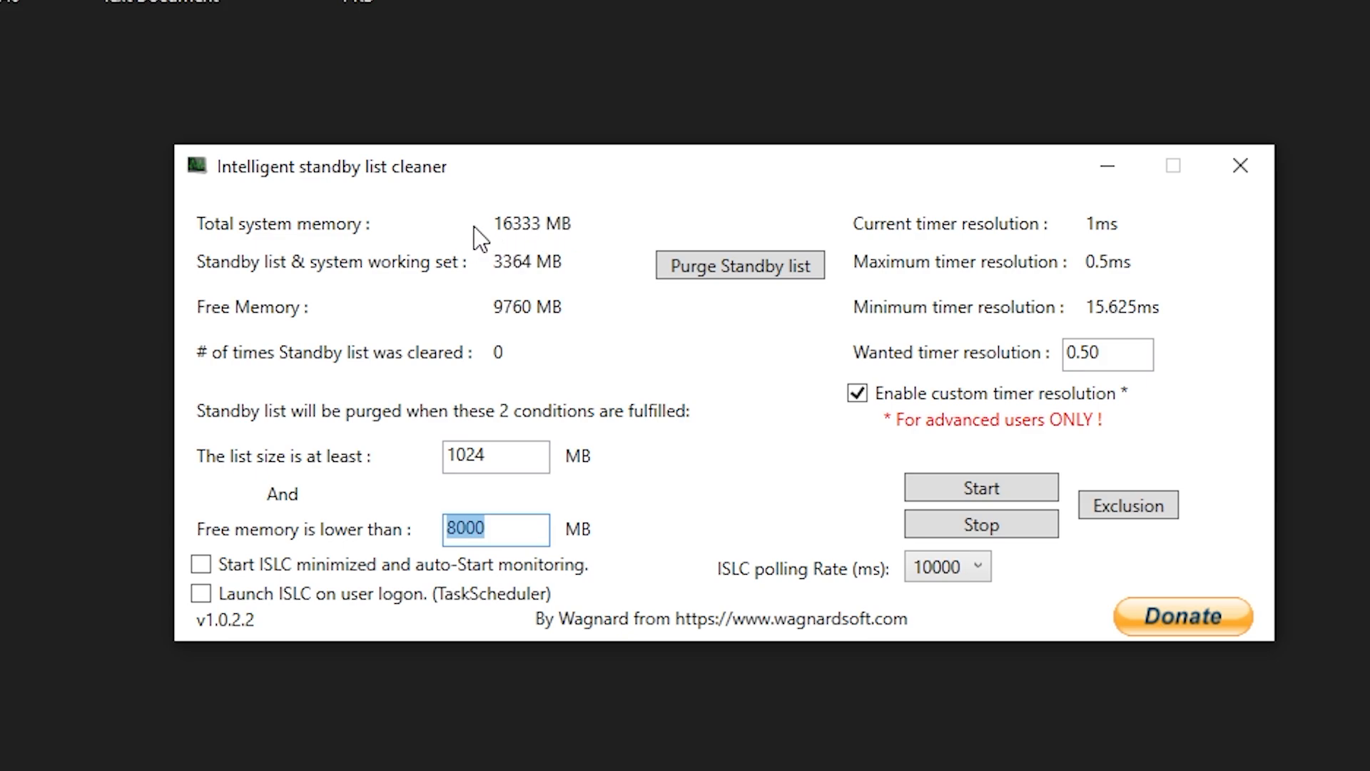
pyautogui.click(494, 456)
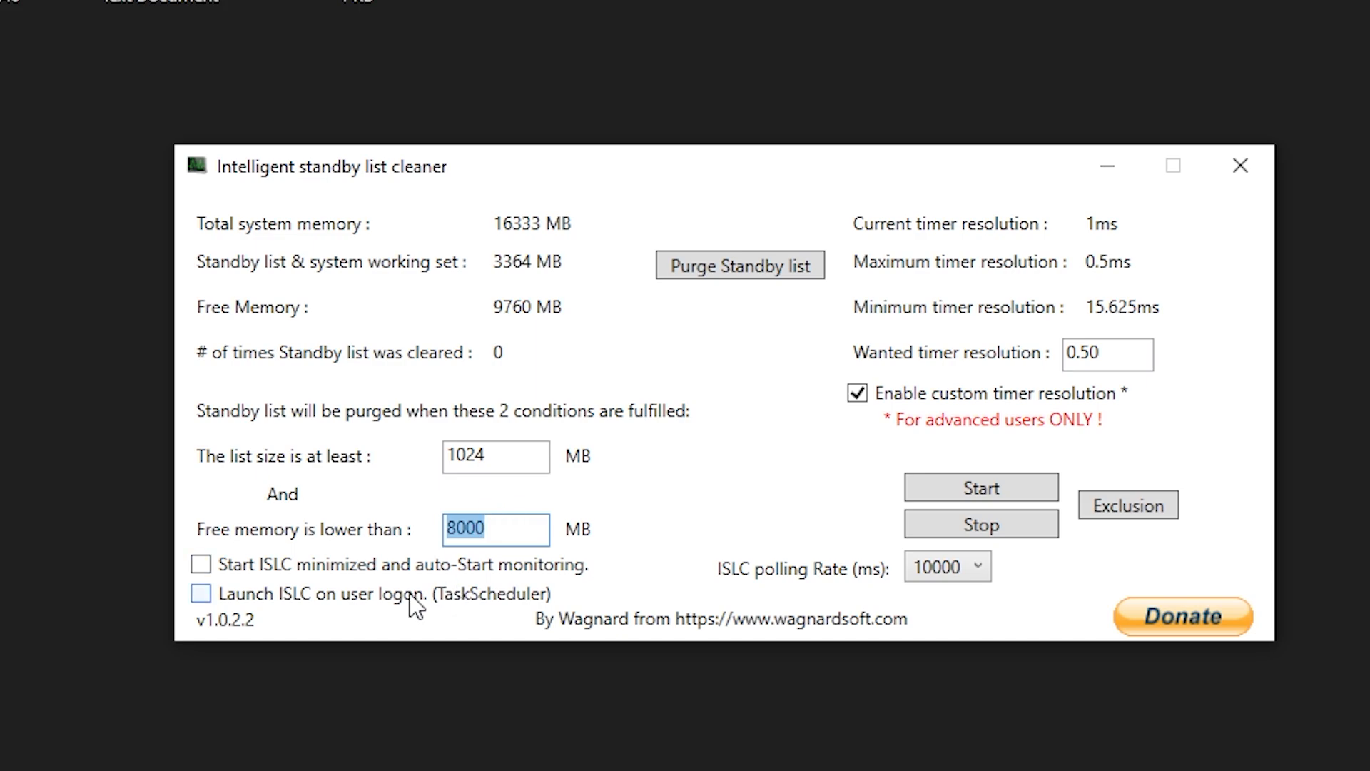
pyautogui.click(946, 566)
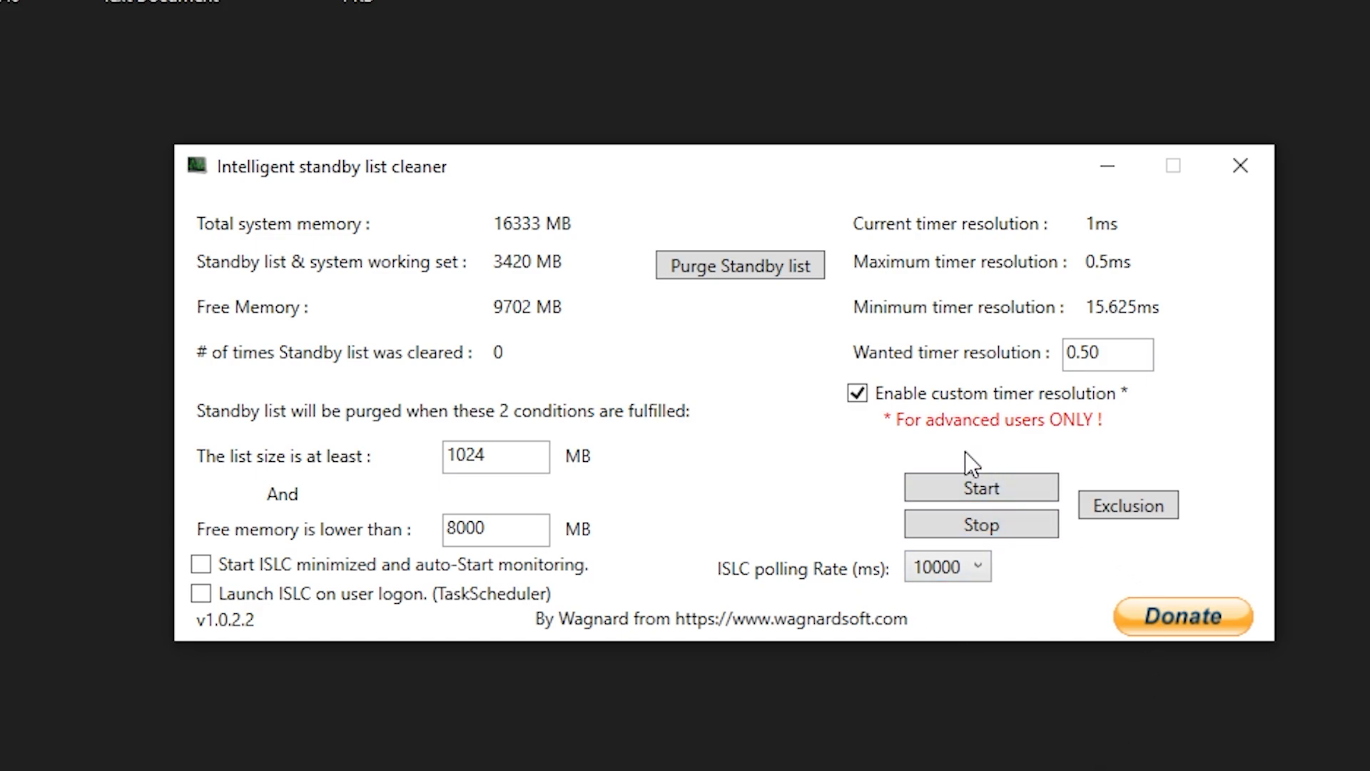
pyautogui.tripleClick(1106, 354)
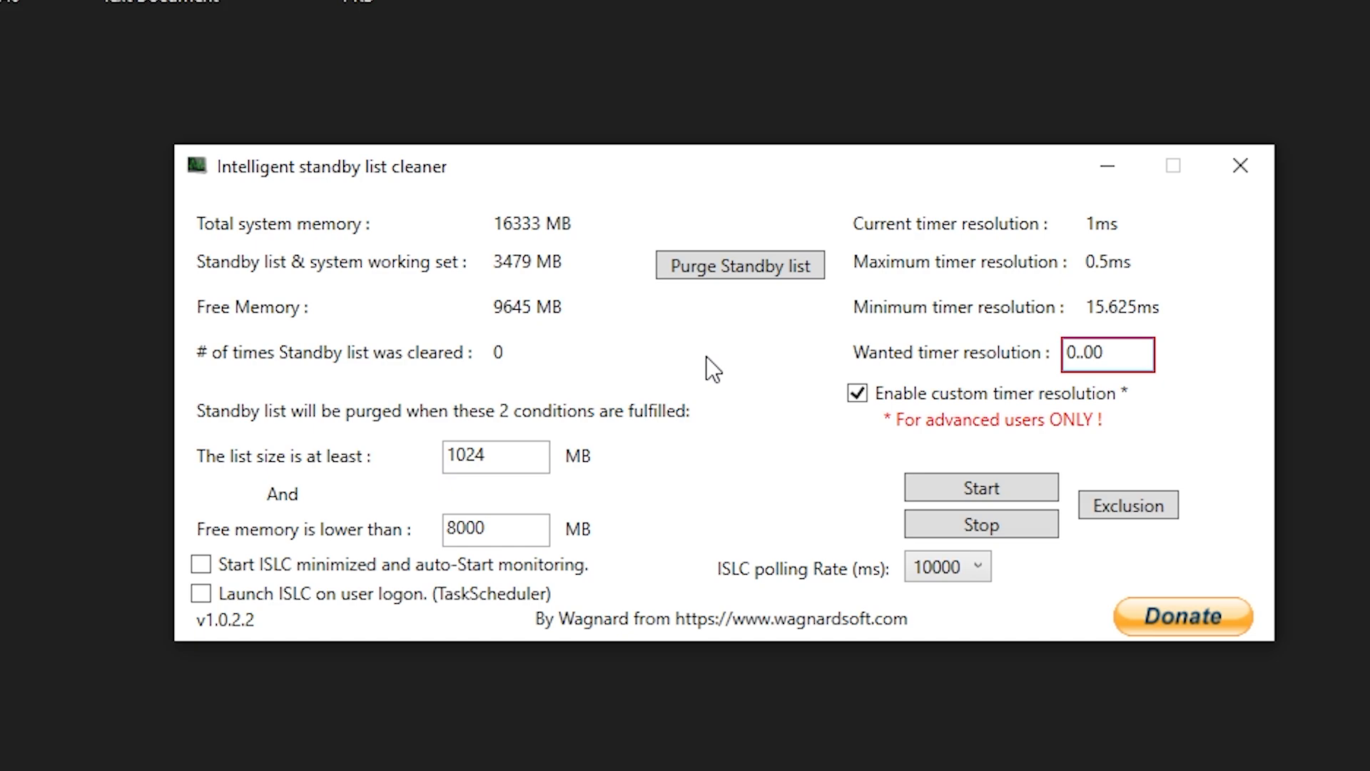
pyautogui.write('0.50')
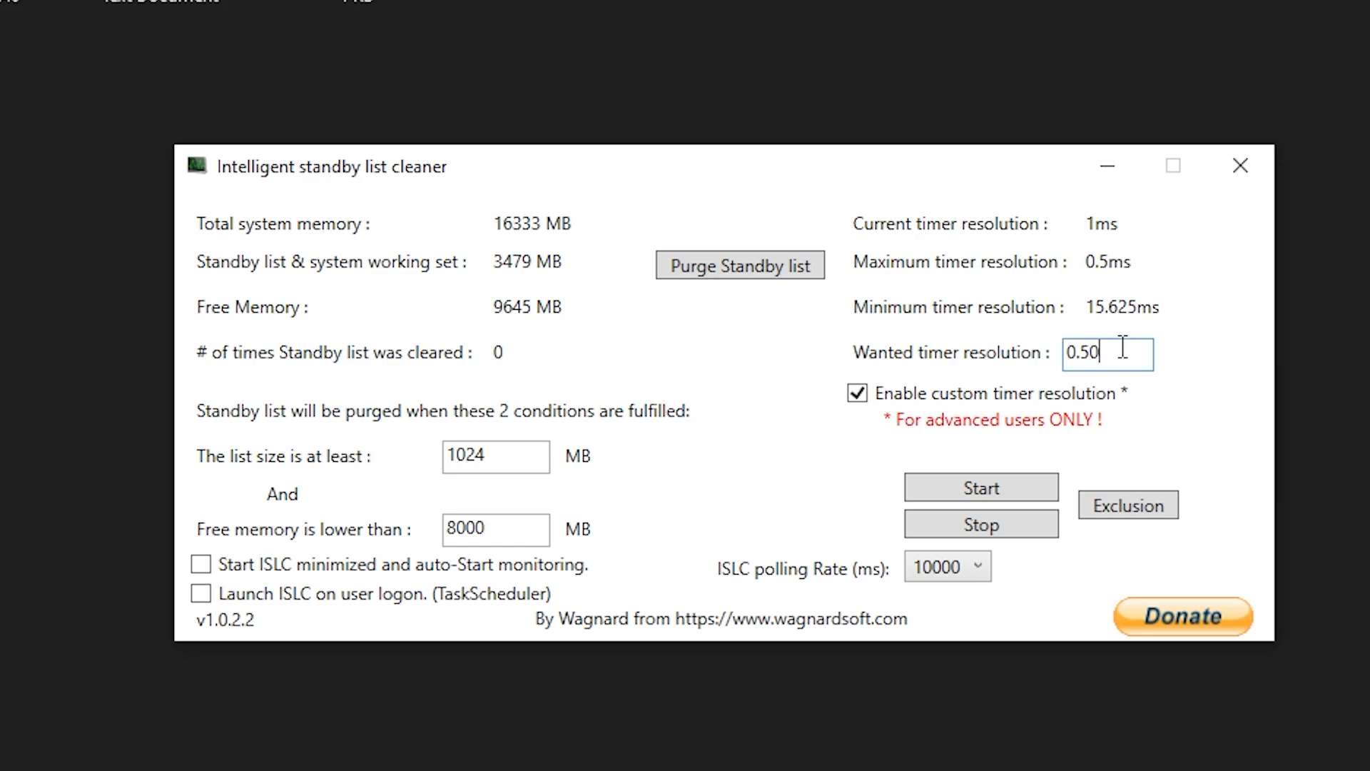
pyautogui.click(981, 487)
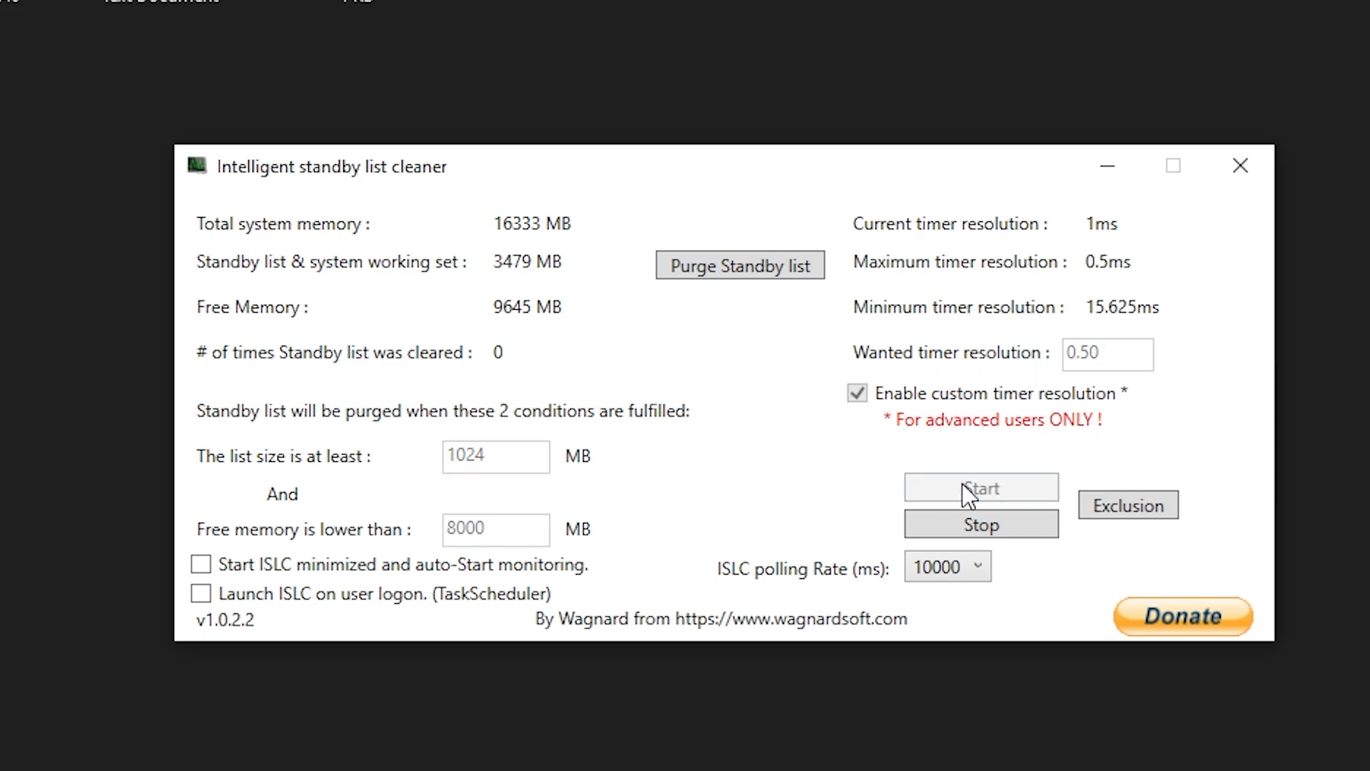
pyautogui.moveTo(987, 472)
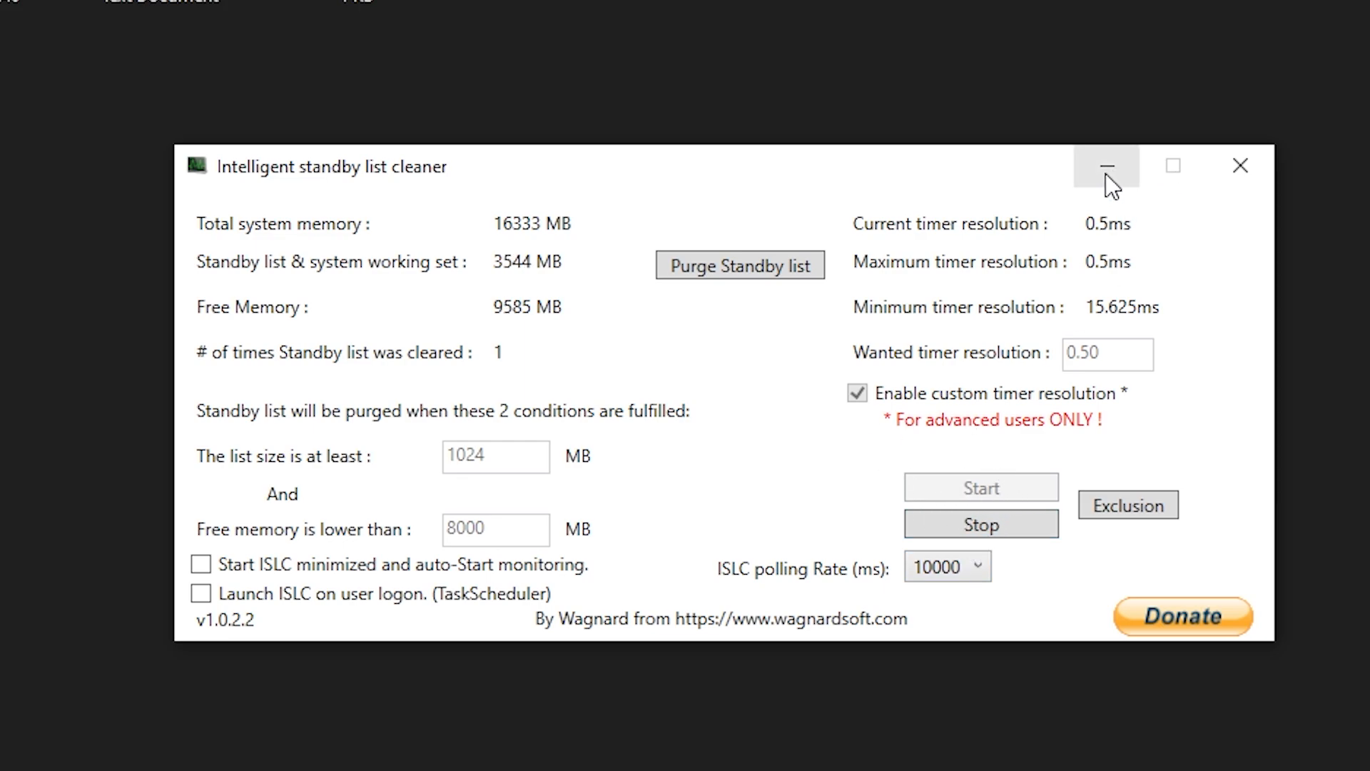
# Minimize ISLC and run MSI Mode Utility v2 from ModeToolV2 as administrator.
pyautogui.click(1105, 167)
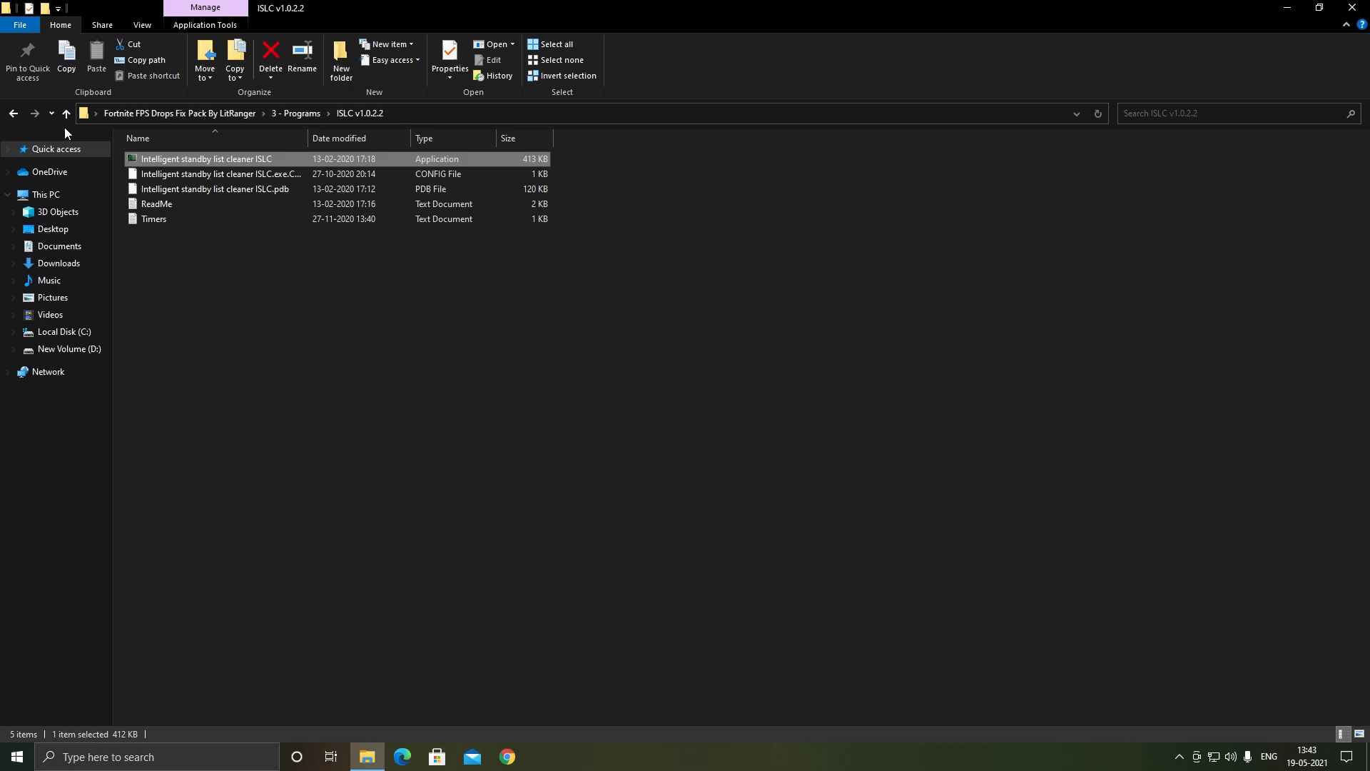
pyautogui.click(64, 113)
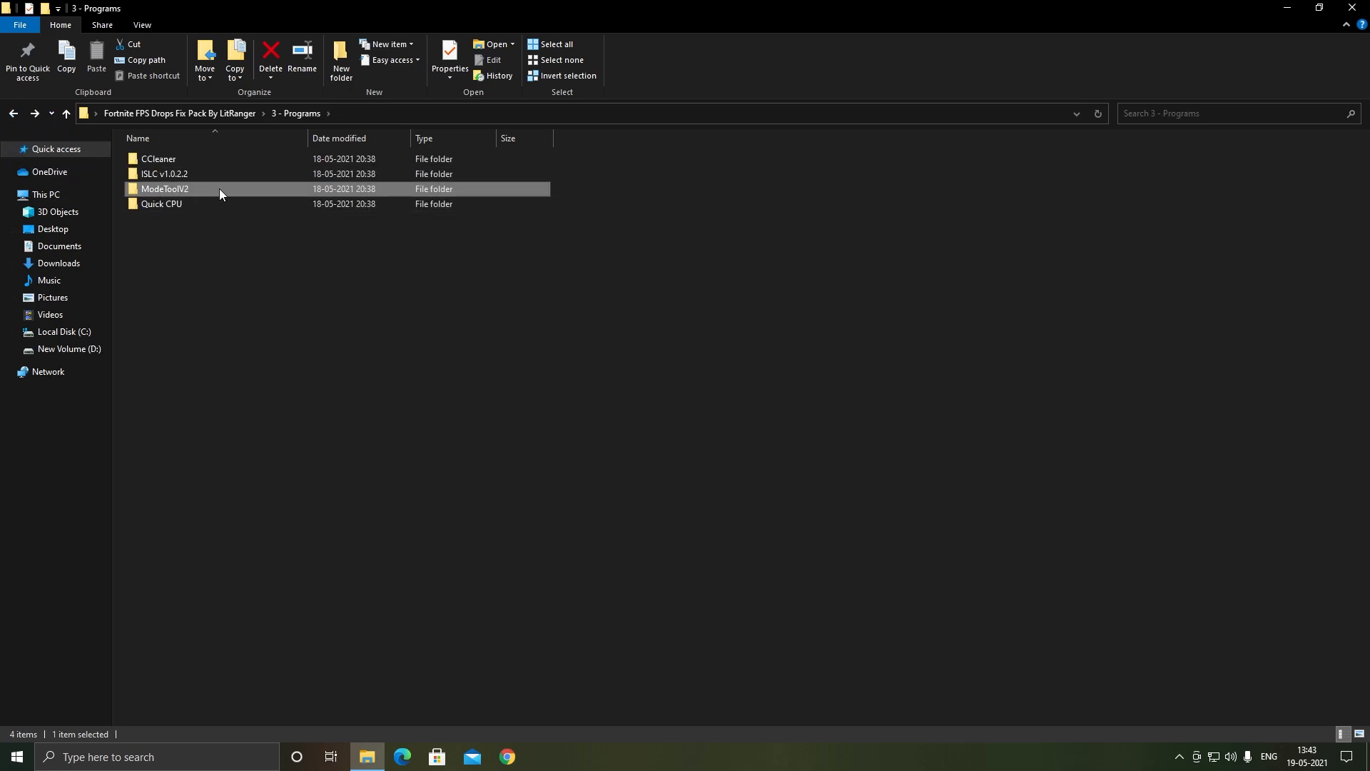
pyautogui.doubleClick(164, 188)
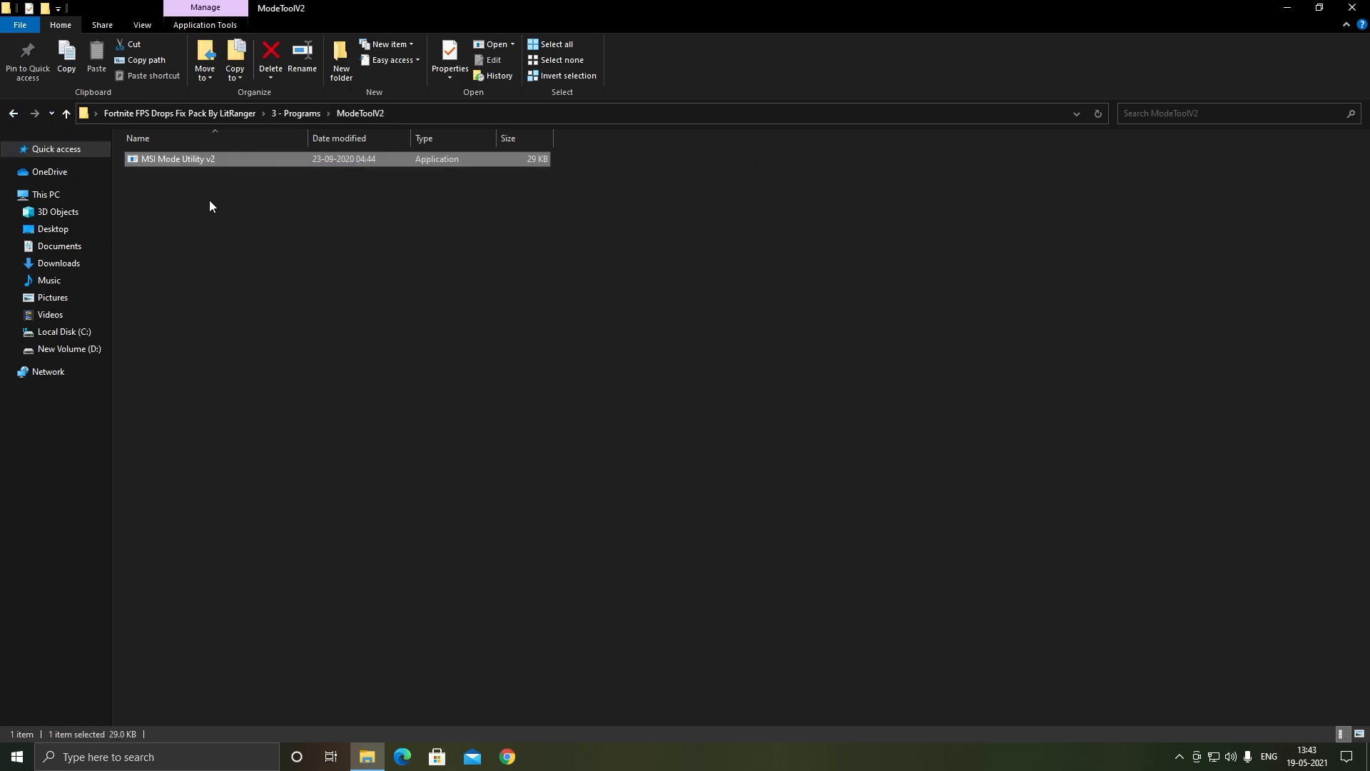
pyautogui.rightClick(178, 159)
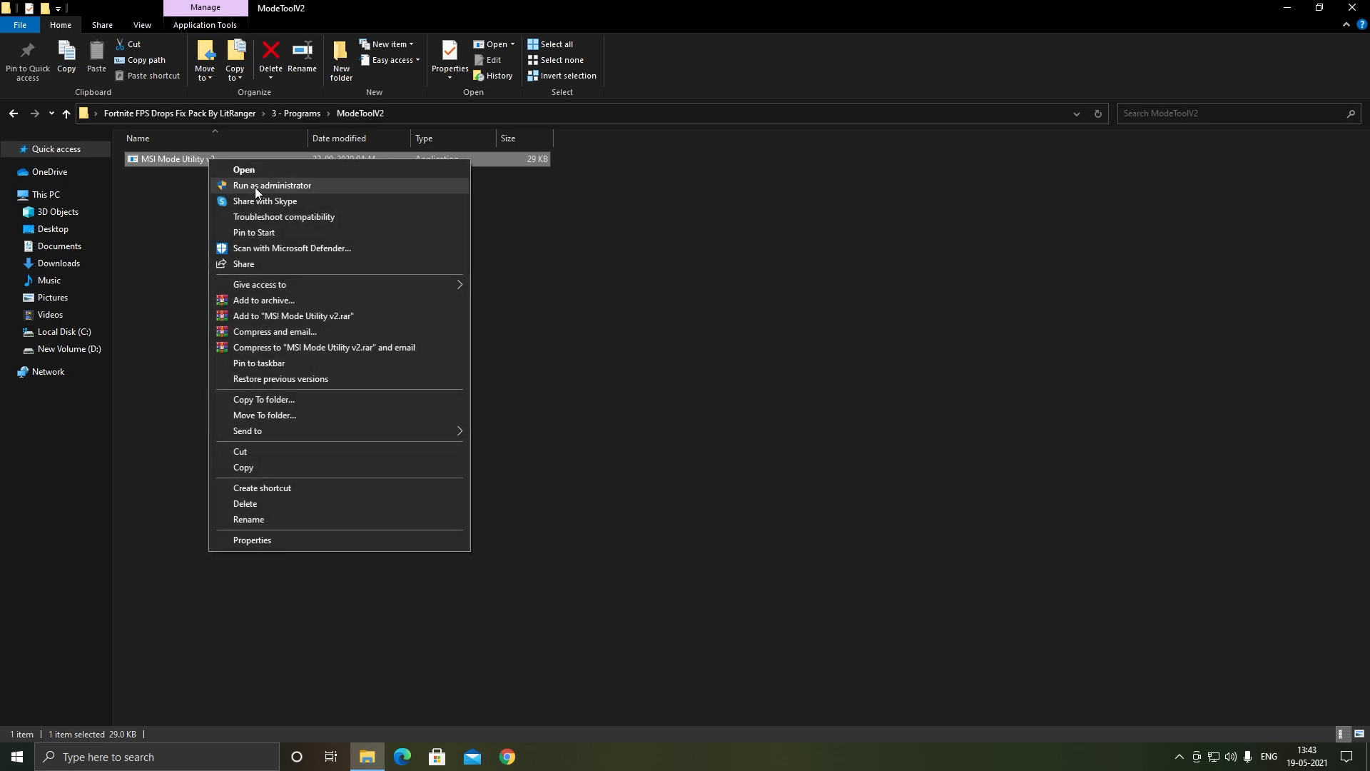
pyautogui.click(272, 186)
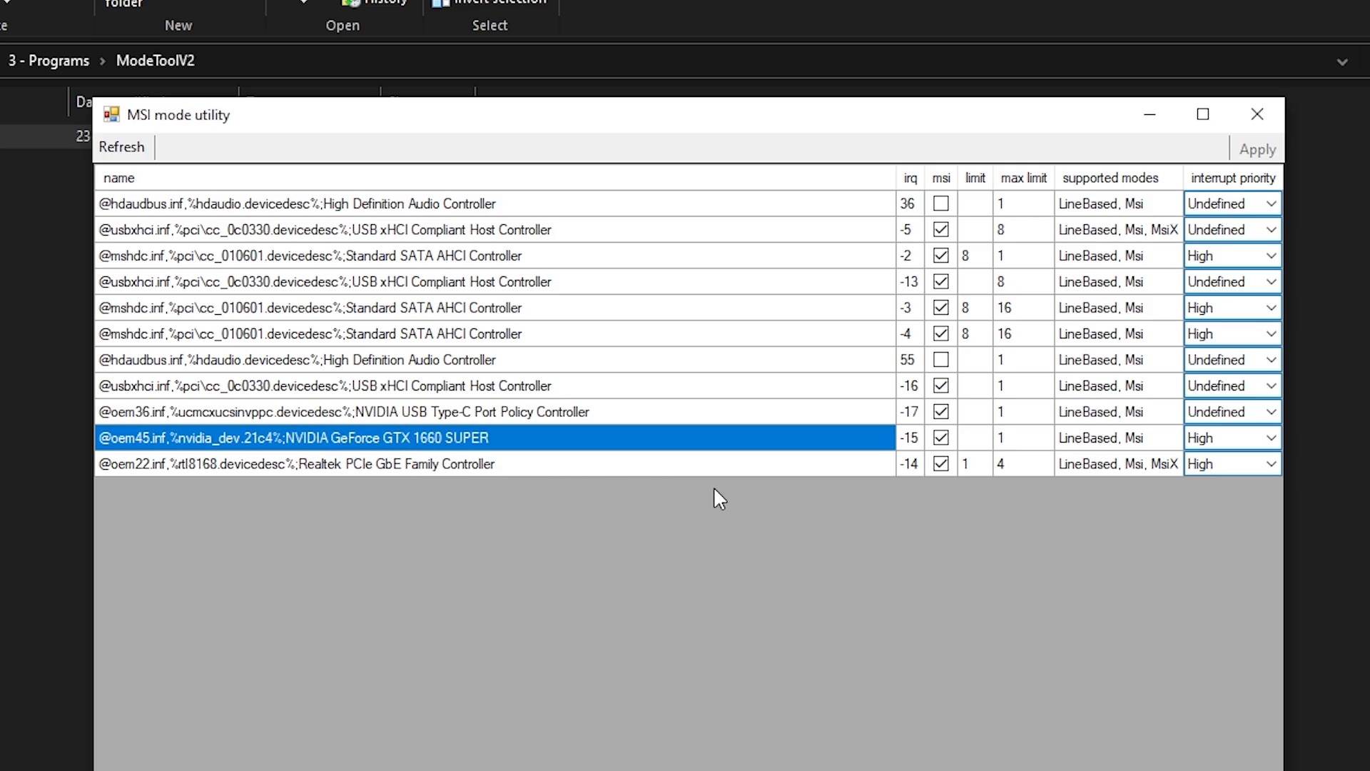
# Enable MSI mode with High priority for the GeForce GTX 1660 SUPER and apply.
pyautogui.click(941, 437)
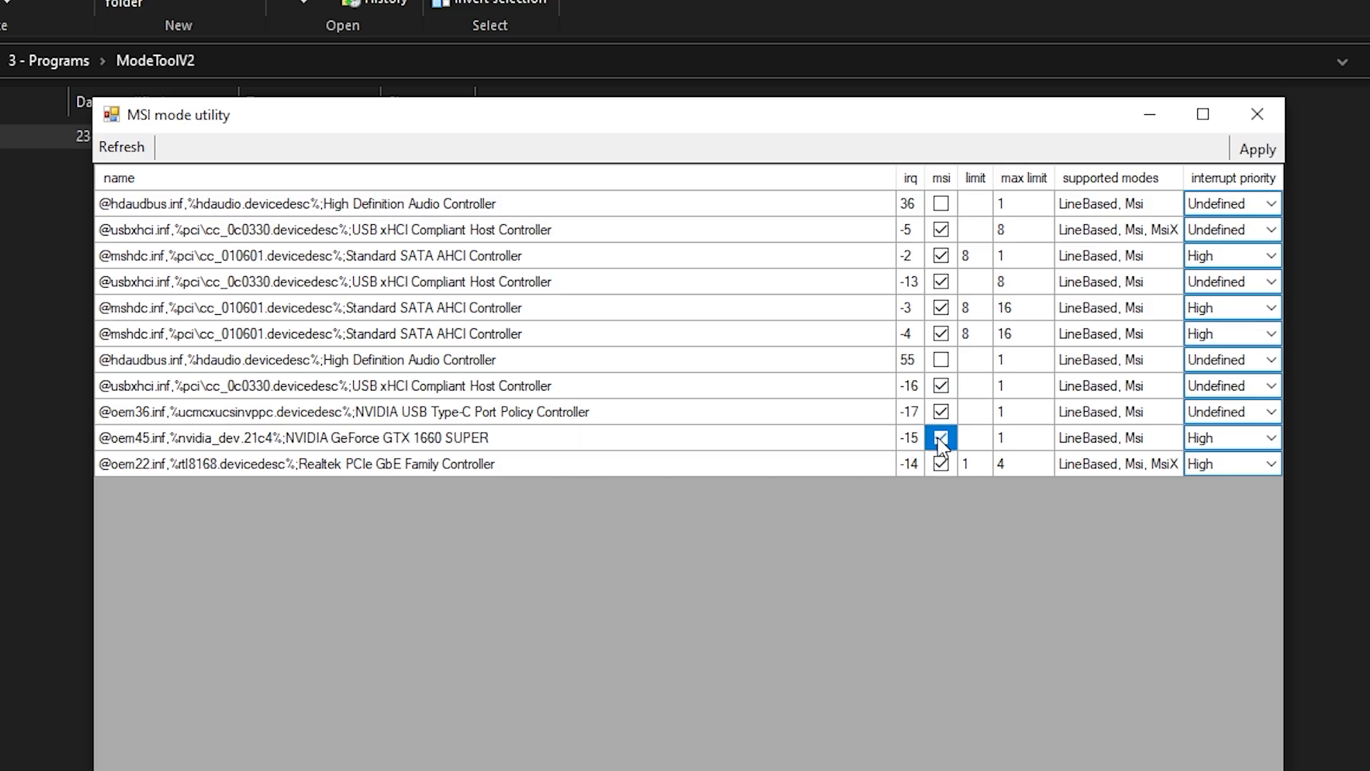
pyautogui.click(1233, 437)
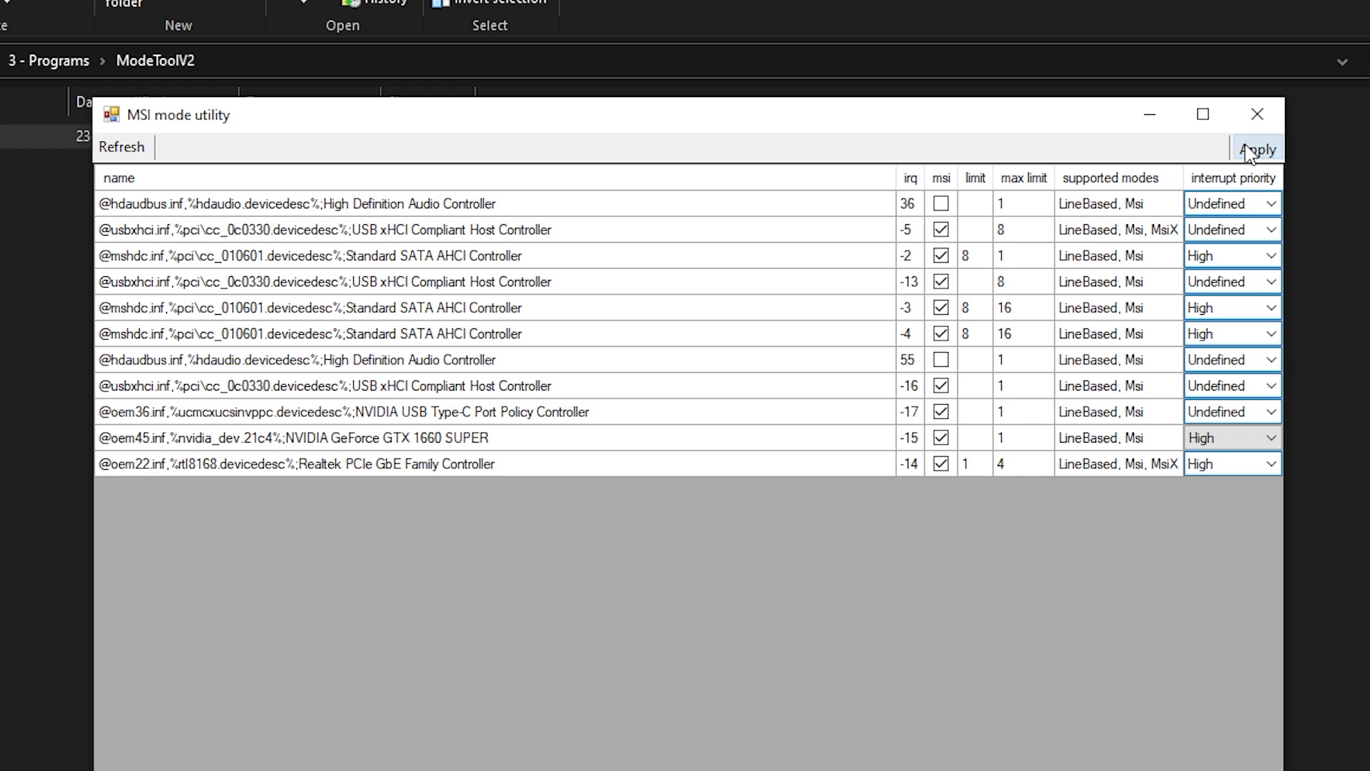
pyautogui.click(1258, 148)
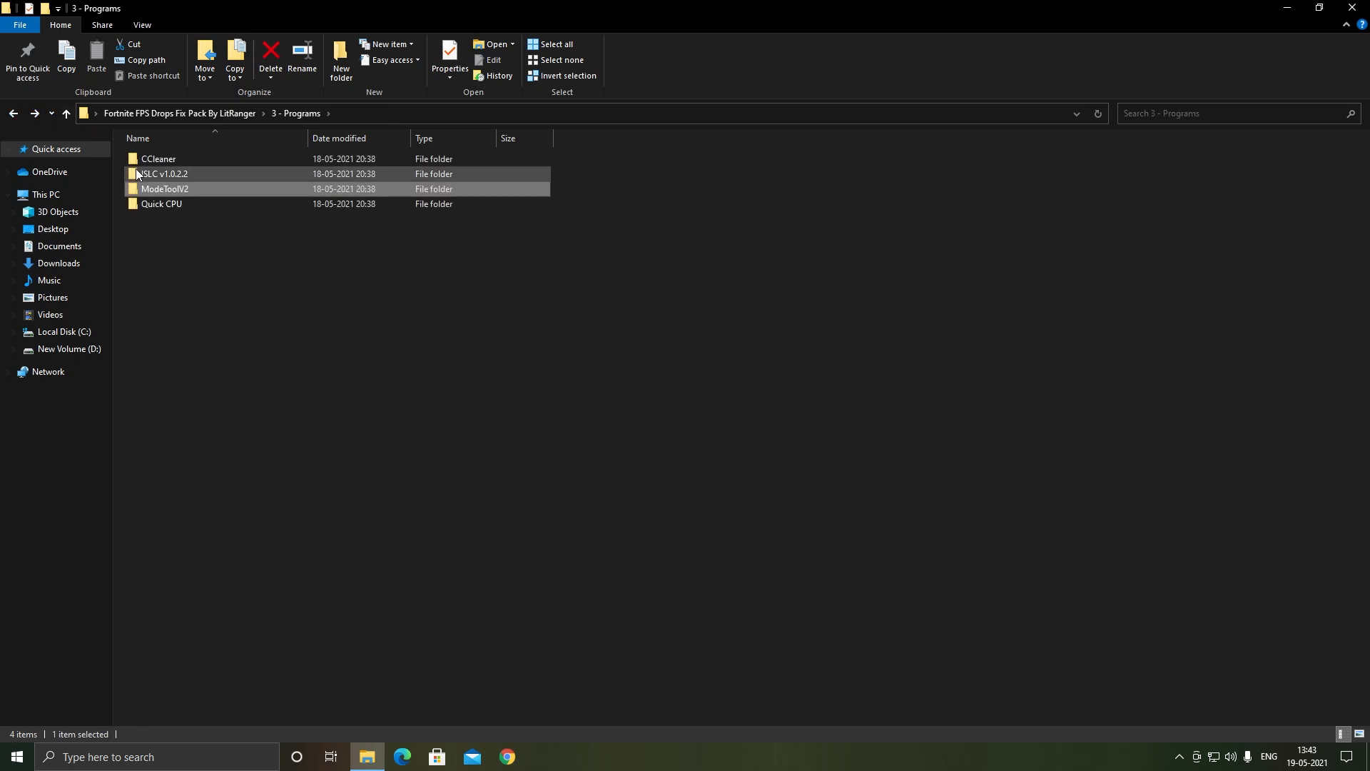
# Install Quick CPU 3.5.0.0 x64 to the default folder and launch it on finish.
pyautogui.doubleClick(161, 203)
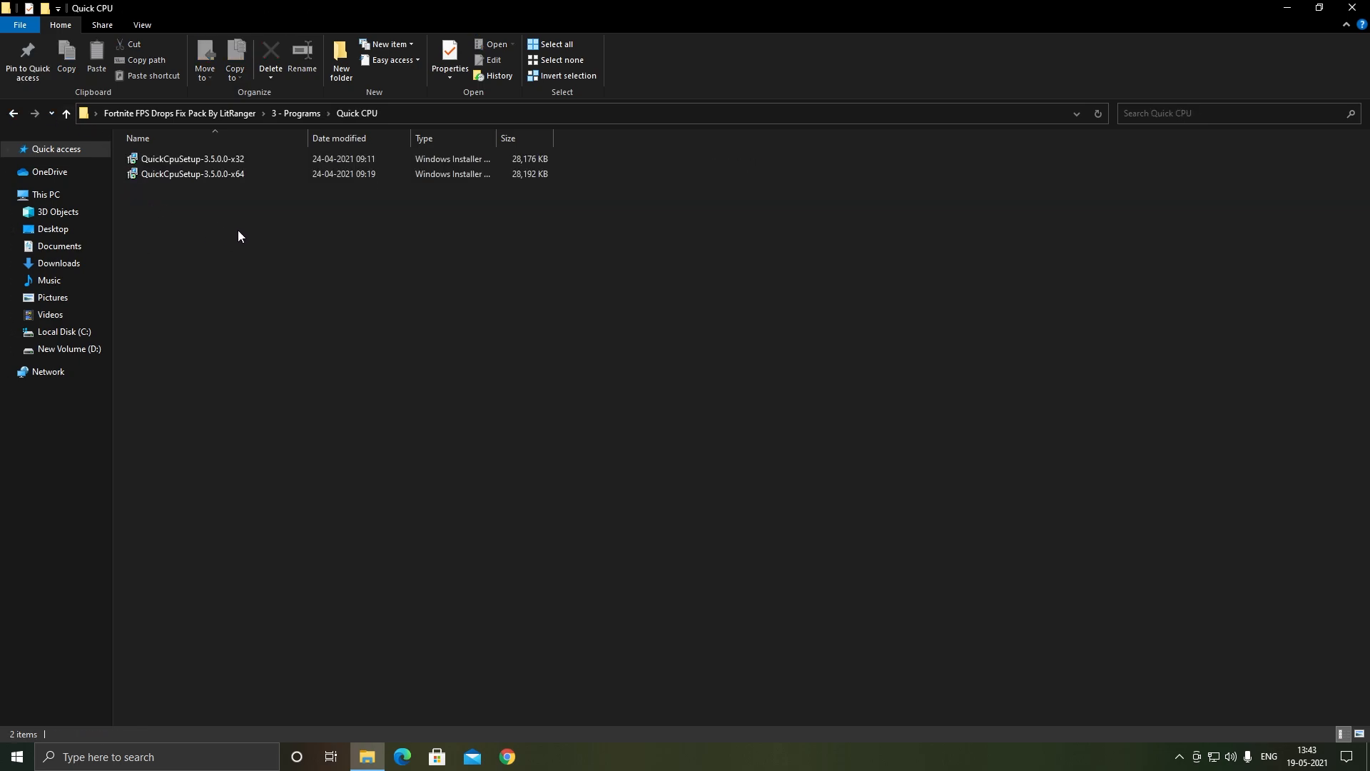
pyautogui.click(192, 174)
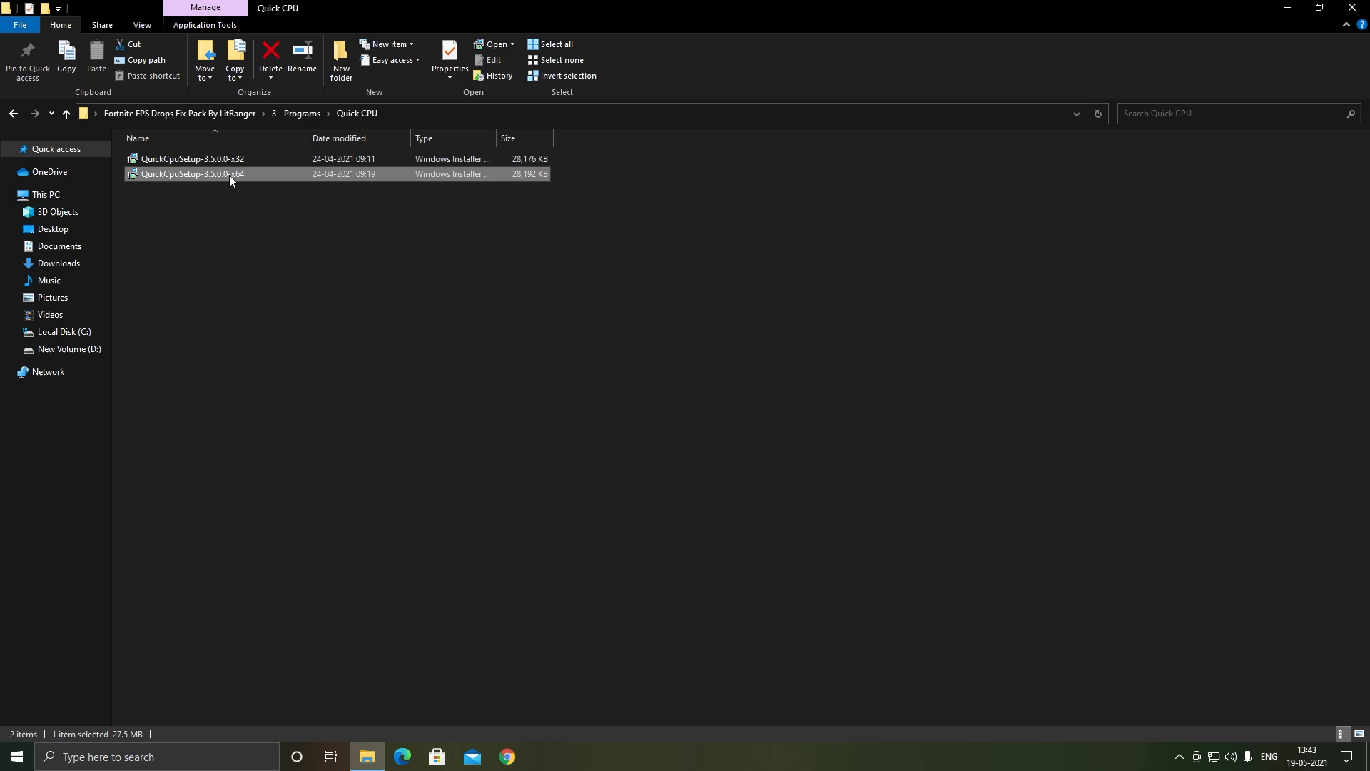
pyautogui.moveTo(224, 188)
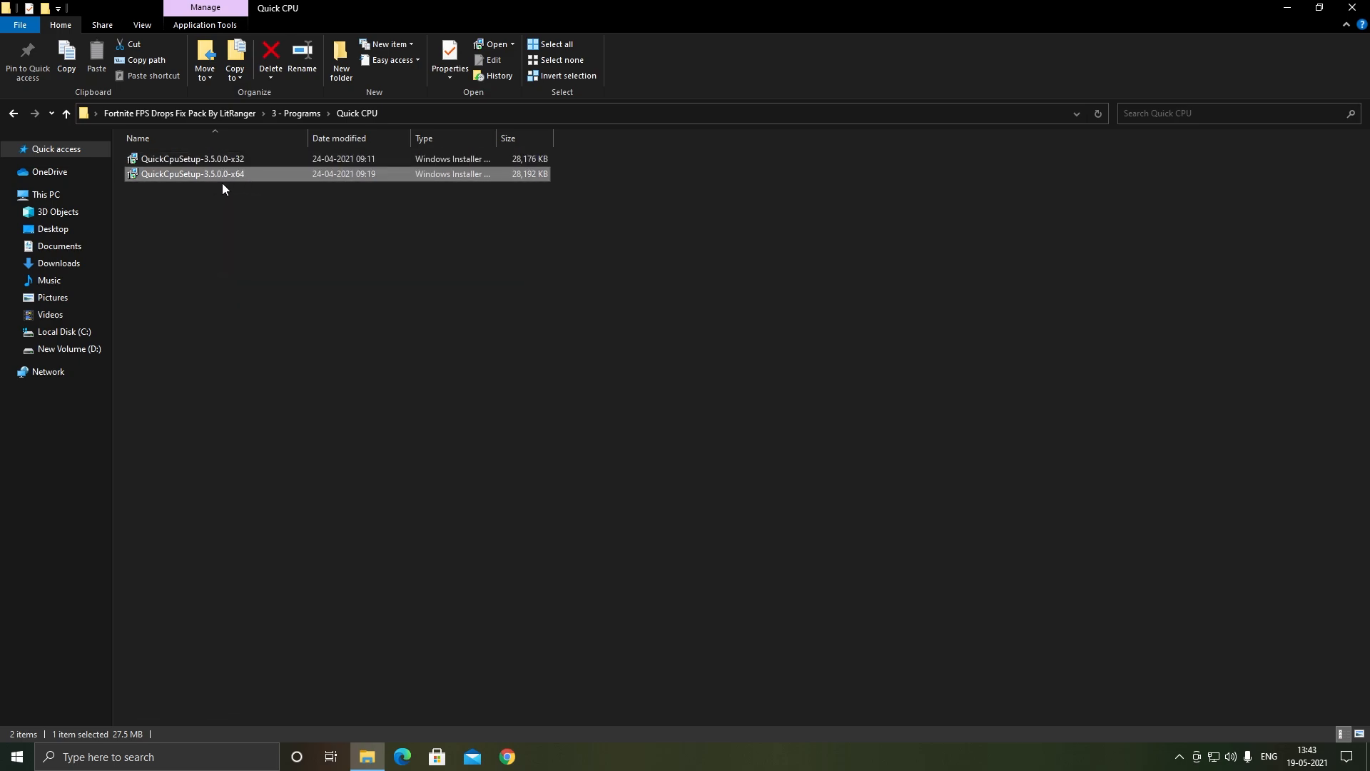
pyautogui.doubleClick(190, 173)
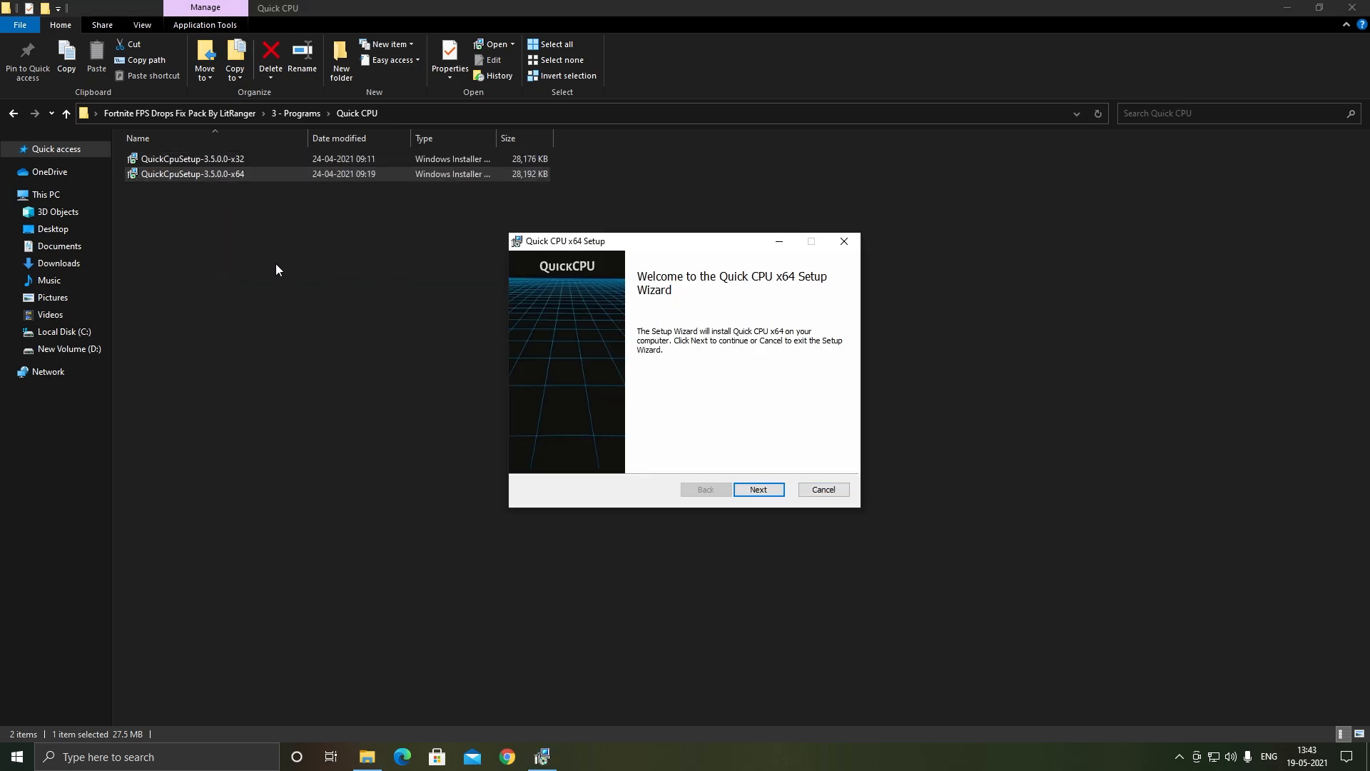
pyautogui.click(756, 490)
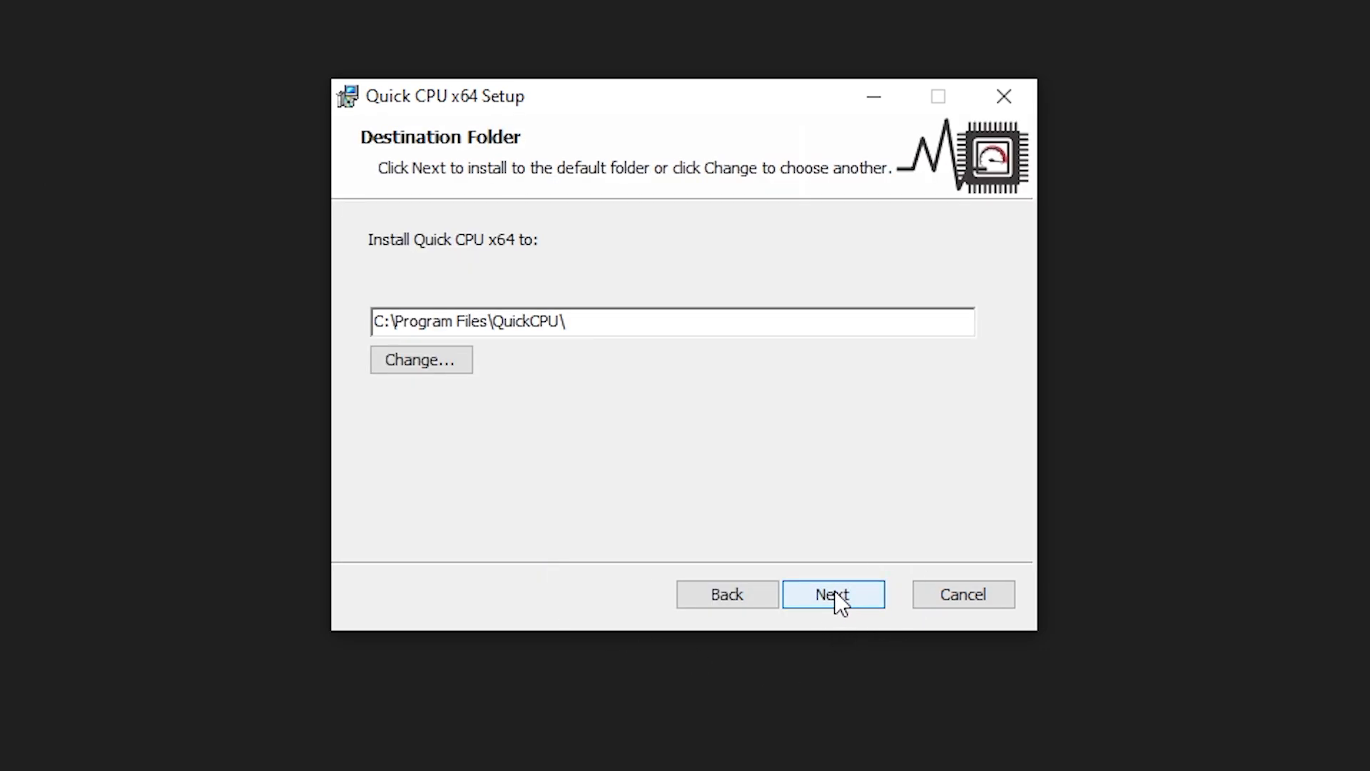
pyautogui.click(832, 595)
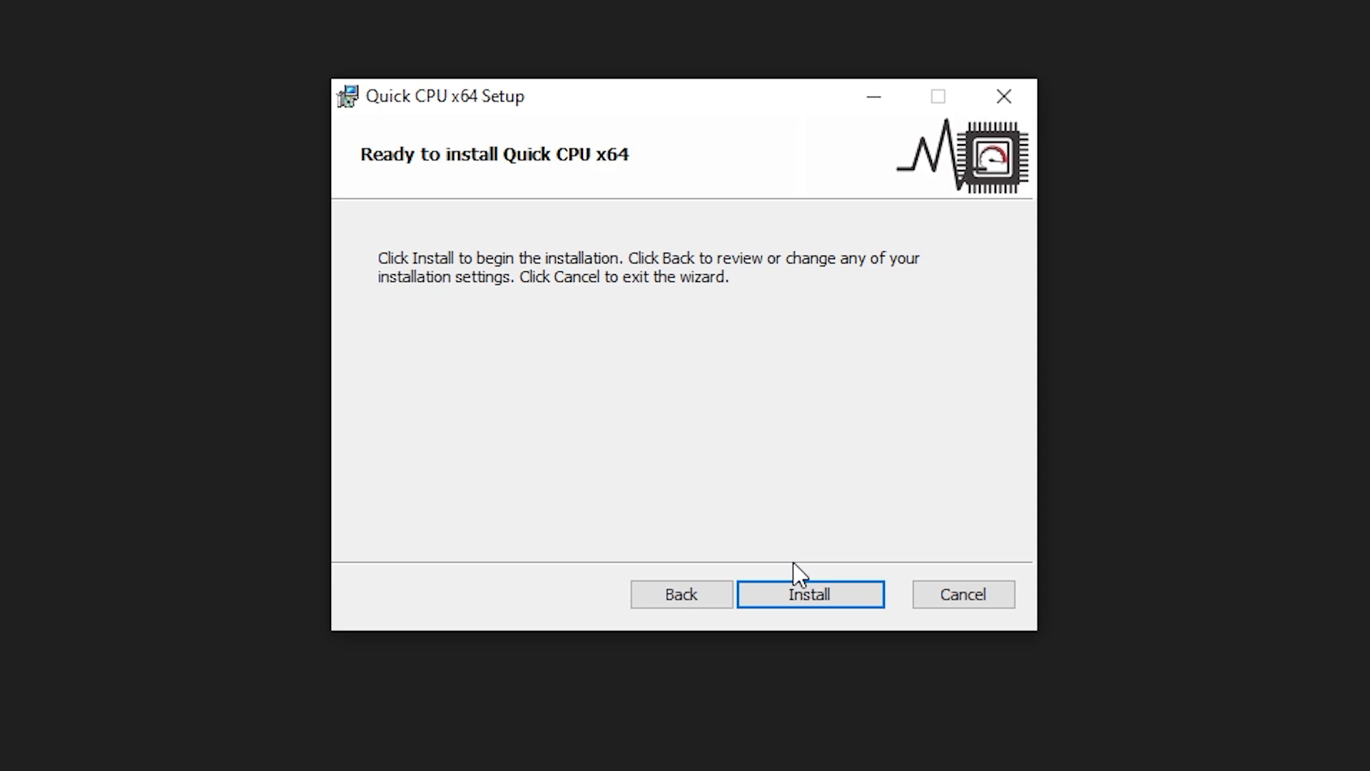
pyautogui.click(809, 594)
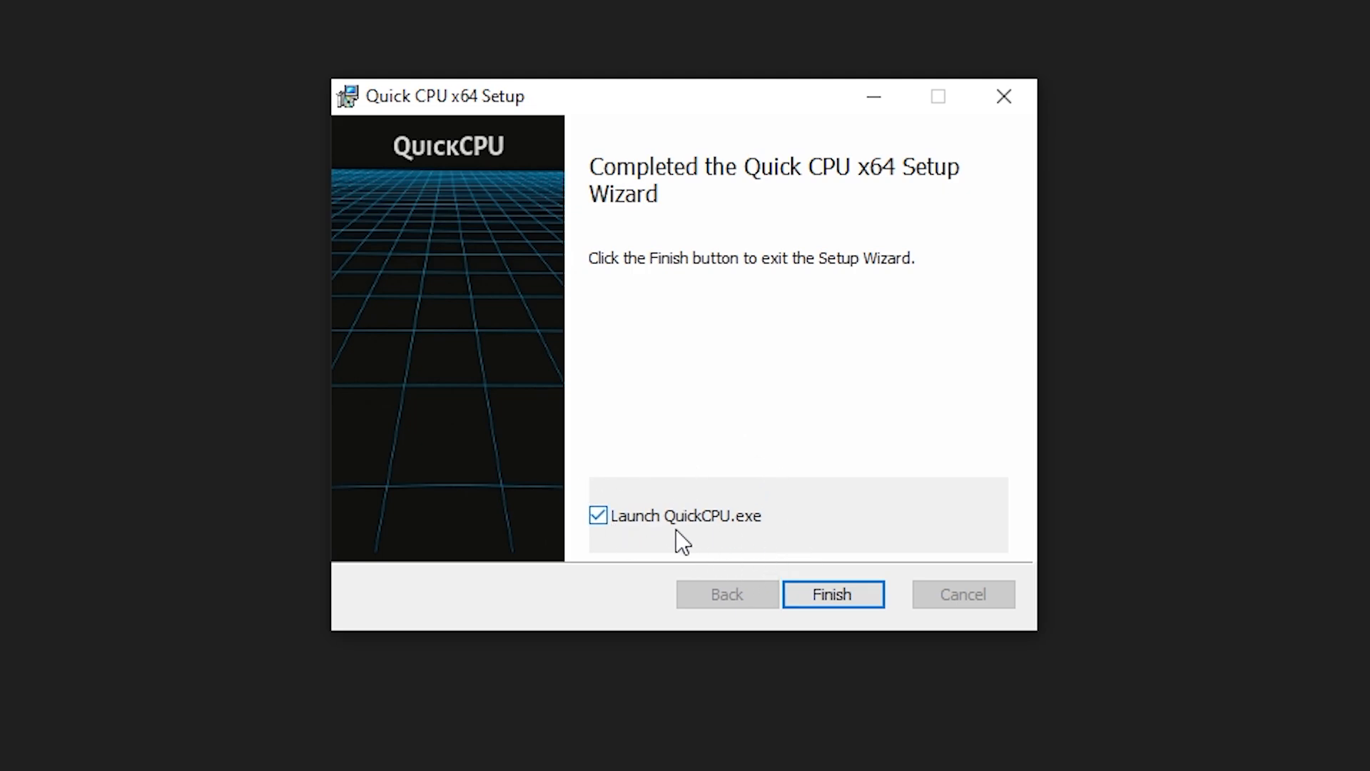
pyautogui.click(830, 595)
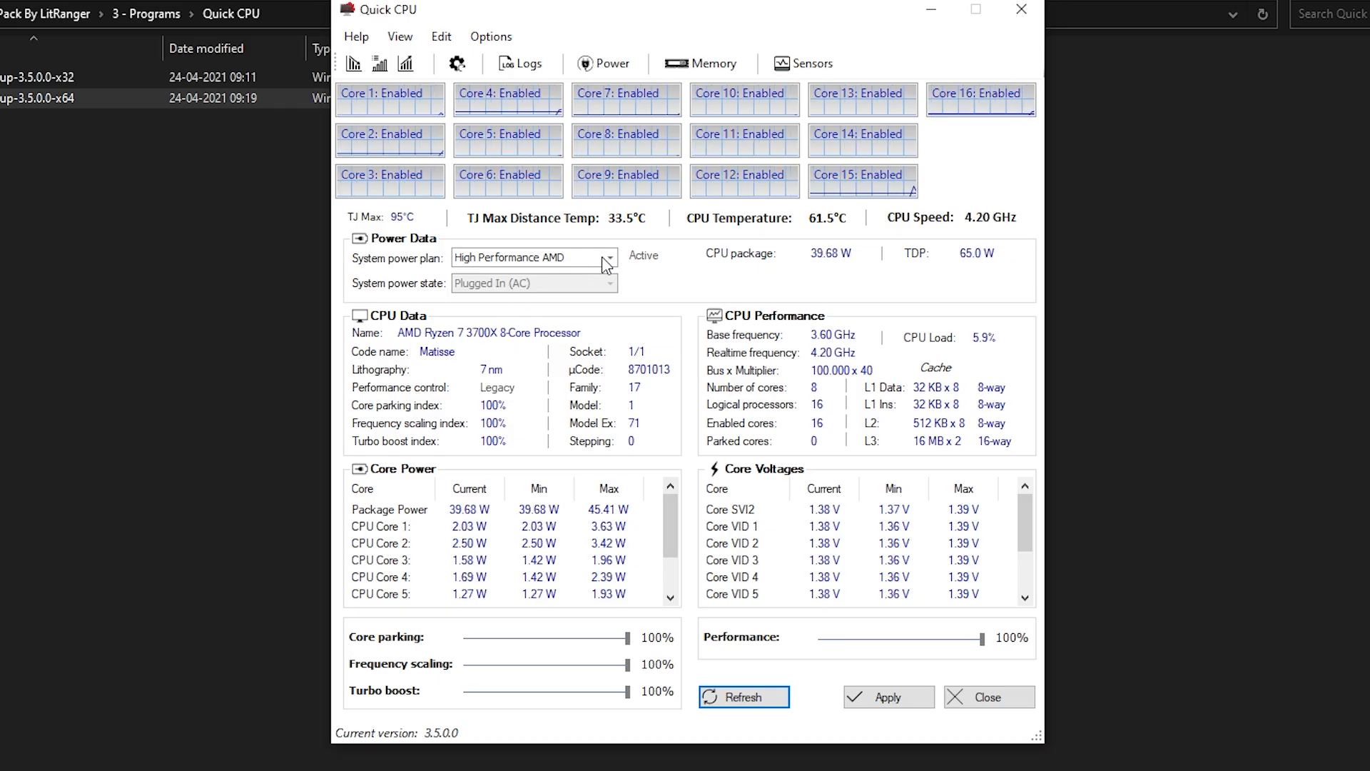
# Keep High Performance AMD selected as the Quick CPU power plan.
pyautogui.click(608, 256)
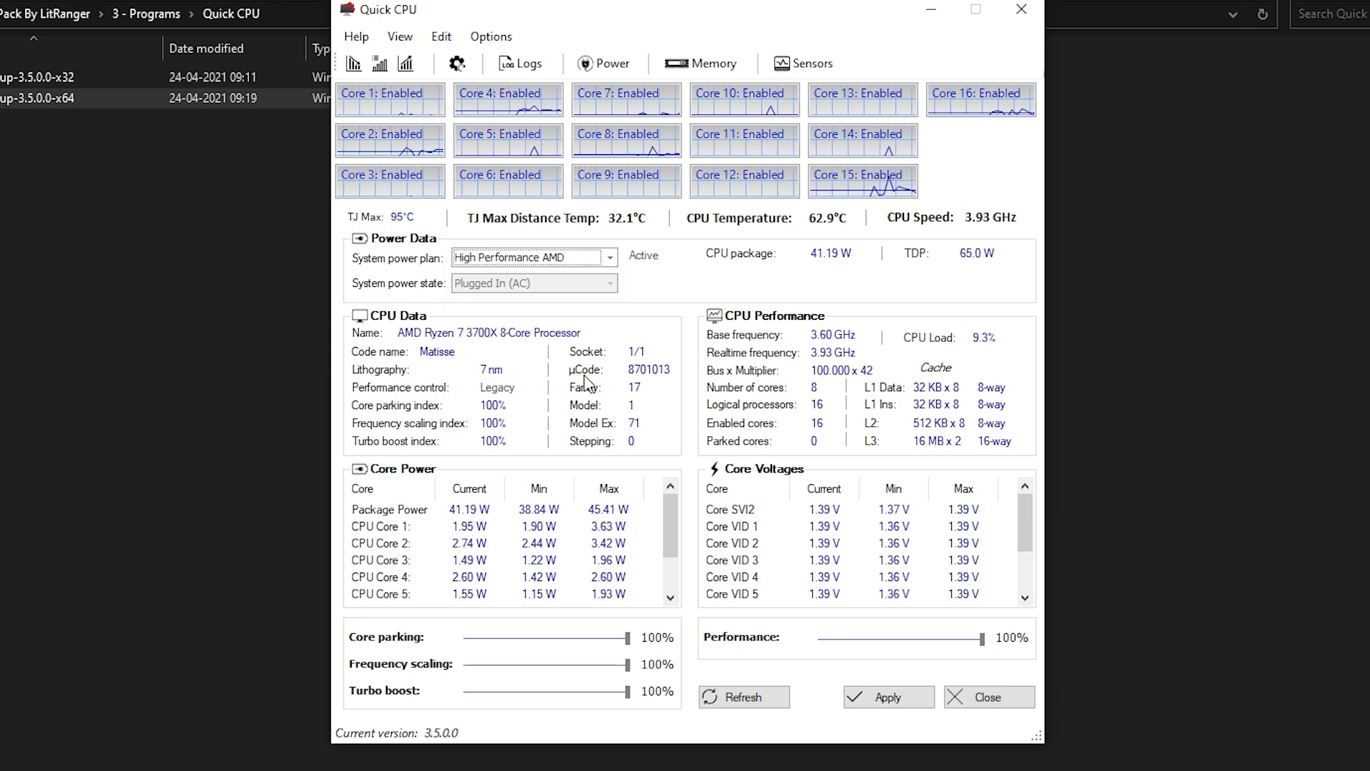
pyautogui.click(610, 257)
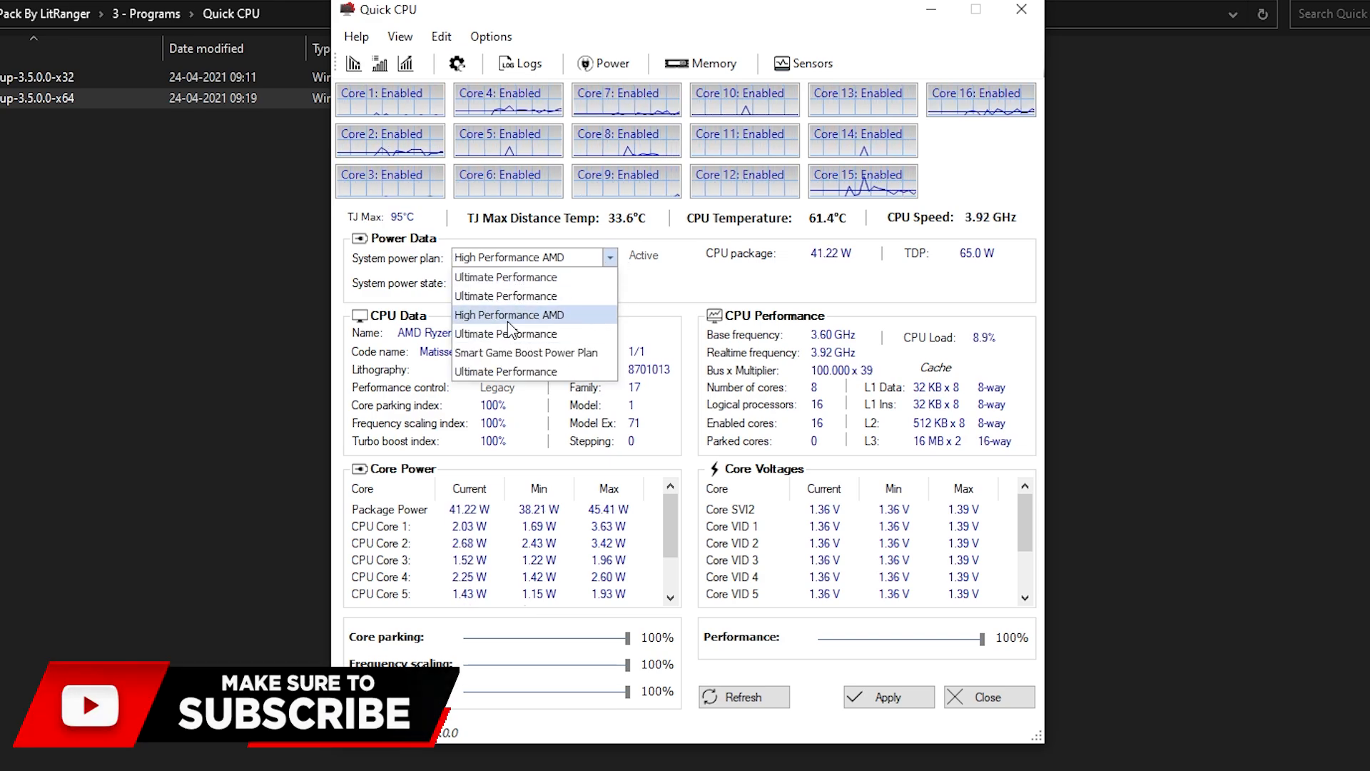
pyautogui.click(510, 315)
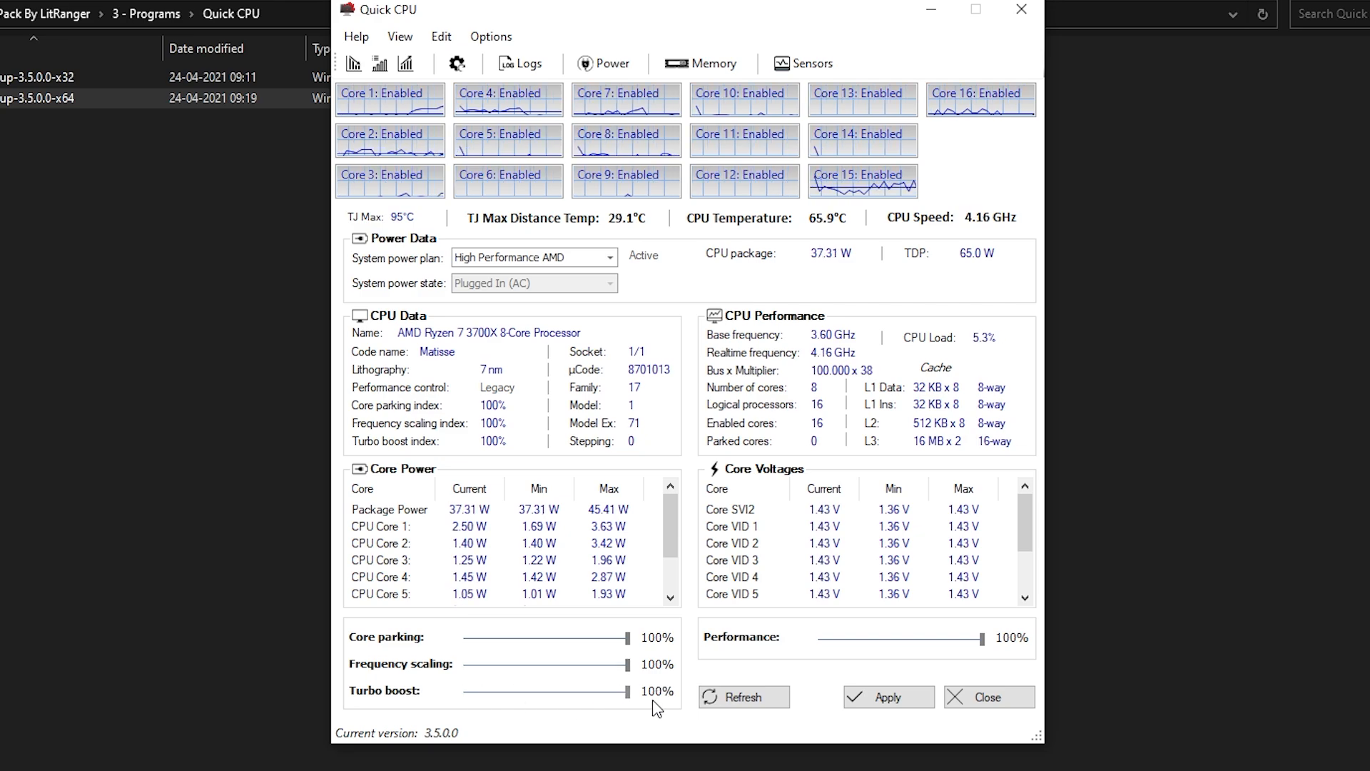
# Set the Performance slider to 100%, apply the settings, and close Quick CPU.
pyautogui.moveTo(976, 638); pyautogui.dragTo(848, 638)
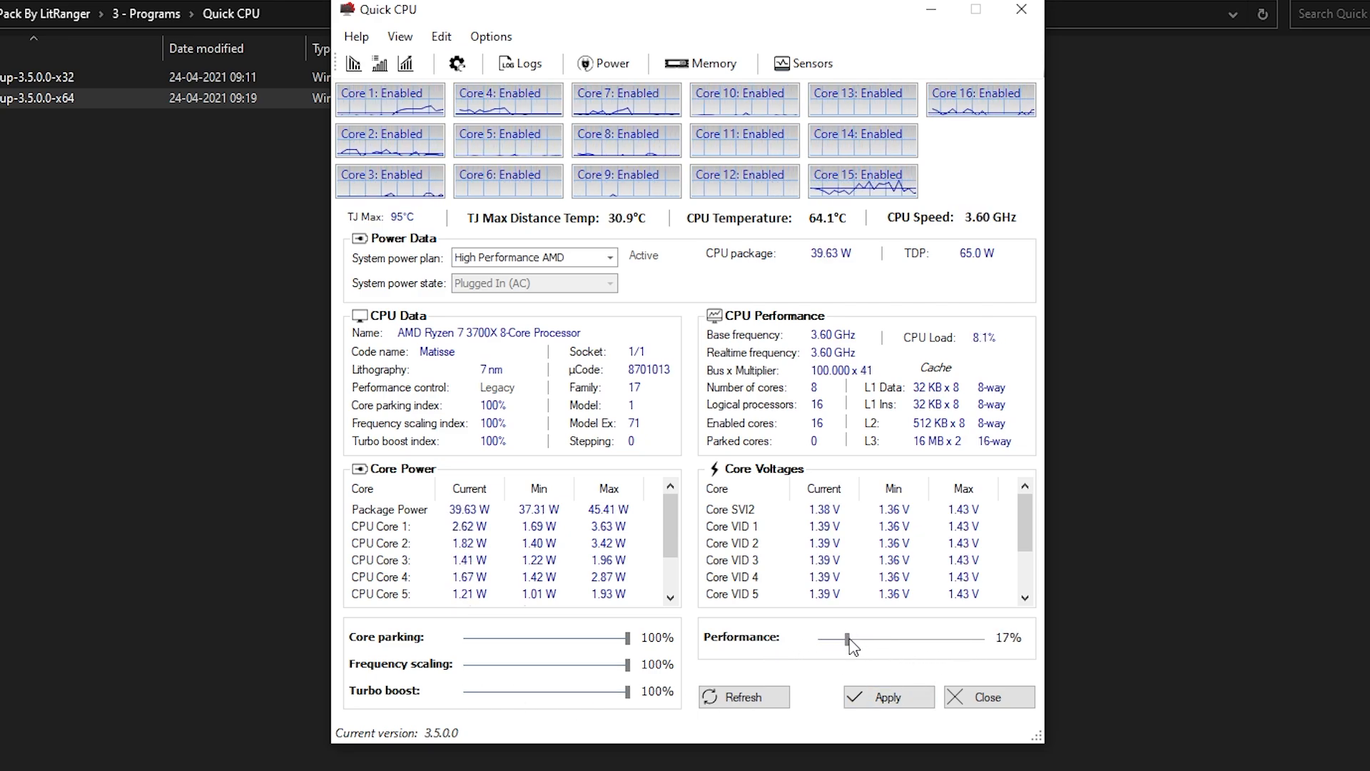
pyautogui.moveTo(848, 639); pyautogui.dragTo(979, 639)
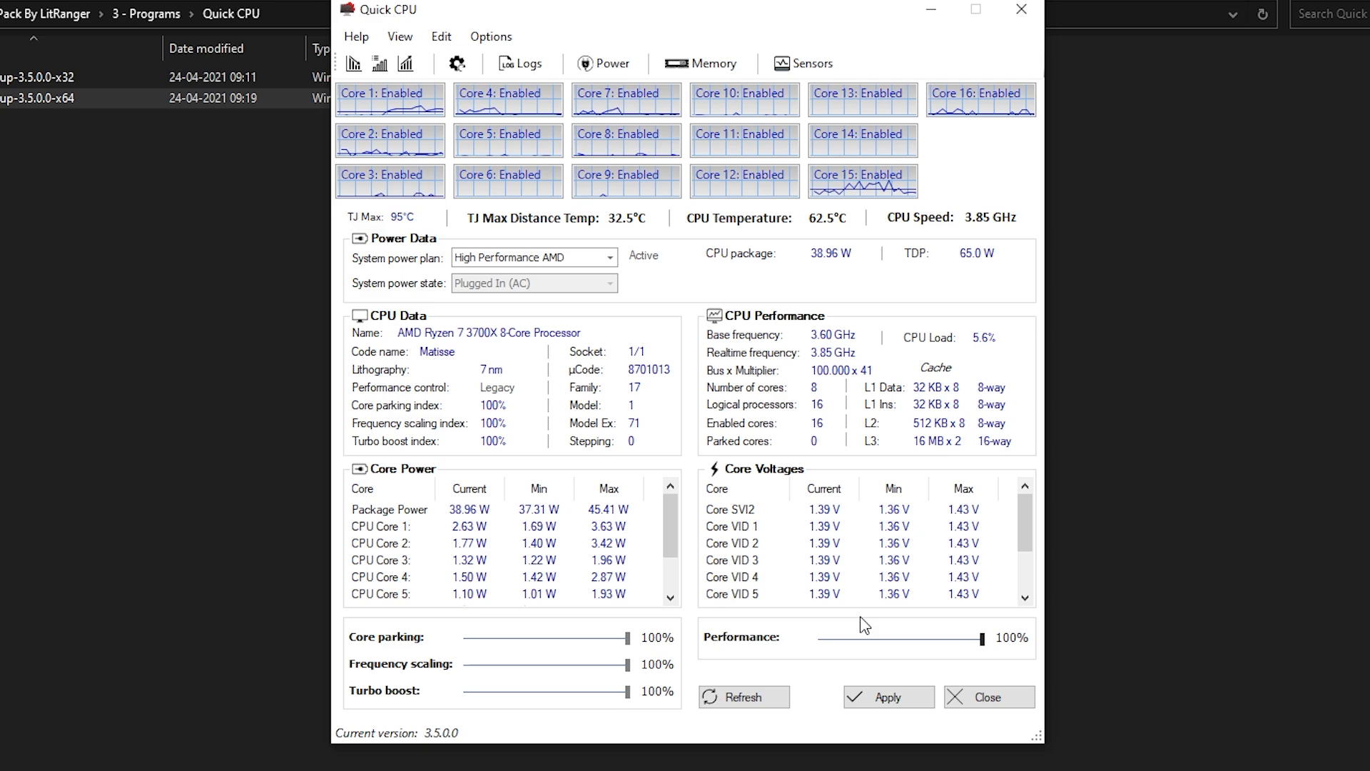
pyautogui.click(887, 696)
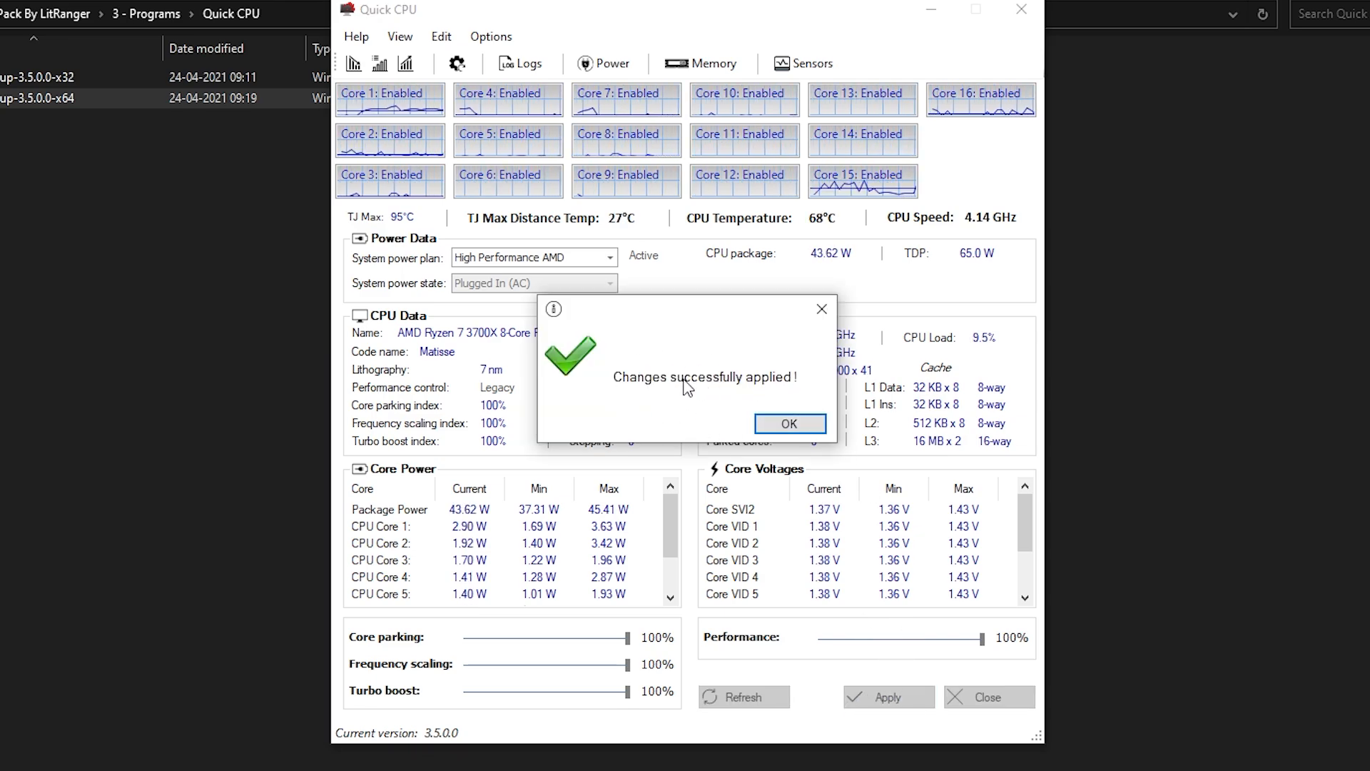
pyautogui.click(788, 423)
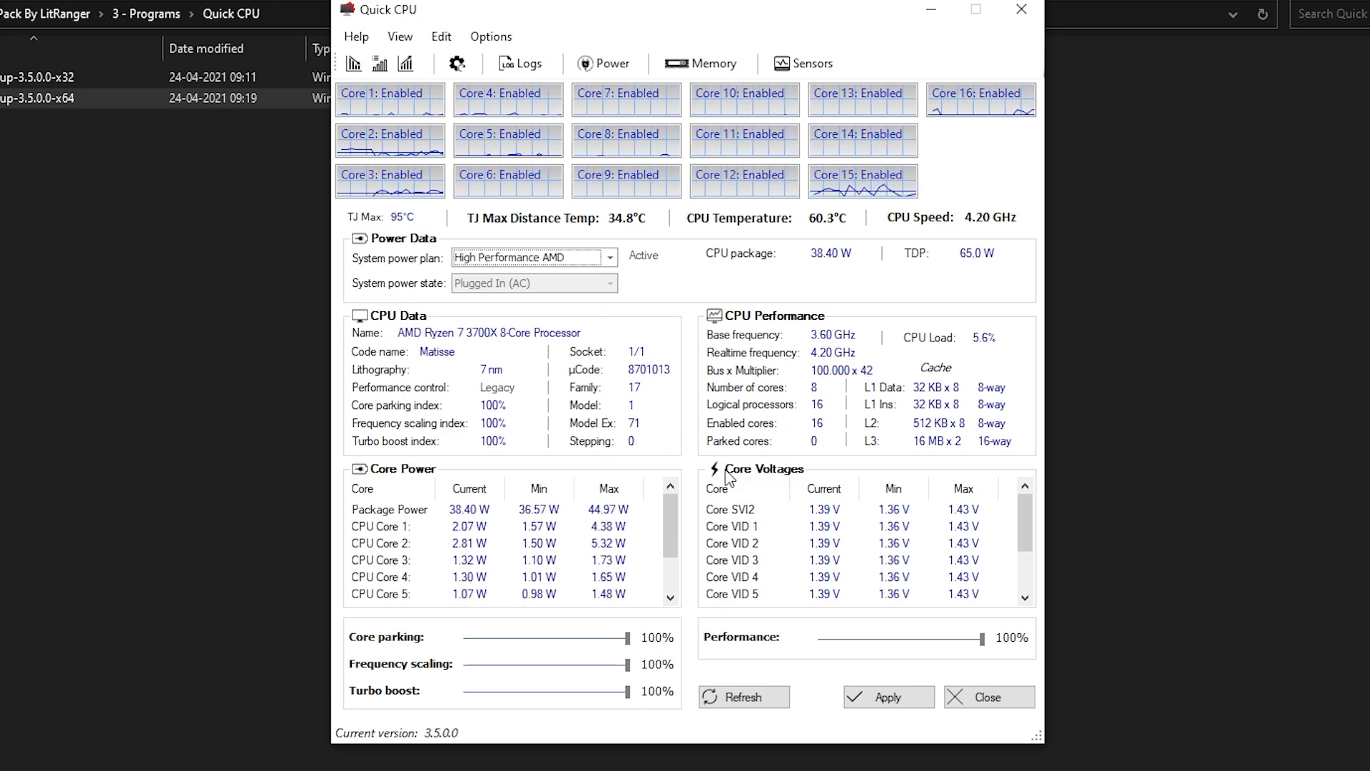
pyautogui.moveTo(922, 378)
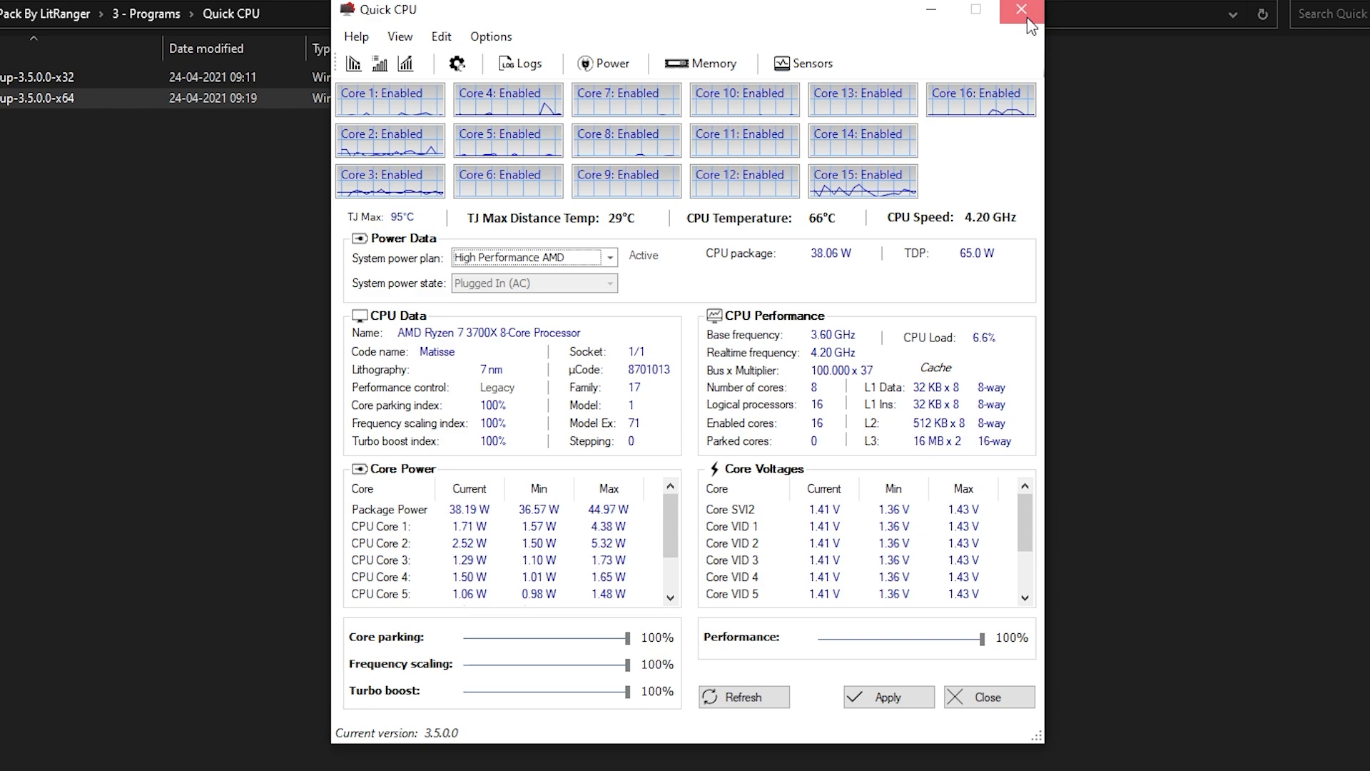
pyautogui.click(1019, 10)
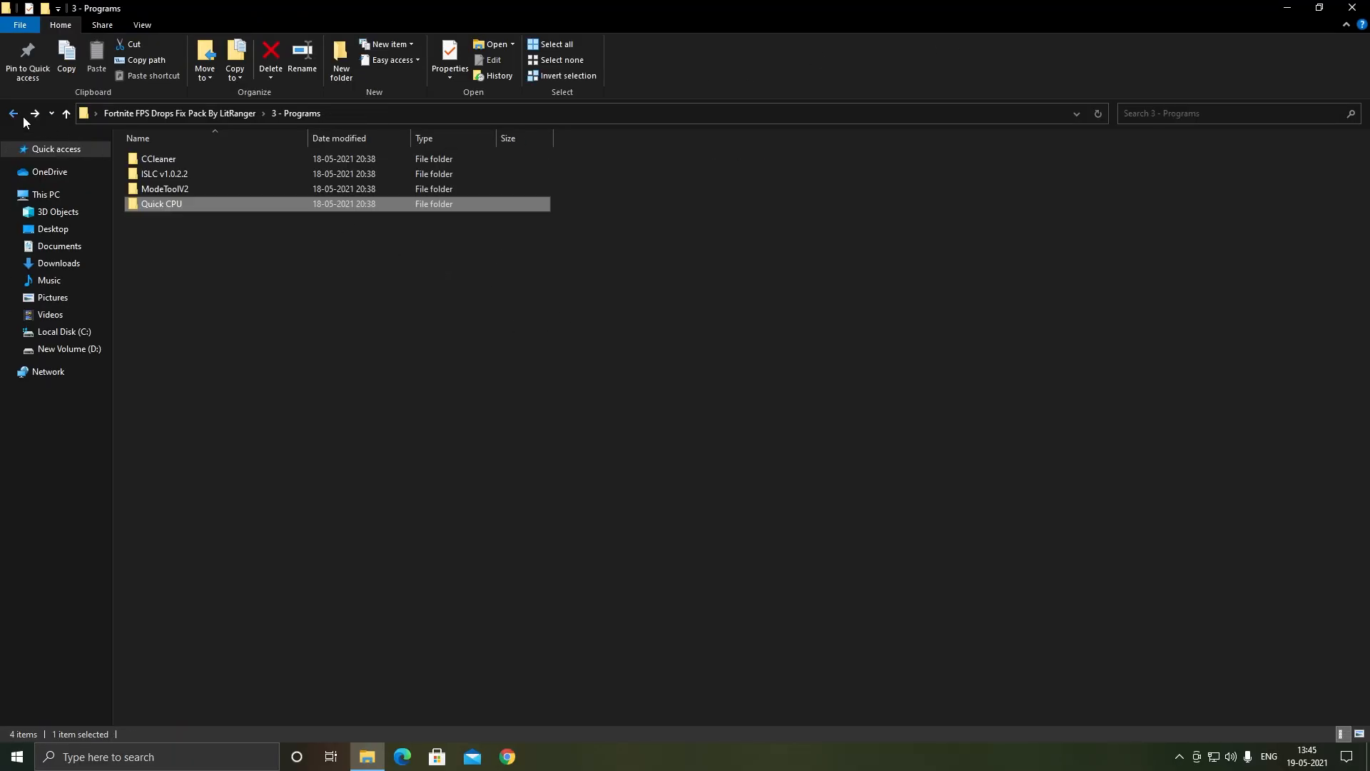
# Open the '4 - Complete PC Cleanup' folder and run the Delete Log Files script.
pyautogui.click(13, 113)
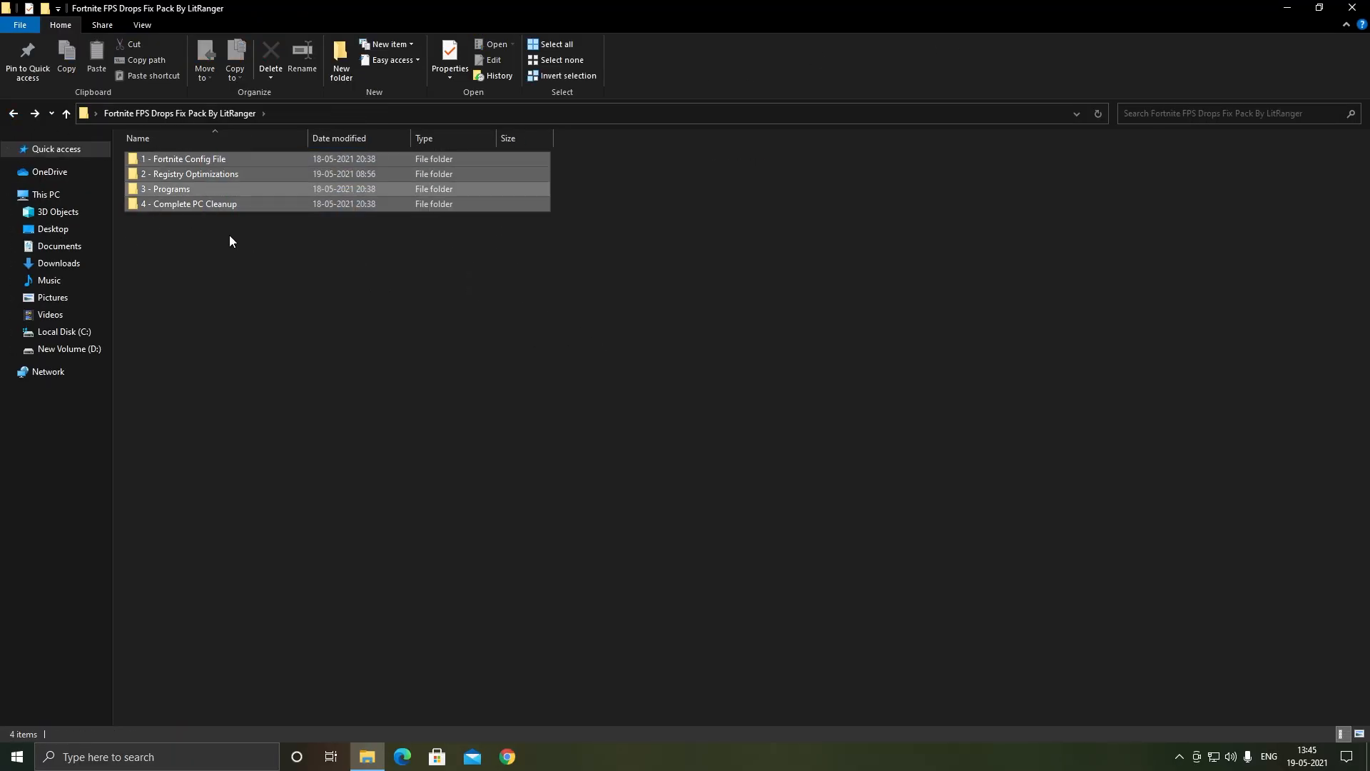
pyautogui.doubleClick(188, 203)
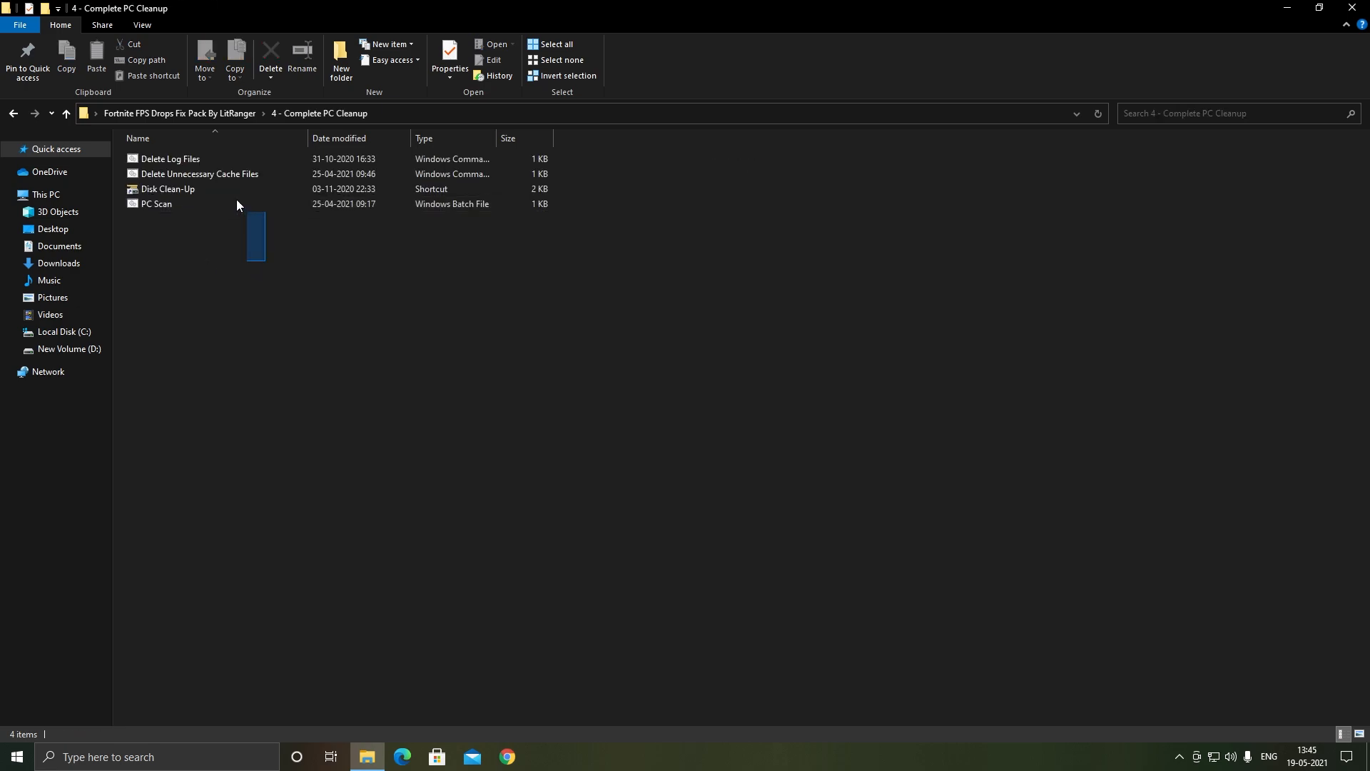
pyautogui.click(169, 160)
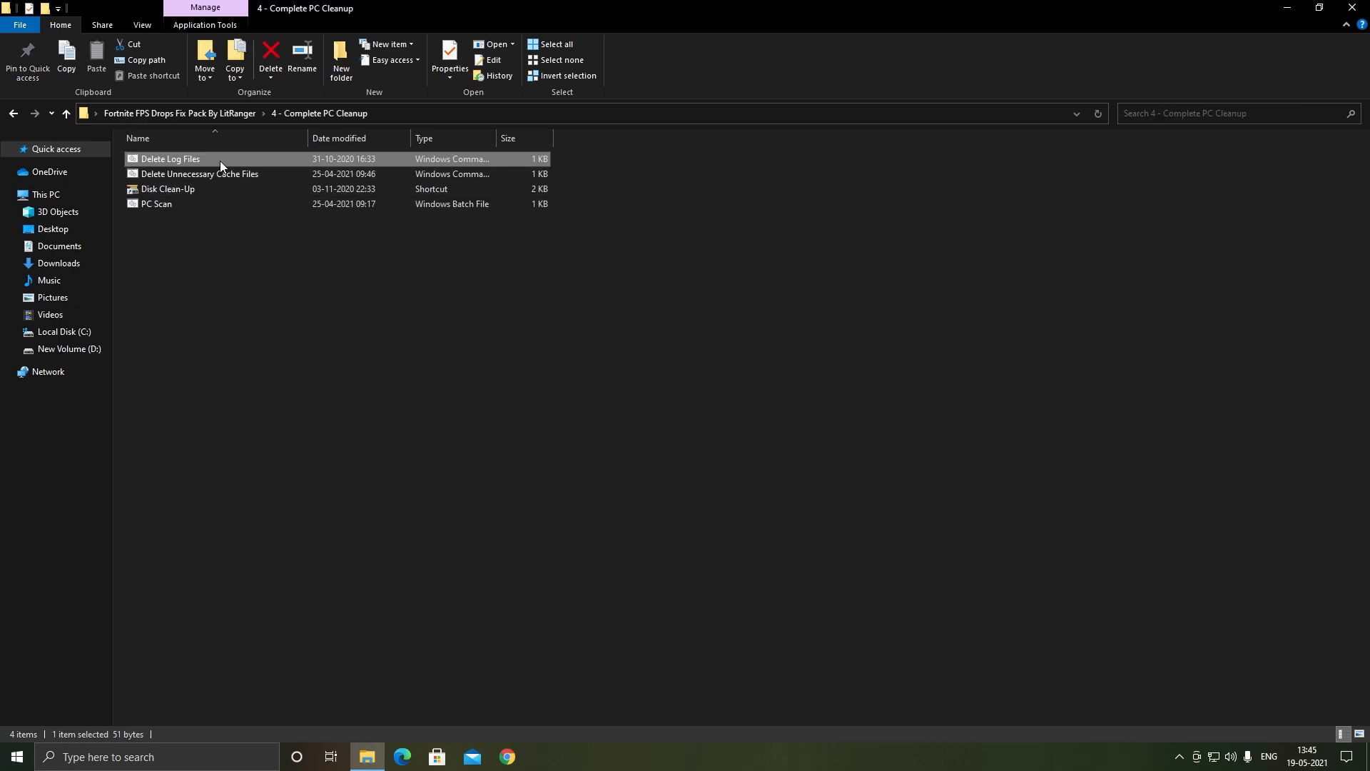
pyautogui.doubleClick(170, 159)
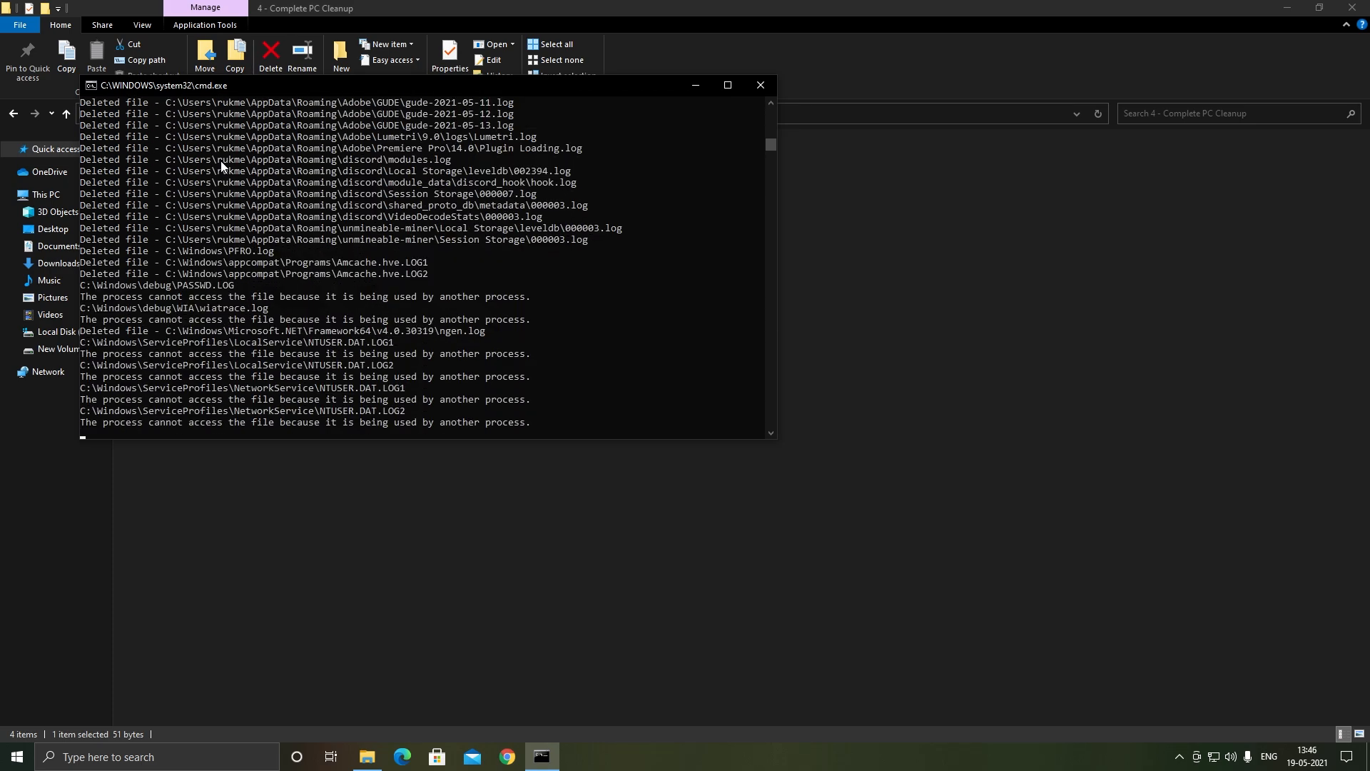
# Run the PC Scan script and select the Disk Clean-Up shortcut.
pyautogui.click(758, 85)
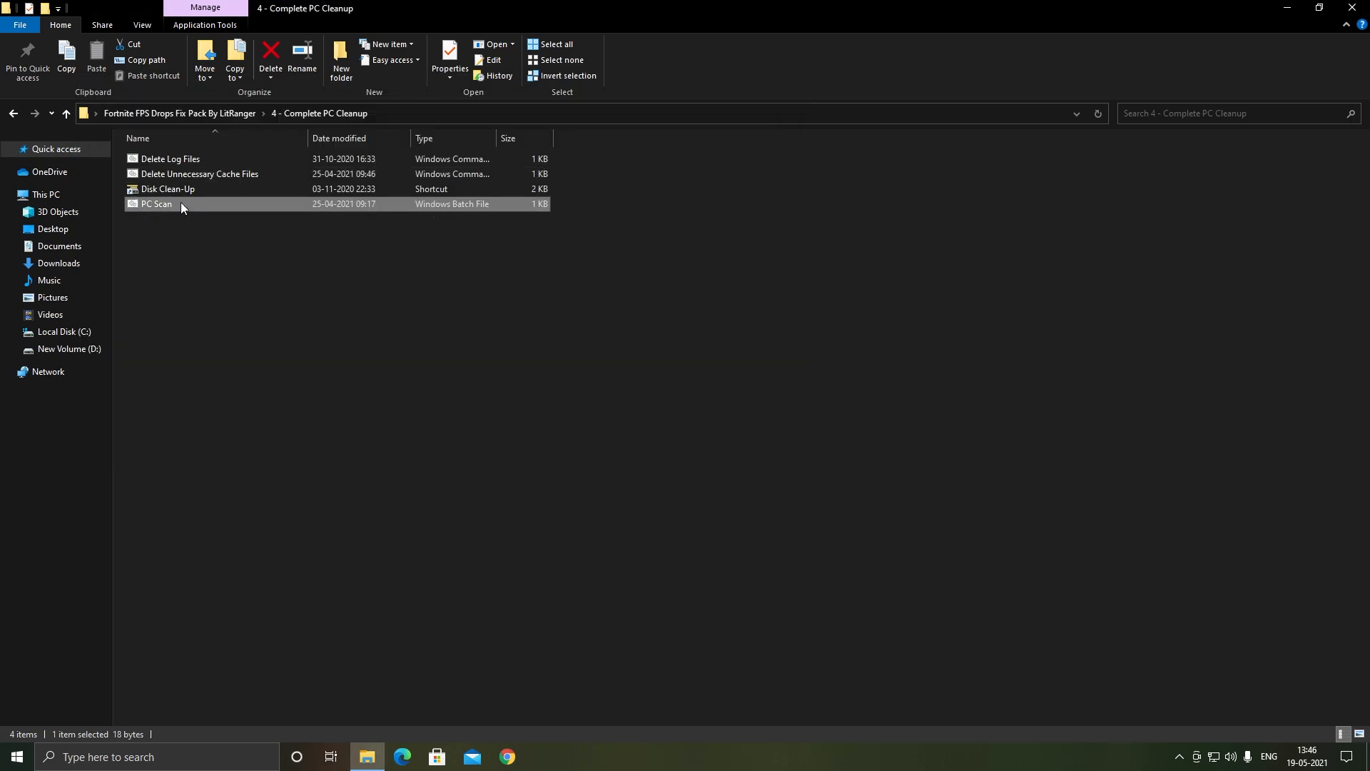
pyautogui.doubleClick(156, 203)
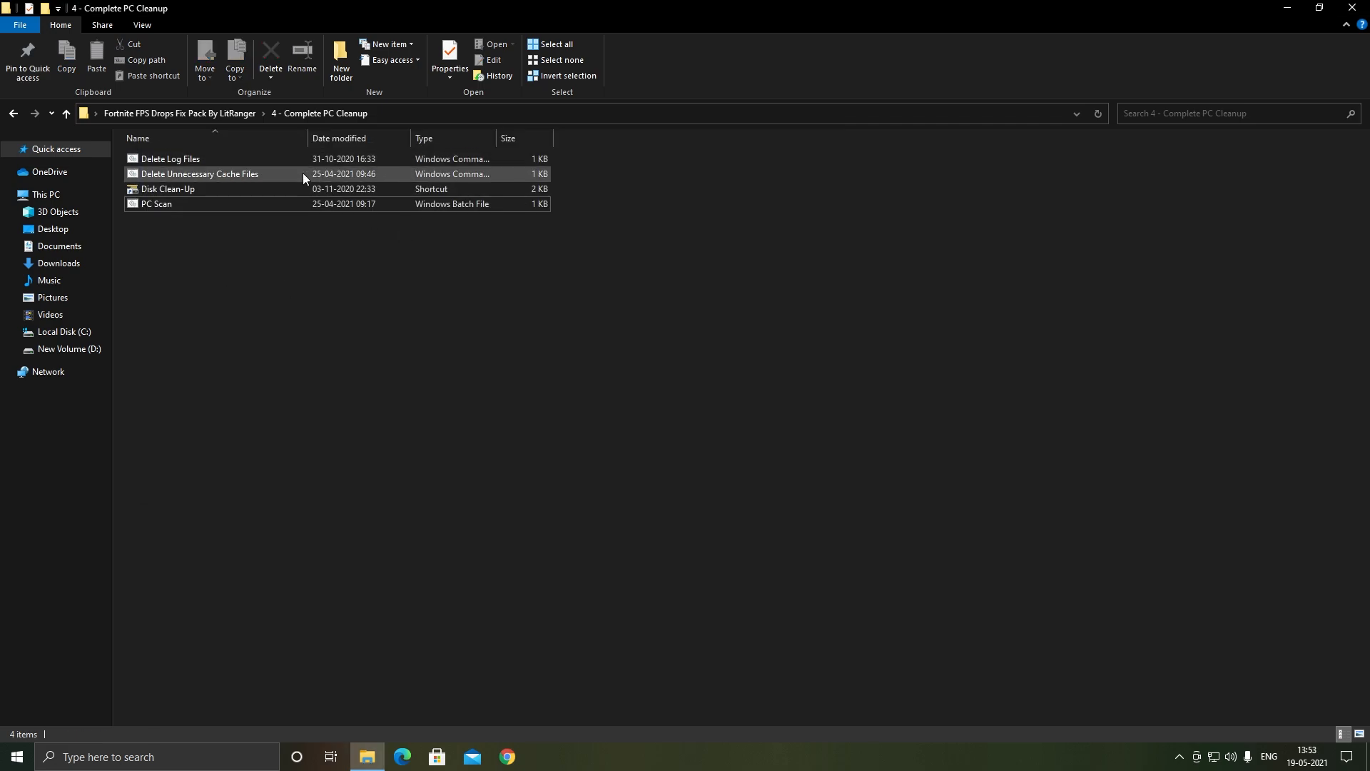
pyautogui.click(167, 189)
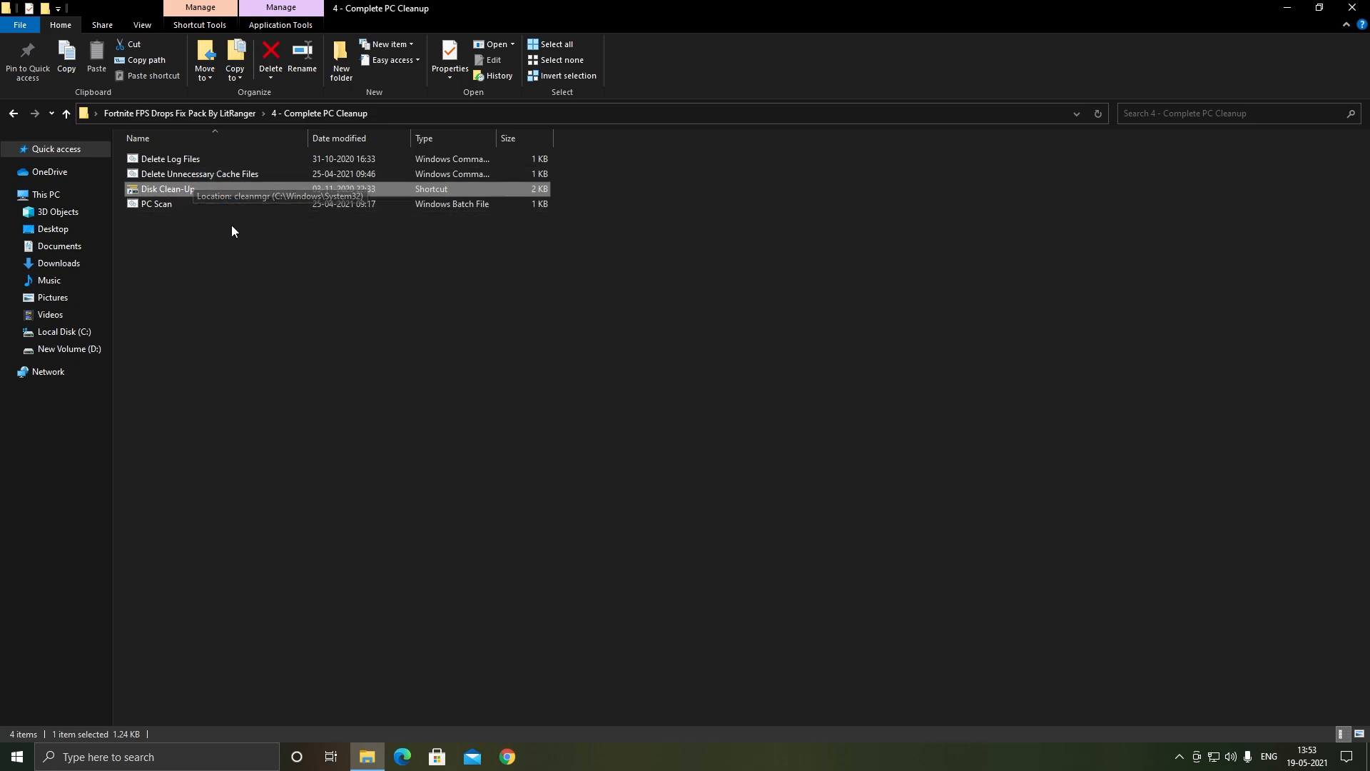
pyautogui.moveTo(200, 188)
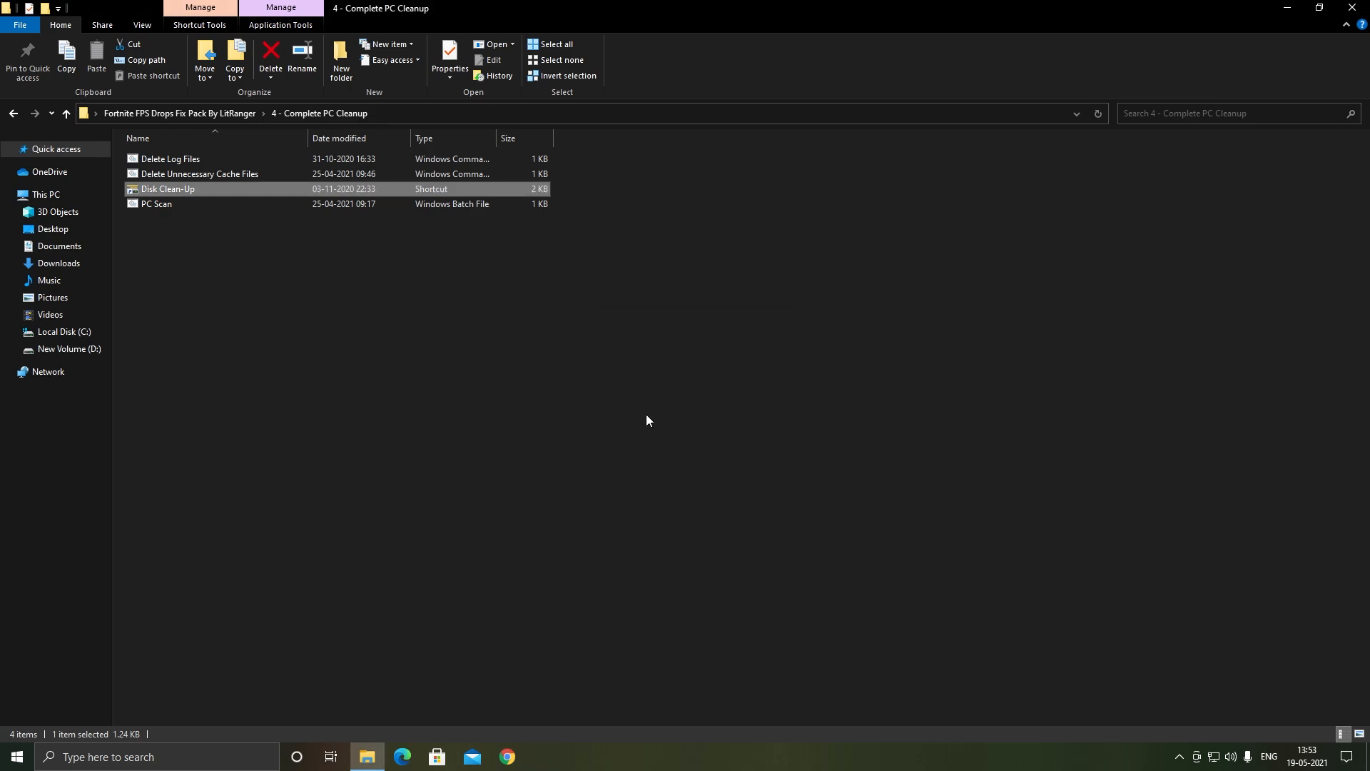
# Delete about 171 MB of checked files from drive C:, leaving Recycle Bin unchecked.
pyautogui.doubleClick(167, 189)
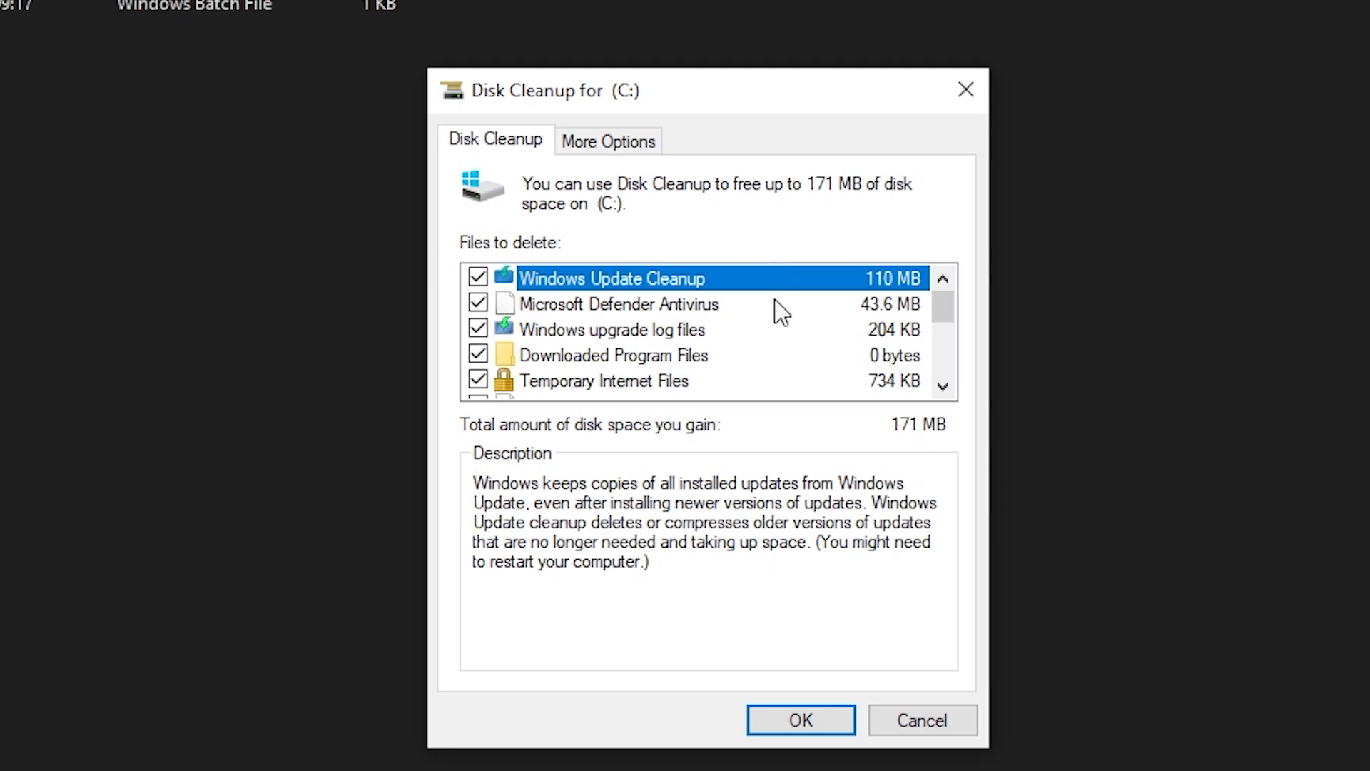
pyautogui.scroll(-3)
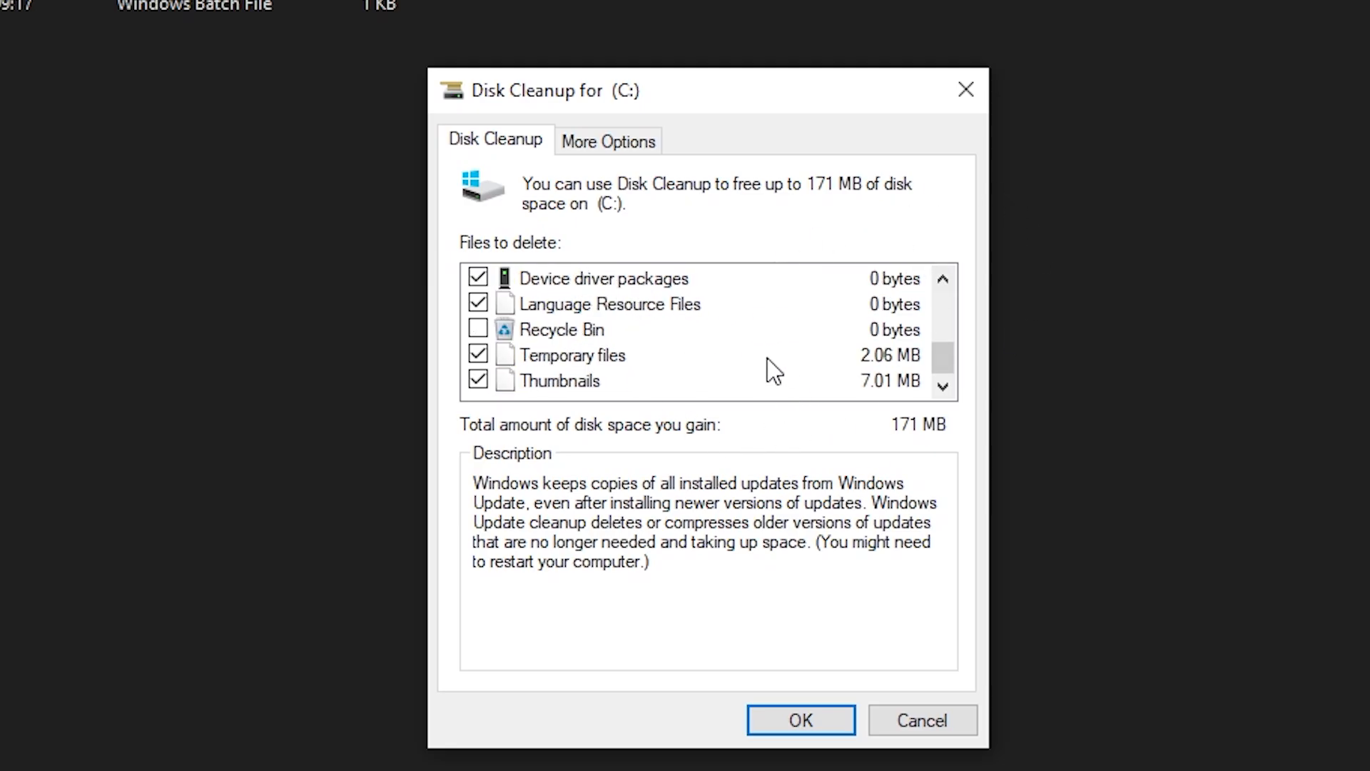
pyautogui.moveTo(743, 283)
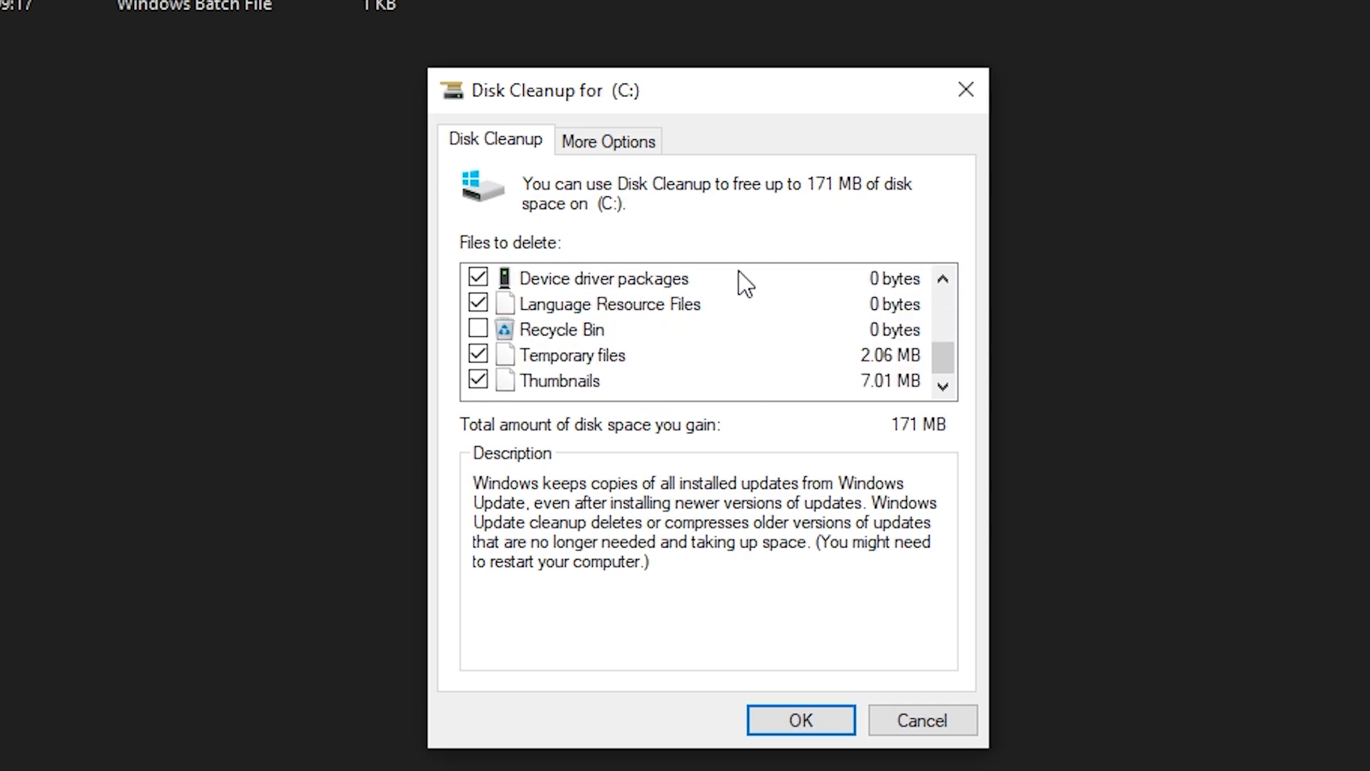
pyautogui.click(800, 719)
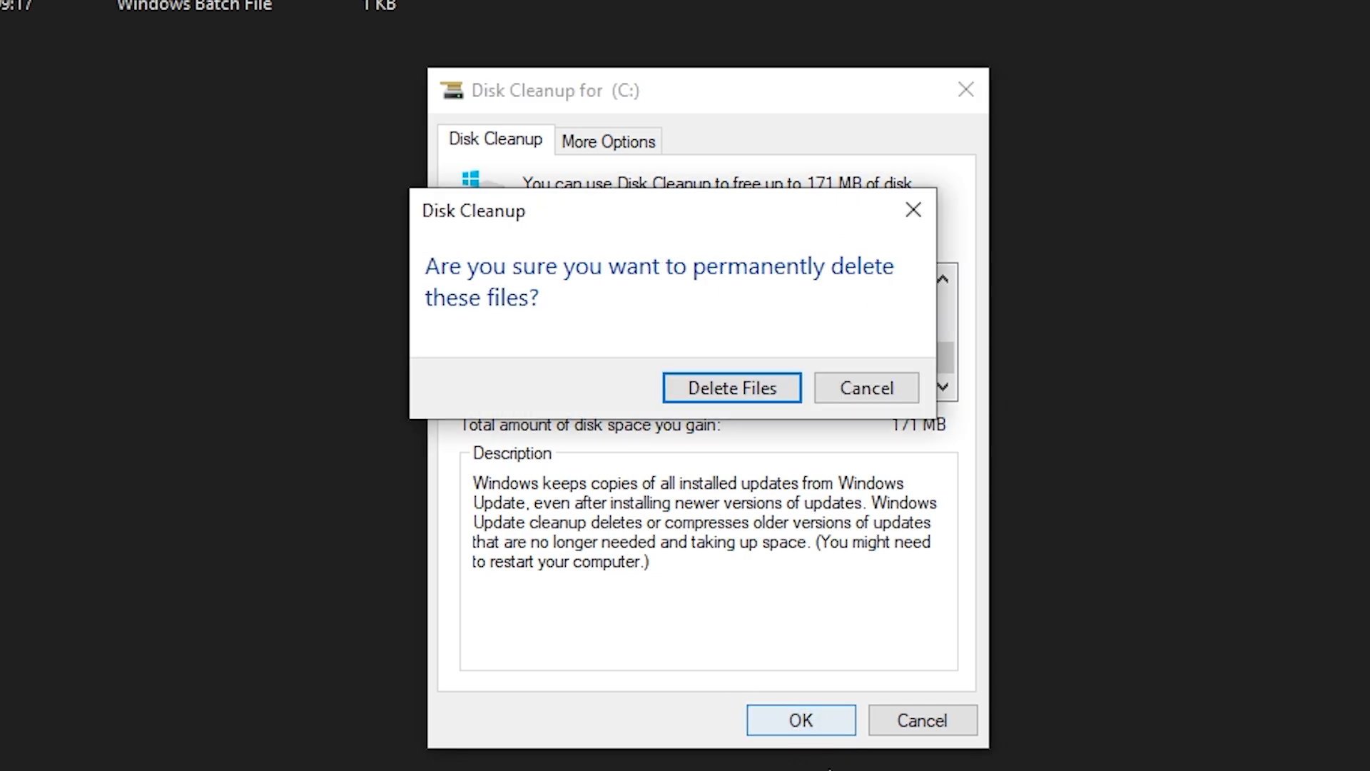
pyautogui.click(732, 387)
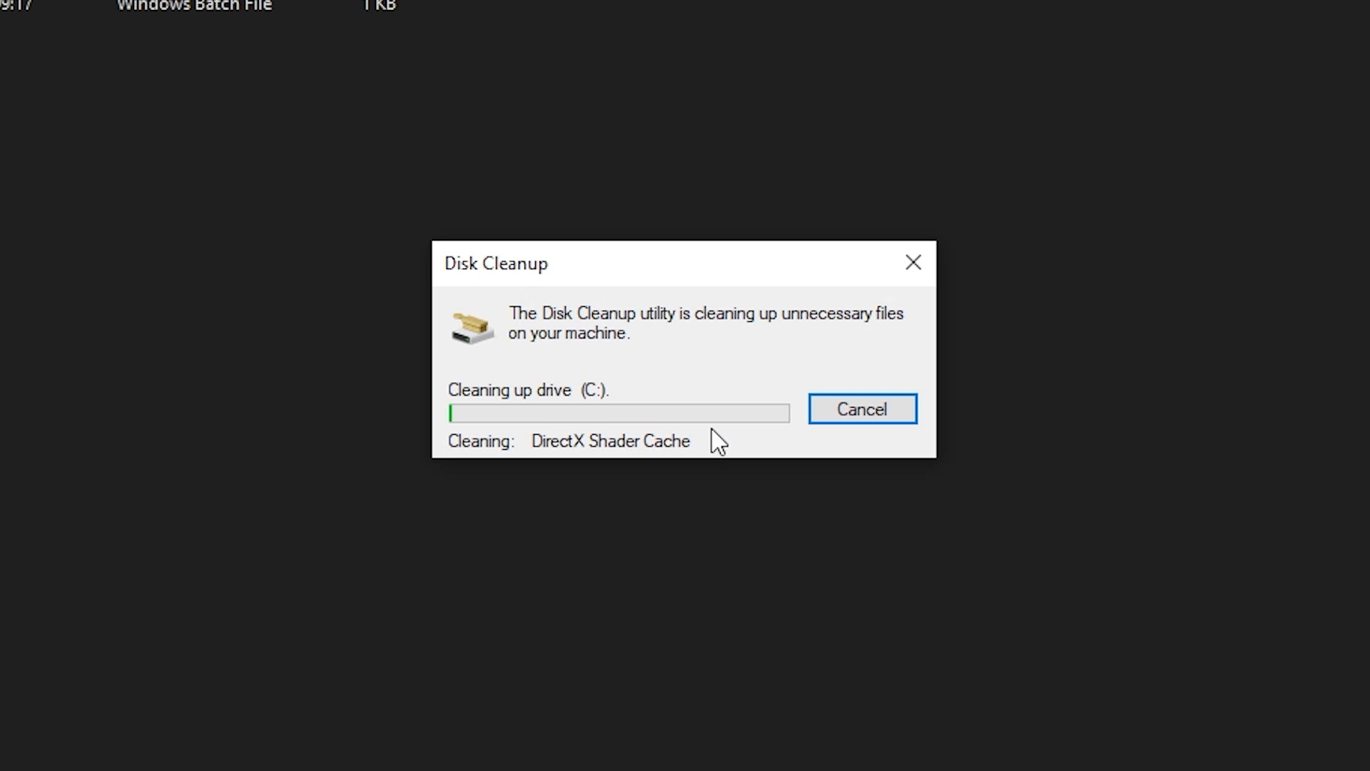